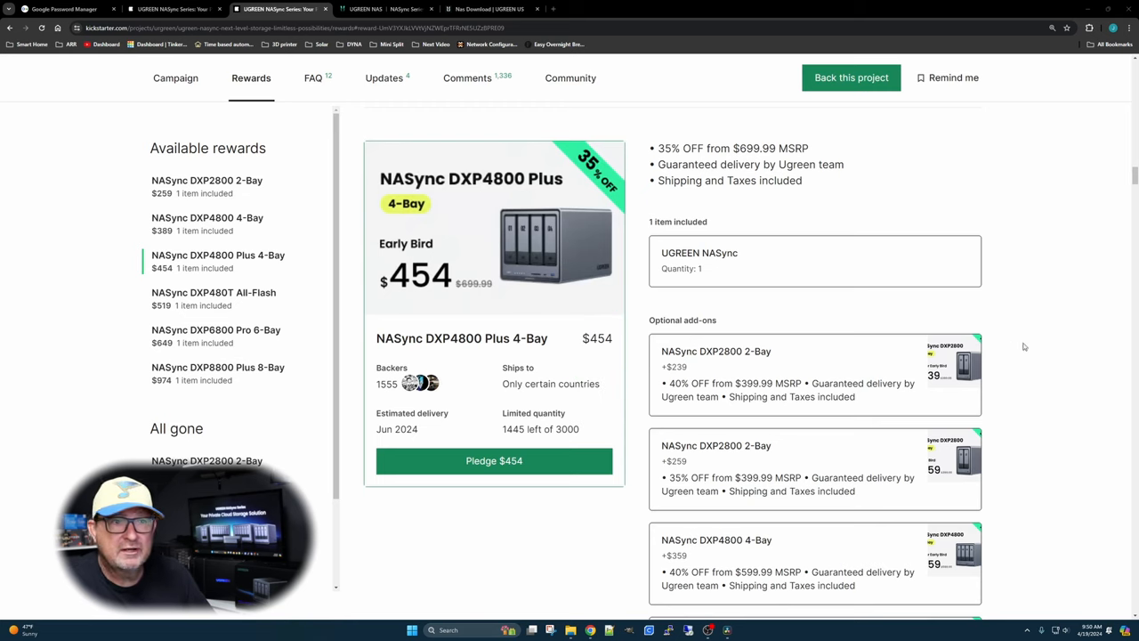
- Scroll through the NASync product page's features and RAID modes sections
scroll("down", 3)
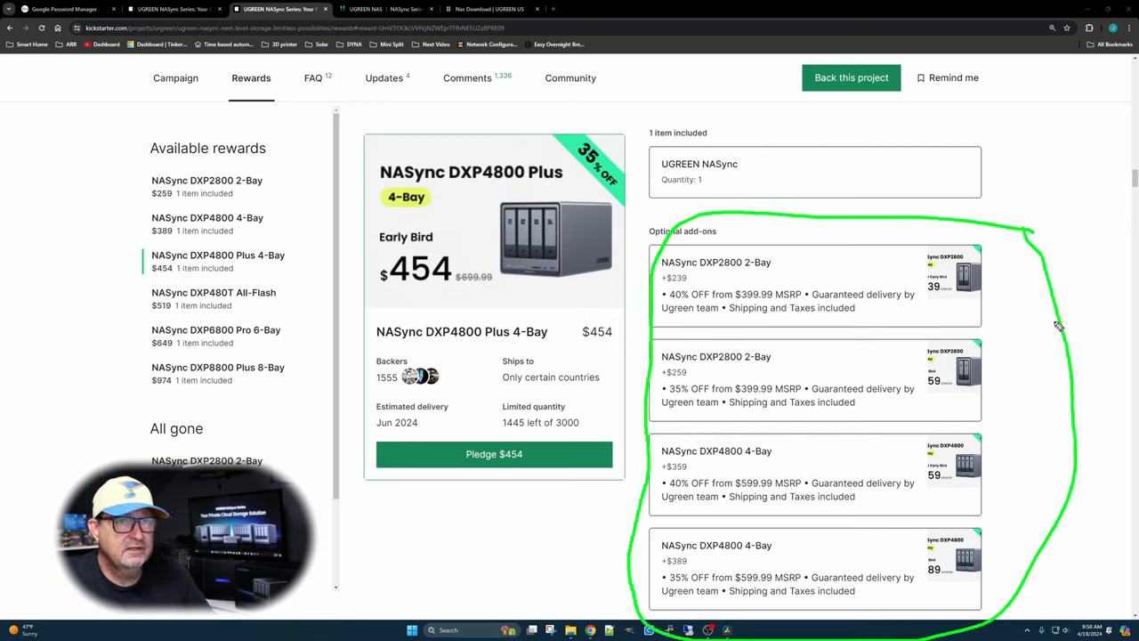
scroll("down", 3)
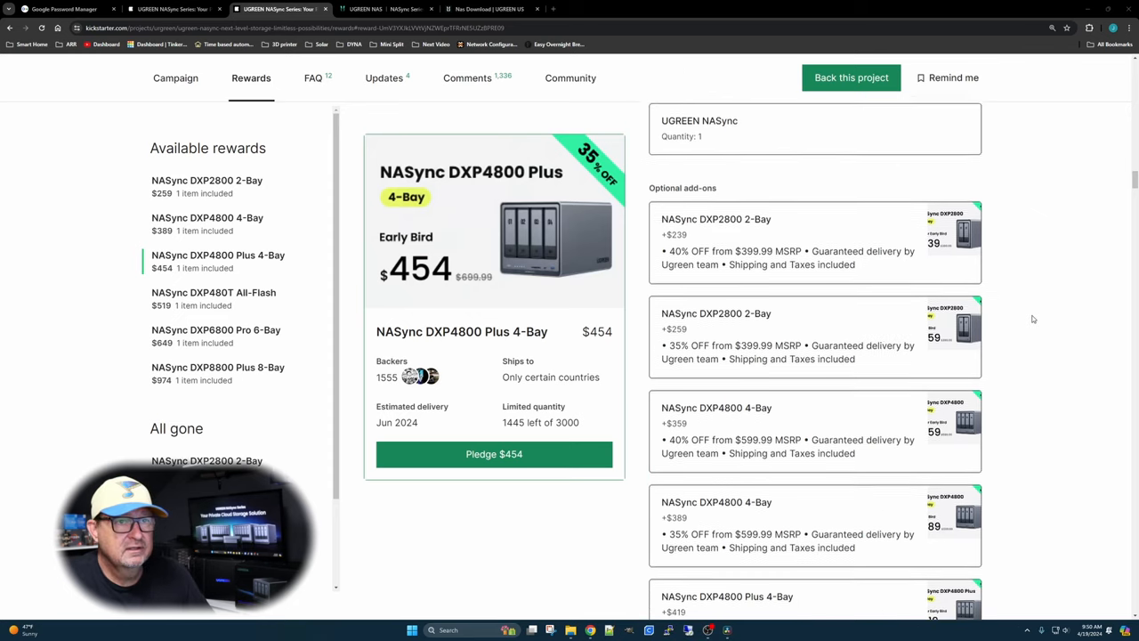
scroll("down", 3)
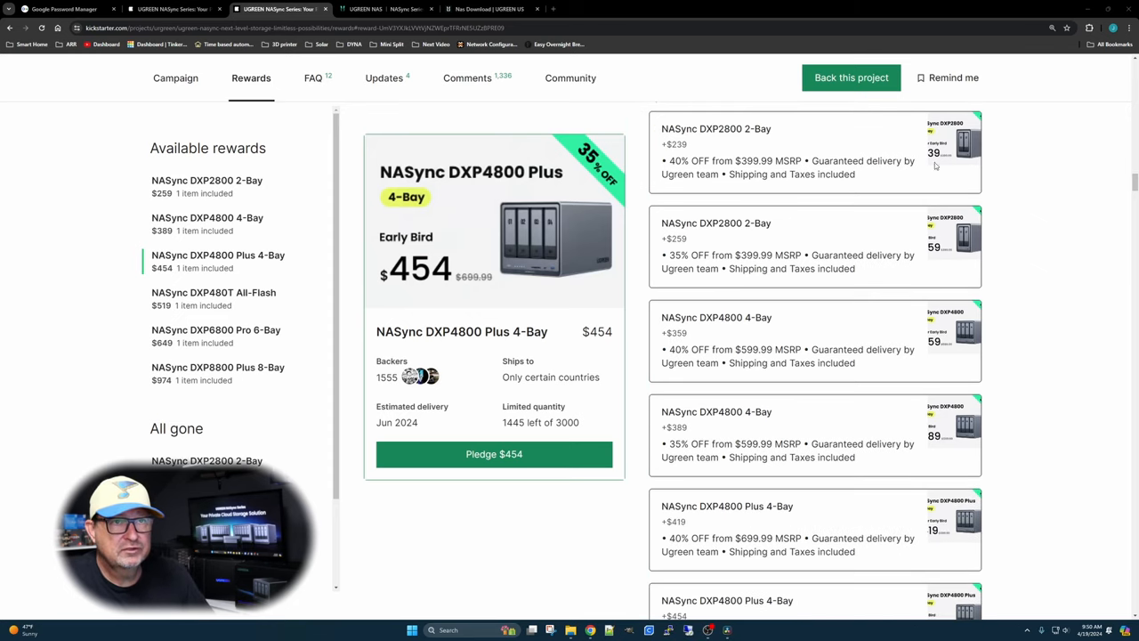
scroll("down", 3)
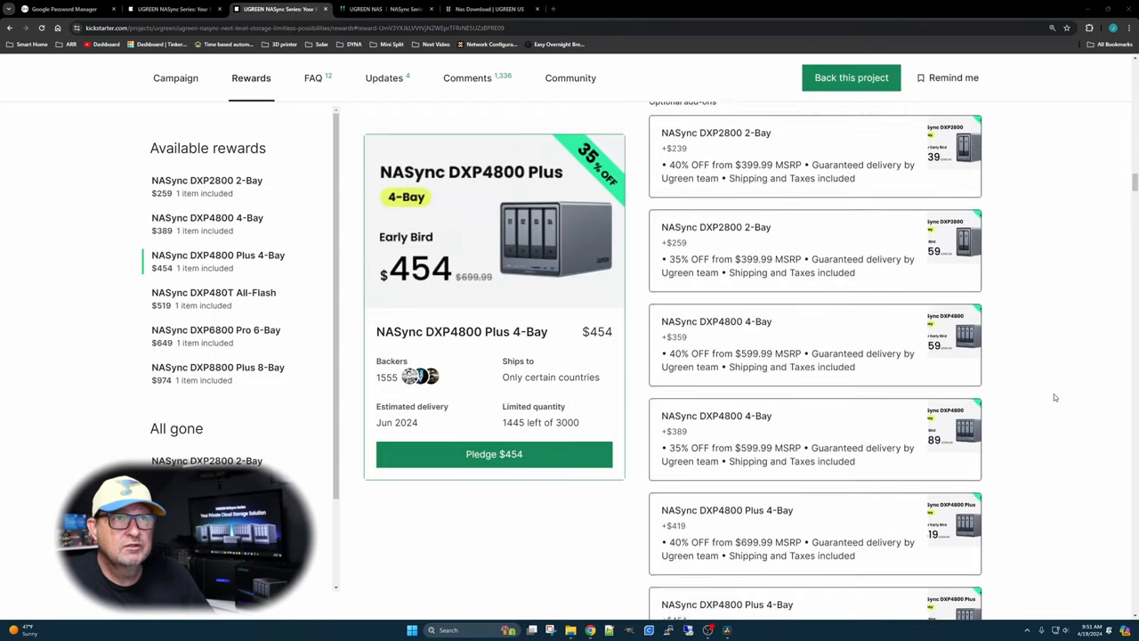
scroll("down", 3)
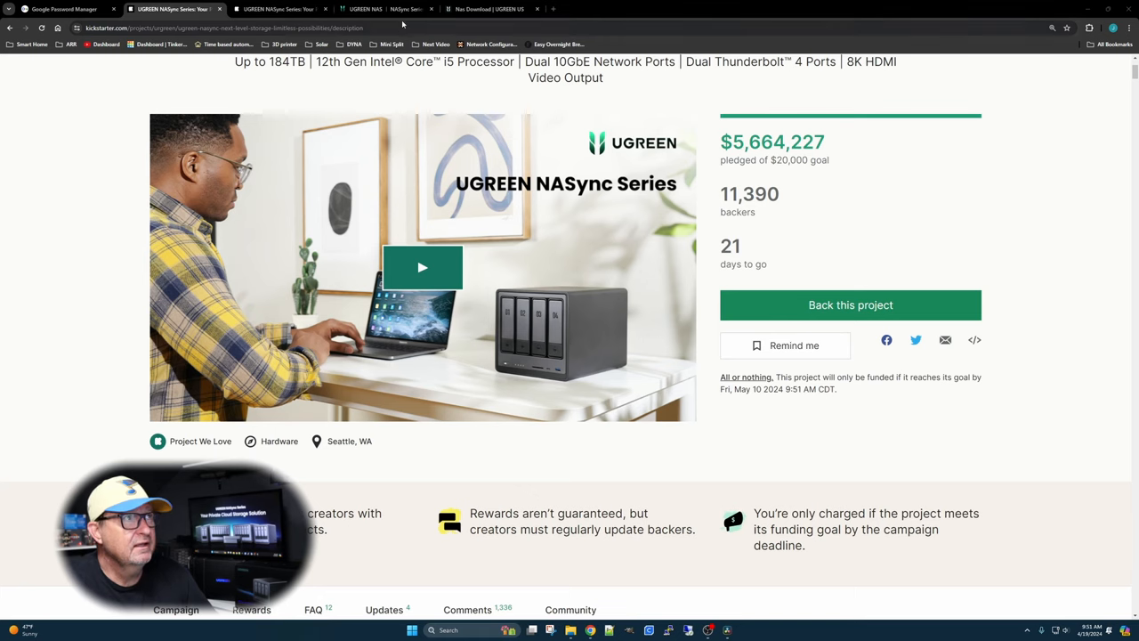
mouse_move(383, 9)
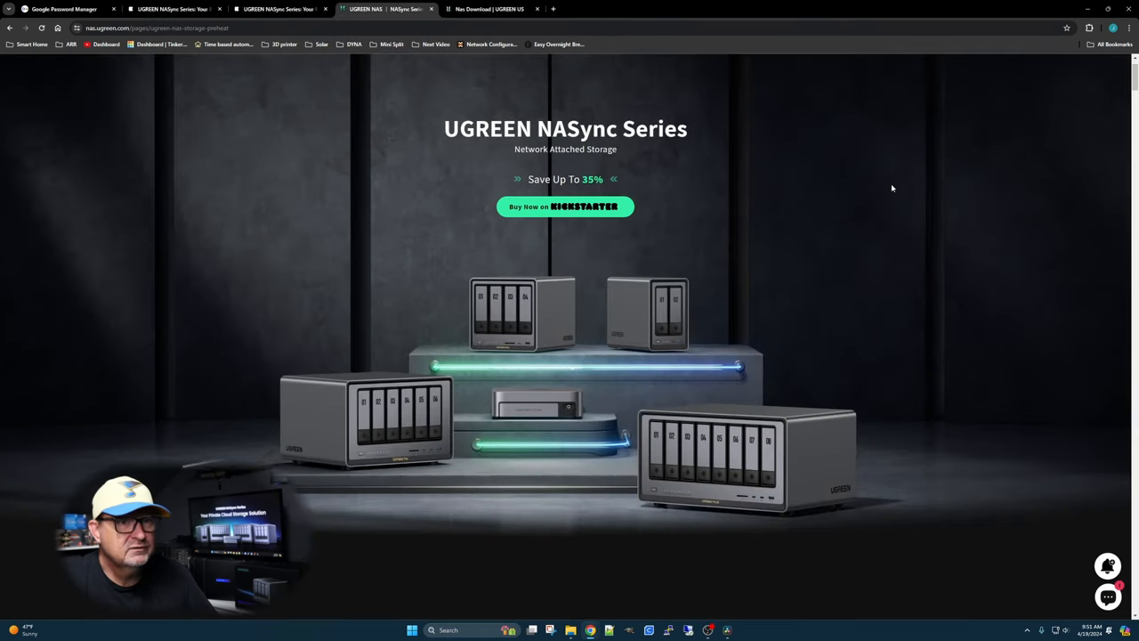
scroll("down", 3)
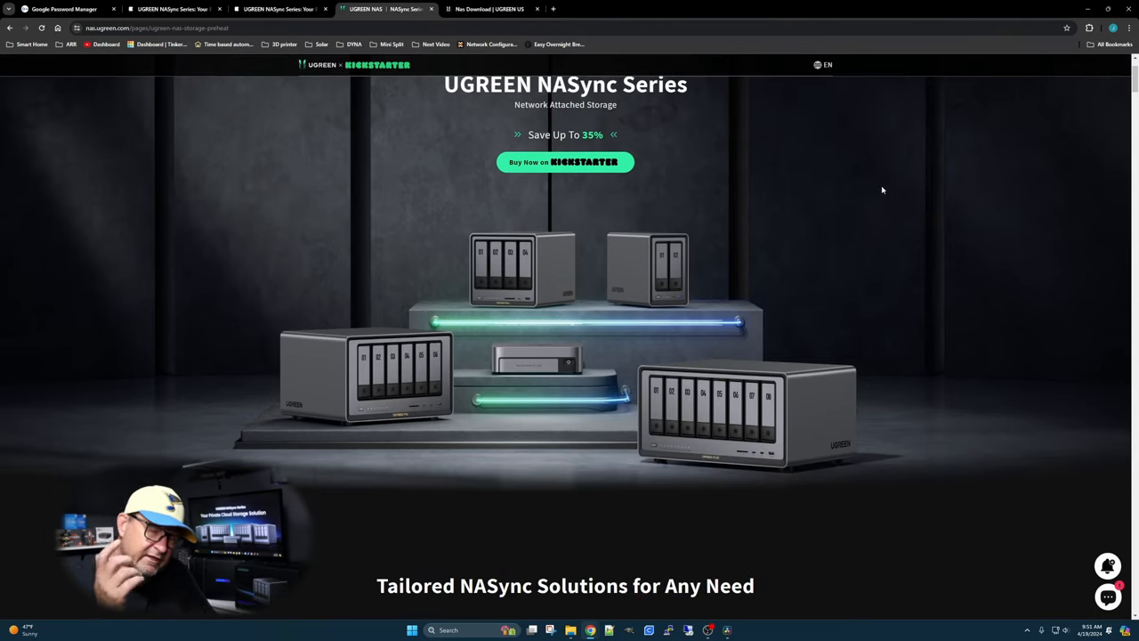
scroll("down", 3)
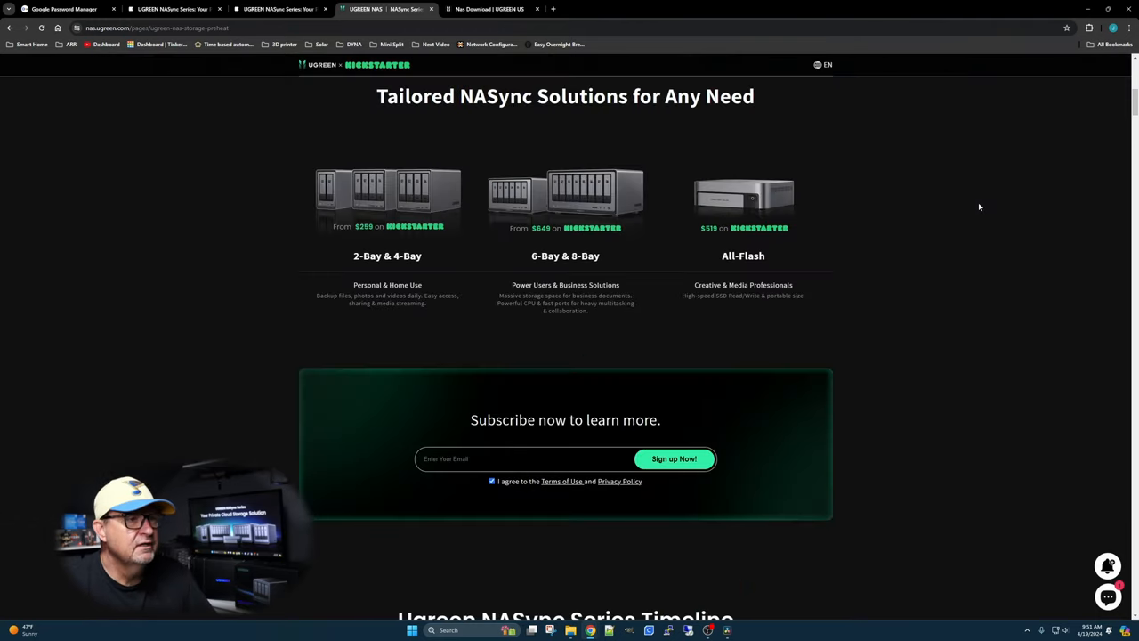
scroll("down", 3)
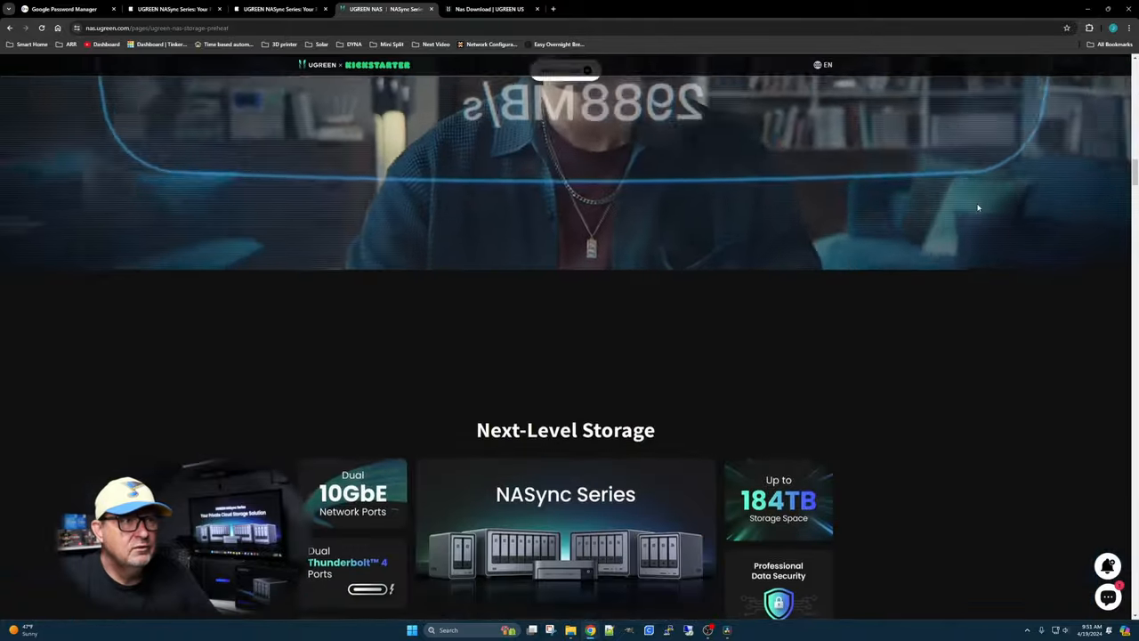
scroll("down", 3)
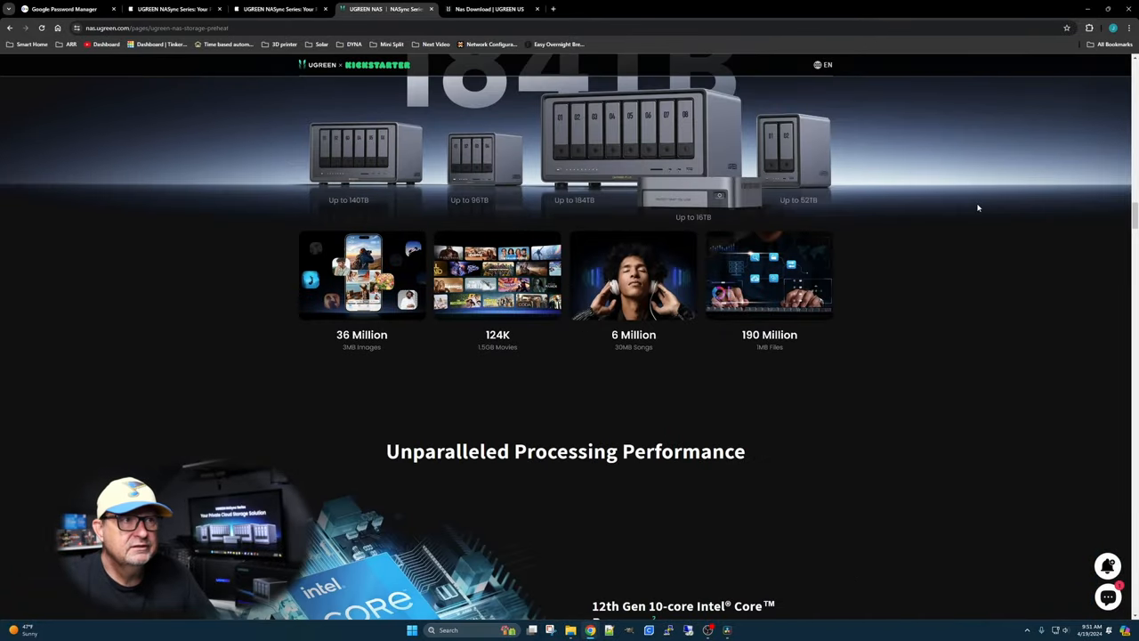
scroll("down", 3)
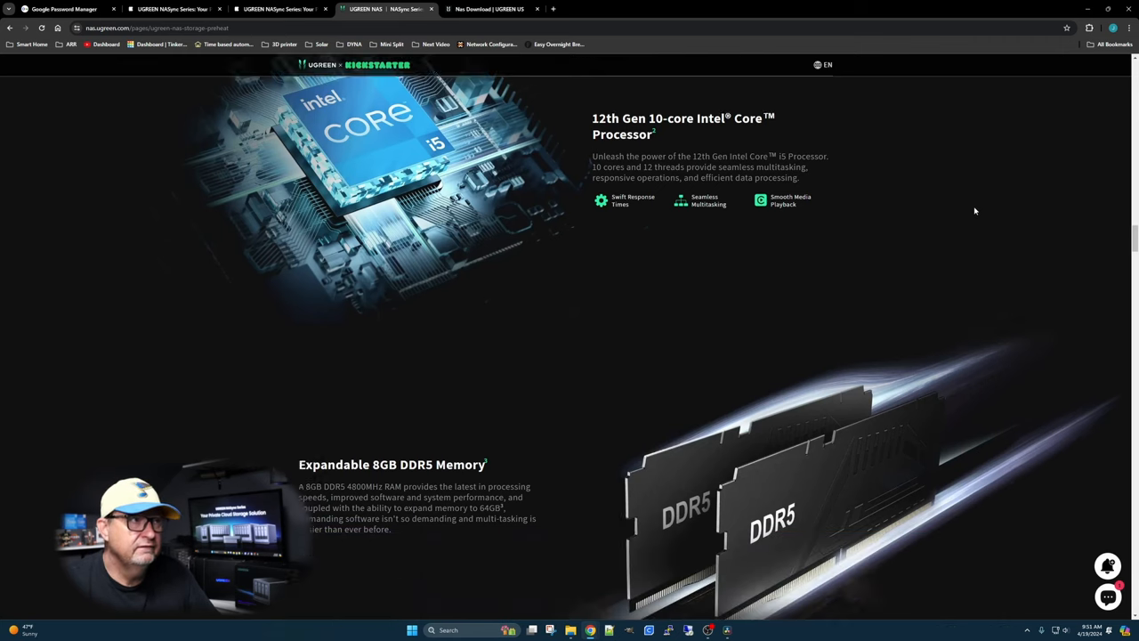
scroll("down", 3)
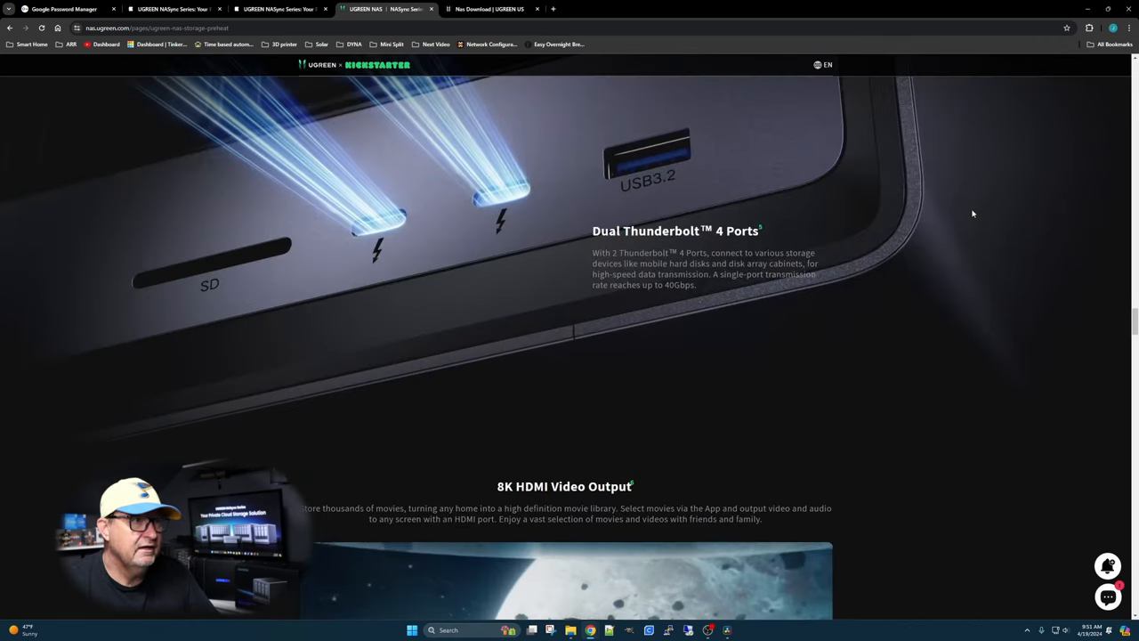
scroll("down", 3)
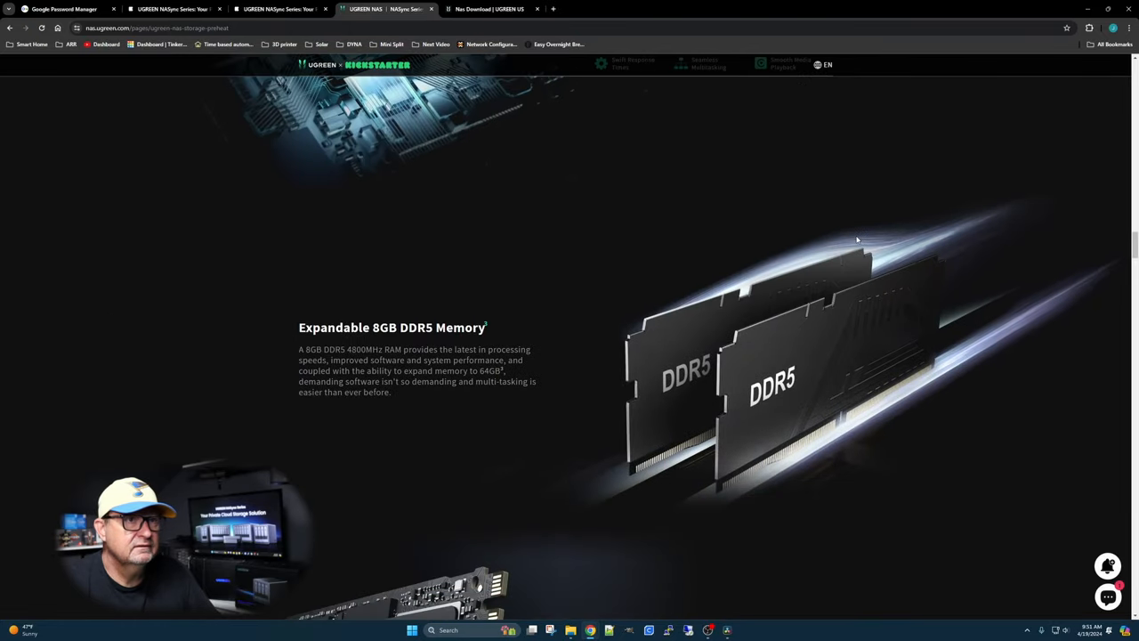
- Scroll to the model specifications comparison table and review it
scroll("down", 3)
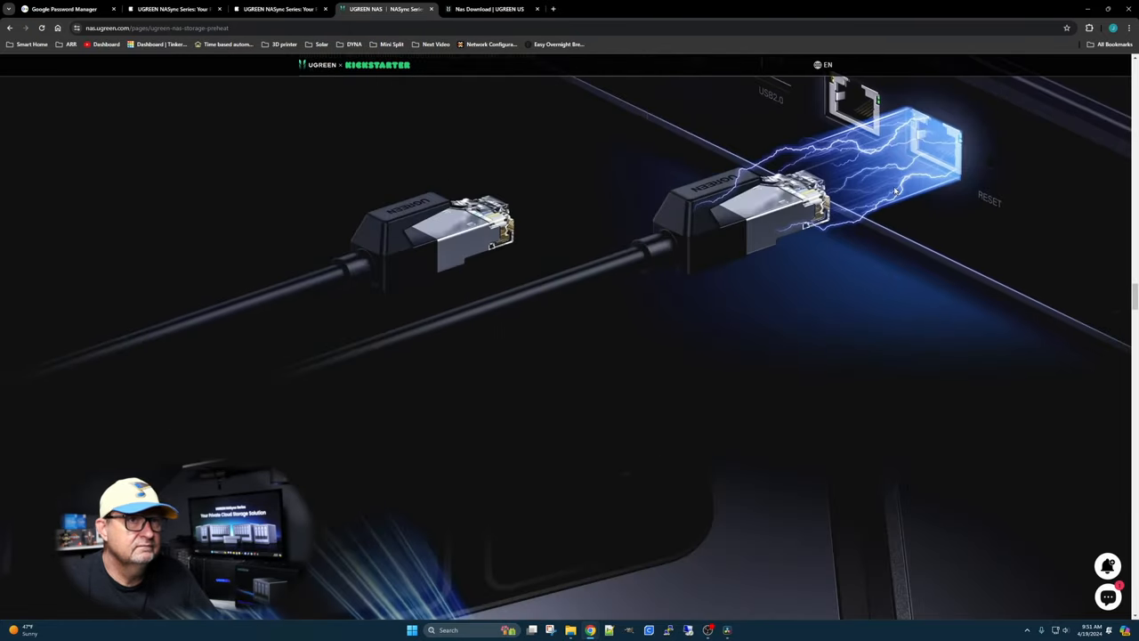
scroll("down", 3)
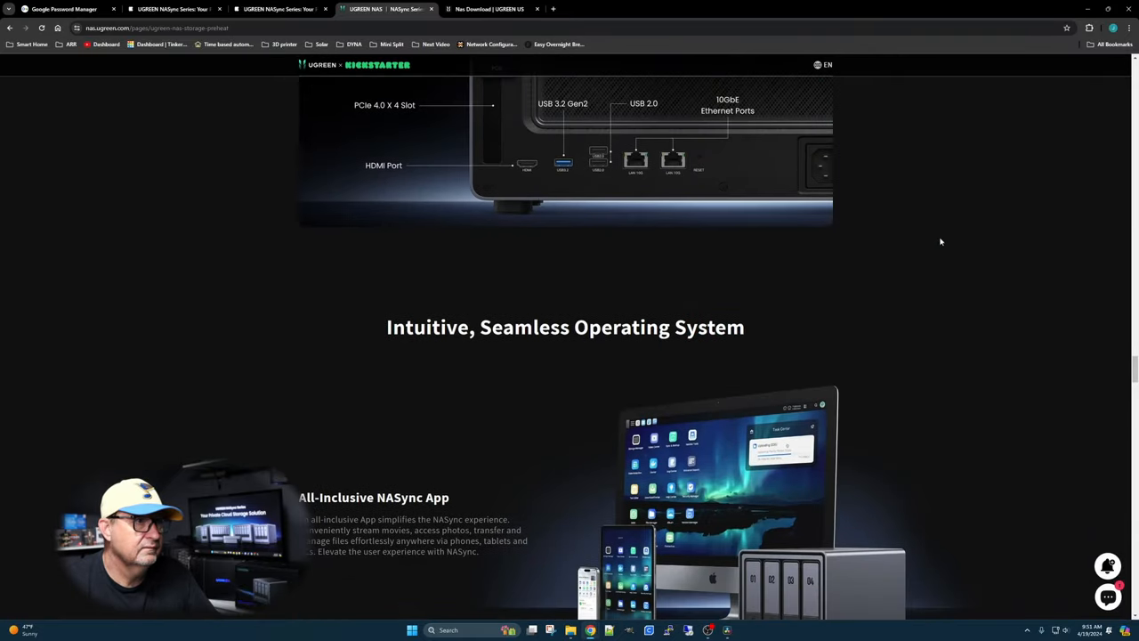
scroll("up", 3)
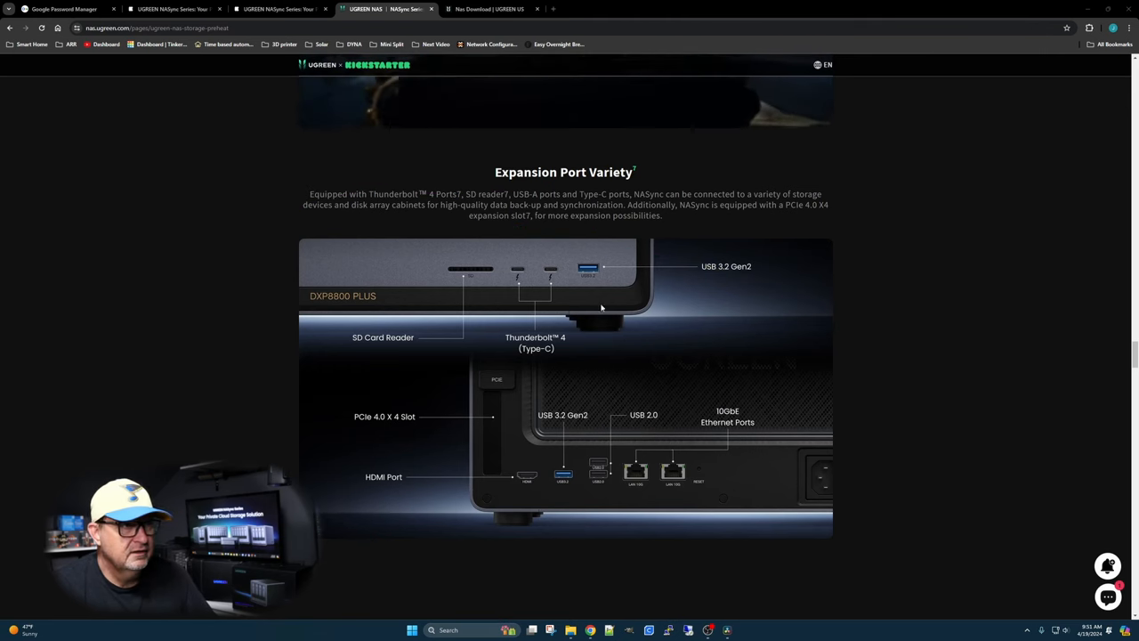
mouse_move(997, 459)
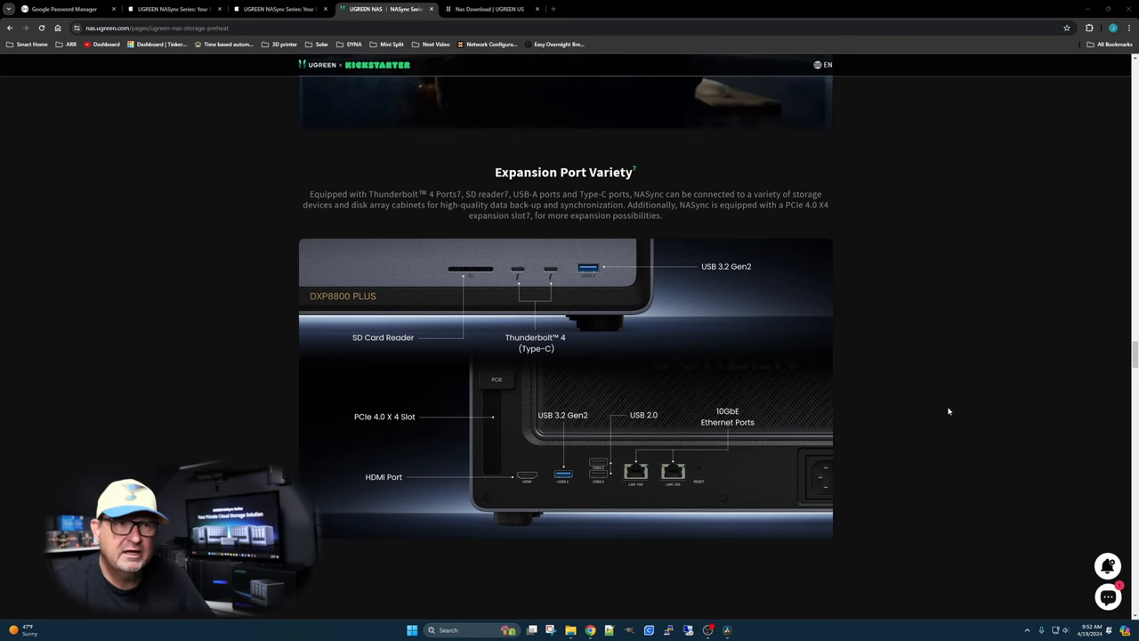
scroll("down", 3)
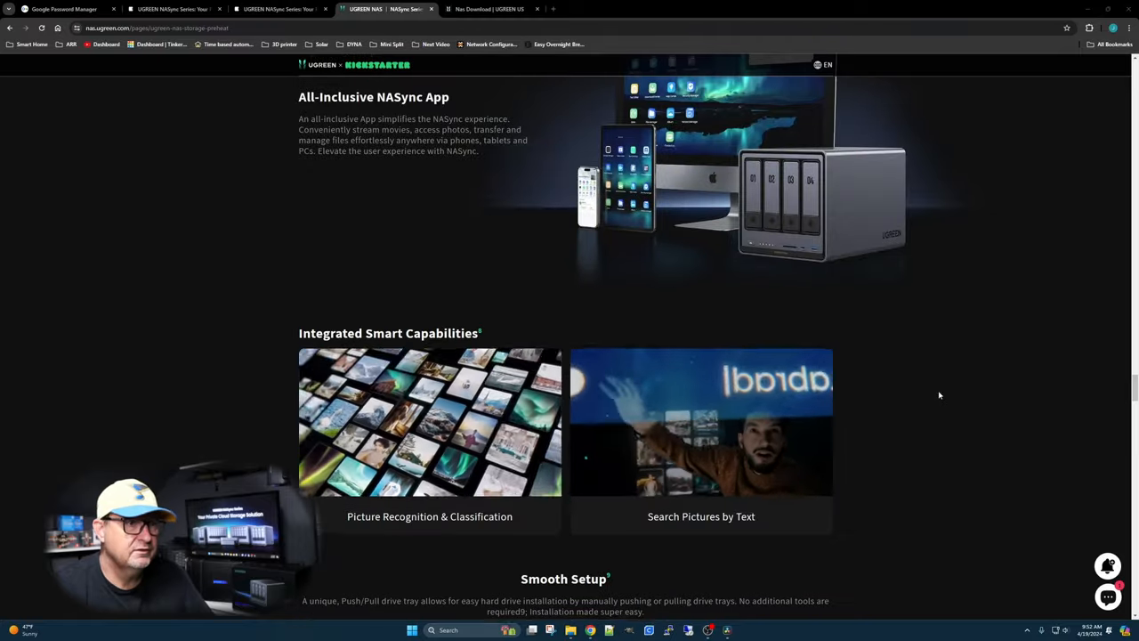
scroll("down", 3)
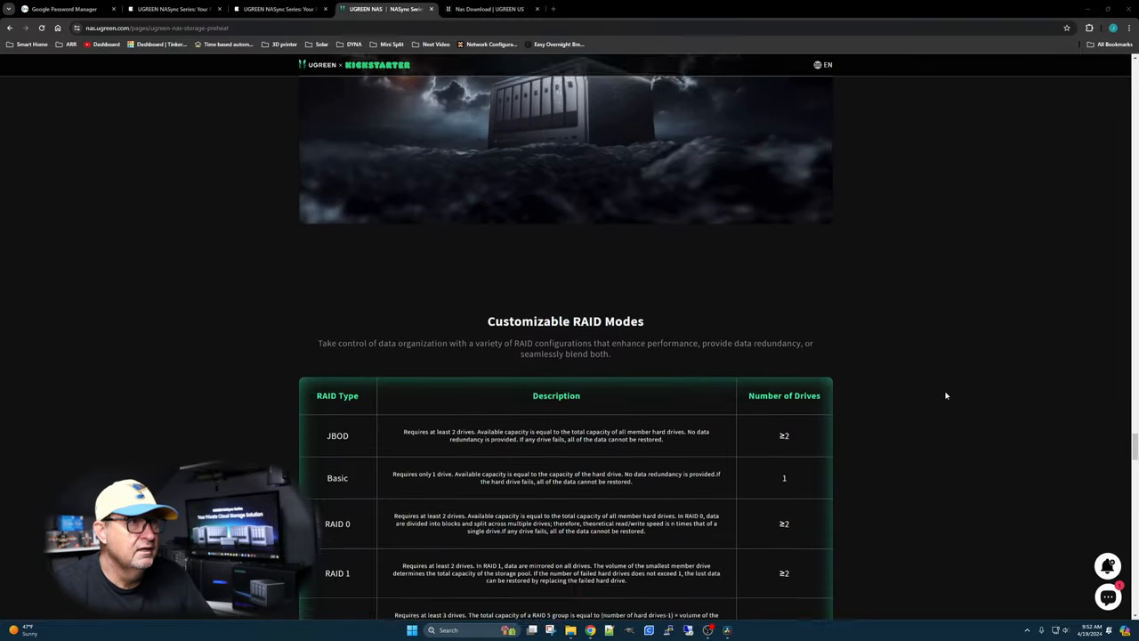
scroll("down", 3)
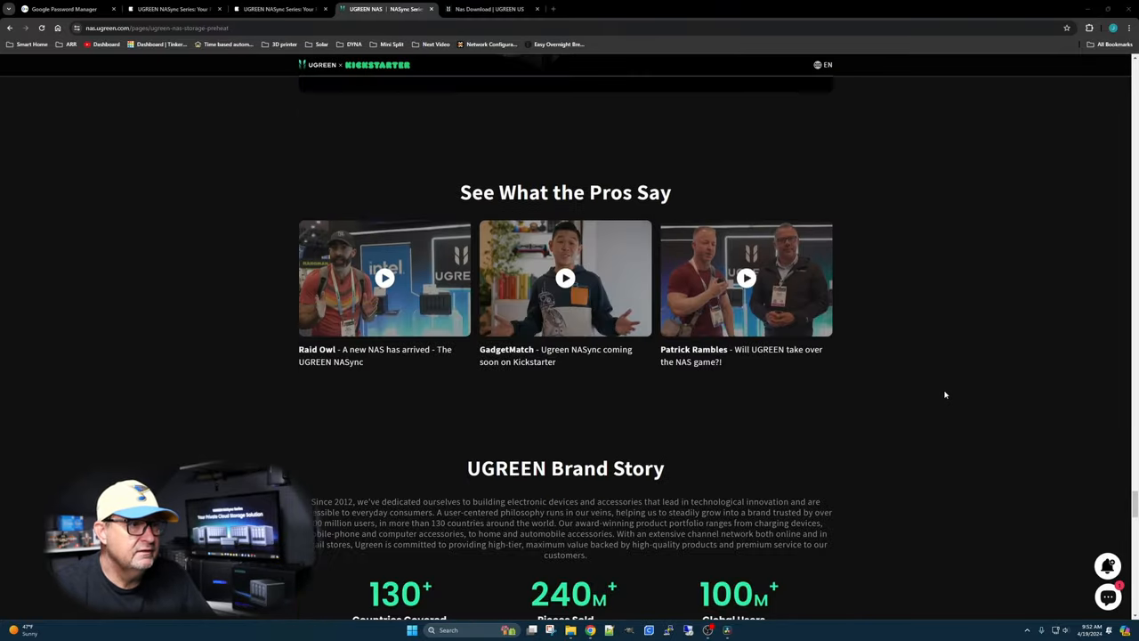
scroll("up", 3)
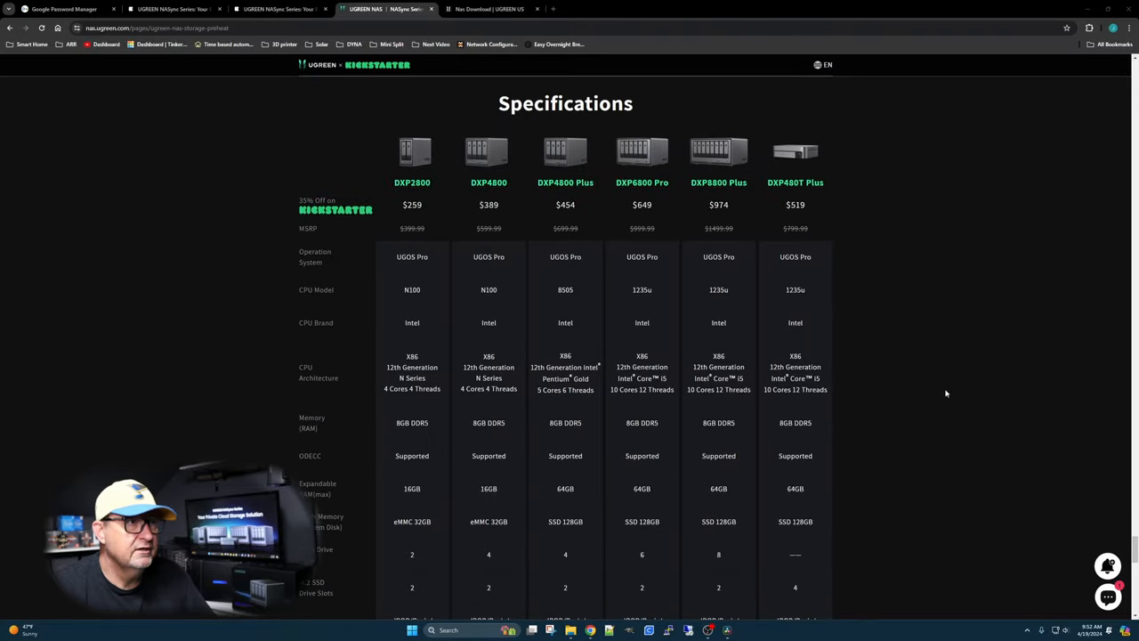
mouse_move(424, 229)
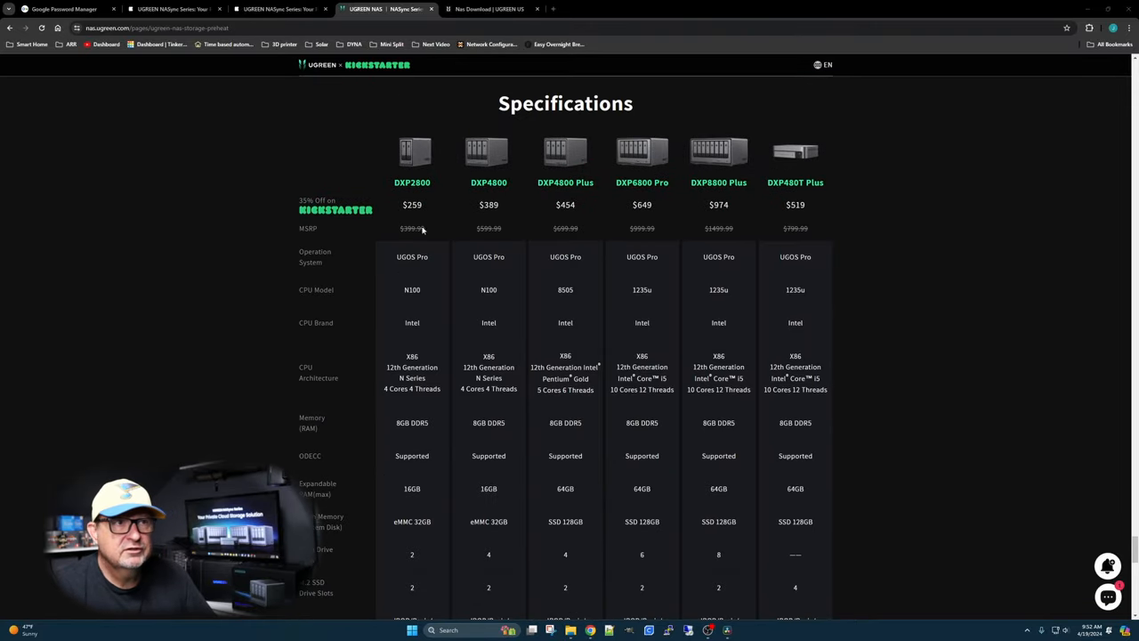
scroll("down", 3)
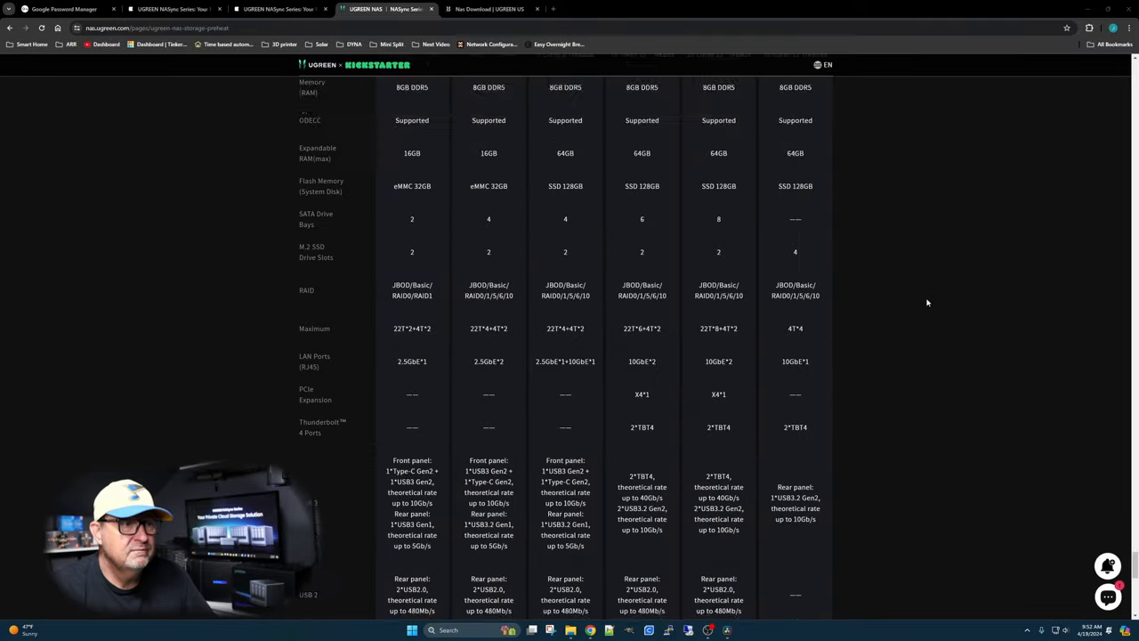
scroll("up", 3)
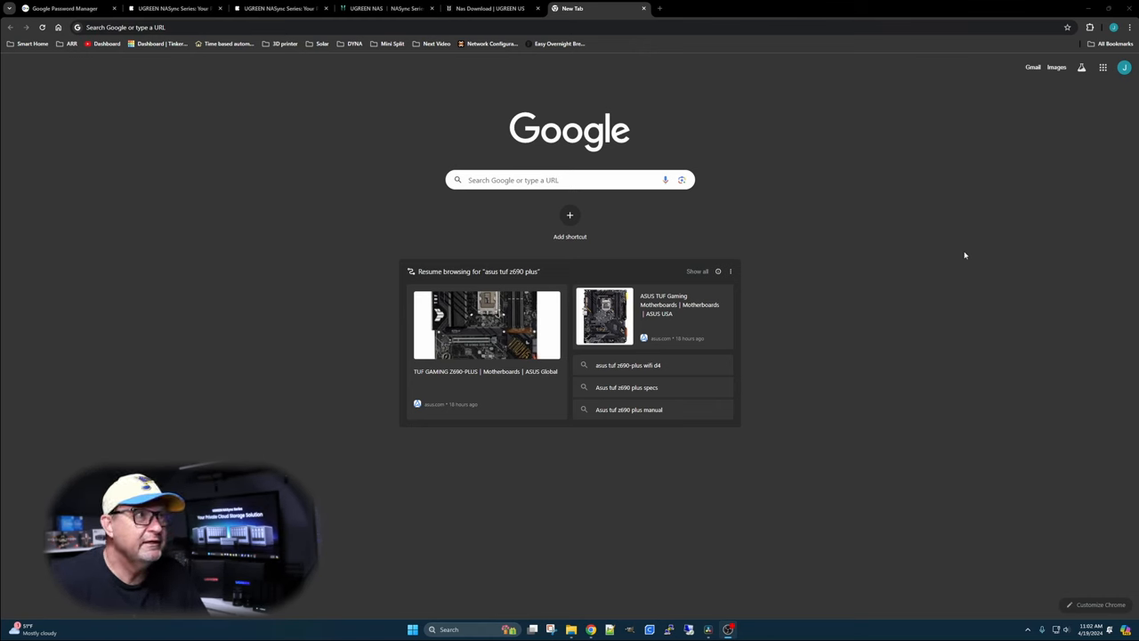
mouse_move(353, 178)
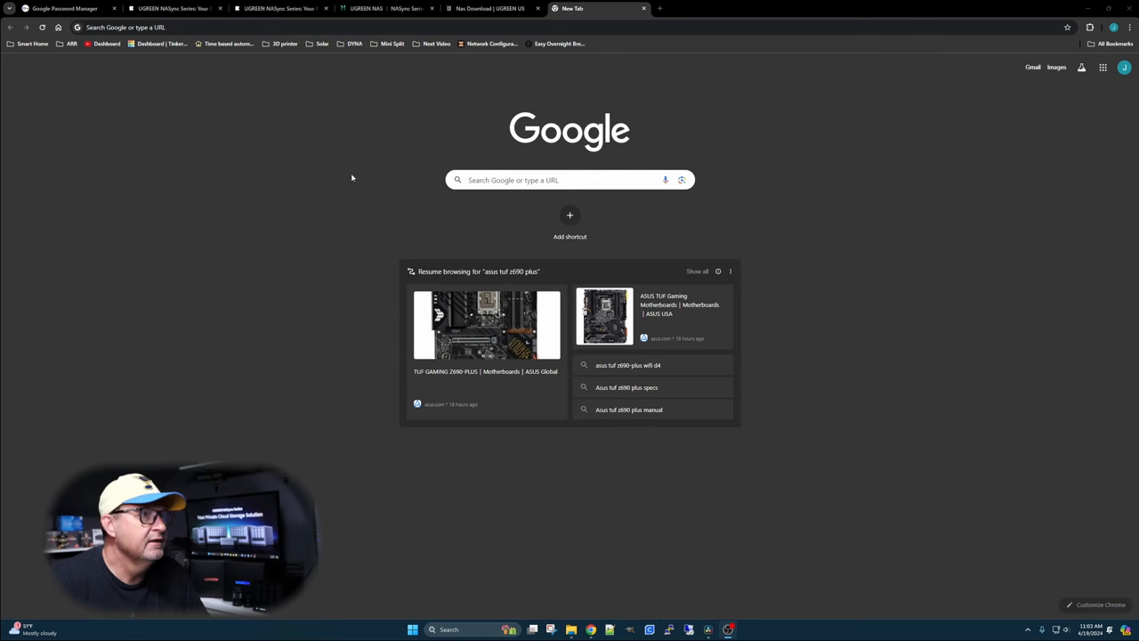
mouse_move(879, 263)
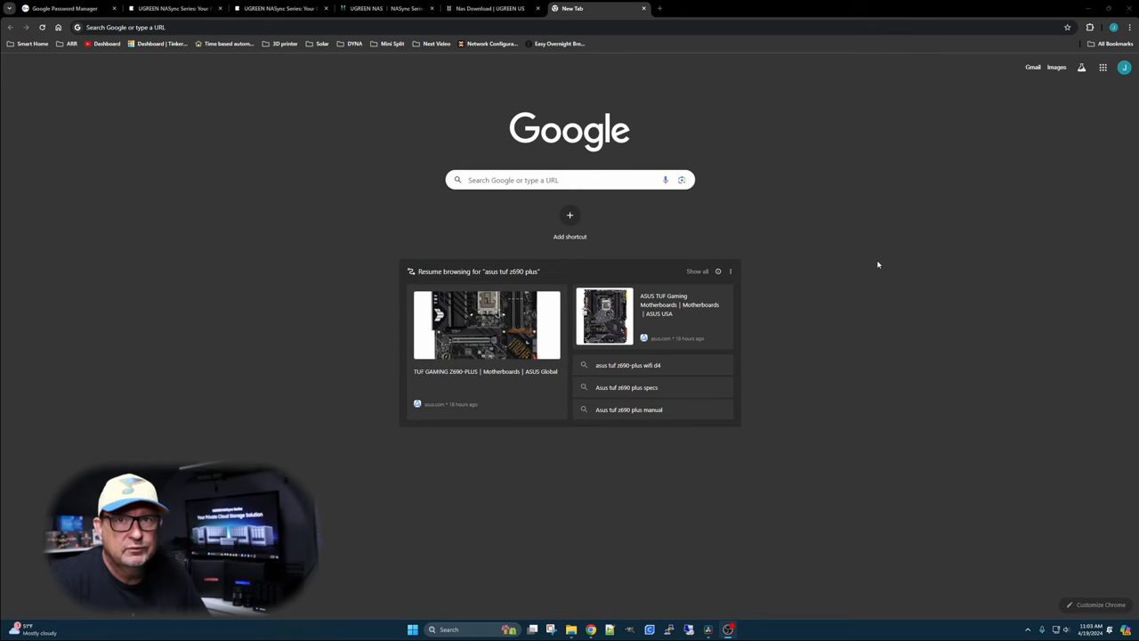
mouse_move(887, 247)
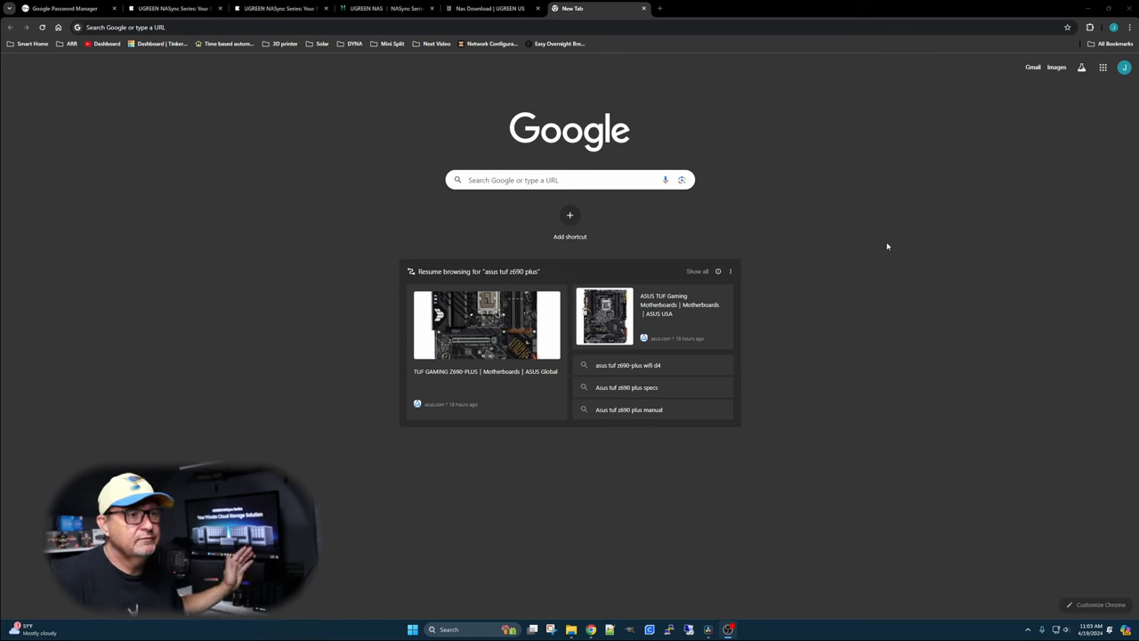
mouse_move(886, 171)
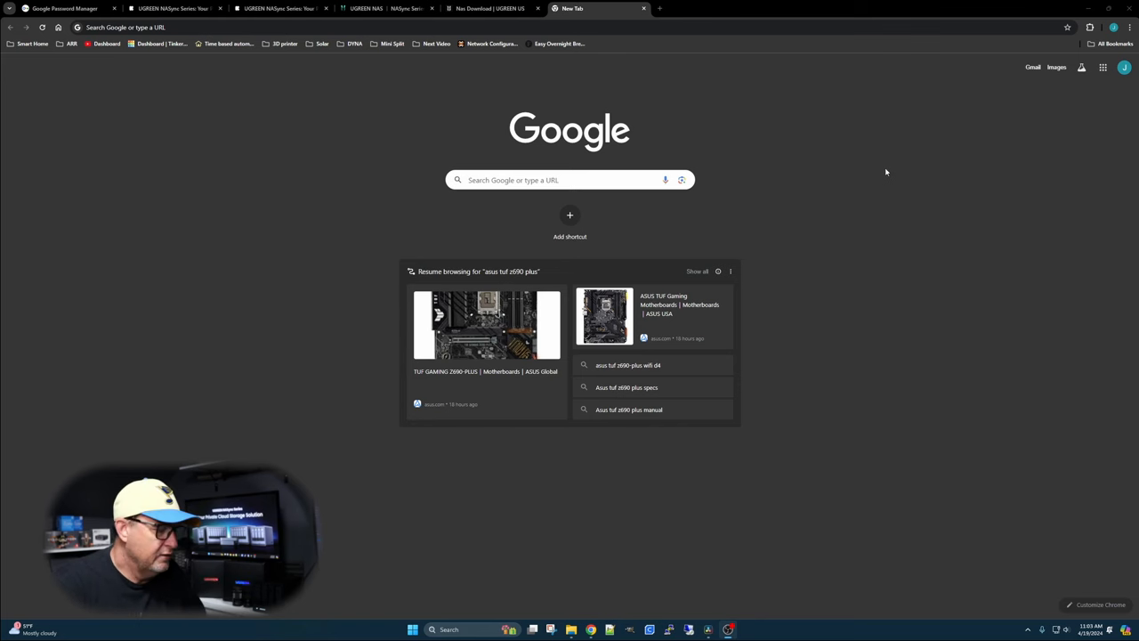
- Navigate to find.ugnas.com from the address bar to locate the NAS
left_click(125, 27)
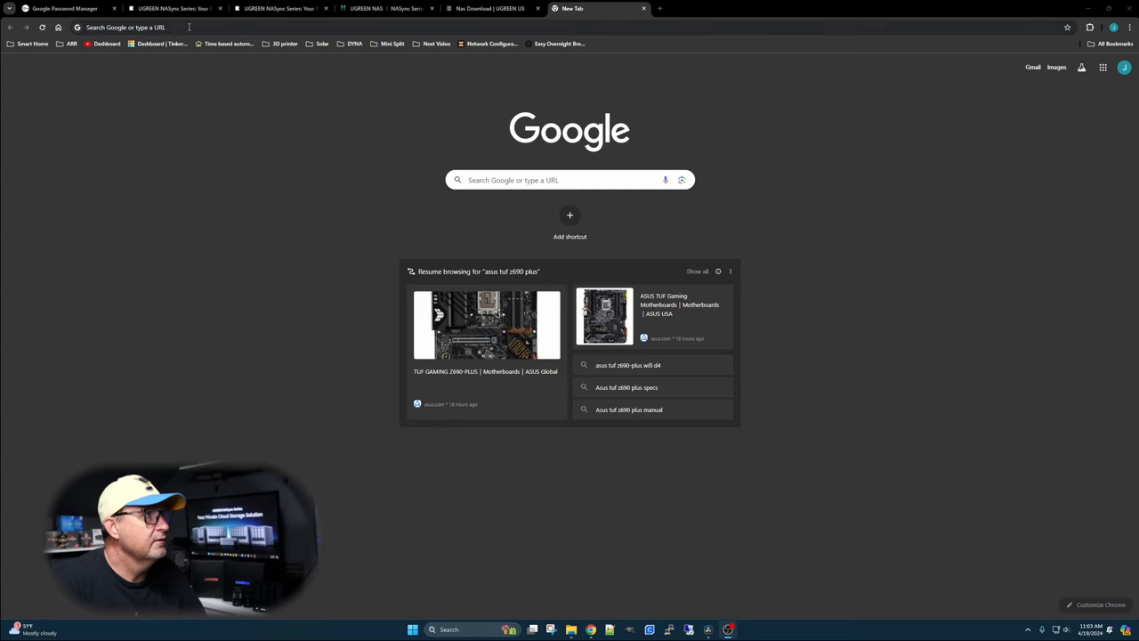
left_click(125, 27)
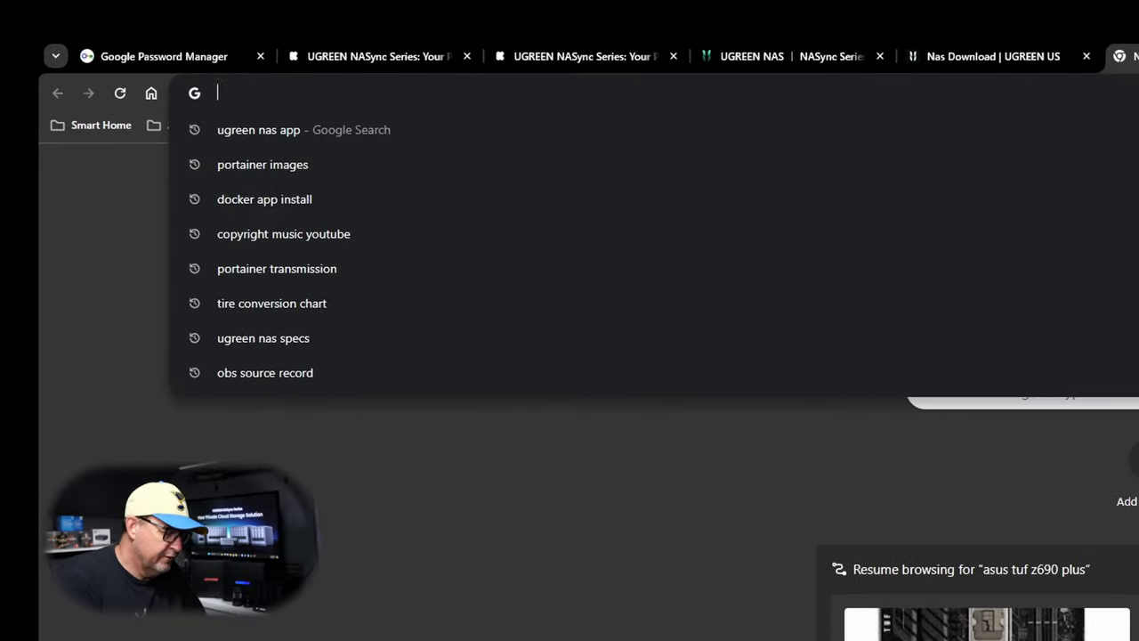
type("fing")
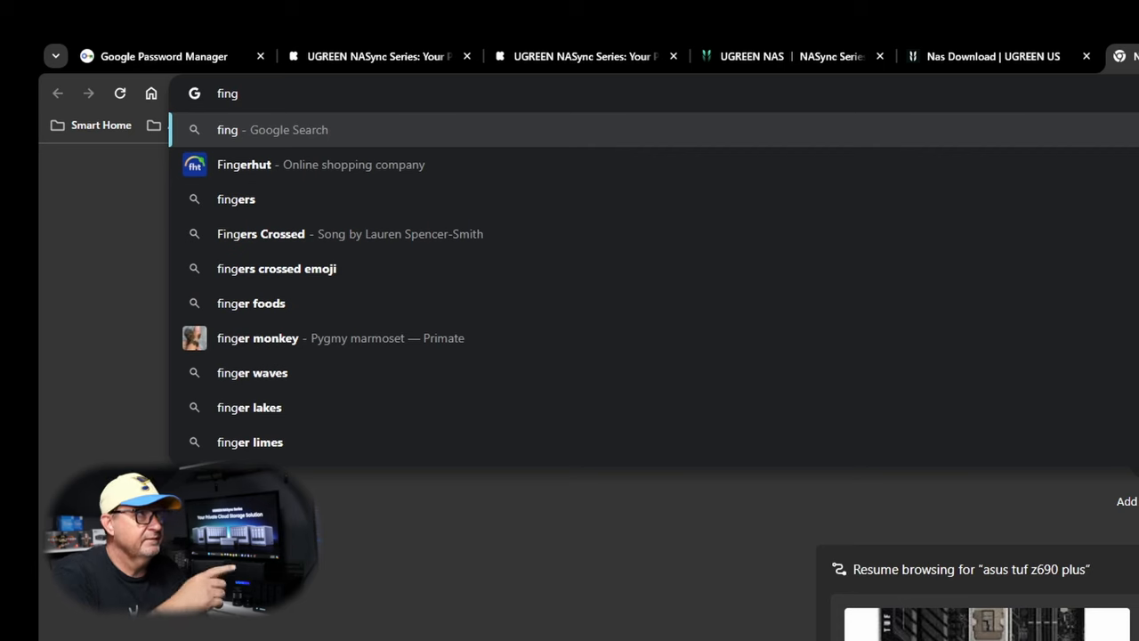
key("Backspace")
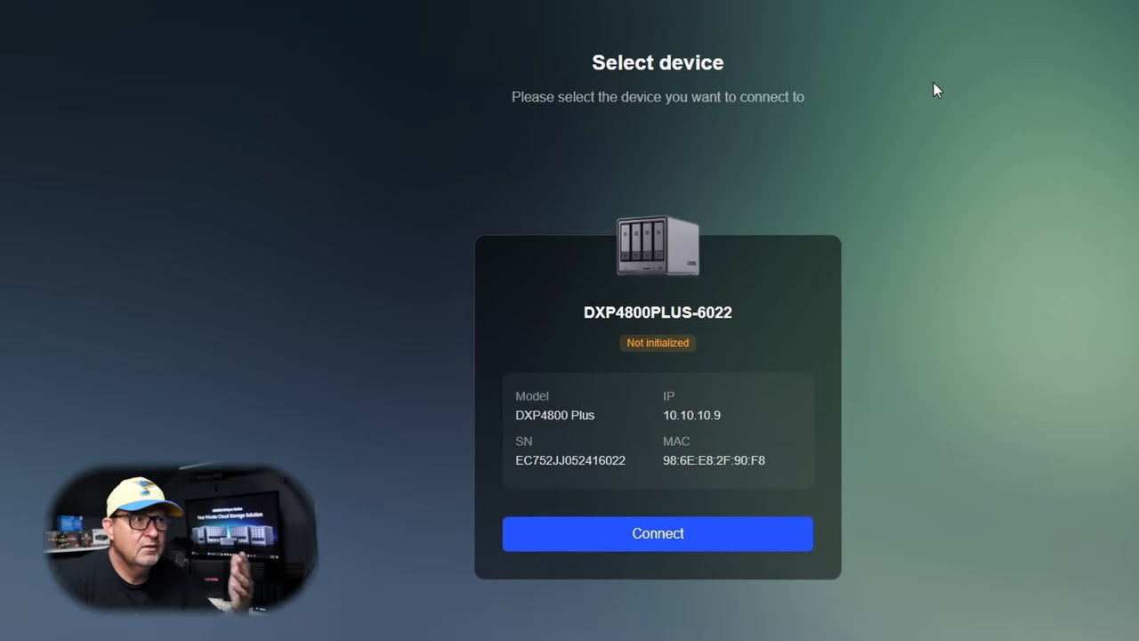
mouse_move(929, 91)
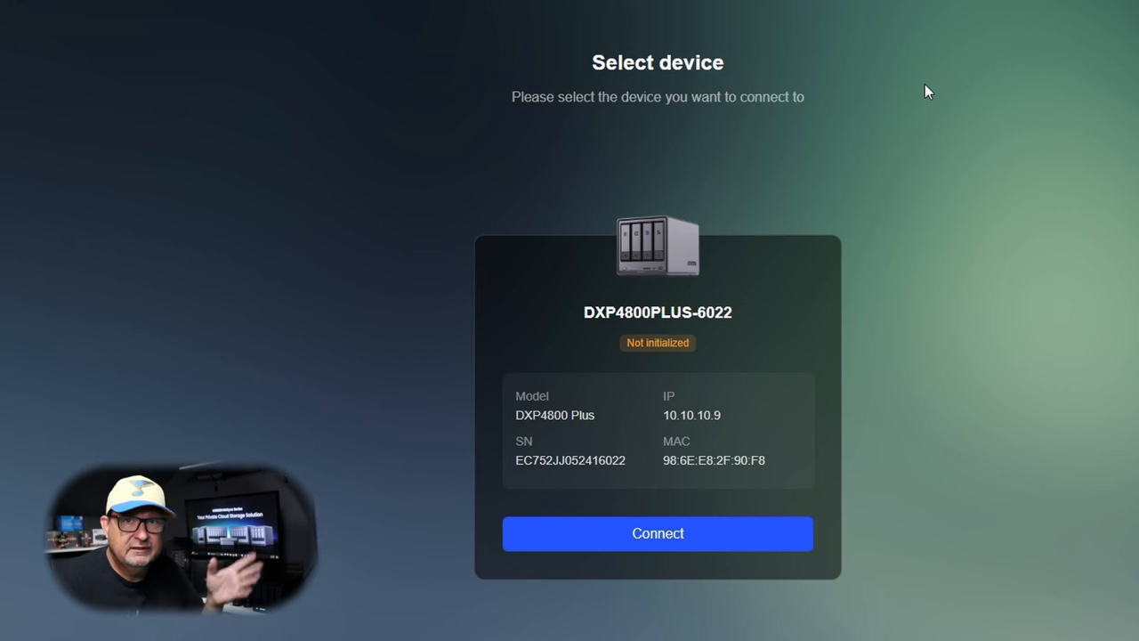
mouse_move(720, 401)
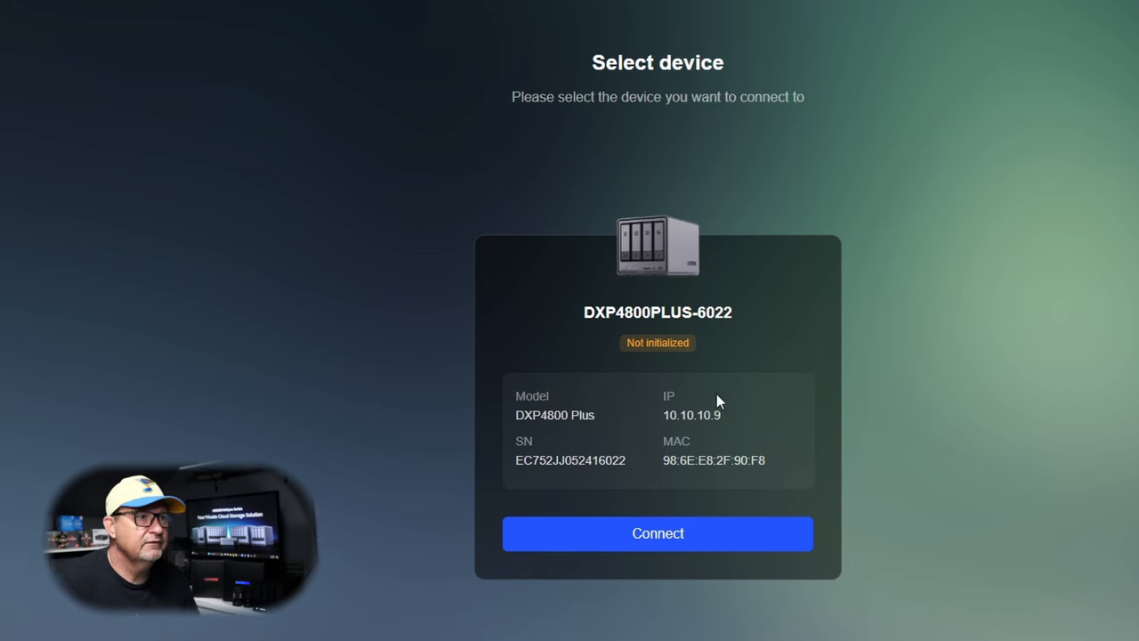
mouse_move(1027, 356)
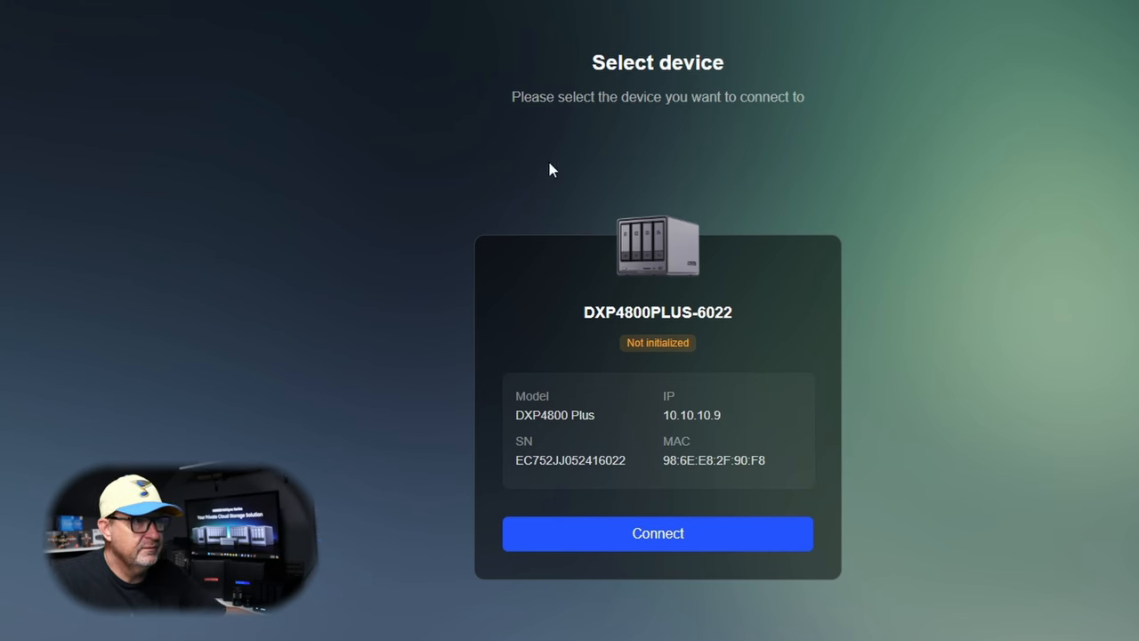
- Connect to the uninitialized DXP4800PLUS-6022 NAS on the Select device page
left_click(659, 534)
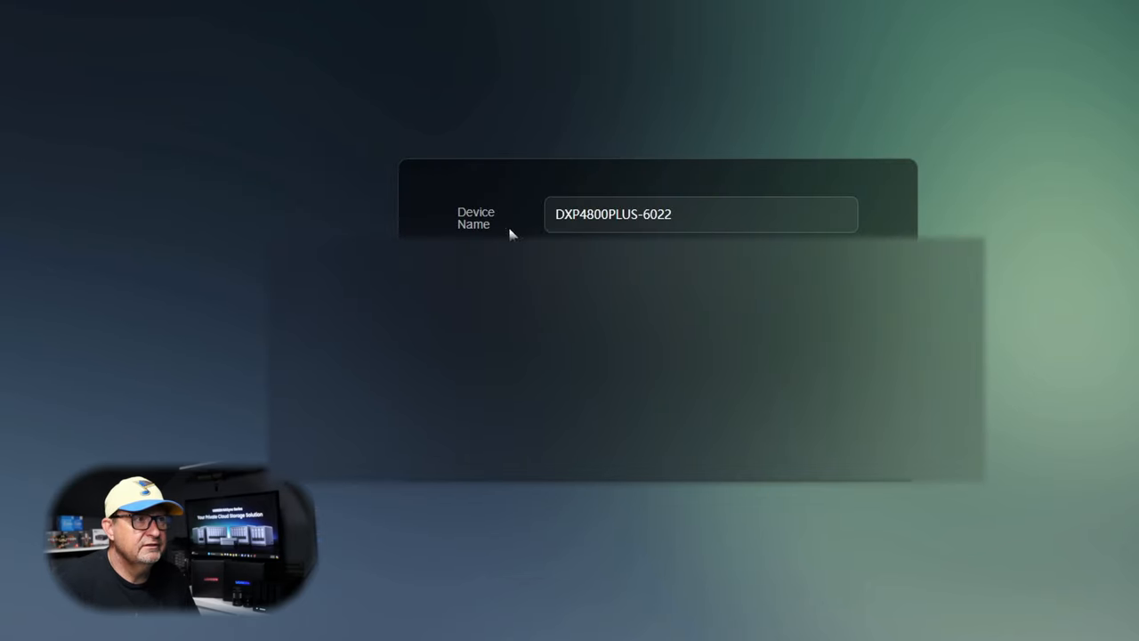
- Begin entering the login account details in the setup form
type("Lo")
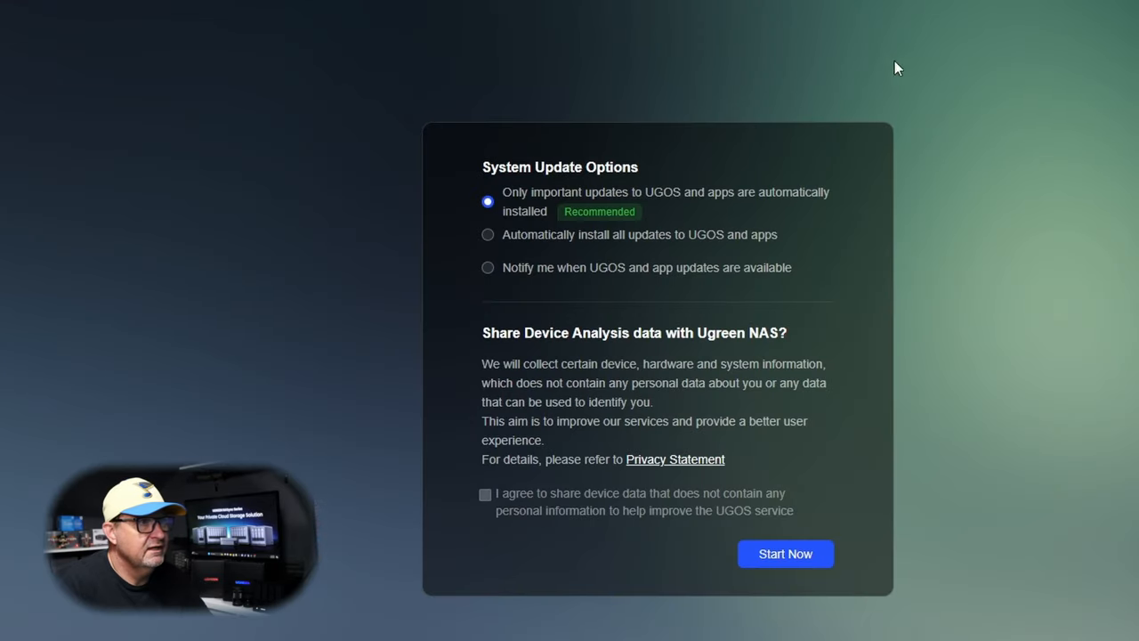
mouse_move(491, 144)
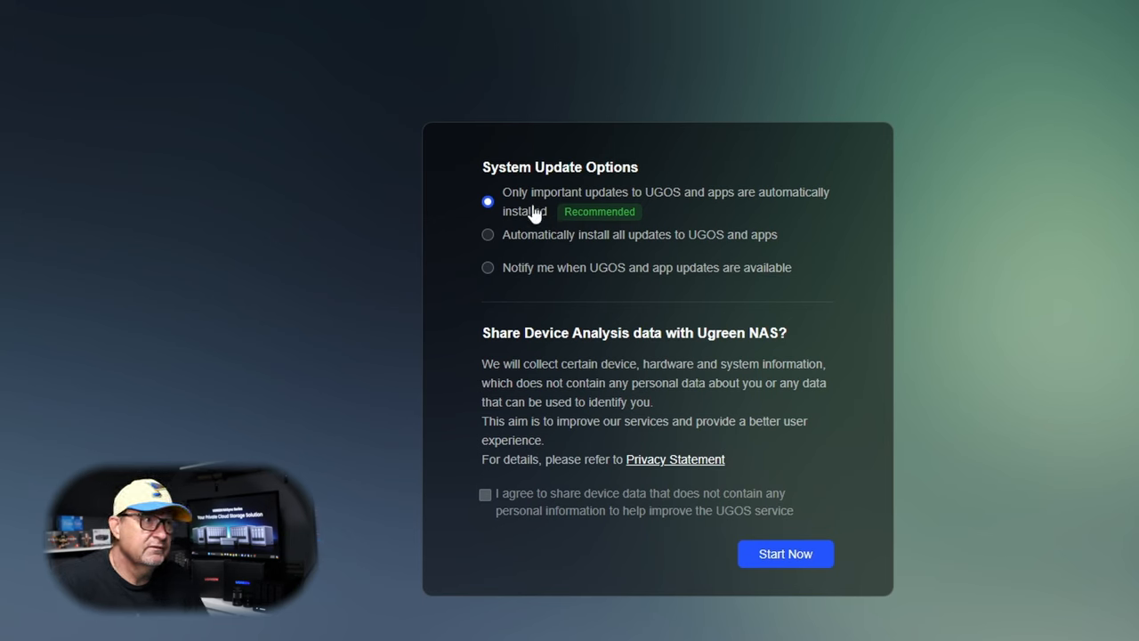
mouse_move(648, 206)
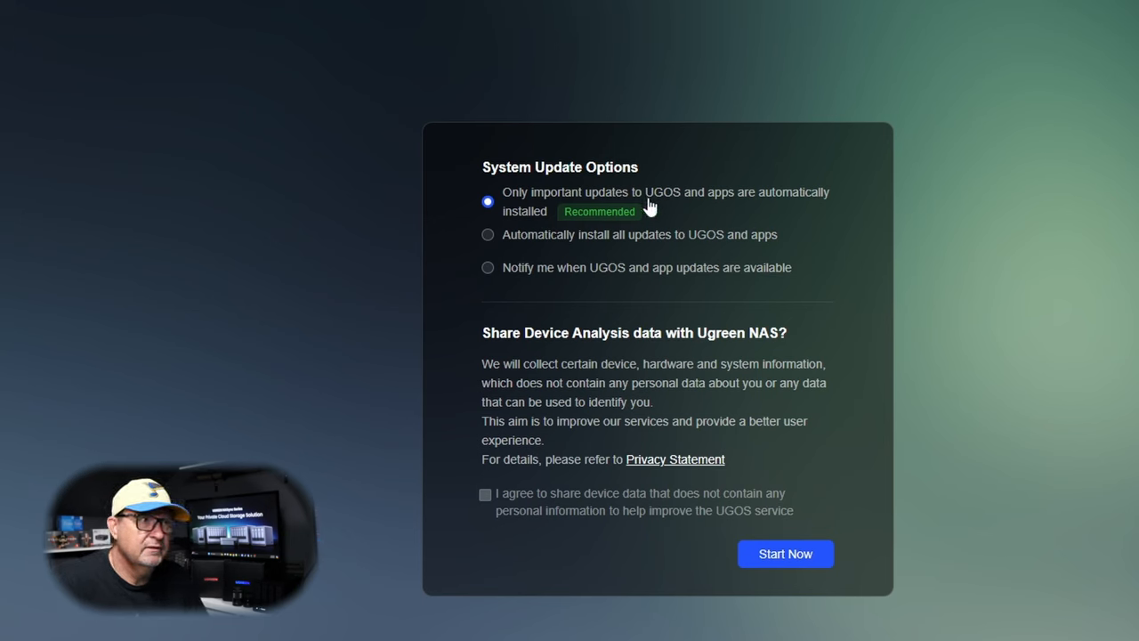
mouse_move(553, 242)
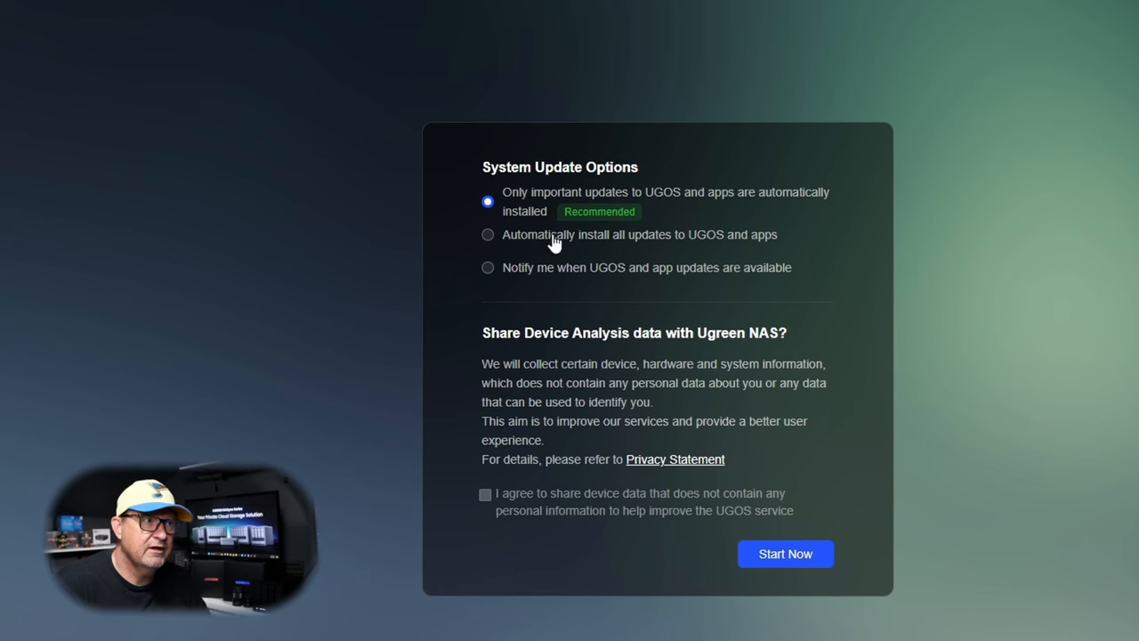
mouse_move(669, 242)
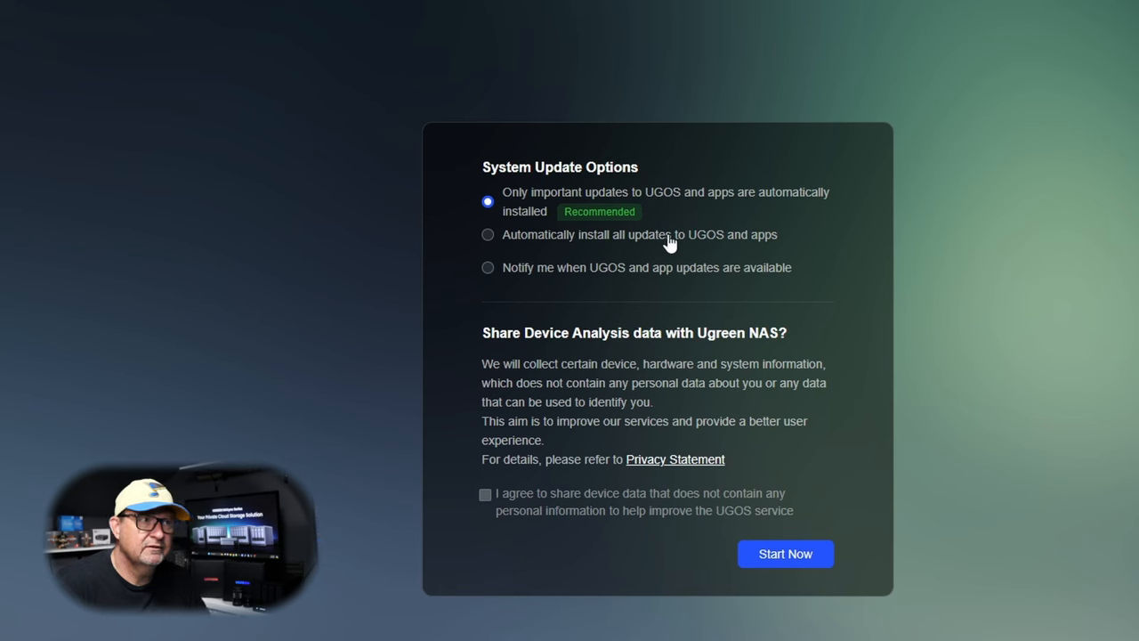
mouse_move(787, 249)
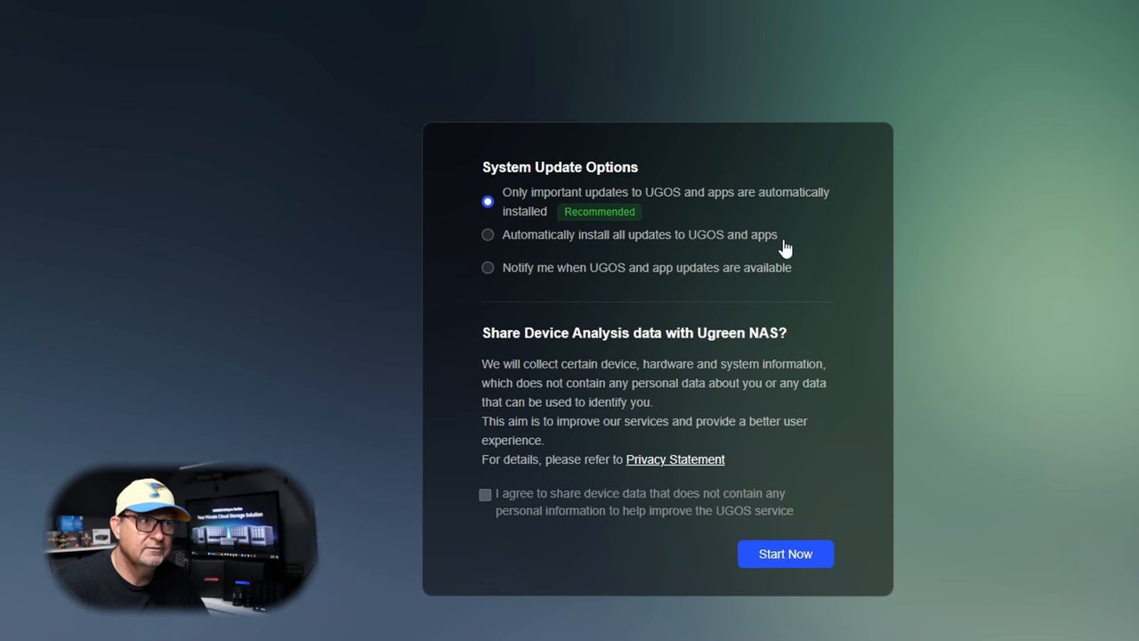
mouse_move(719, 253)
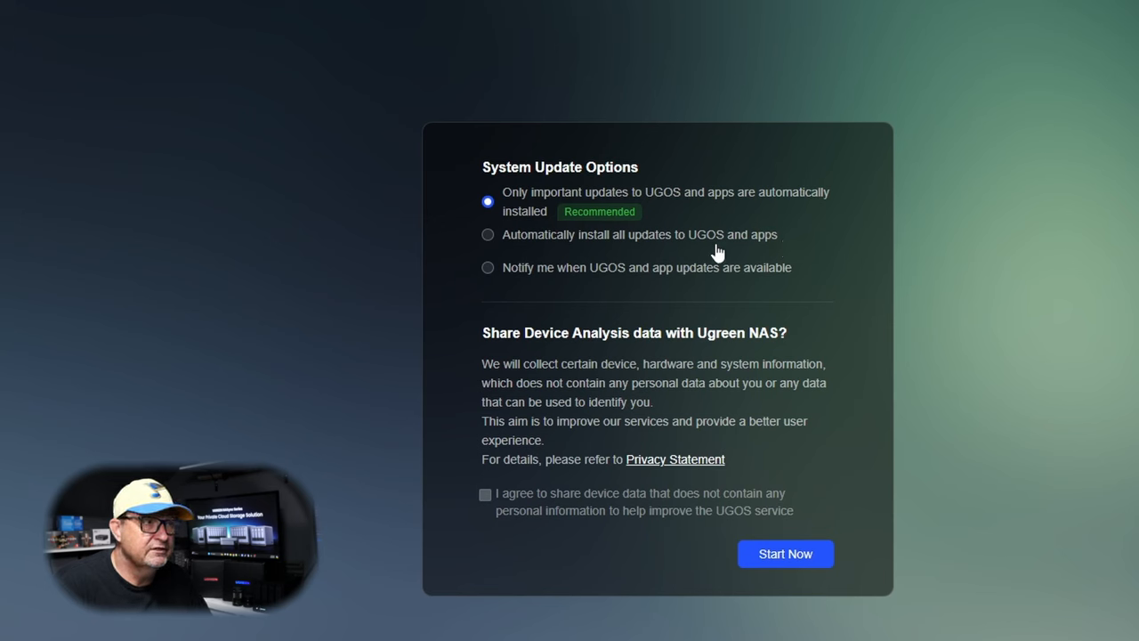
mouse_move(579, 283)
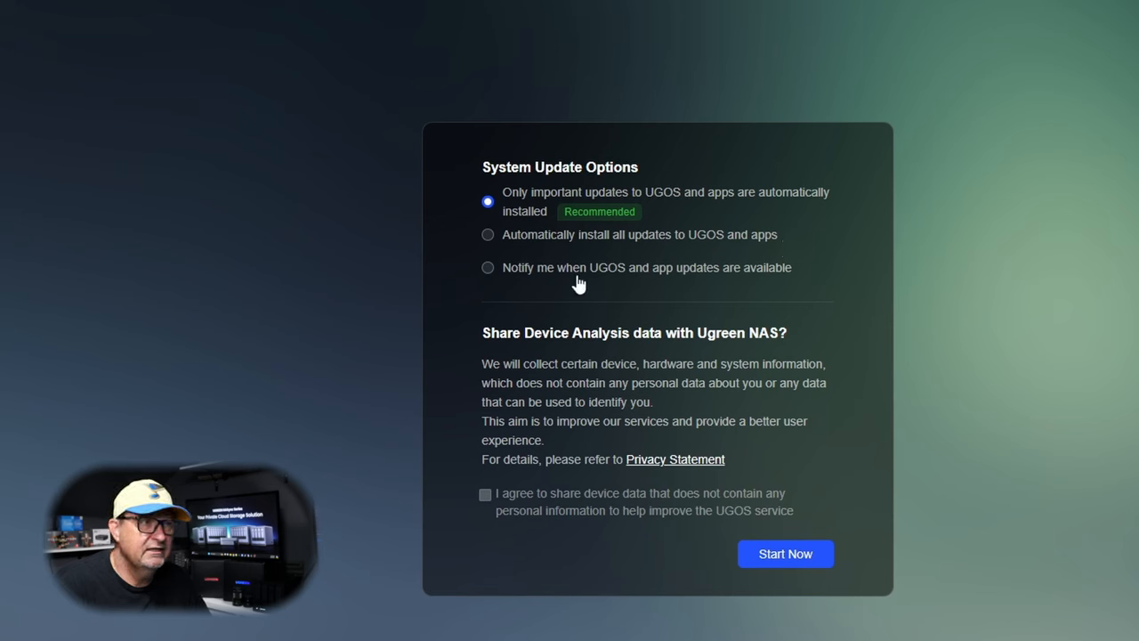
mouse_move(995, 173)
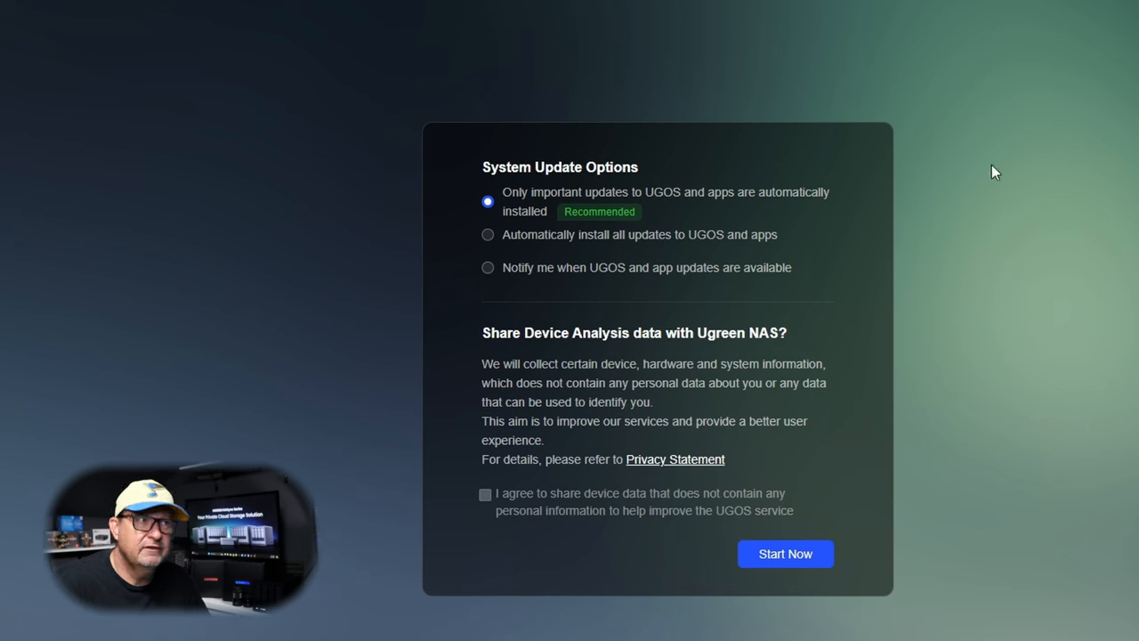
mouse_move(553, 581)
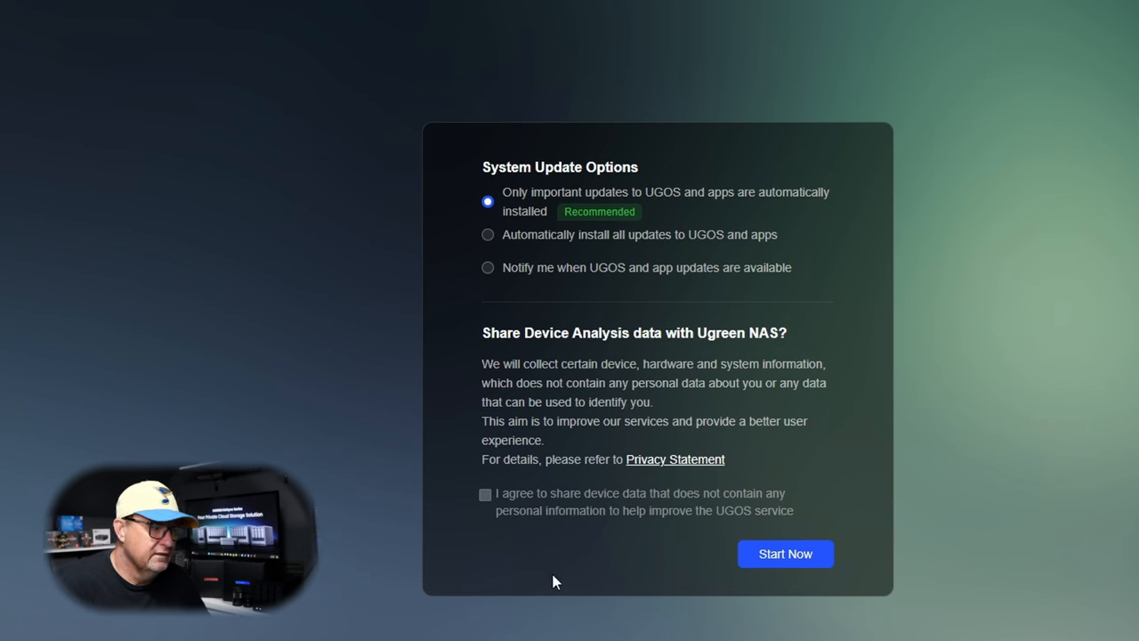
mouse_move(331, 538)
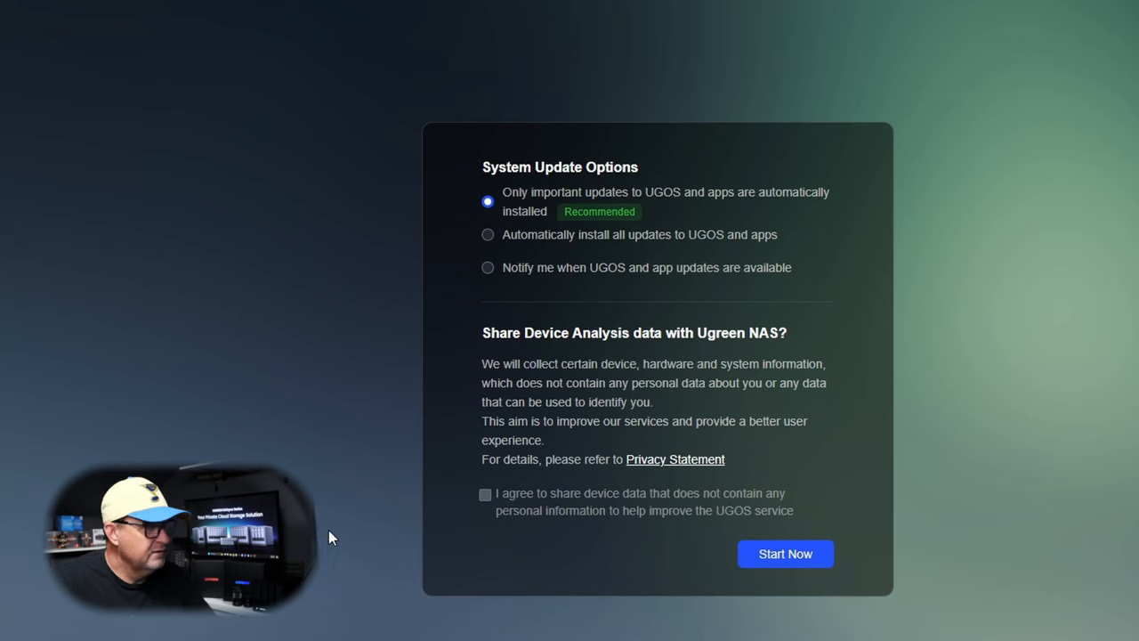
mouse_move(612, 513)
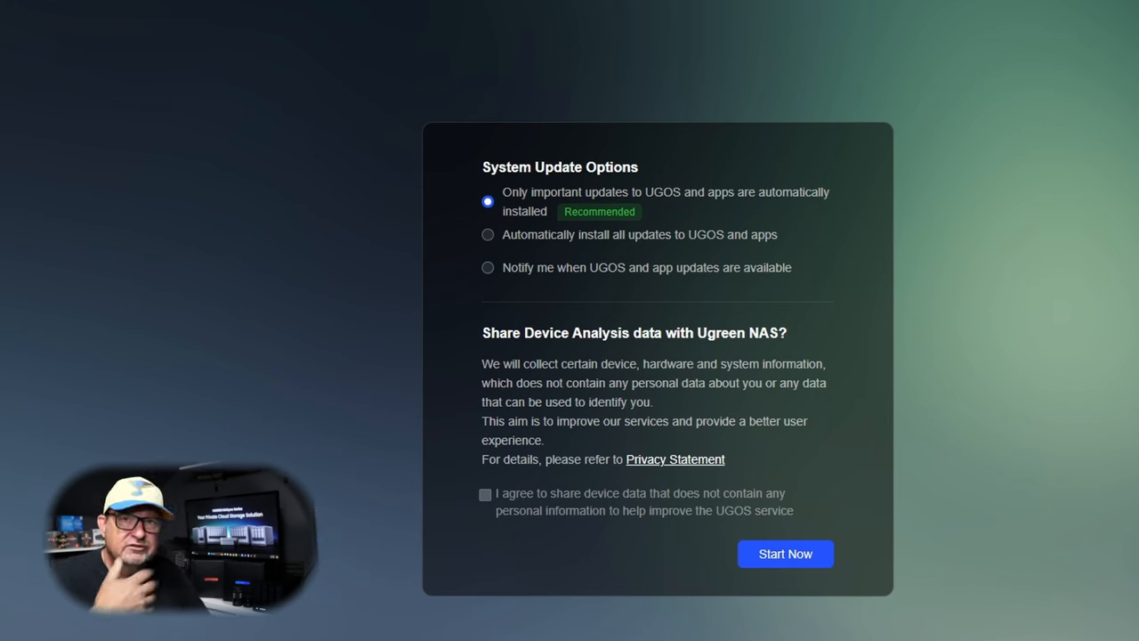
mouse_move(328, 458)
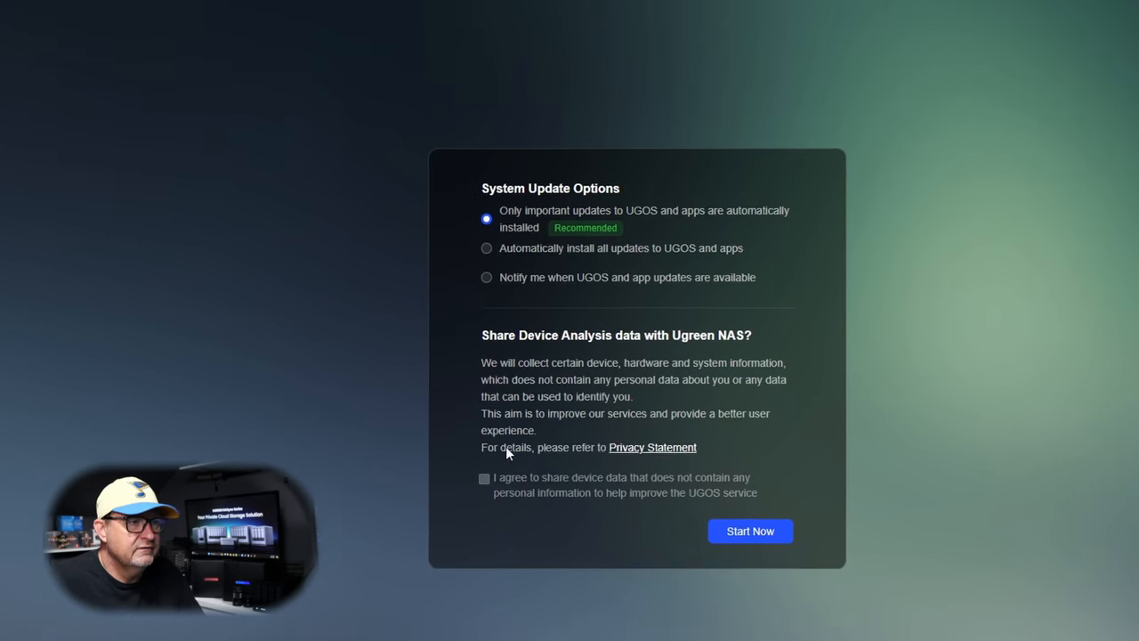
- Finish setup via Start Now with only important updates and data sharing left off
left_click(749, 531)
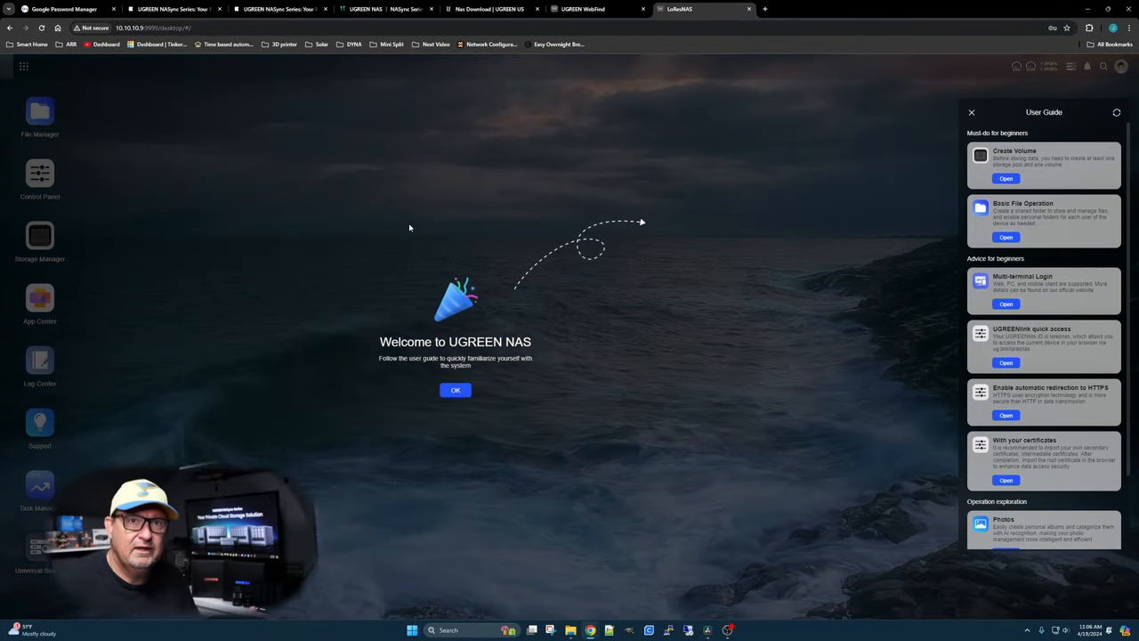
mouse_move(456, 390)
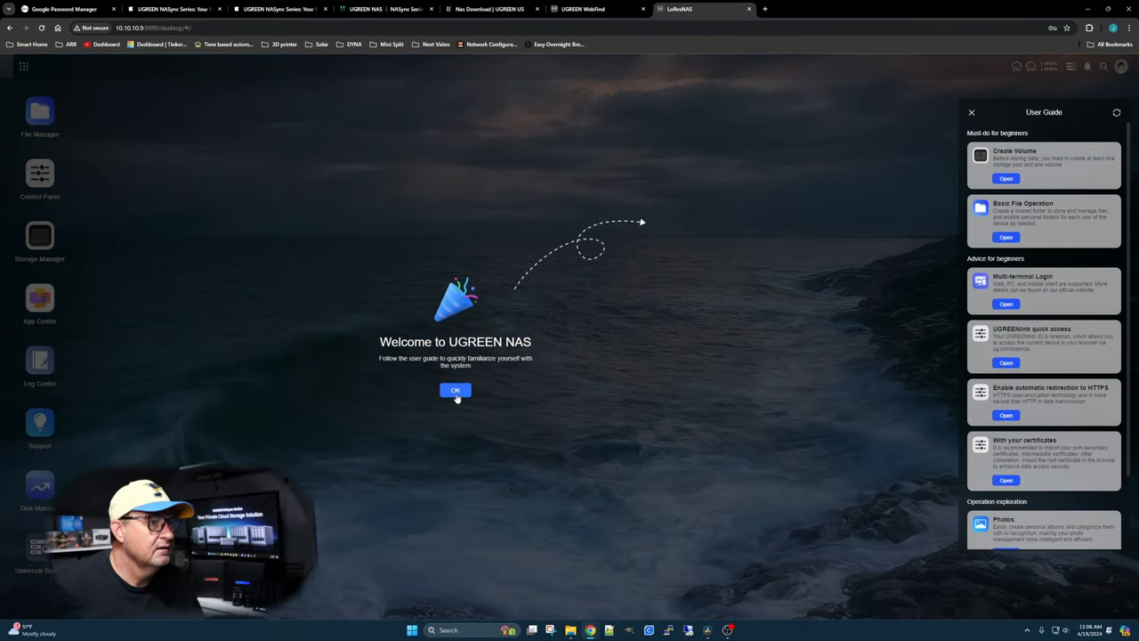
- Dismiss the Welcome to UGREEN NAS dialog on the desktop
left_click(456, 390)
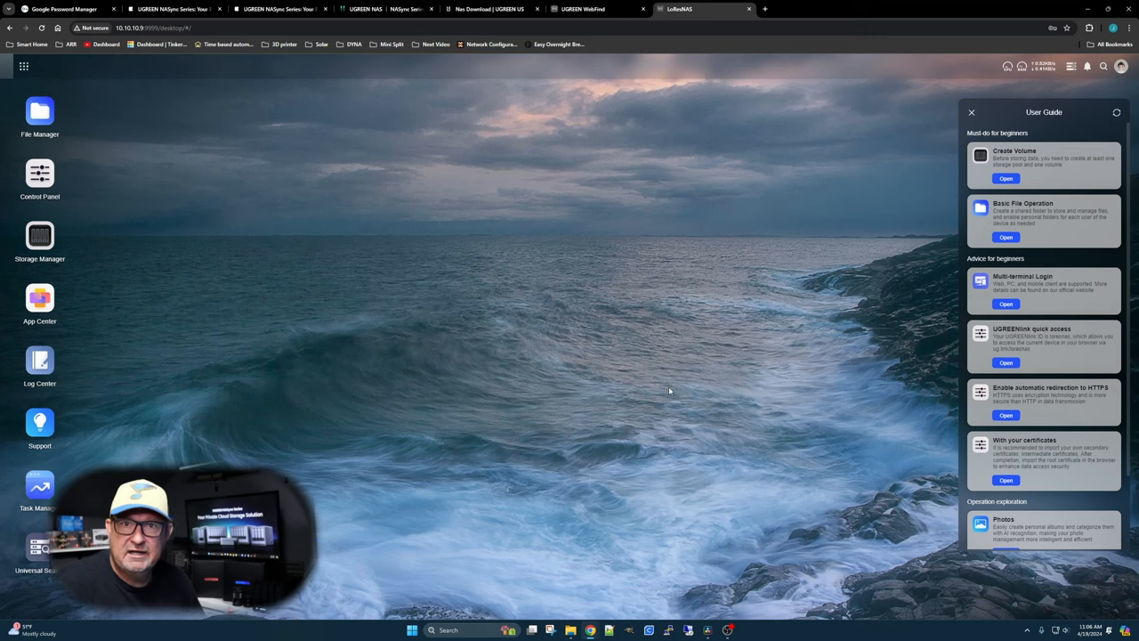
mouse_move(310, 193)
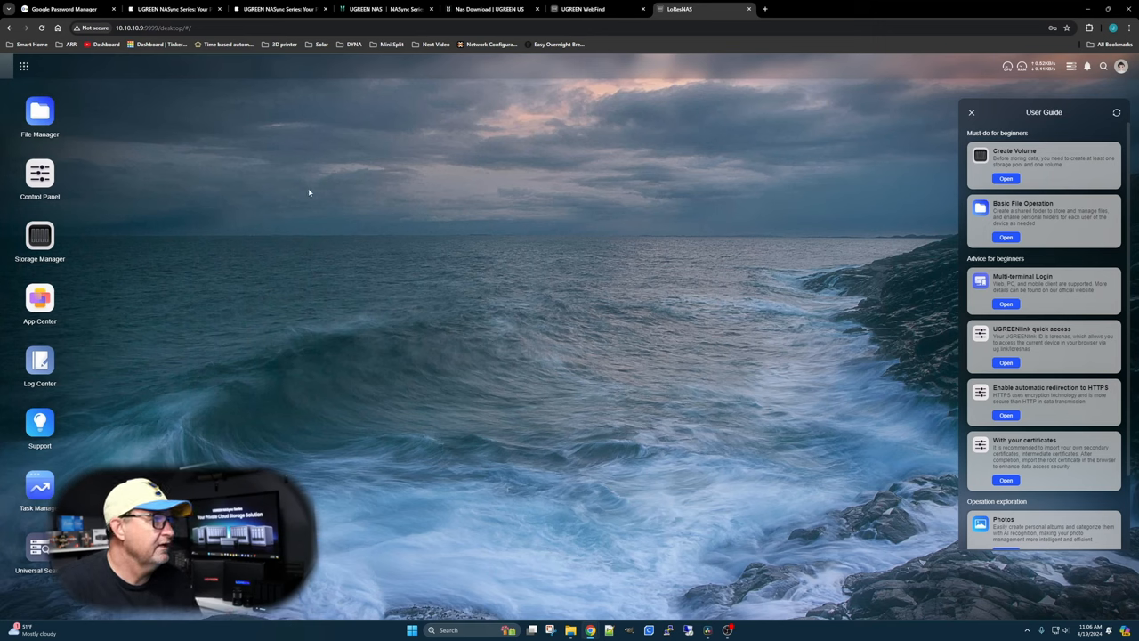
mouse_move(886, 157)
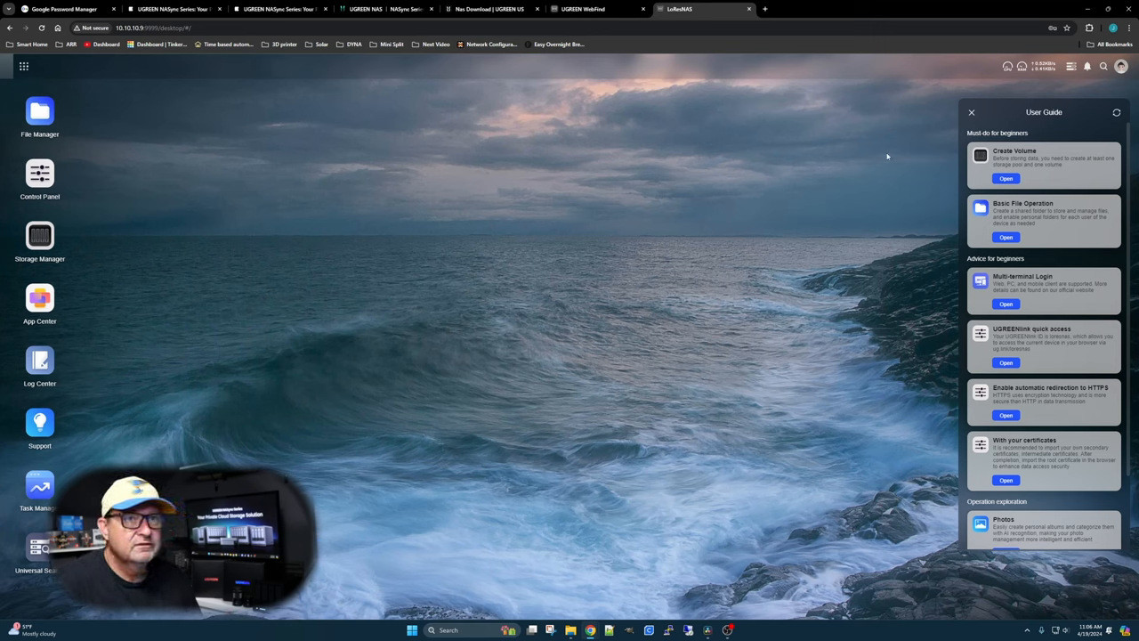
mouse_move(648, 338)
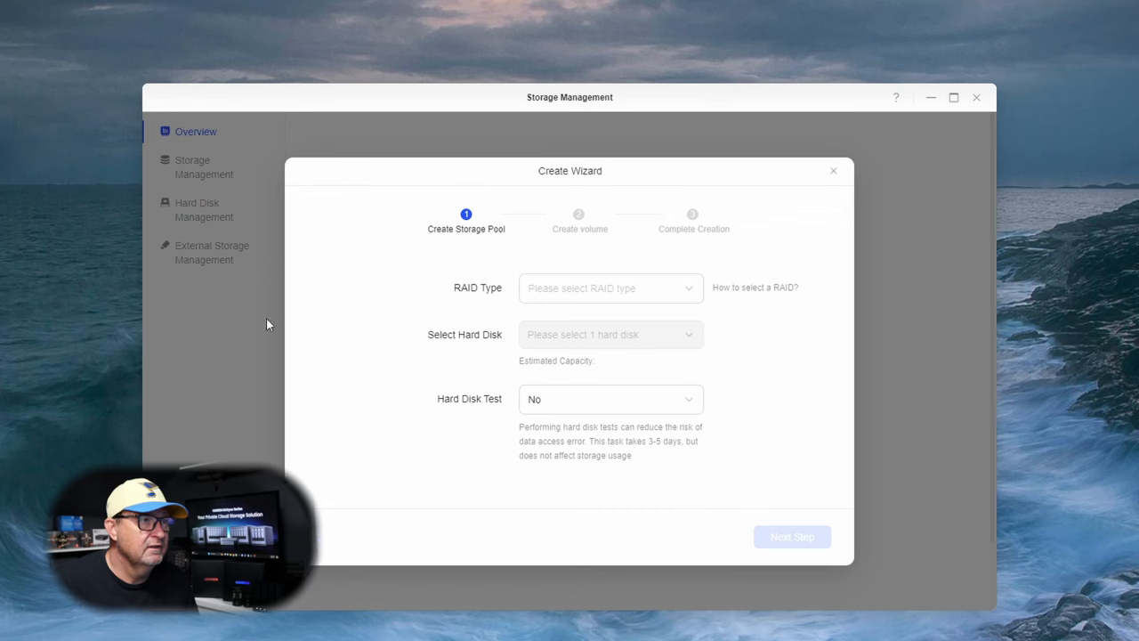
- Select RAID 5 (Recommended) as the RAID type for the new storage pool
left_click(611, 289)
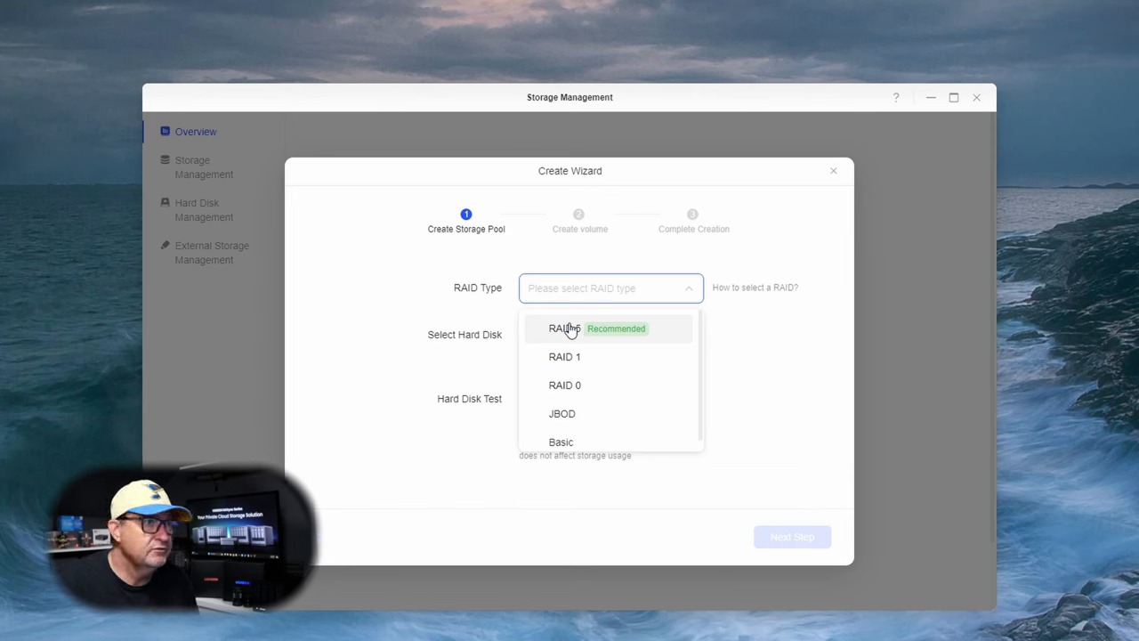
left_click(566, 327)
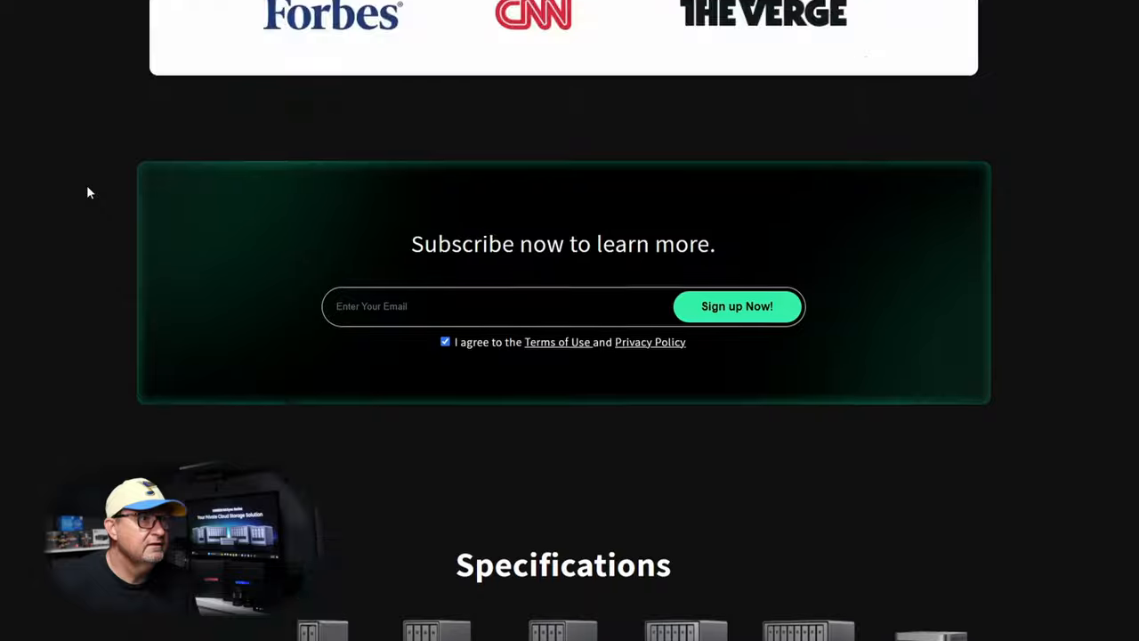
- Scroll the product page down to the Customizable RAID Modes table
scroll("down", 3)
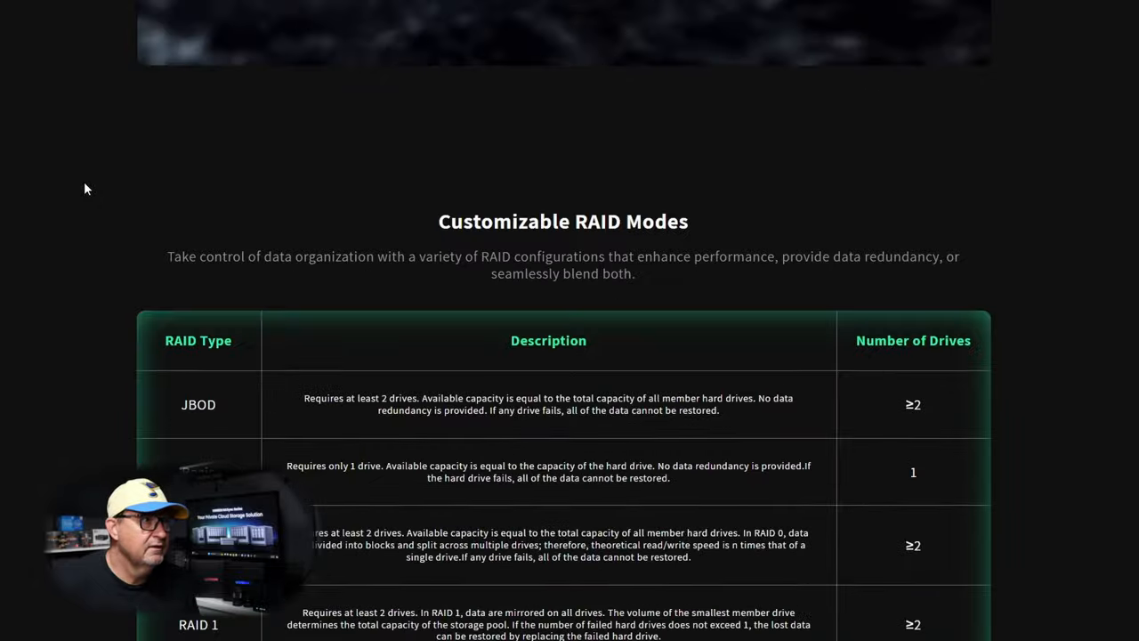
scroll("down", 3)
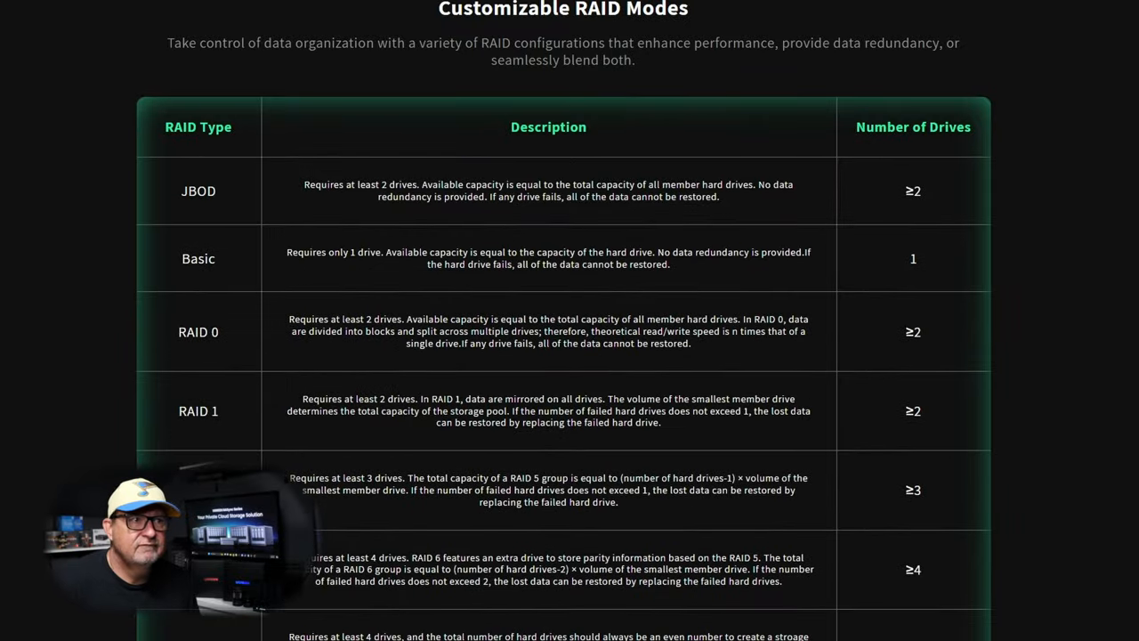
mouse_move(229, 187)
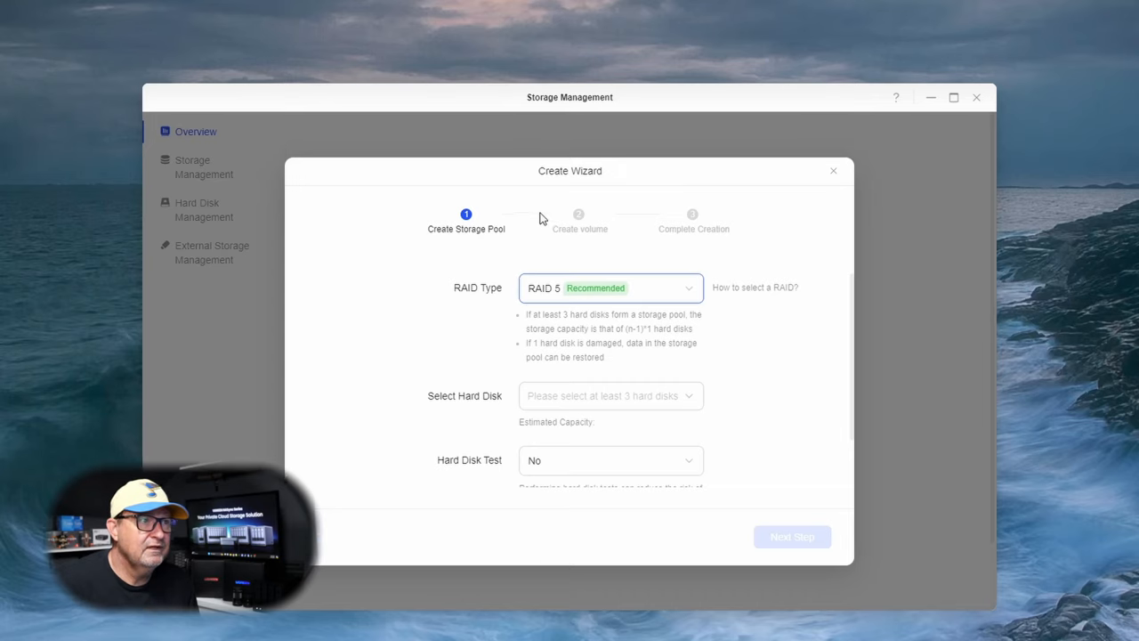
- Add Hard Disk 3 to the pool alongside disks 1–2 and advance to the Complete Creation summary
left_click(610, 395)
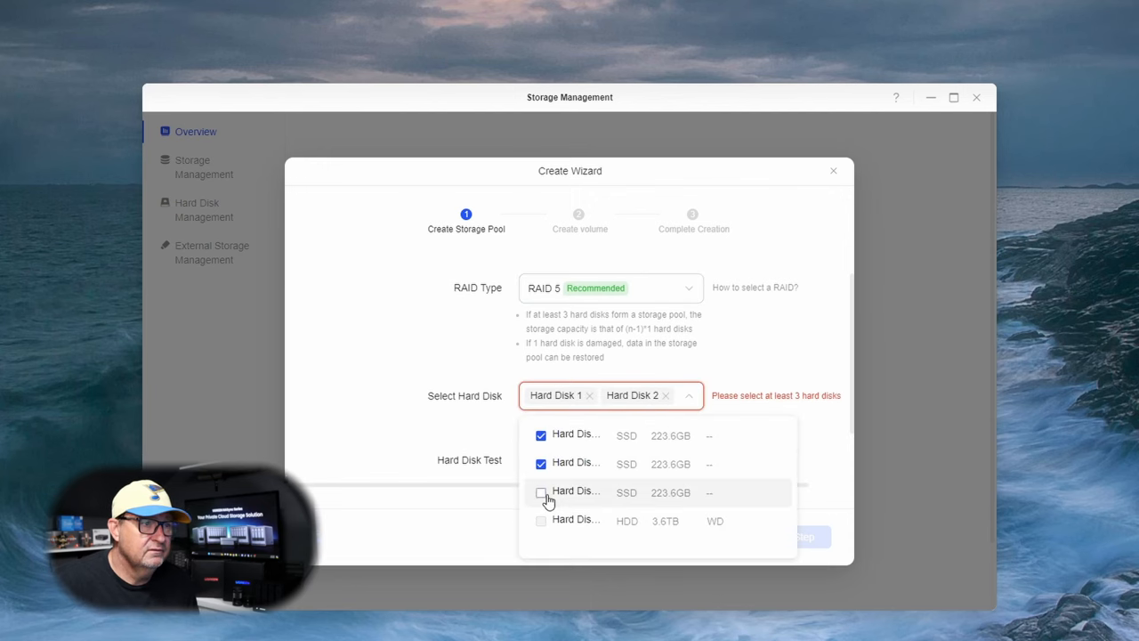
left_click(542, 492)
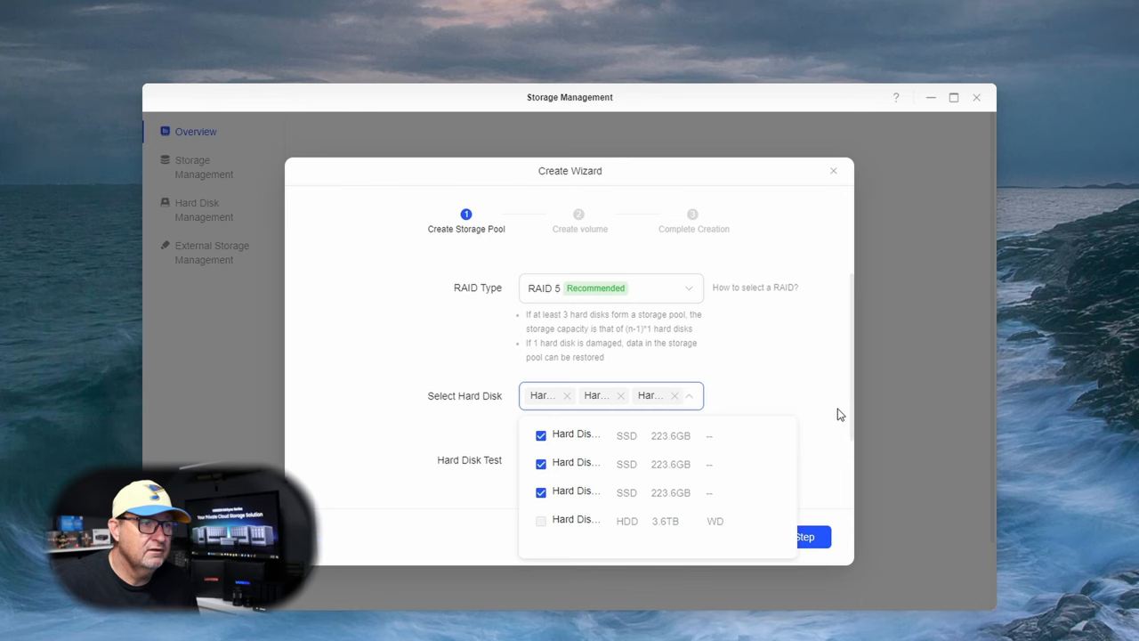
left_click(689, 396)
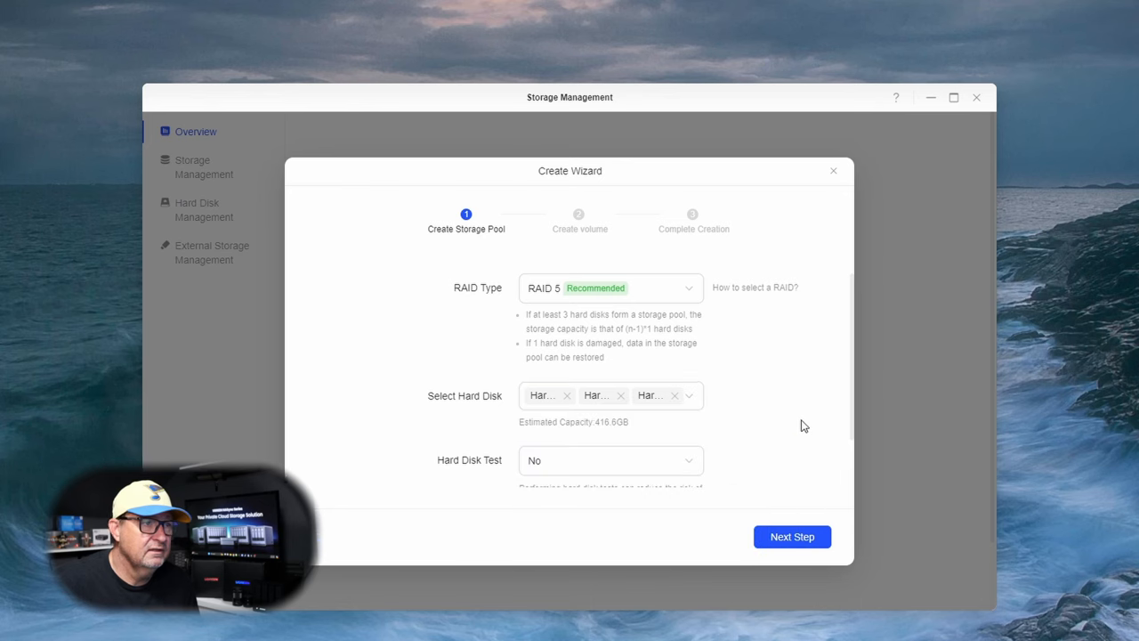
scroll("down", 3)
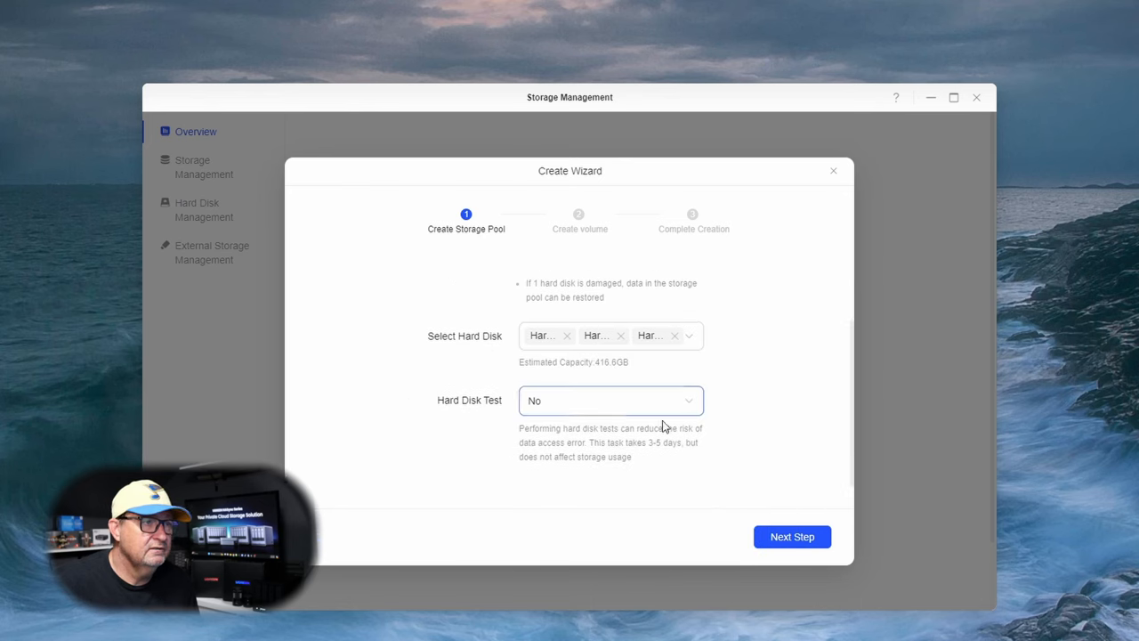
left_click(790, 537)
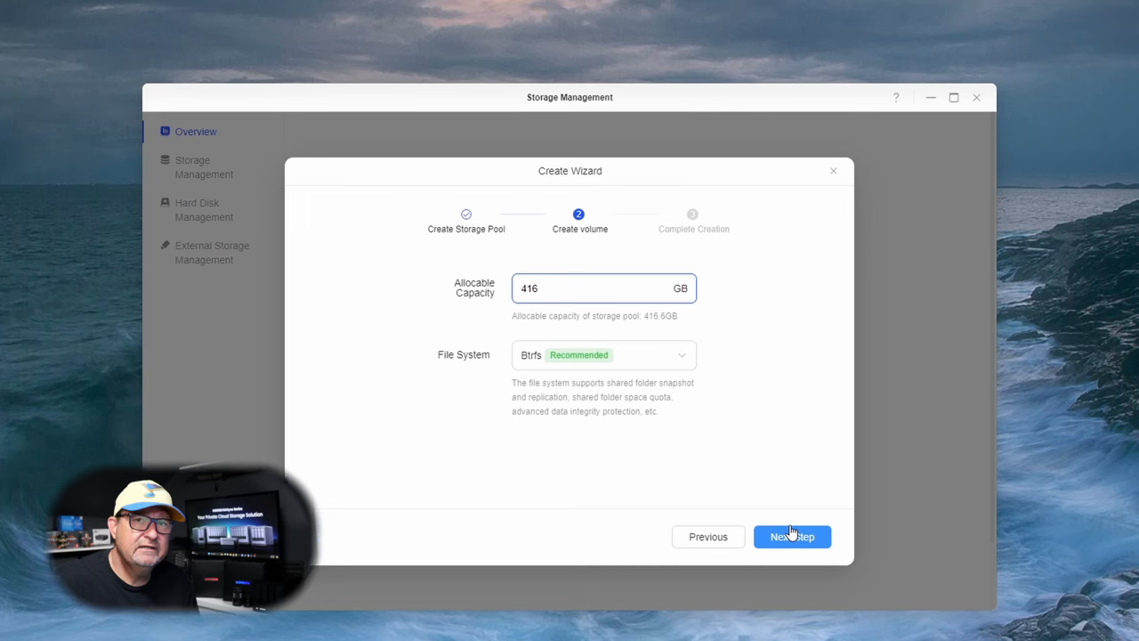
left_click(791, 536)
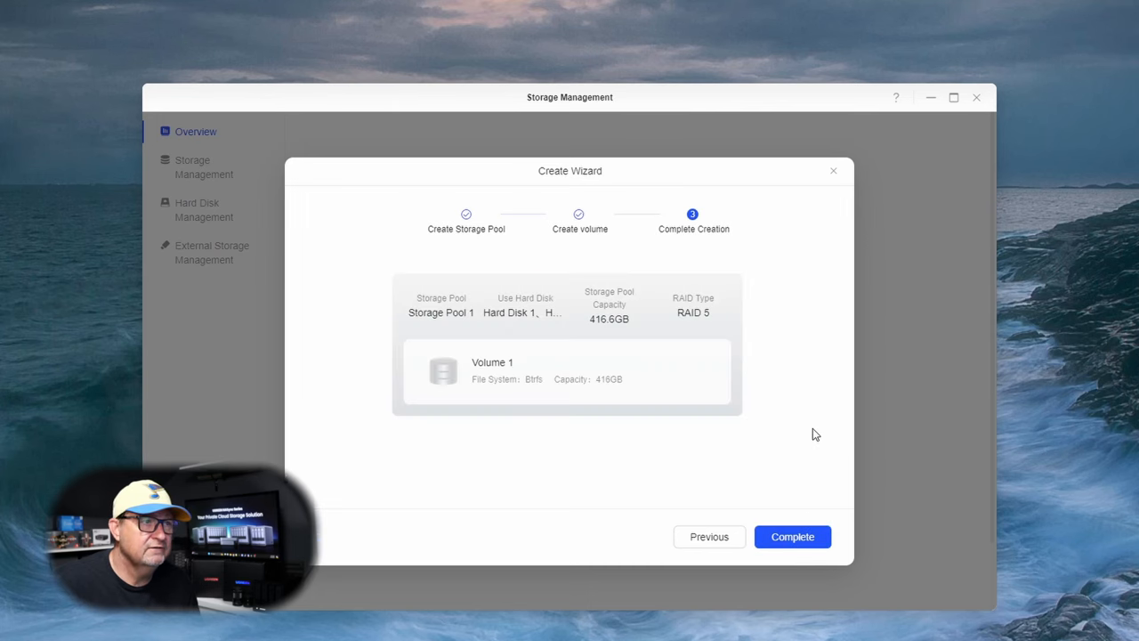
mouse_move(667, 399)
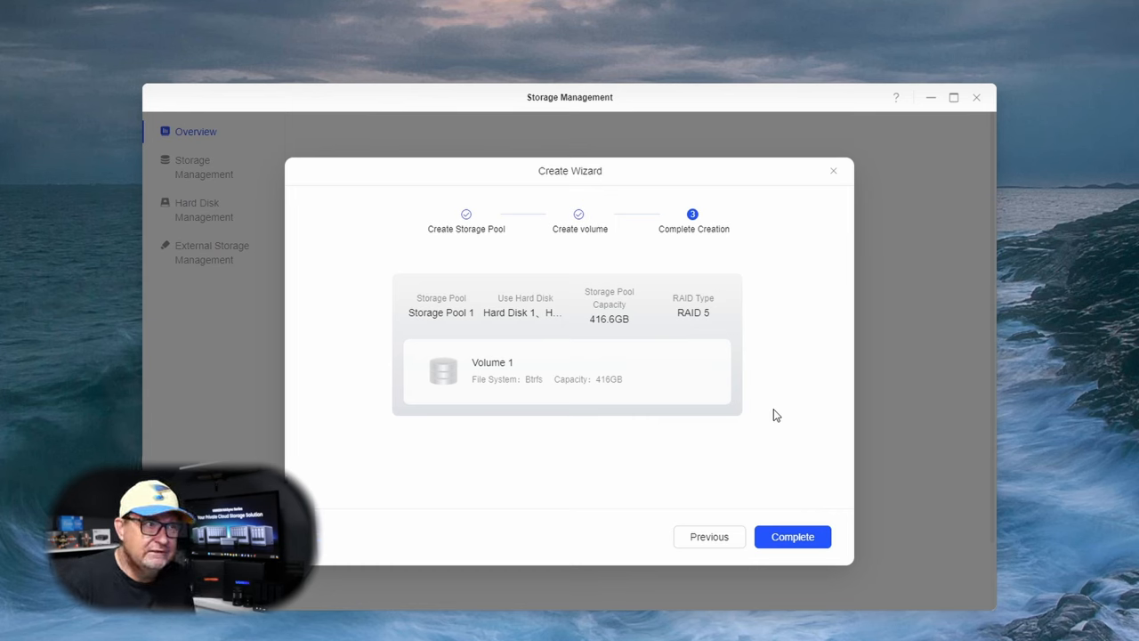
mouse_move(703, 338)
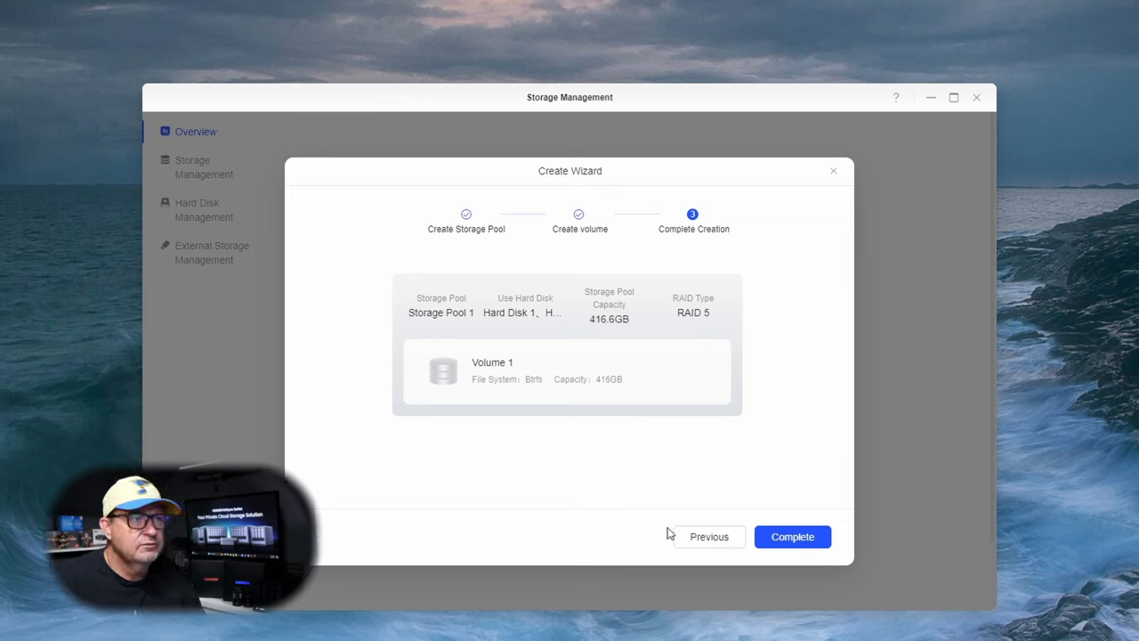
mouse_move(828, 514)
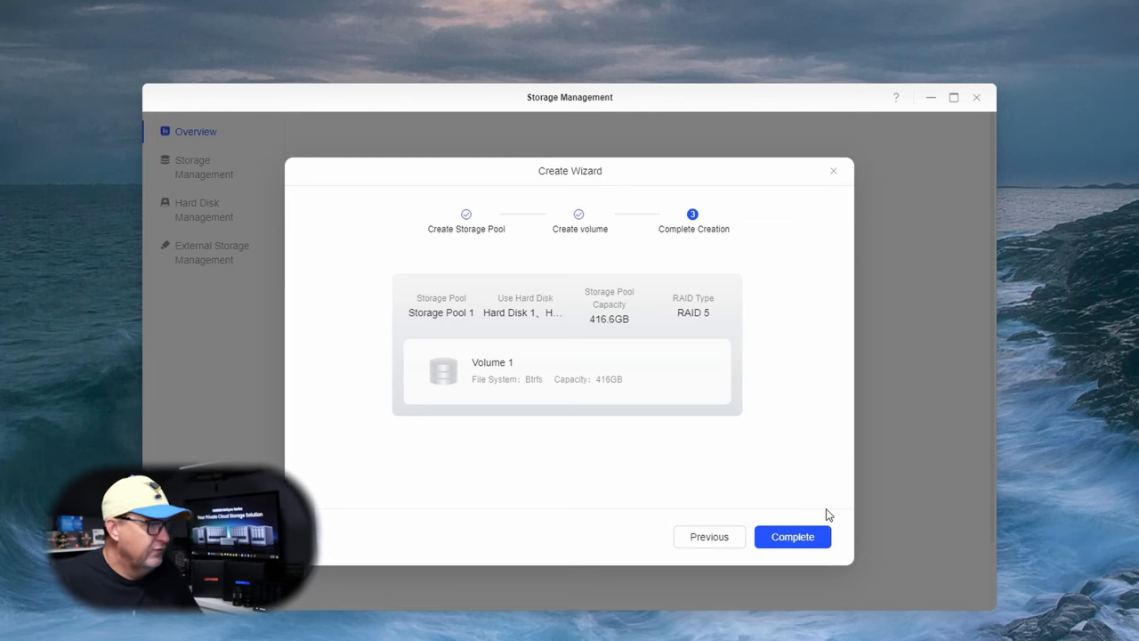
- Complete creation, approve deleting all data on the three disks and confirm with the account password
left_click(792, 536)
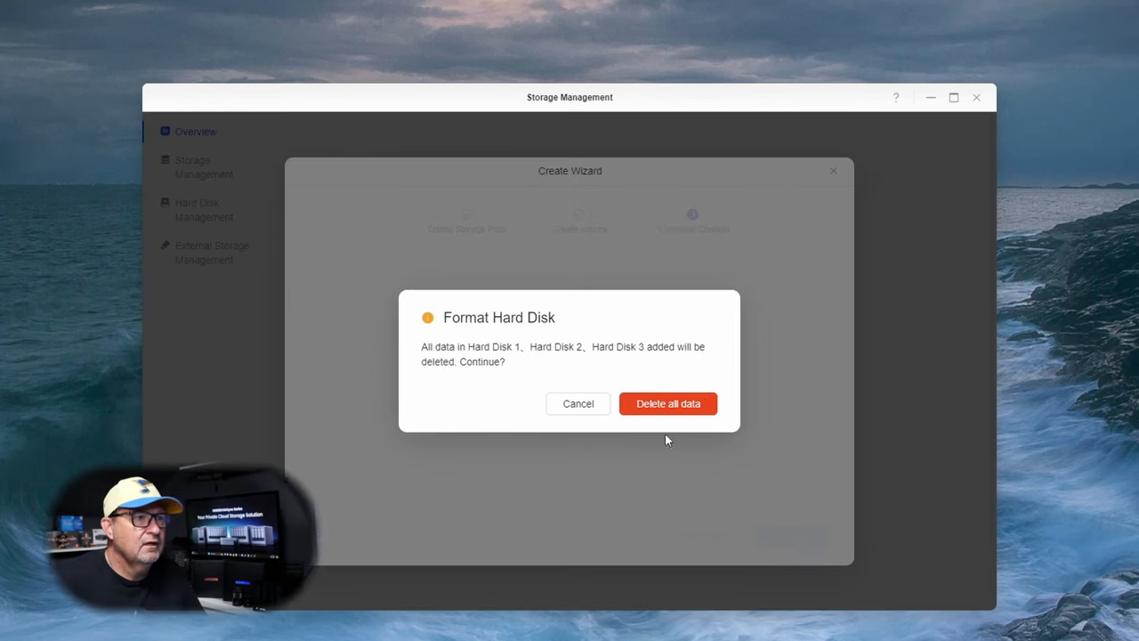
left_click(668, 402)
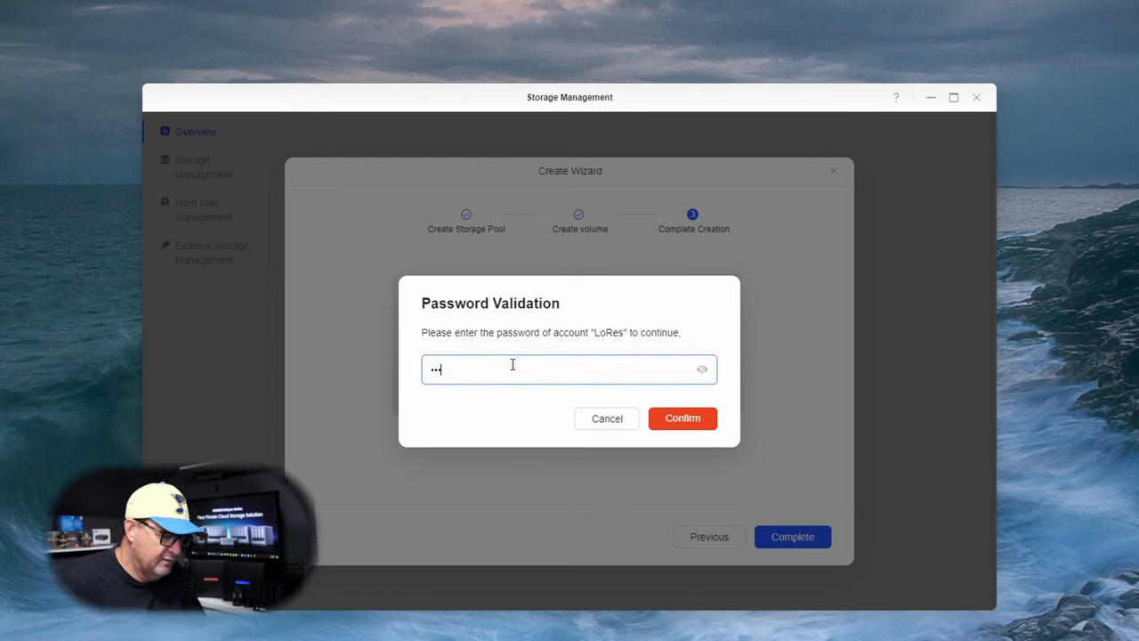
type("password")
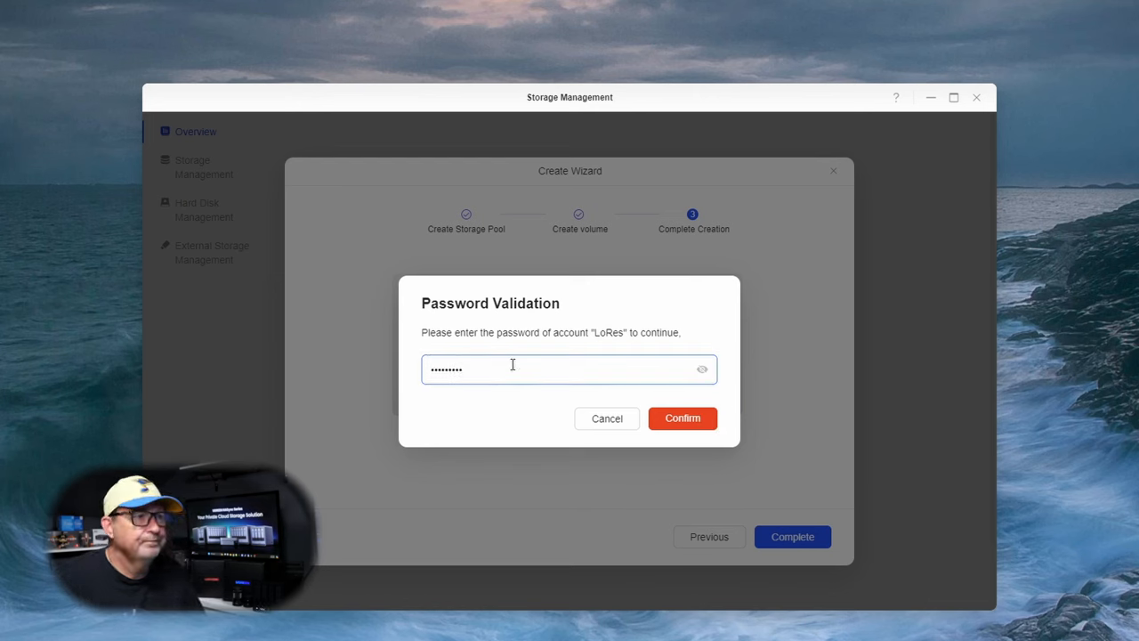
left_click(683, 417)
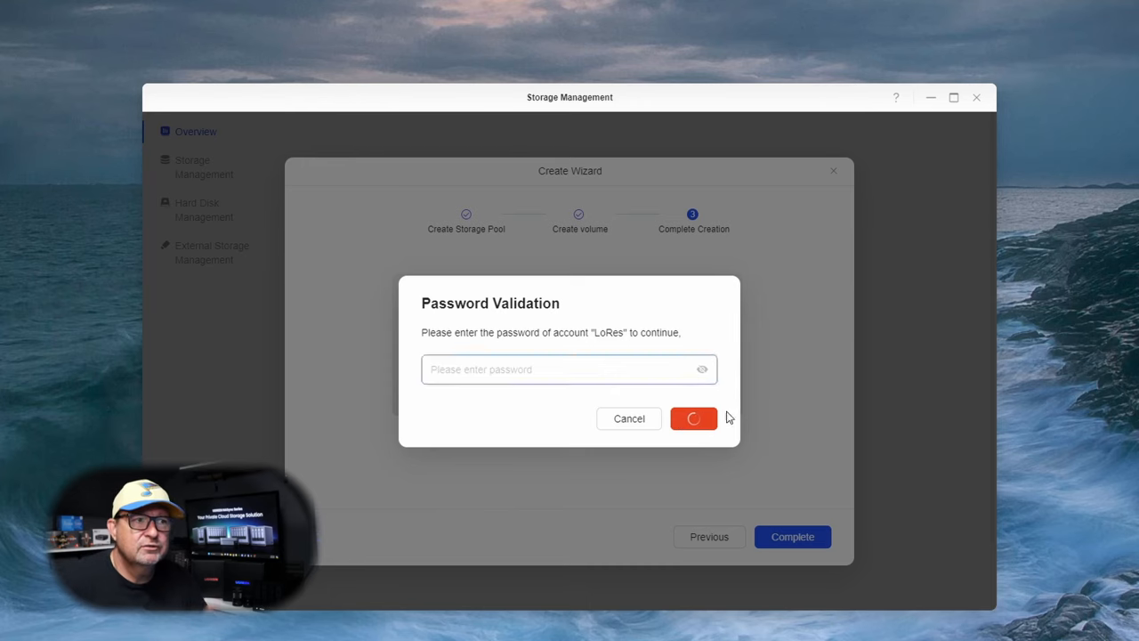
left_click(694, 418)
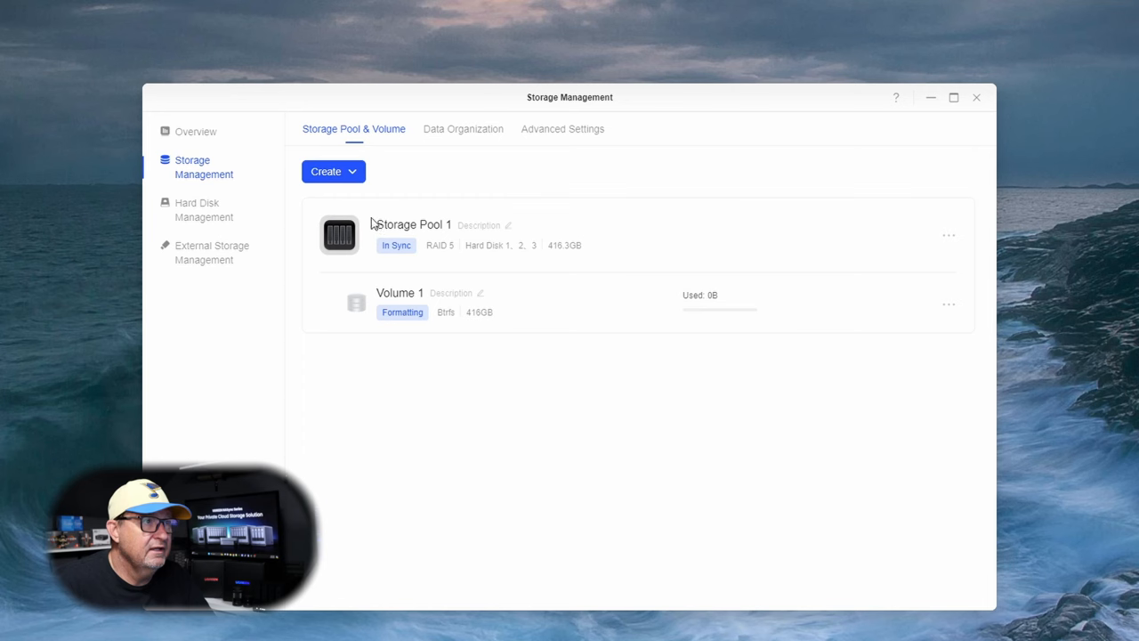
mouse_move(388, 189)
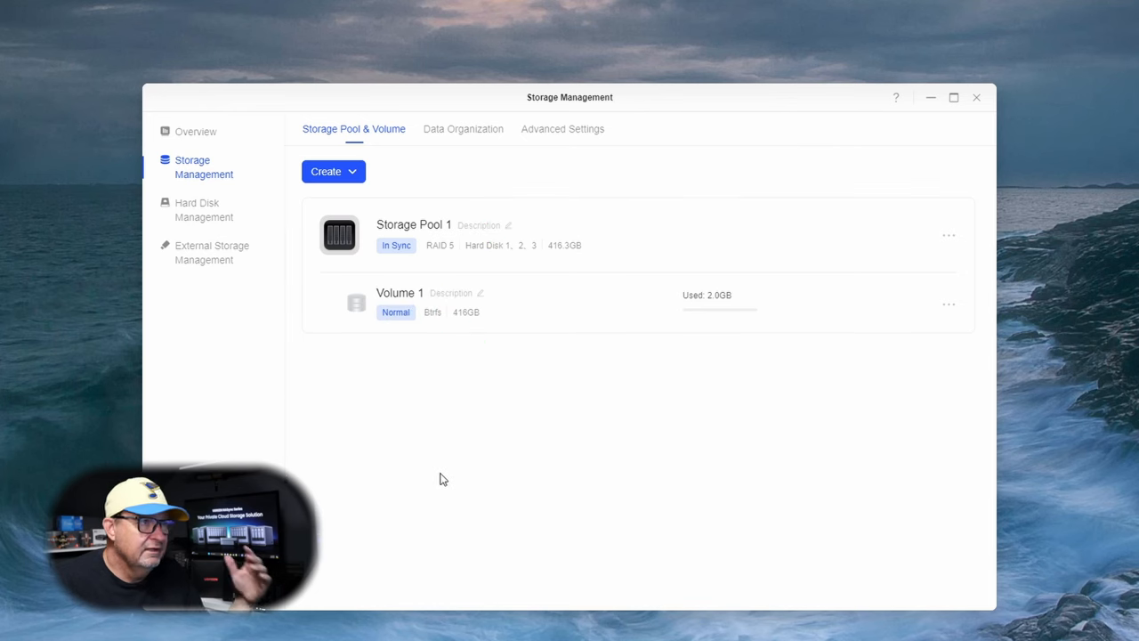
mouse_move(462, 435)
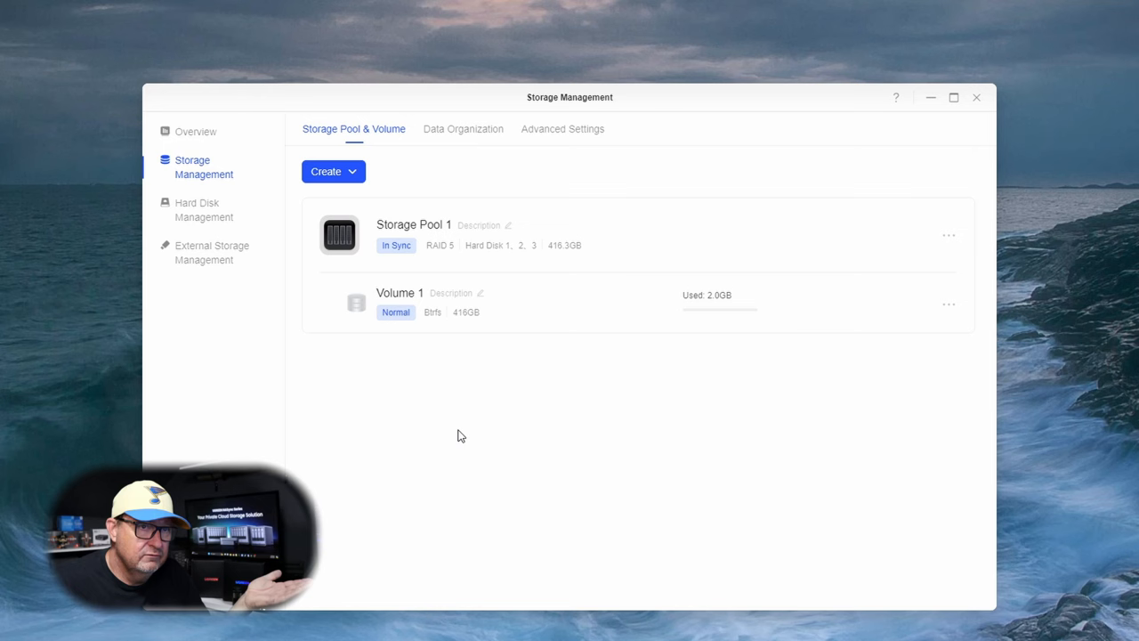
mouse_move(463, 432)
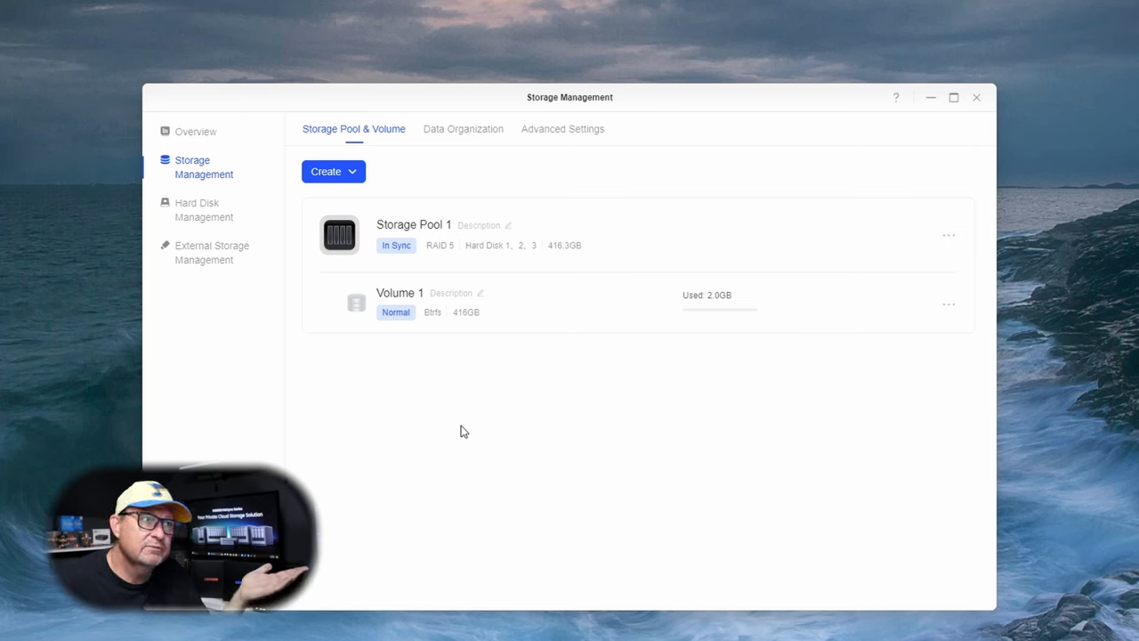
mouse_move(479, 420)
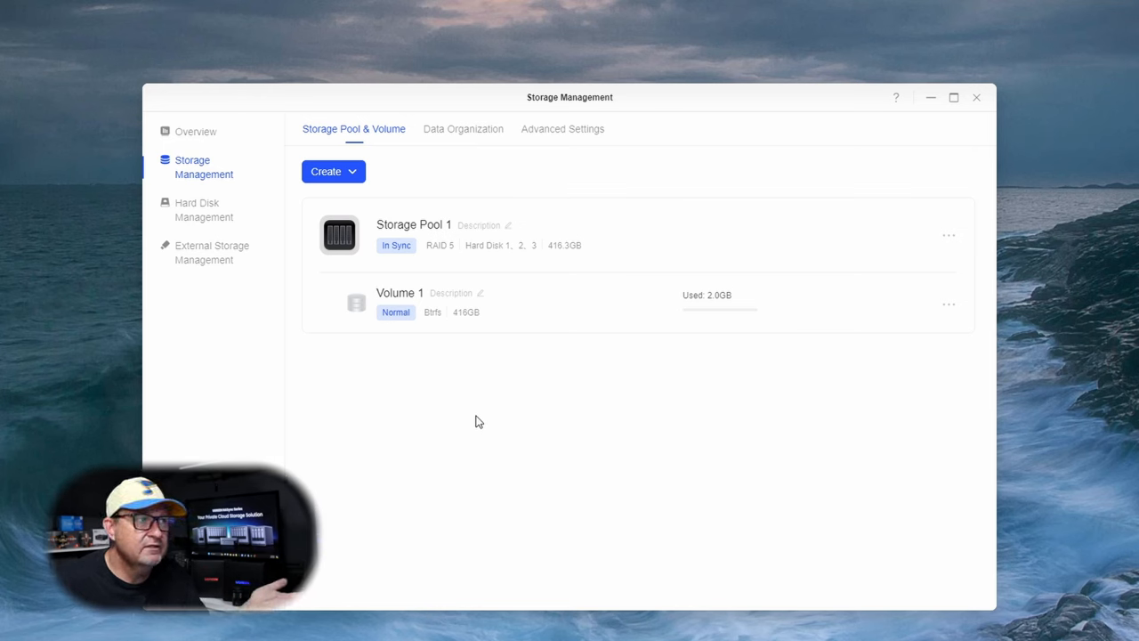
mouse_move(534, 413)
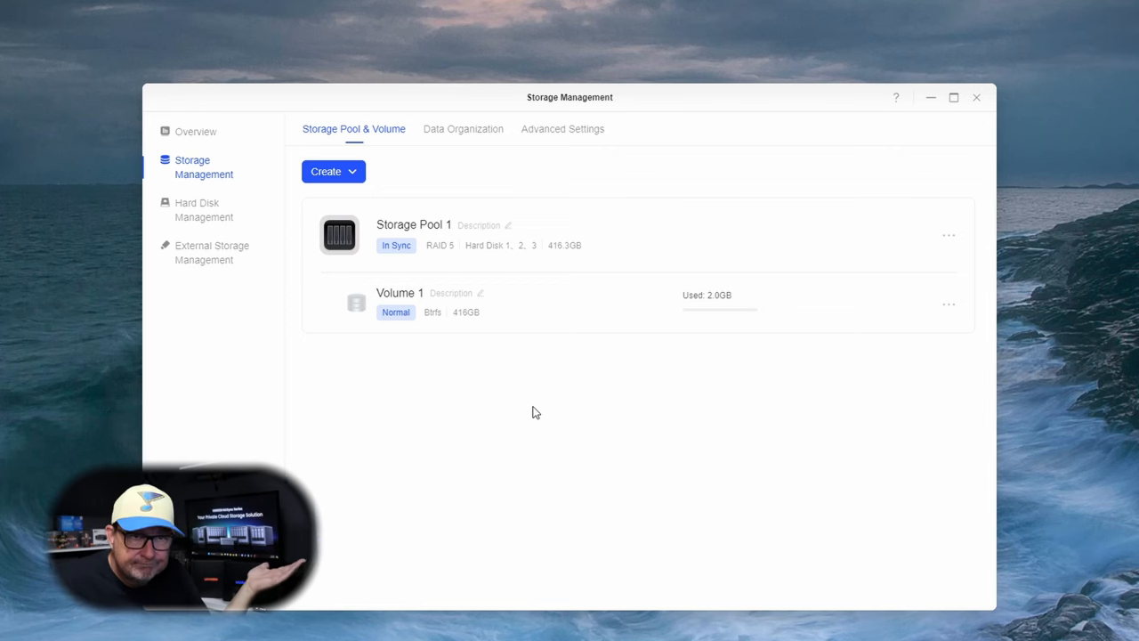
- Review the storage Overview status, then return to the Storage Pool & Volume list
left_click(196, 132)
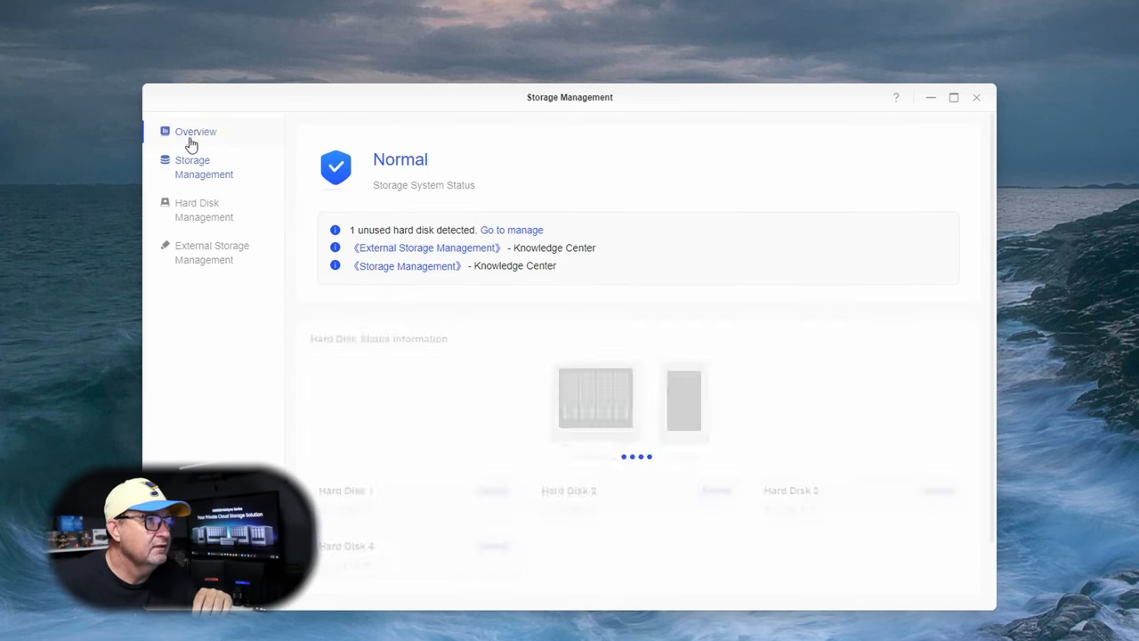
left_click(203, 168)
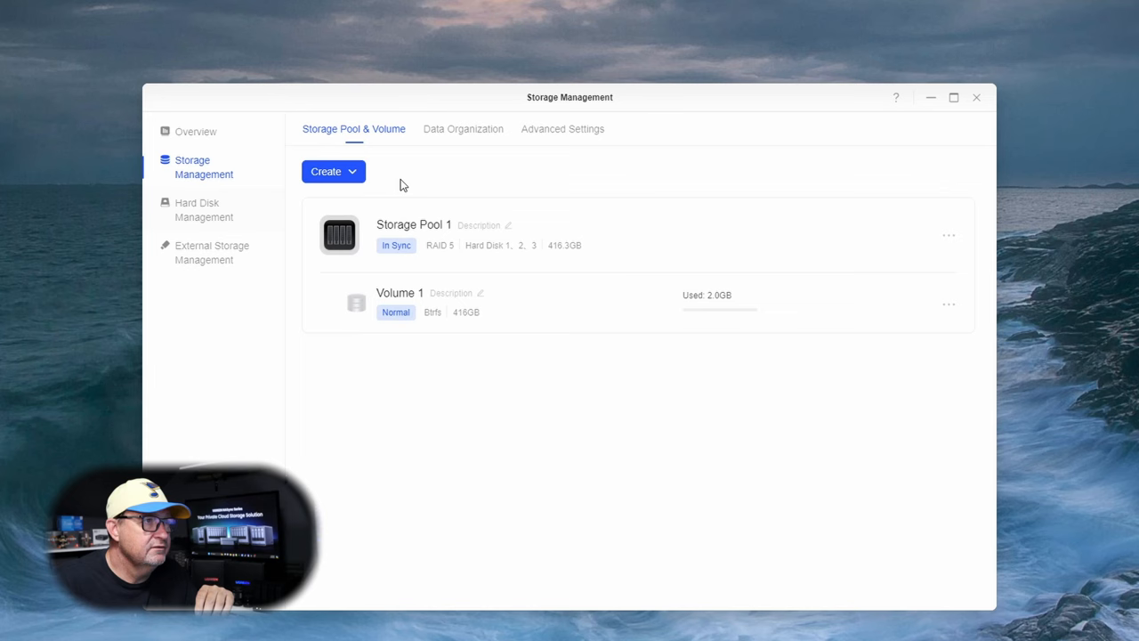
left_click(333, 171)
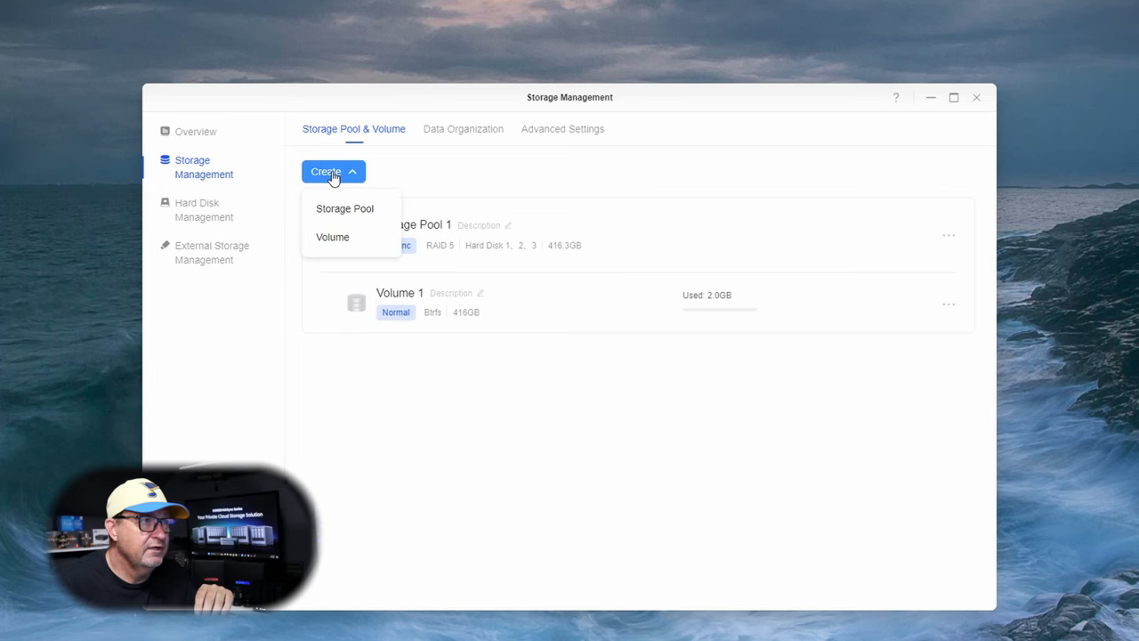
left_click(345, 209)
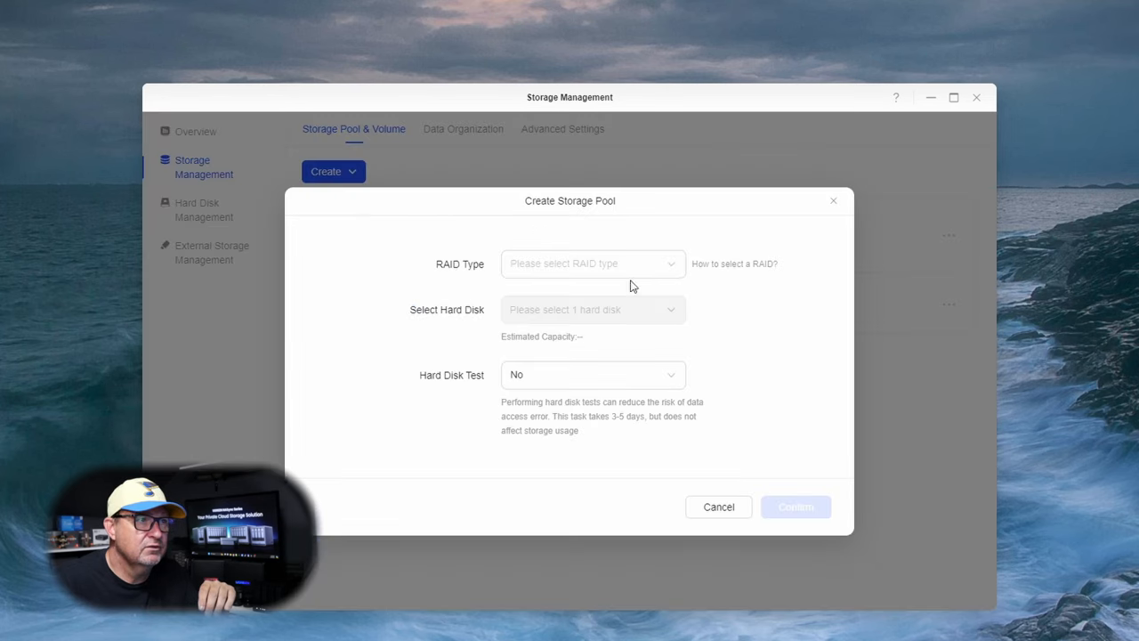
left_click(591, 264)
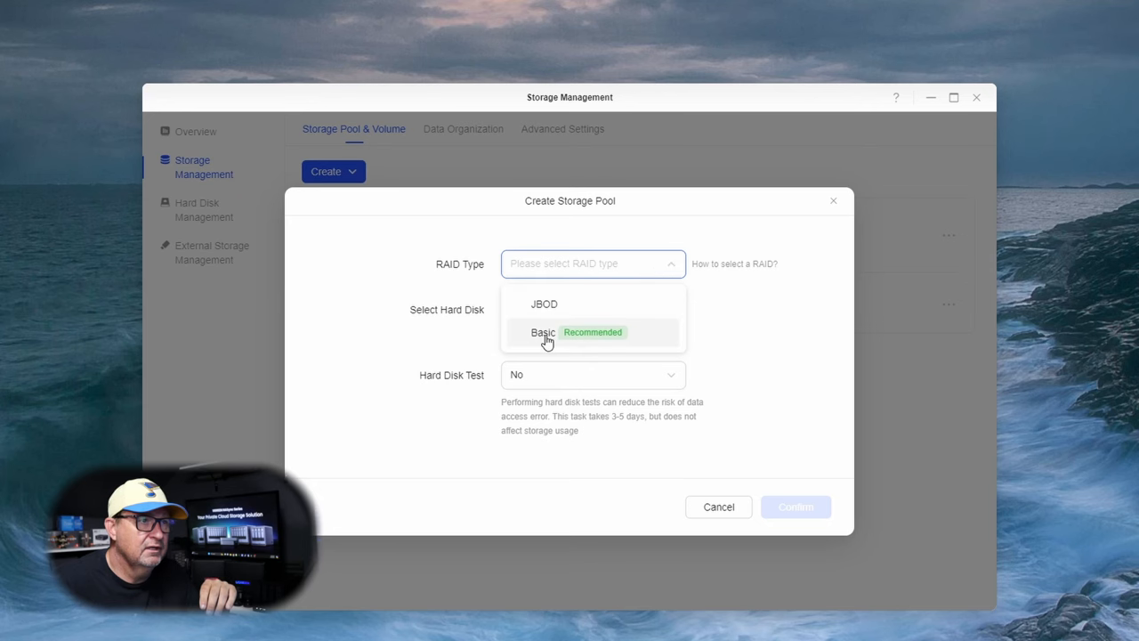
left_click(545, 333)
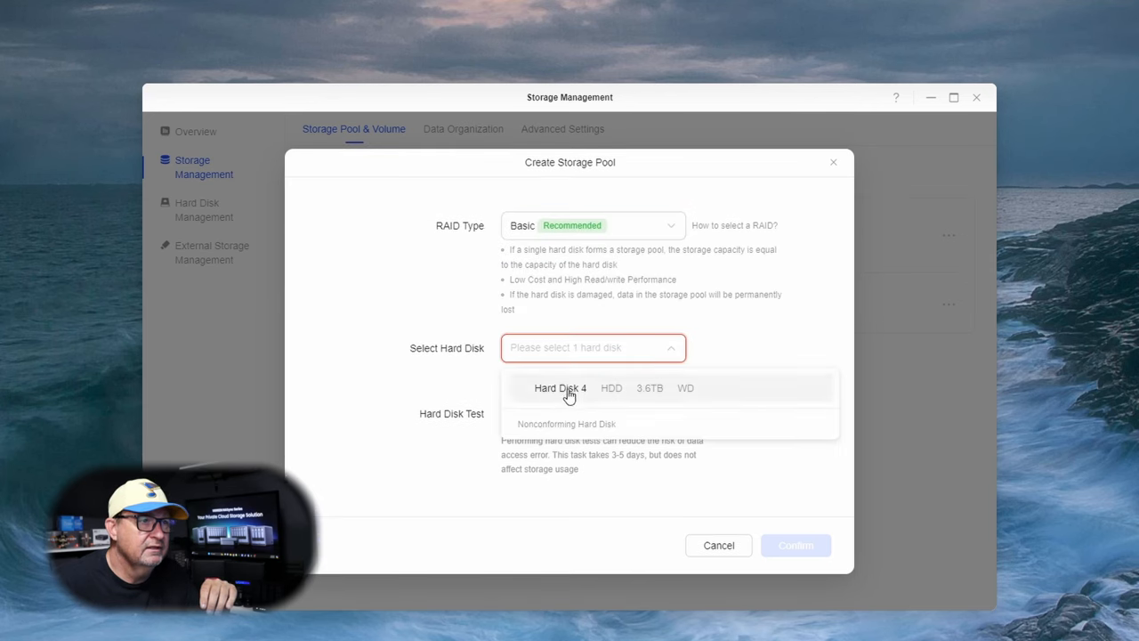
left_click(559, 388)
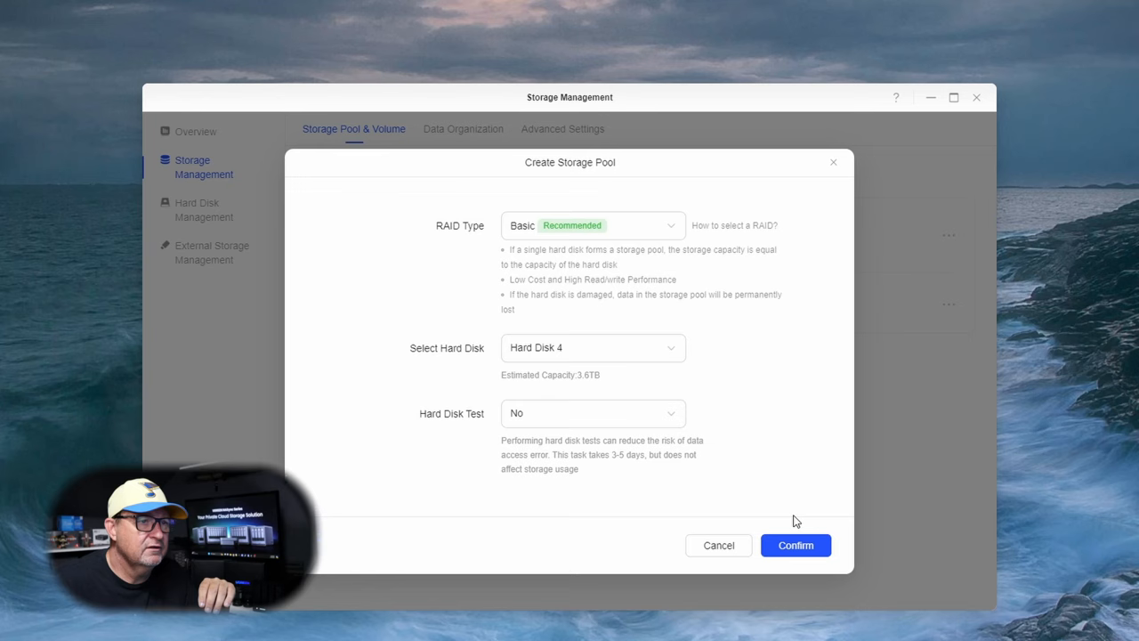
left_click(794, 544)
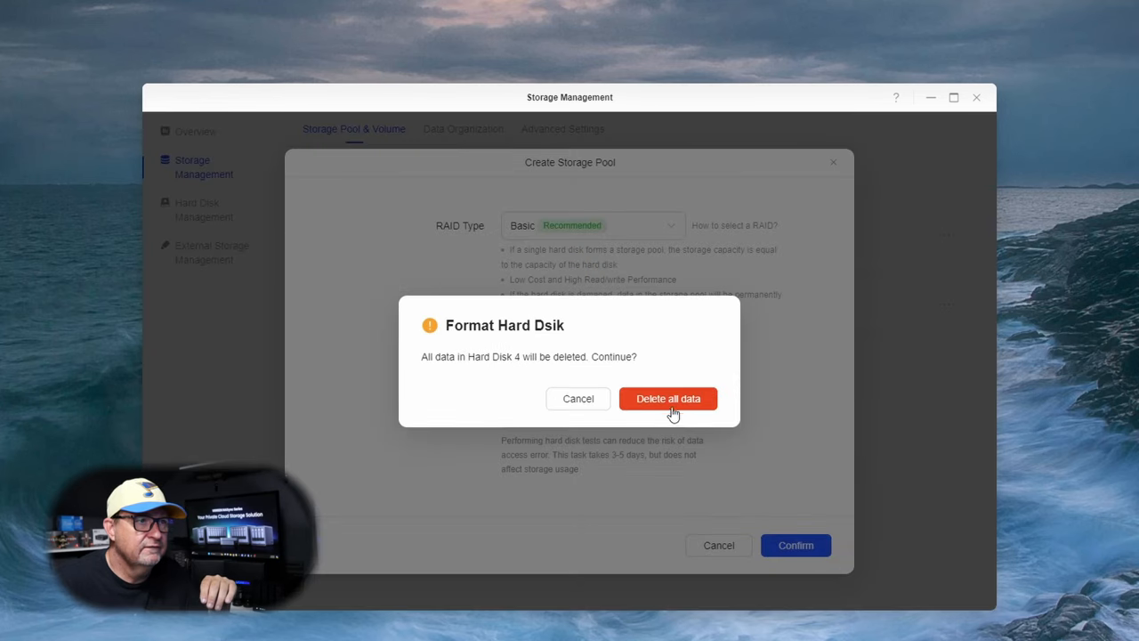
left_click(668, 399)
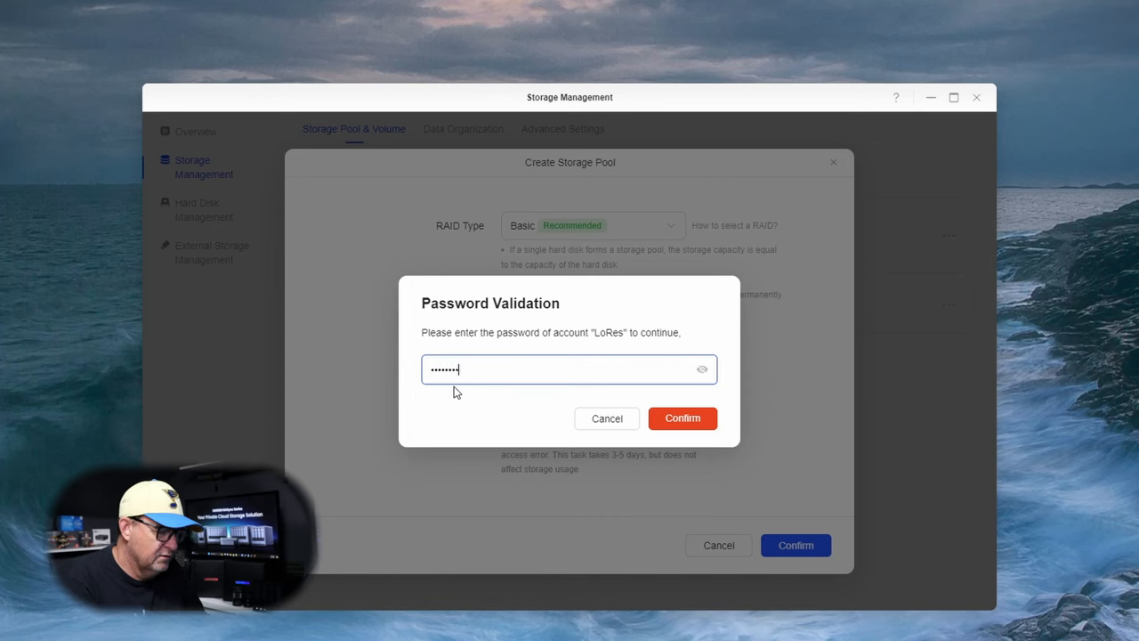
left_click(683, 418)
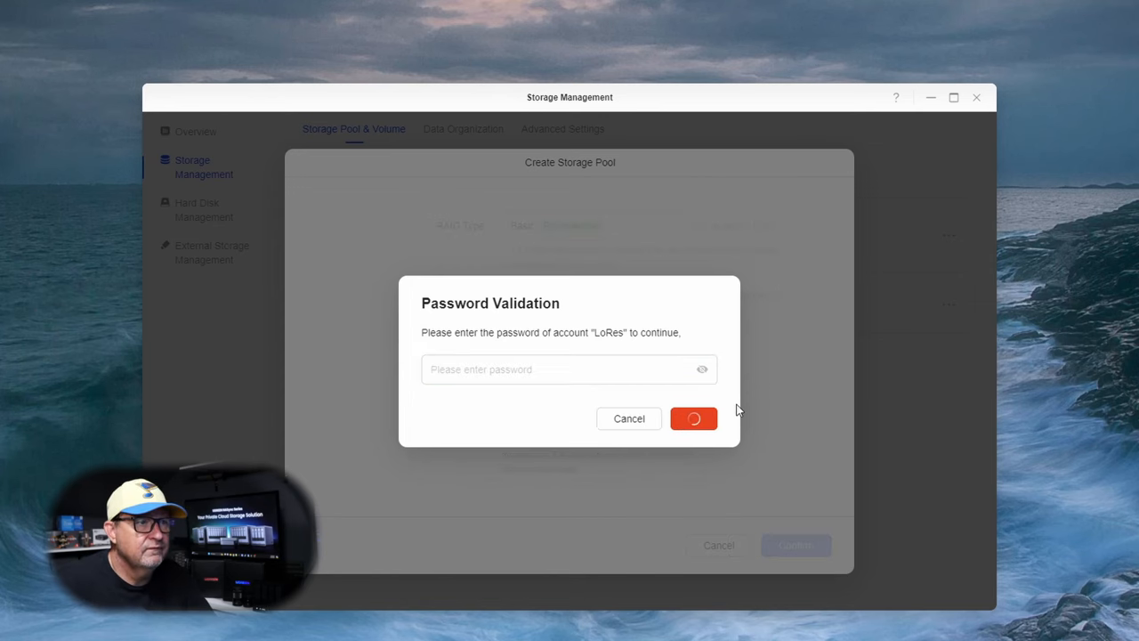
left_click(694, 419)
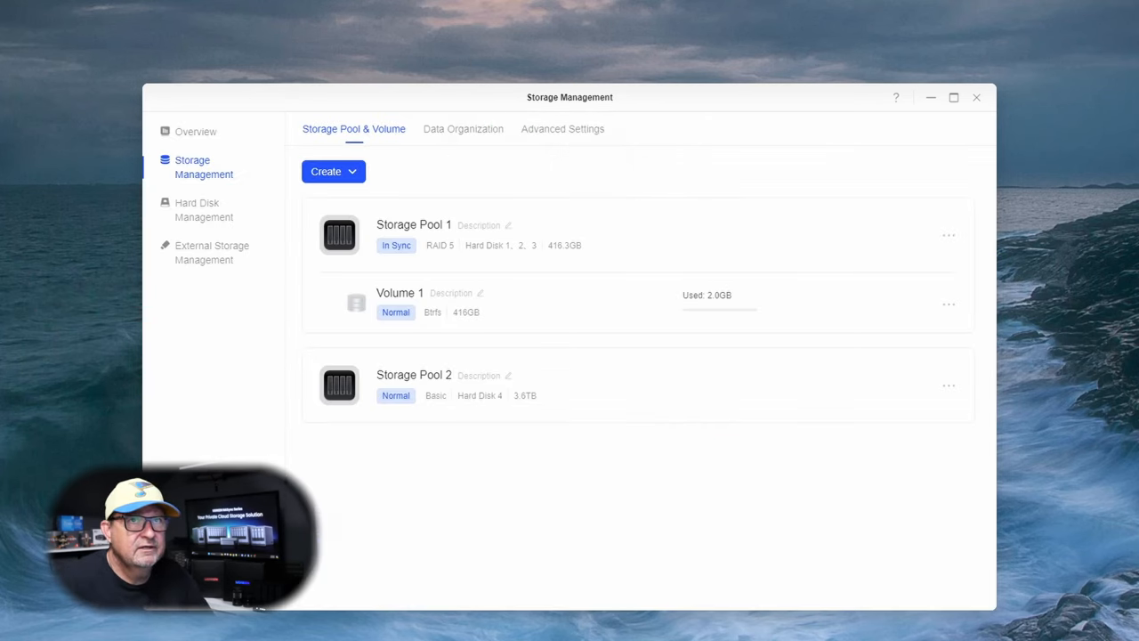
mouse_move(655, 484)
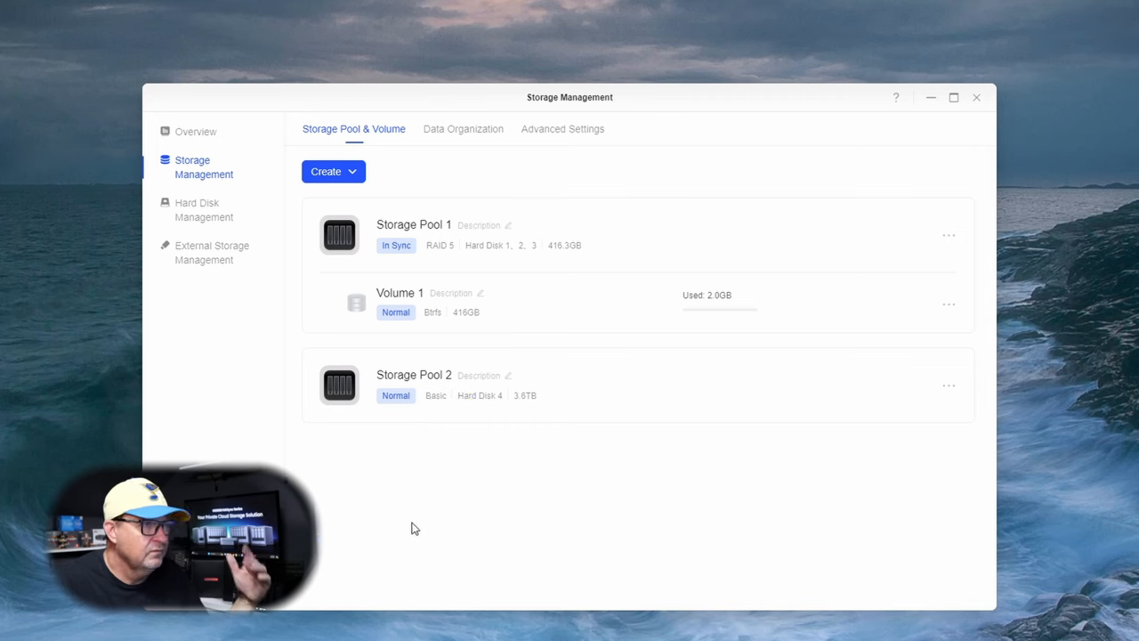
mouse_move(534, 509)
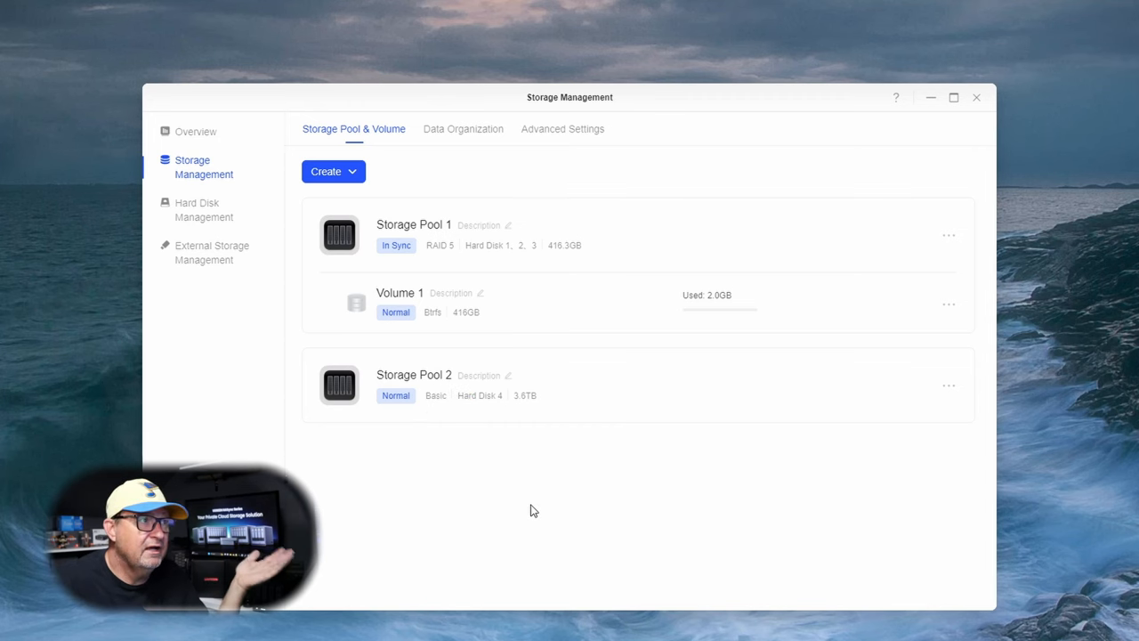
mouse_move(225, 257)
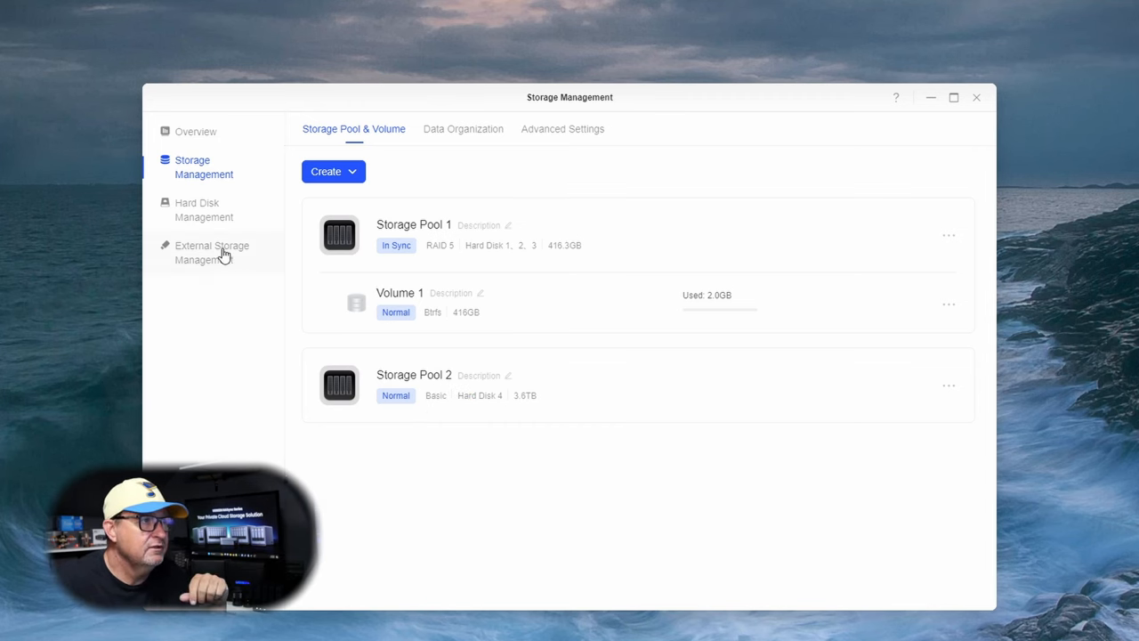
- Review Hard Disk Management, then return to Storage Pool & Volume for Storage Pool 2
left_click(203, 210)
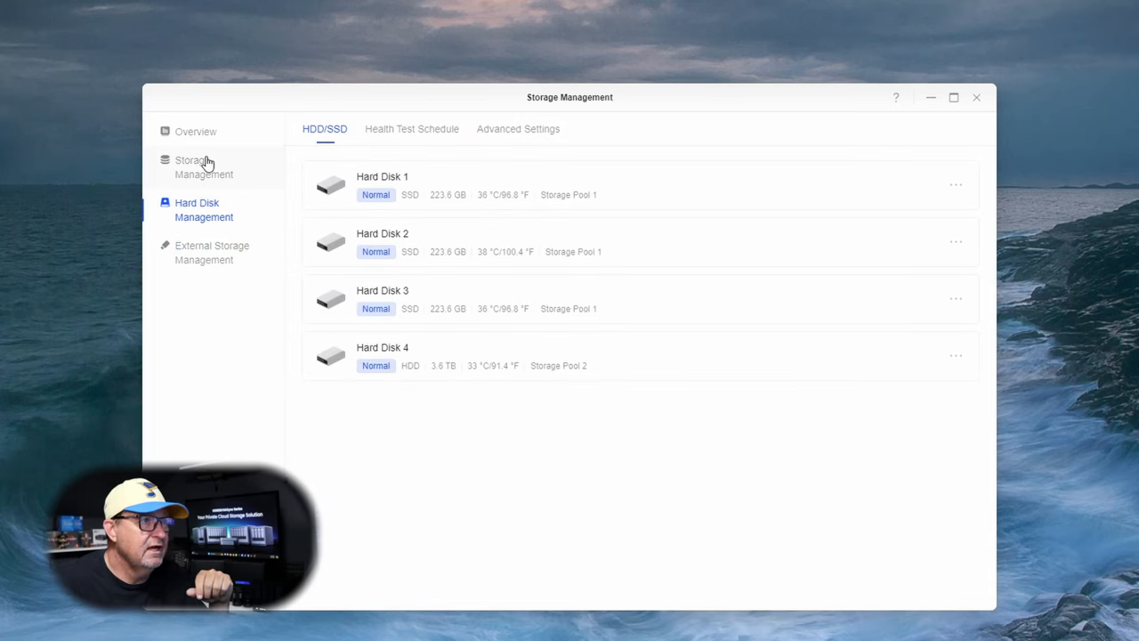
left_click(203, 167)
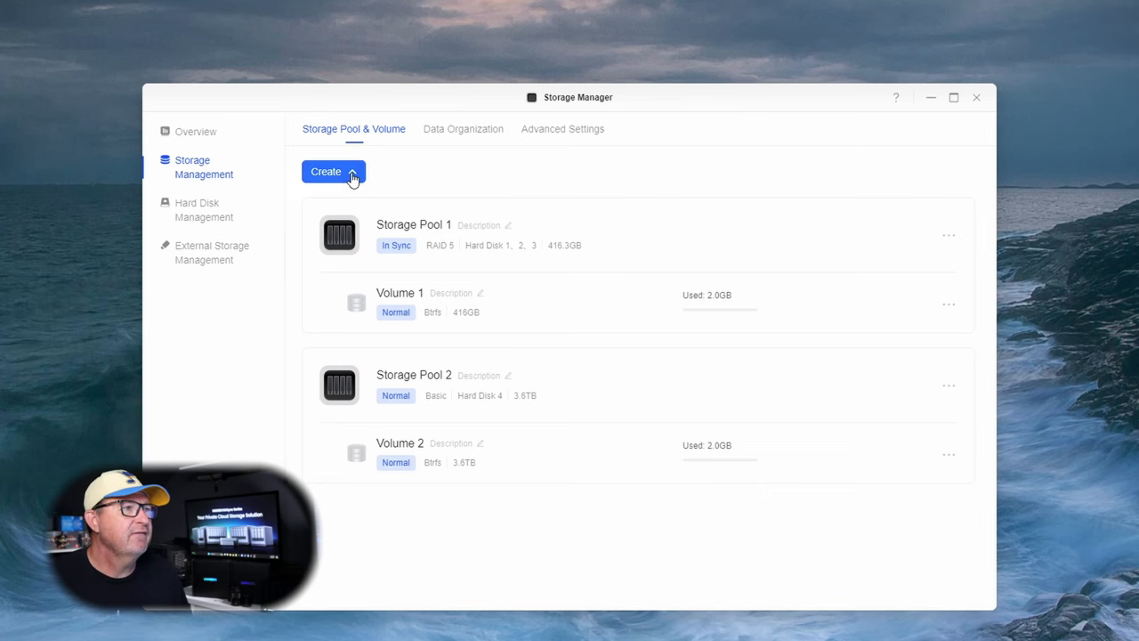
- Create a Basic storage pool on M.2 hard disk 1, accepting data erasure with the account password
left_click(325, 171)
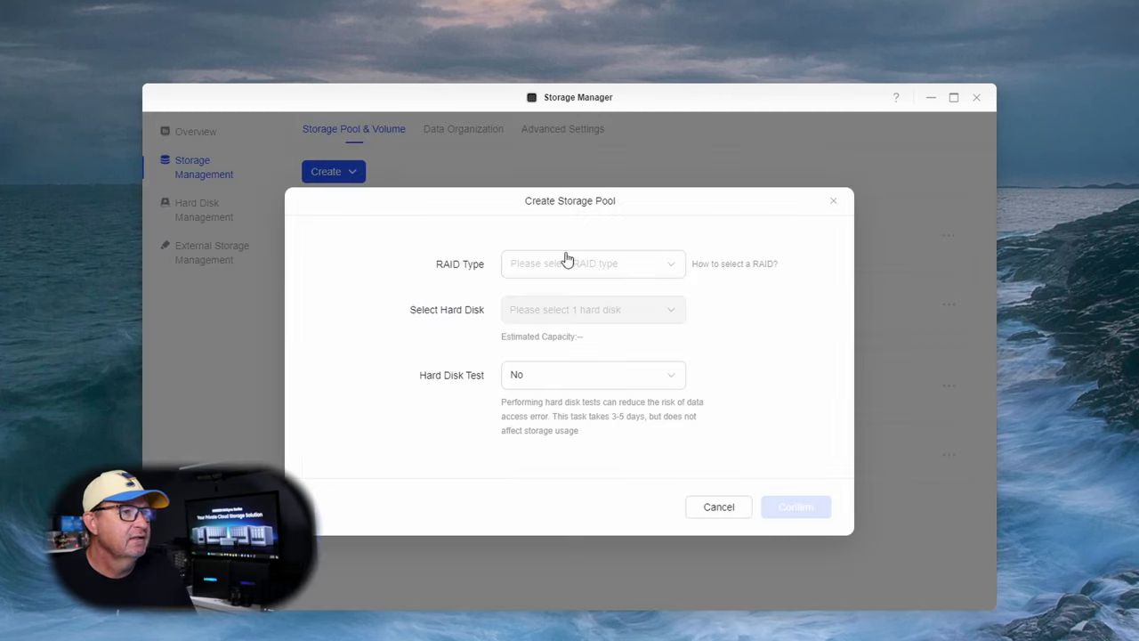
left_click(591, 263)
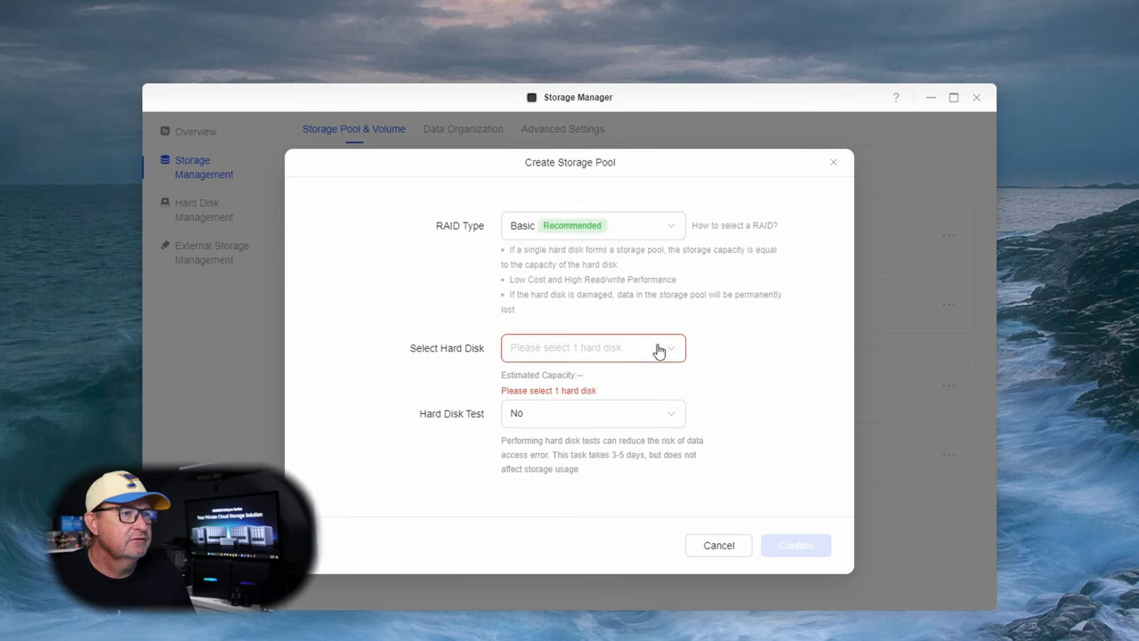
left_click(593, 347)
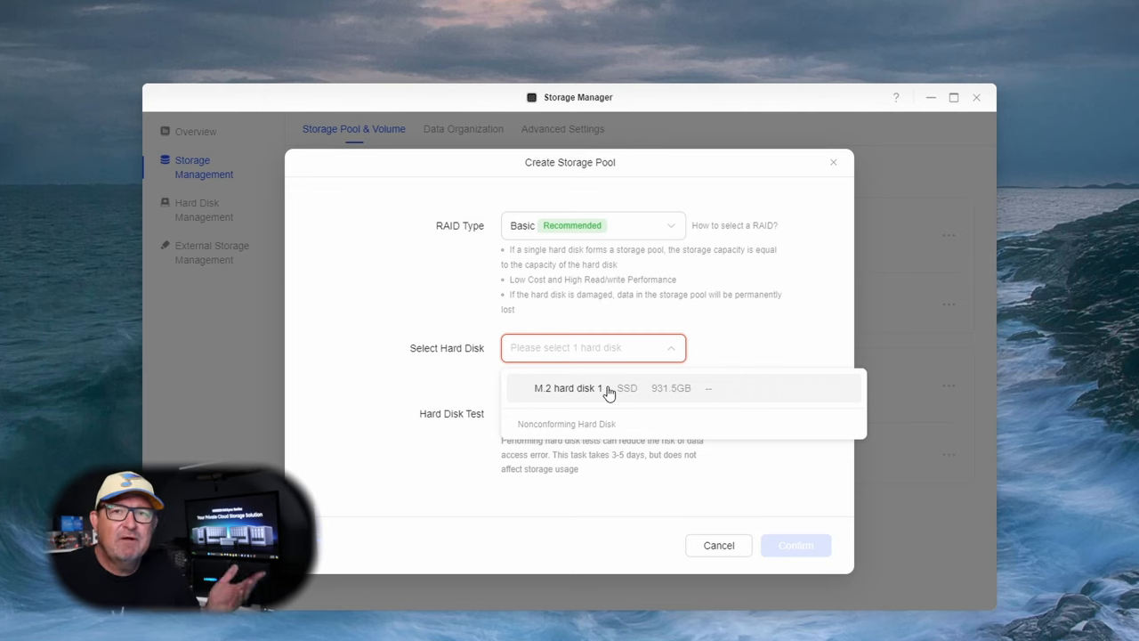
left_click(570, 388)
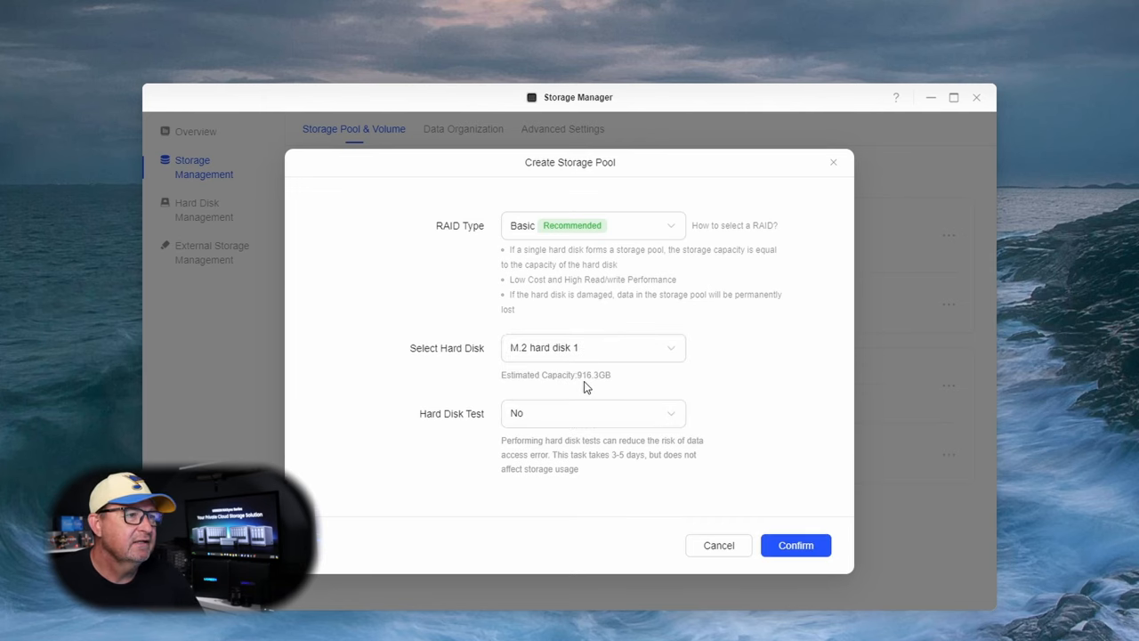
left_click(794, 544)
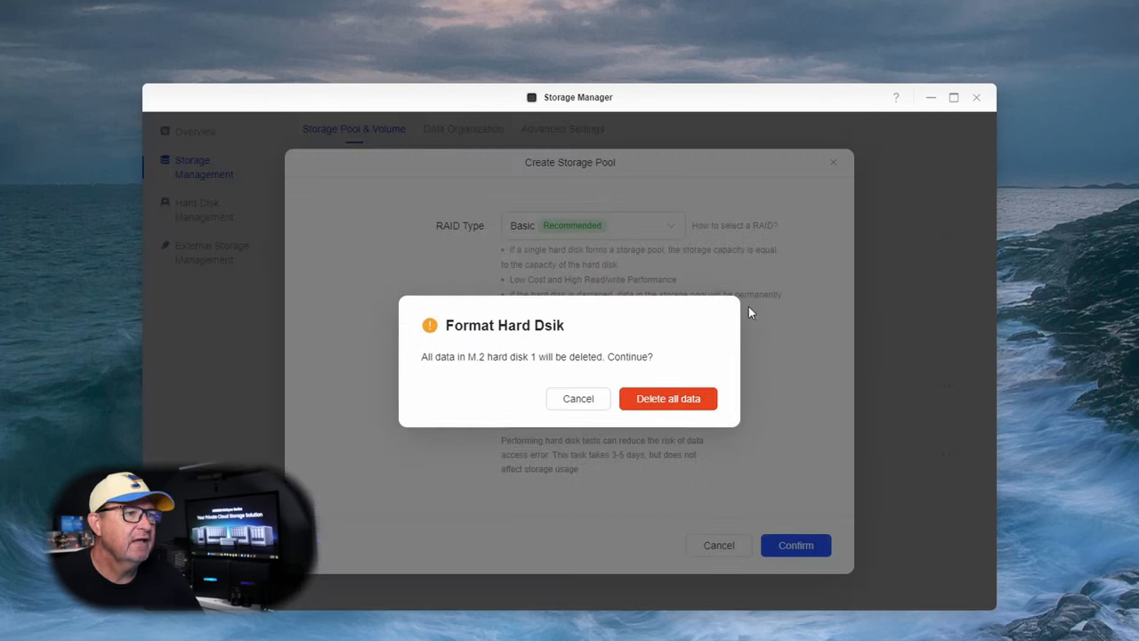
left_click(668, 399)
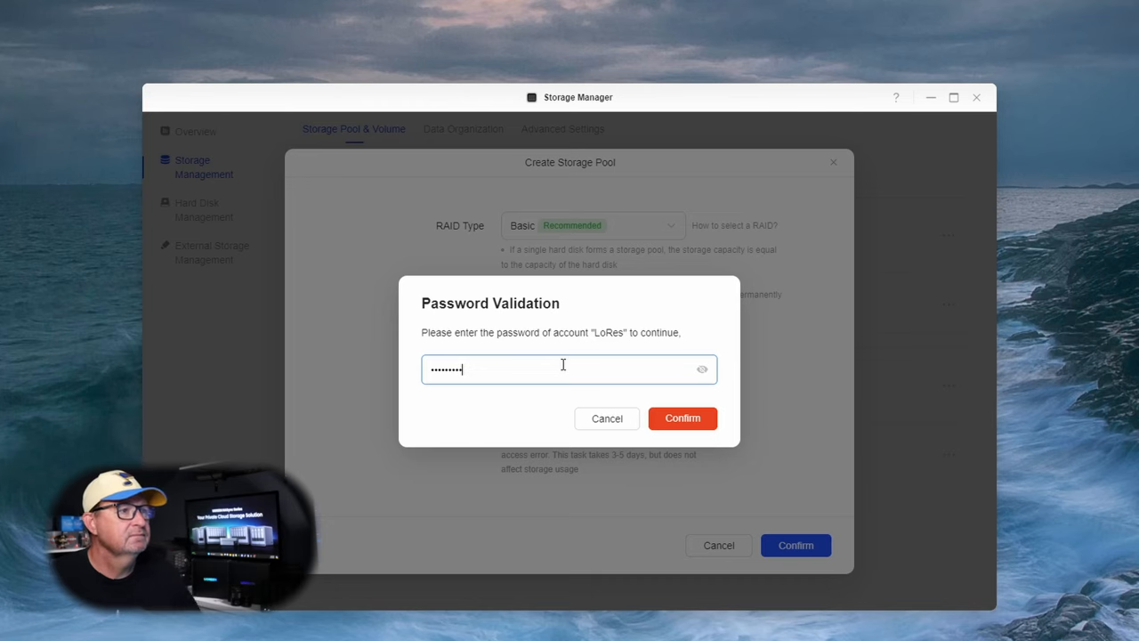
left_click(683, 416)
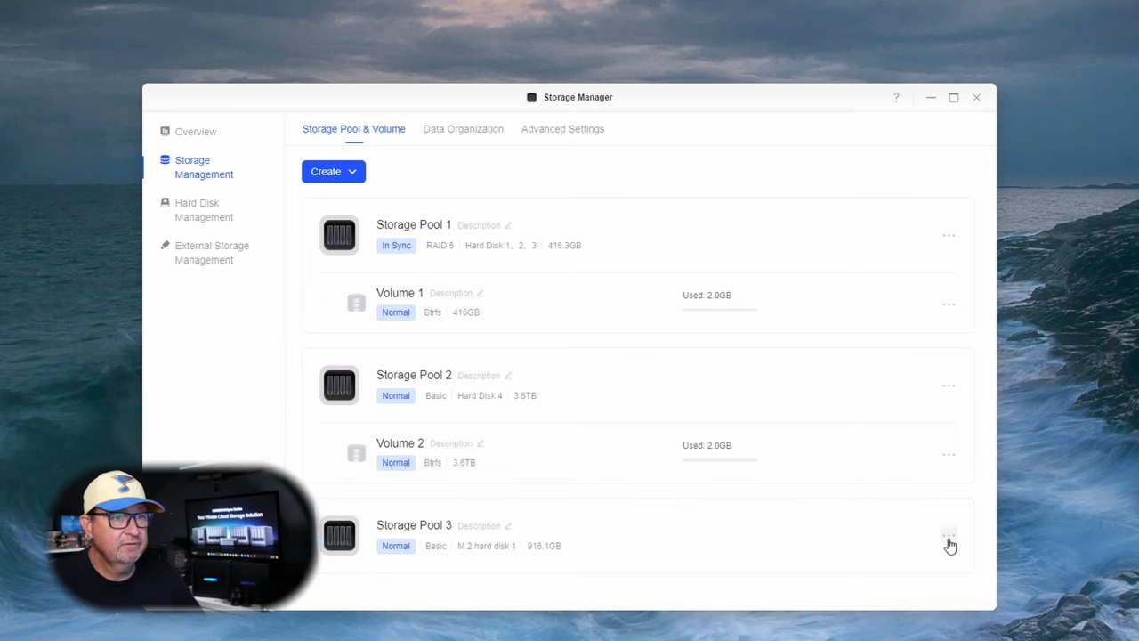
- Create the 916GB Btrfs Volume 3 on Storage Pool 3 and close Storage Manager
left_click(948, 534)
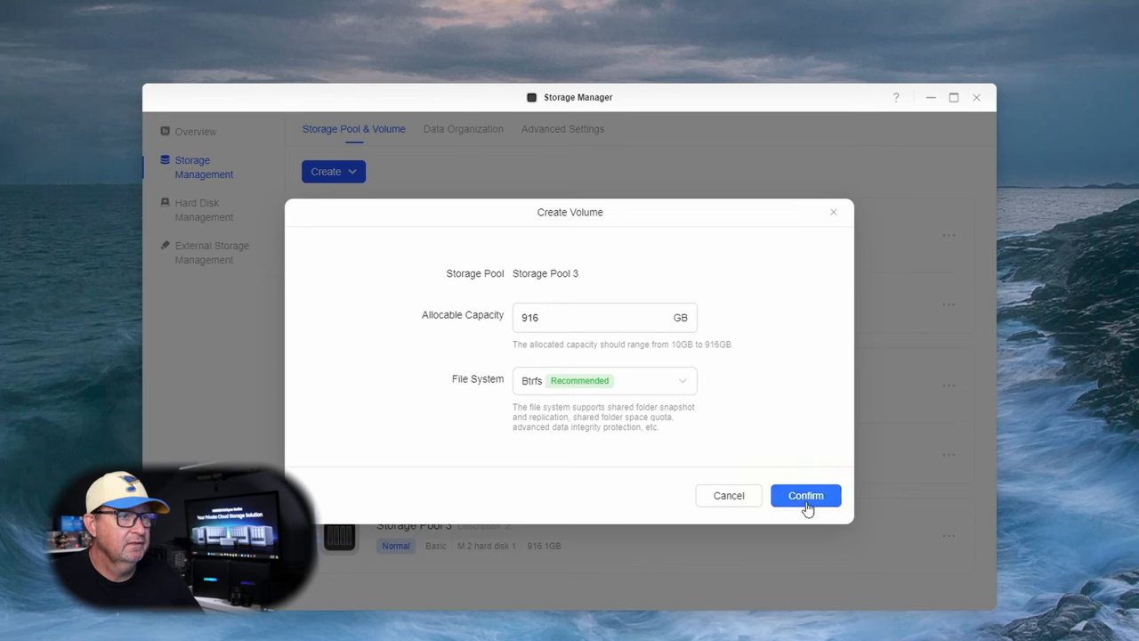
left_click(805, 495)
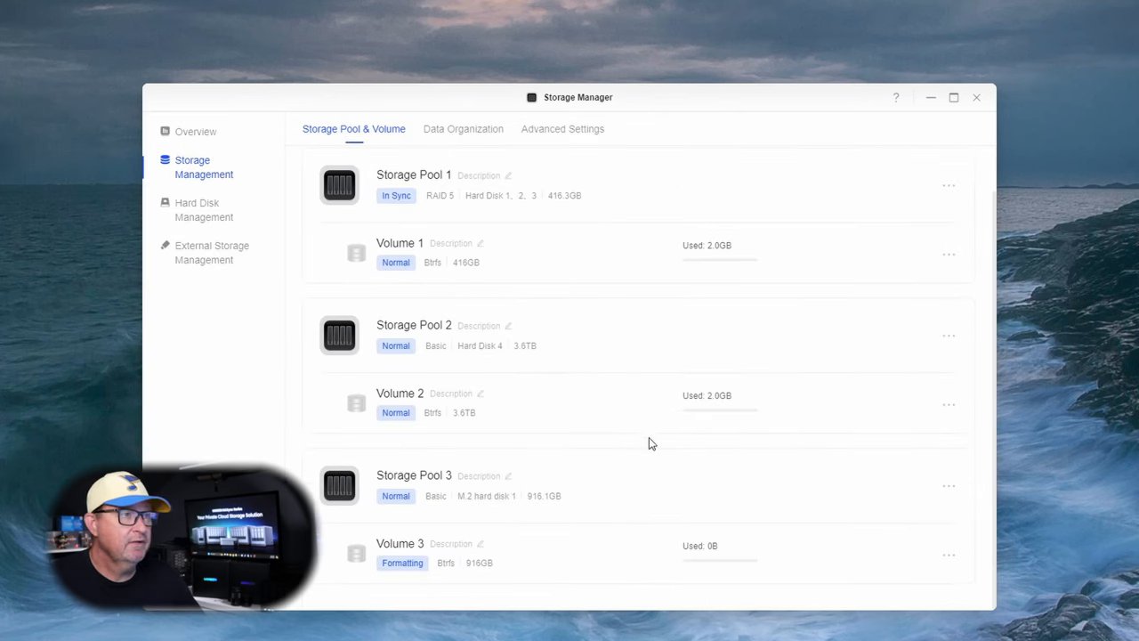
mouse_move(643, 438)
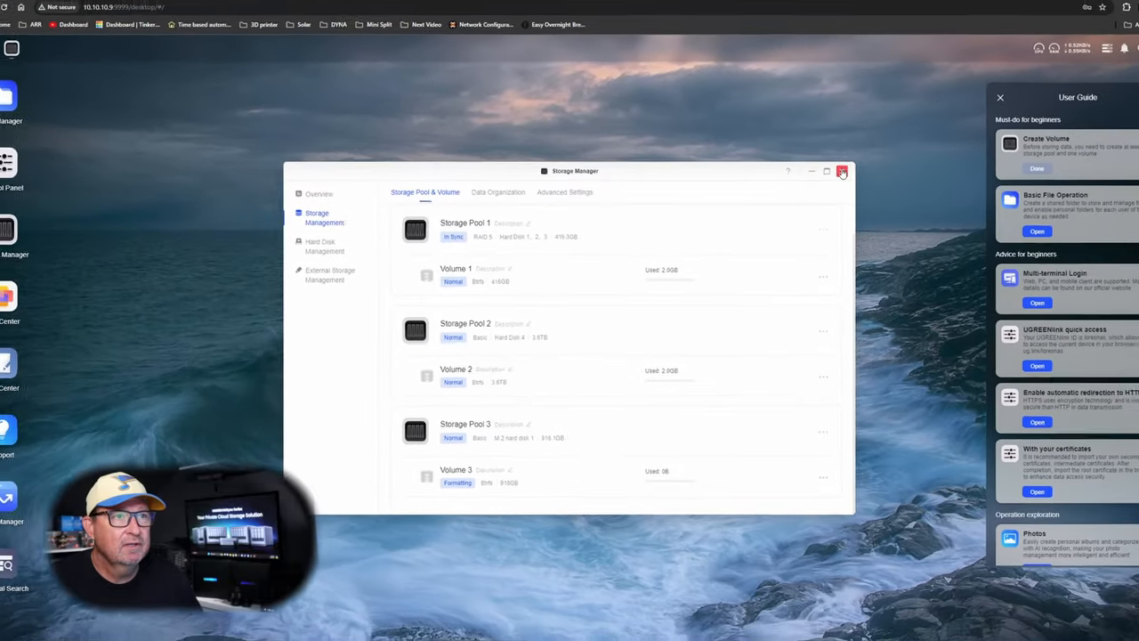
left_click(842, 171)
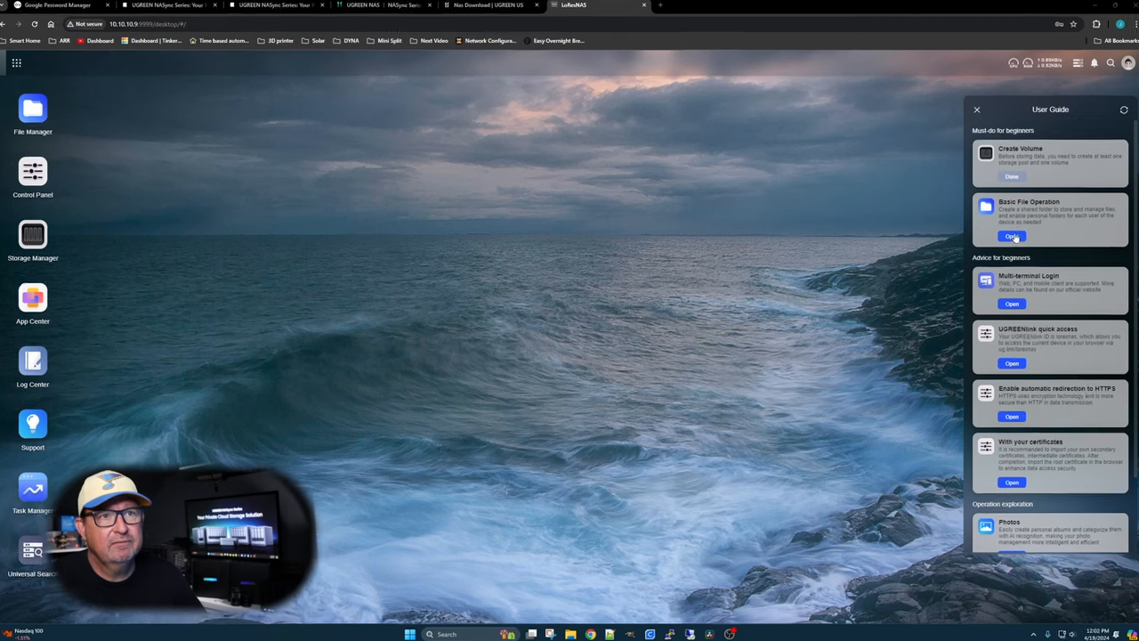
- In File Manager, create a shared folder named 'LoRes Test' stored on Volume 3
left_click(1011, 235)
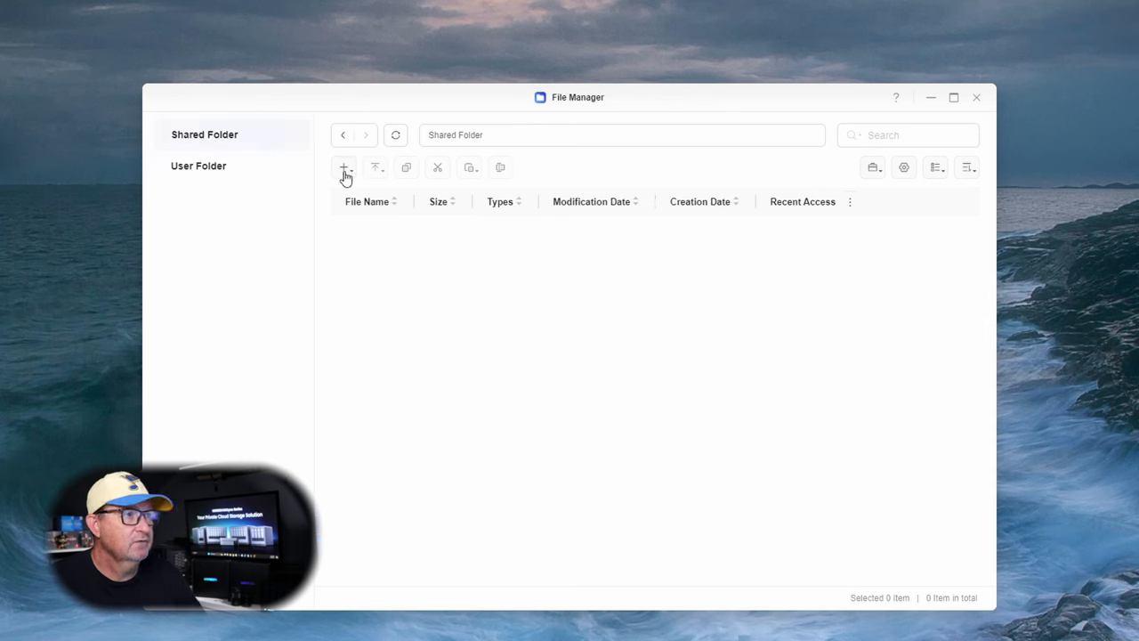
left_click(344, 167)
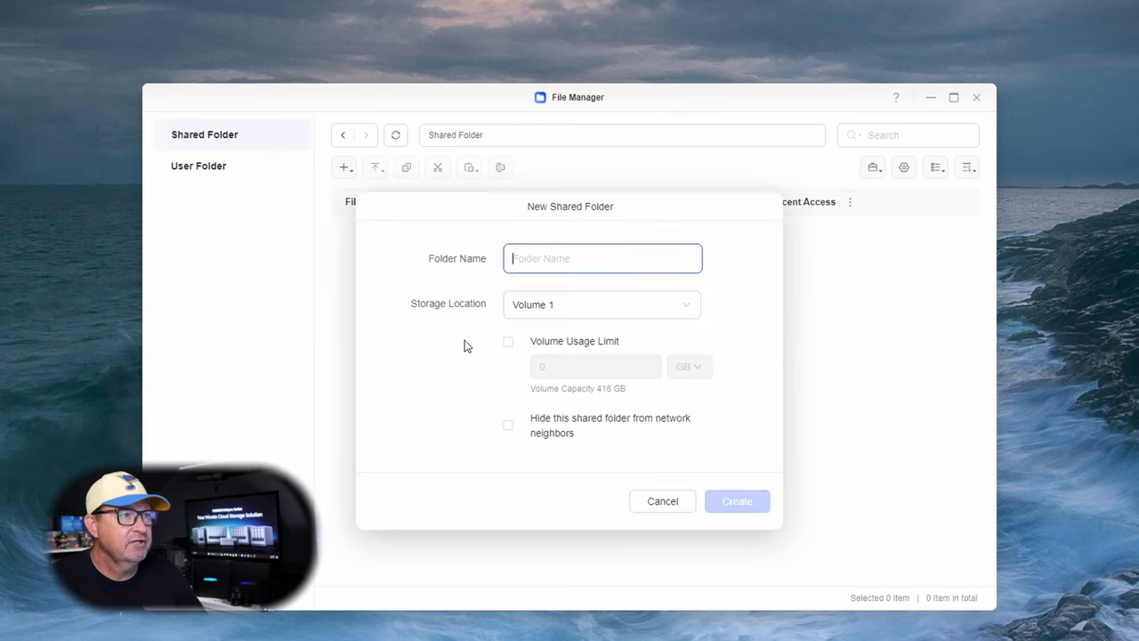
type("Lo")
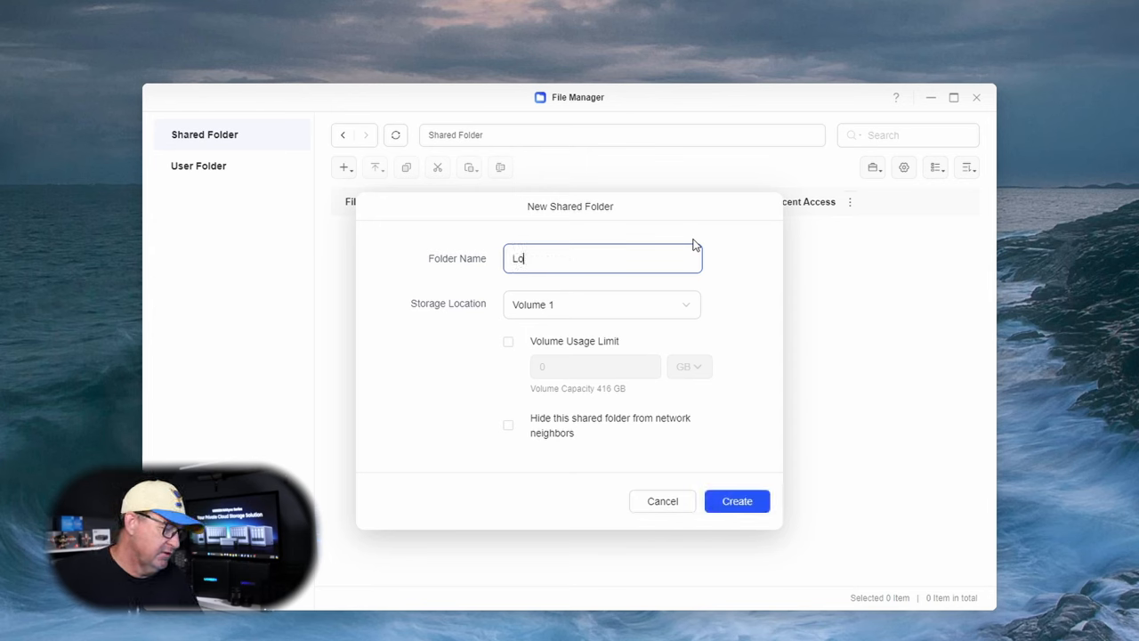
type("ResTest")
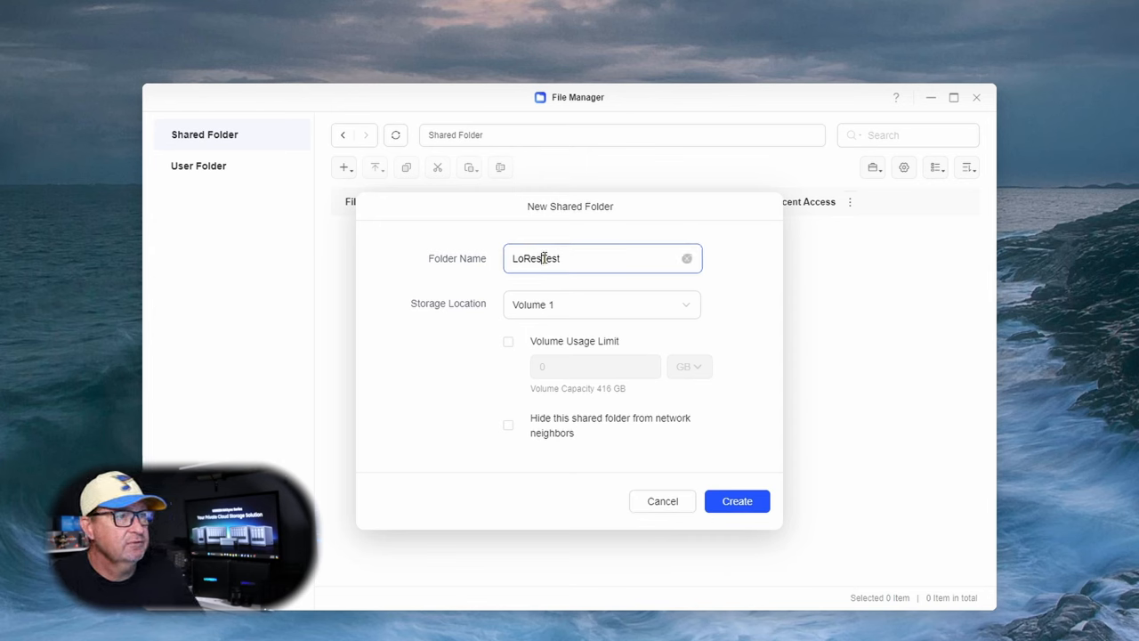
left_click(602, 305)
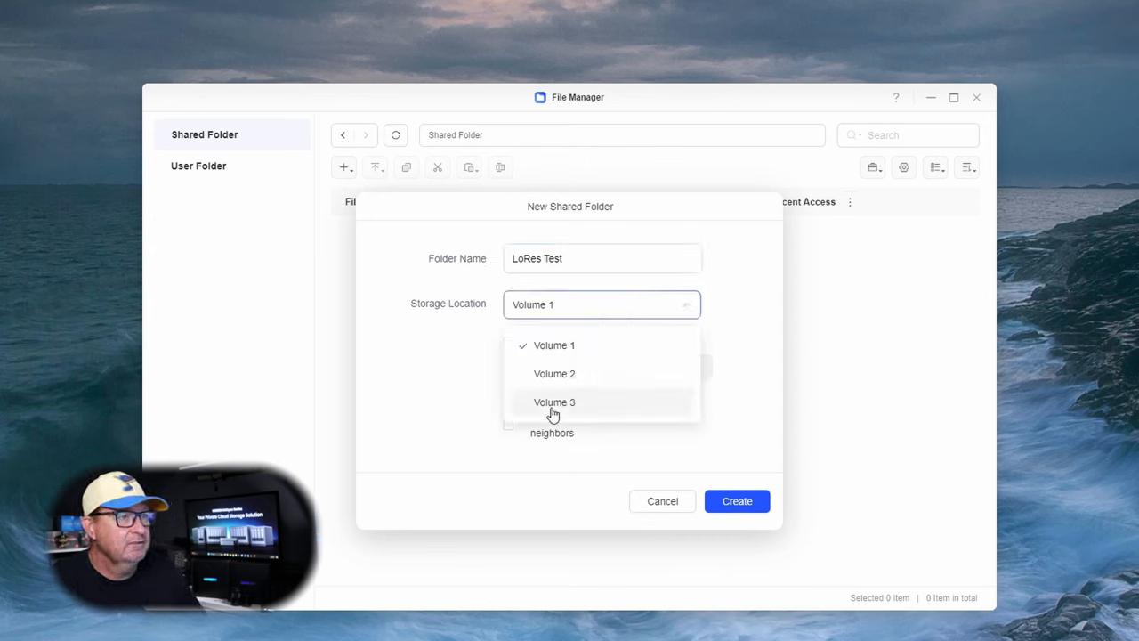
left_click(553, 402)
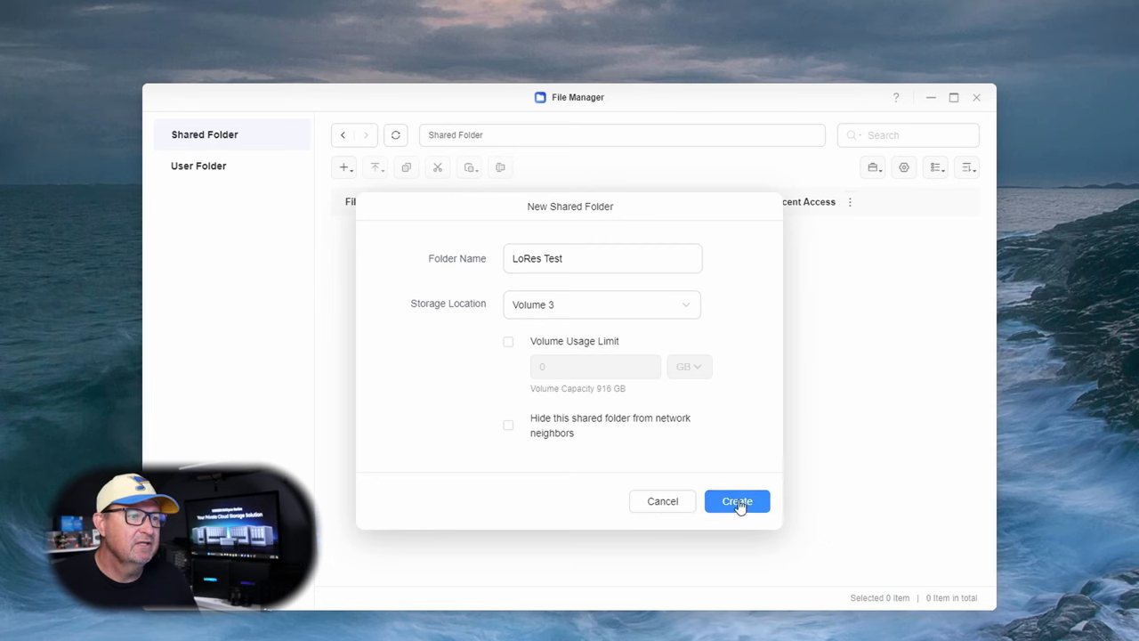
left_click(737, 502)
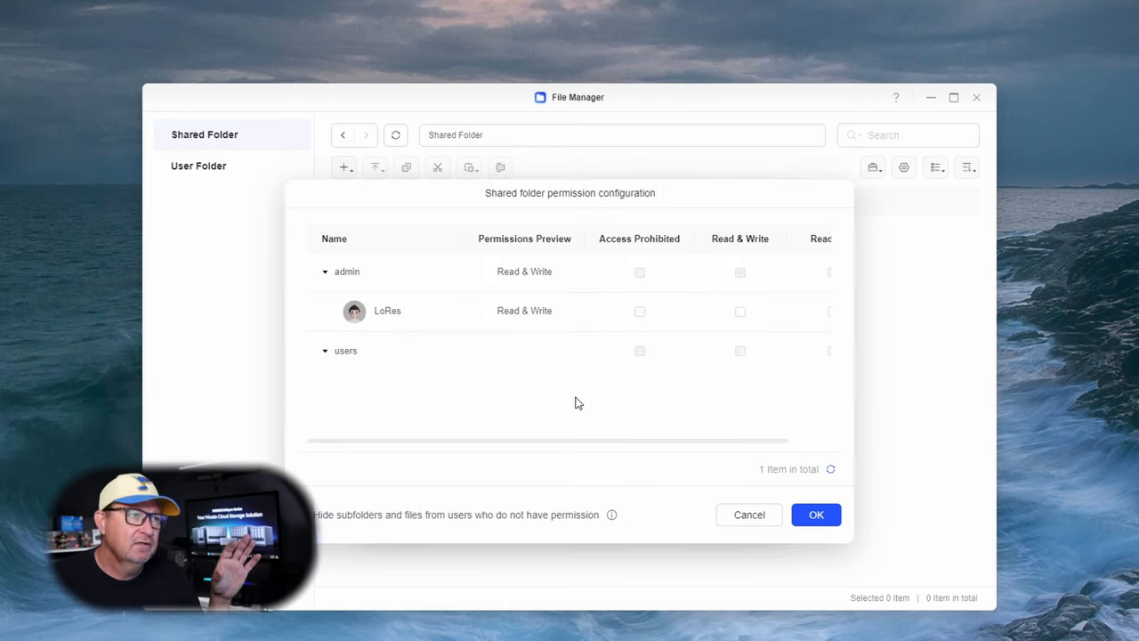
mouse_move(511, 406)
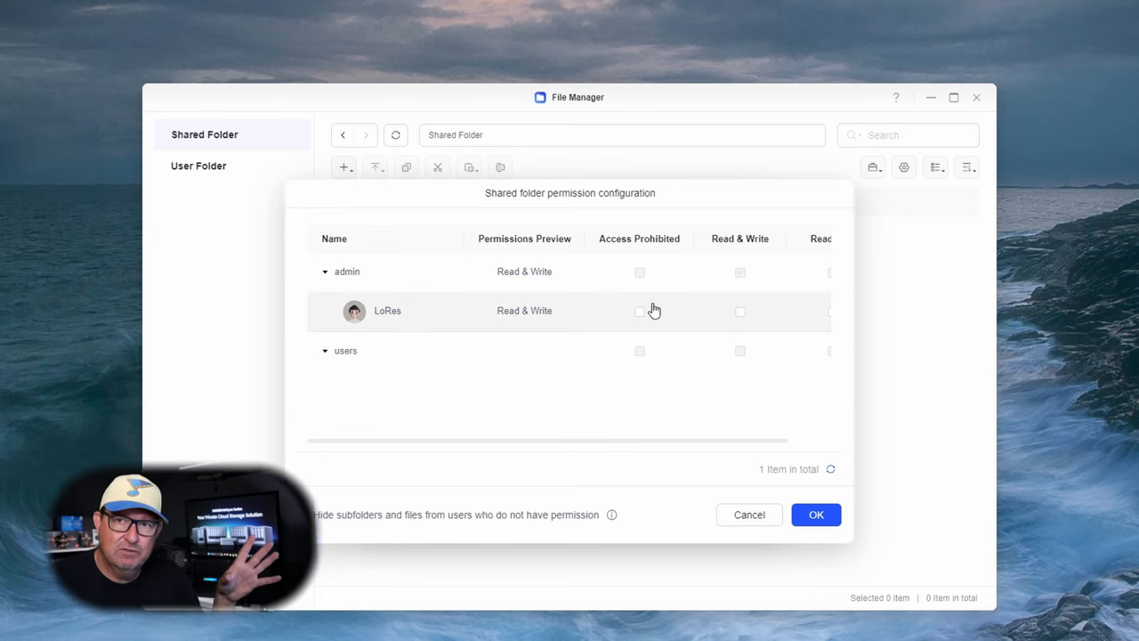
mouse_move(118, 274)
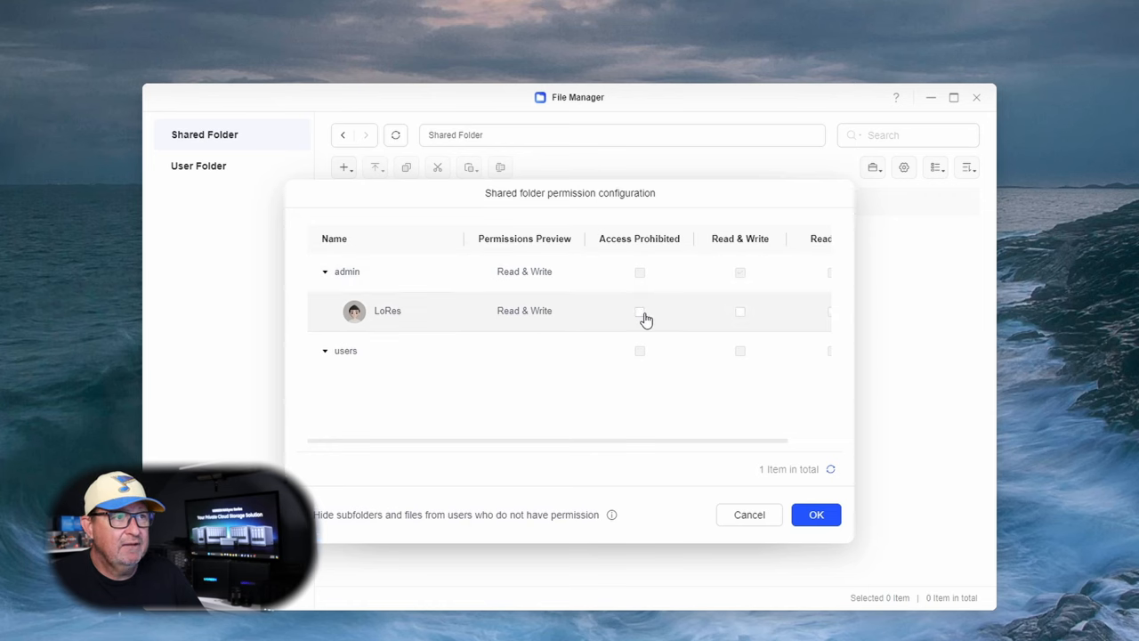
- Toggle the admin user to Access Prohibited, restore Read & Write, and save the permissions
left_click(641, 312)
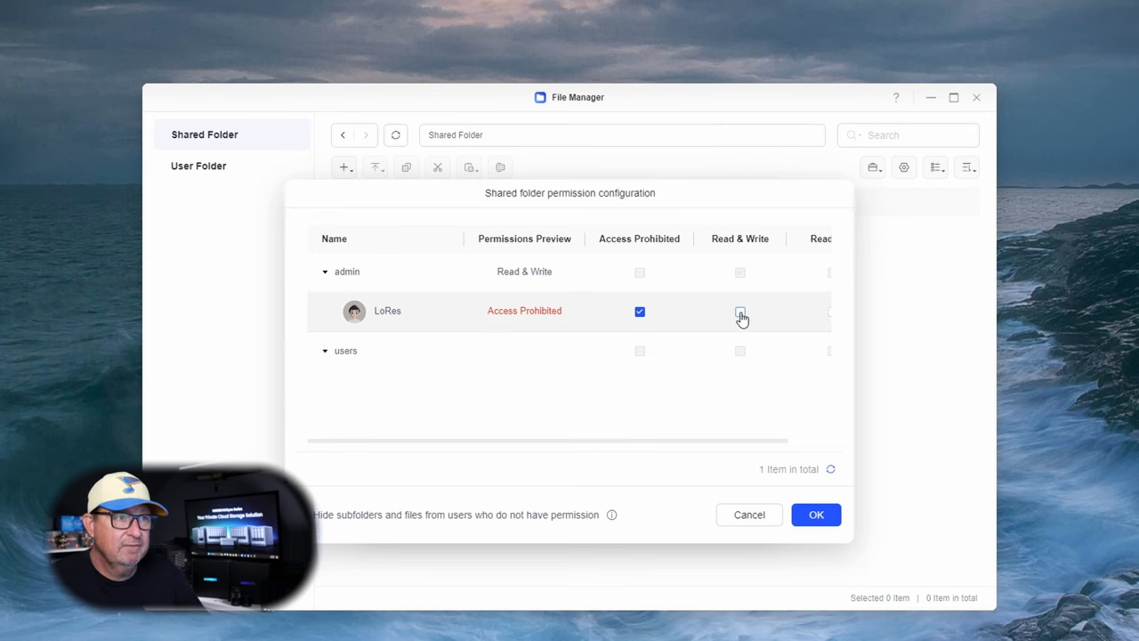
left_click(741, 312)
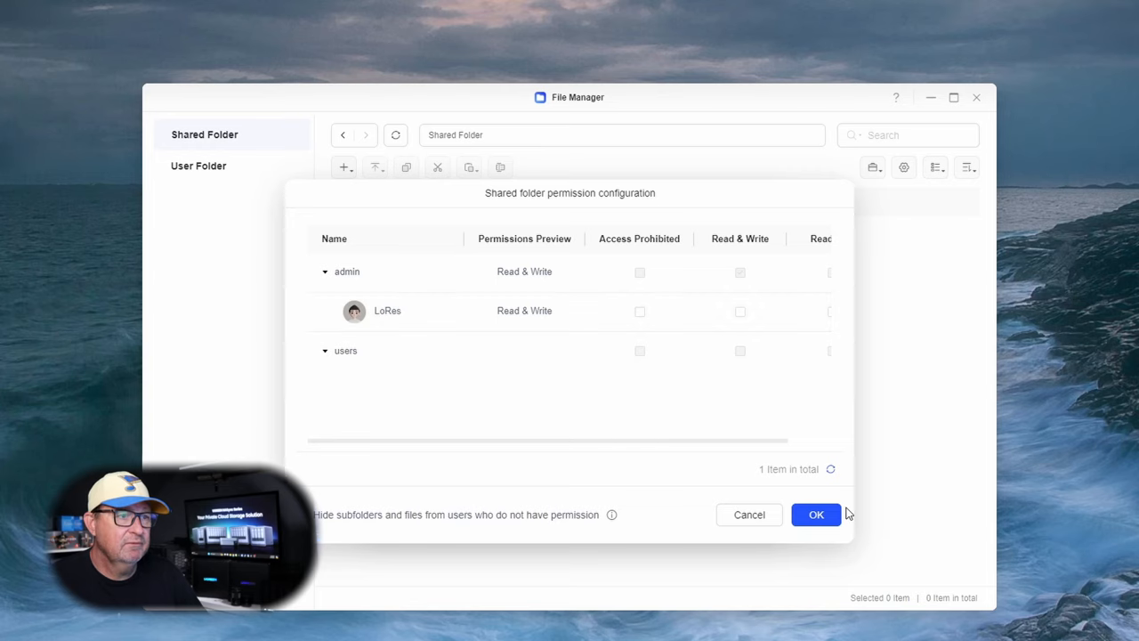
left_click(816, 515)
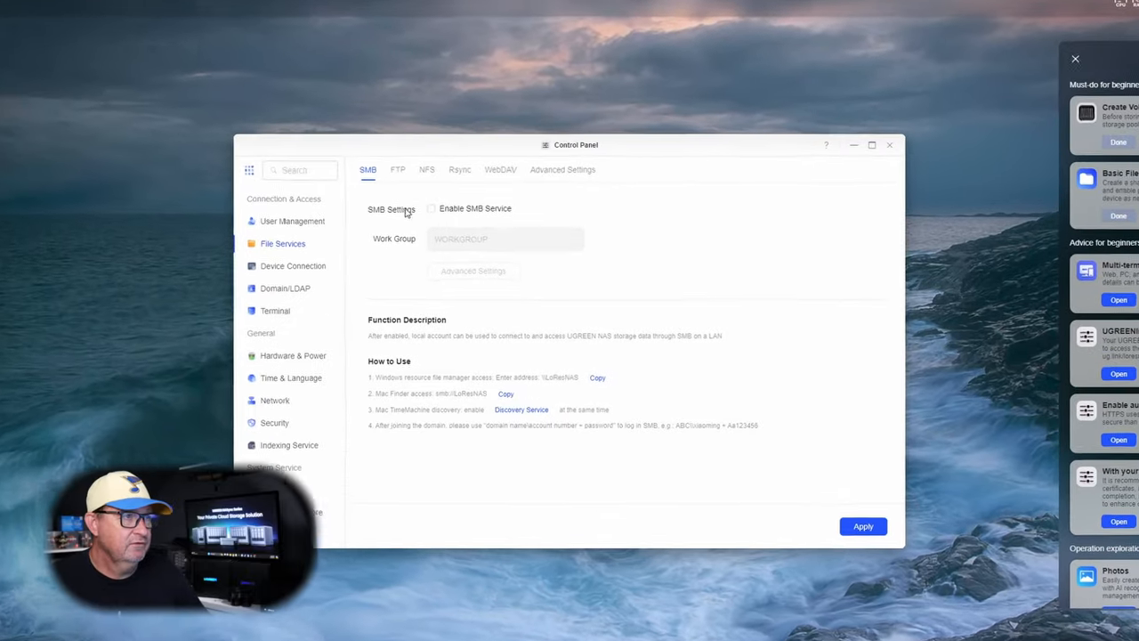
- Enable the SMB file service, apply the setting, and close the Control Panel
left_click(431, 209)
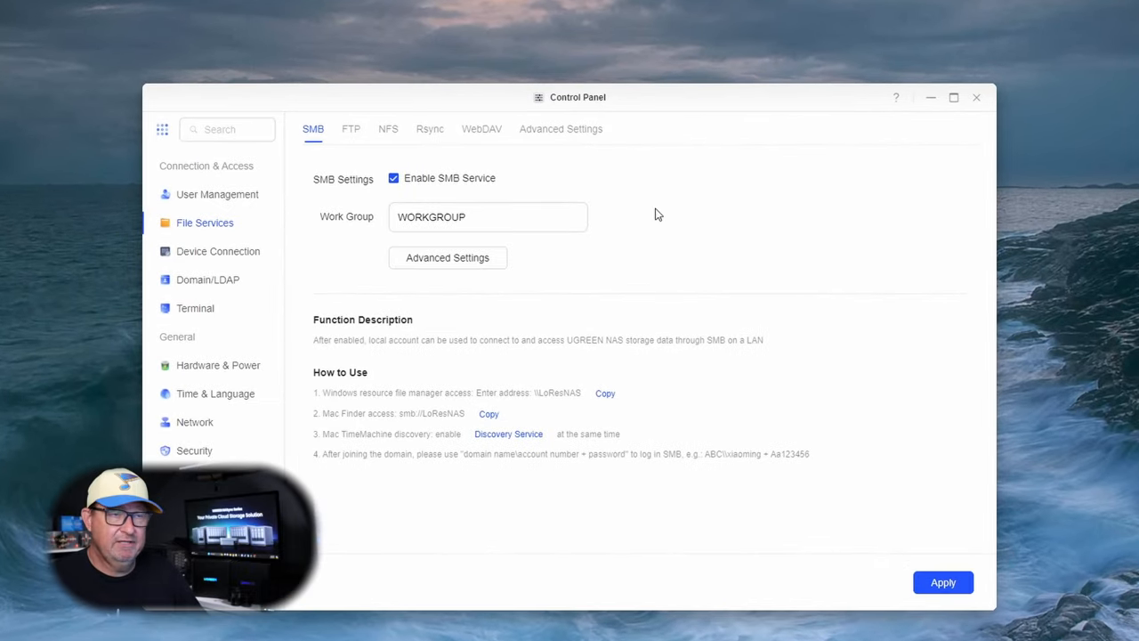
mouse_move(547, 192)
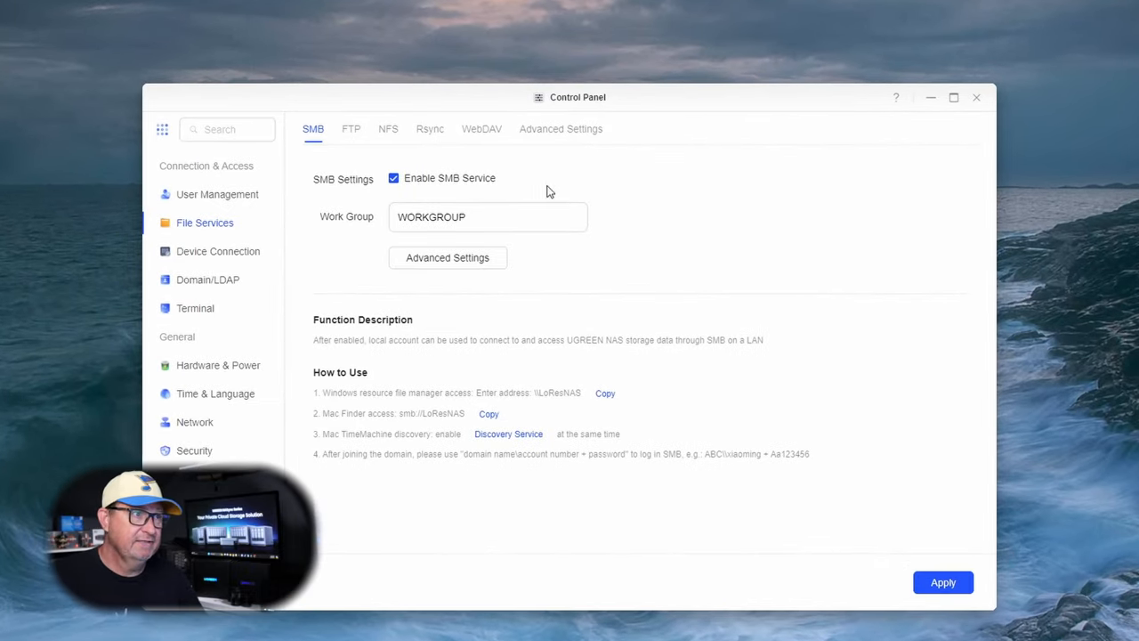
mouse_move(848, 448)
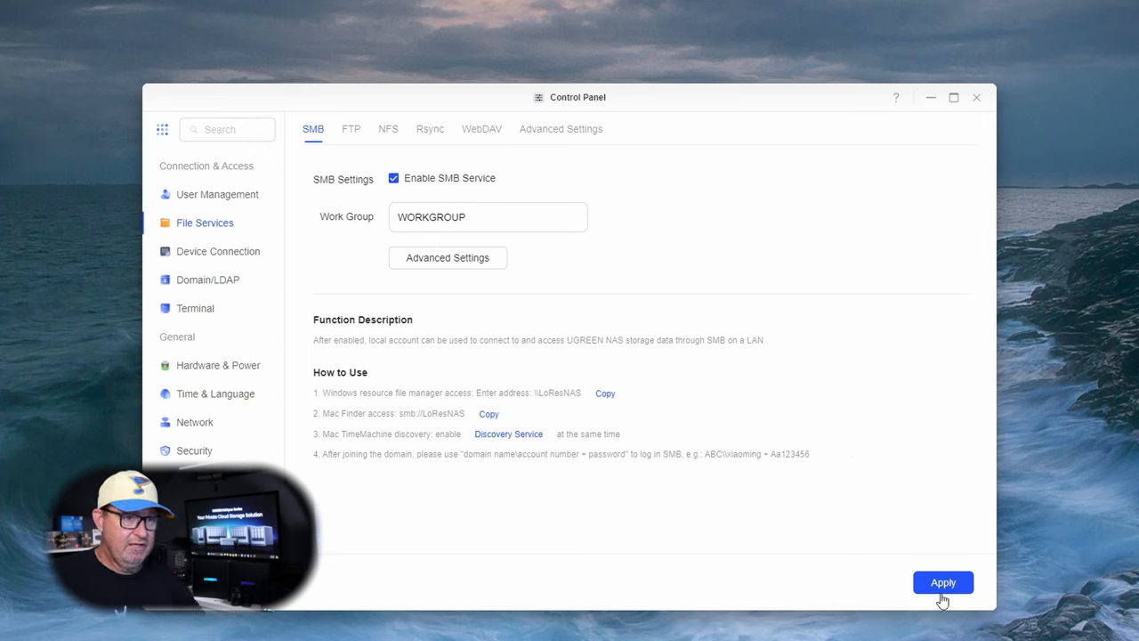
left_click(943, 582)
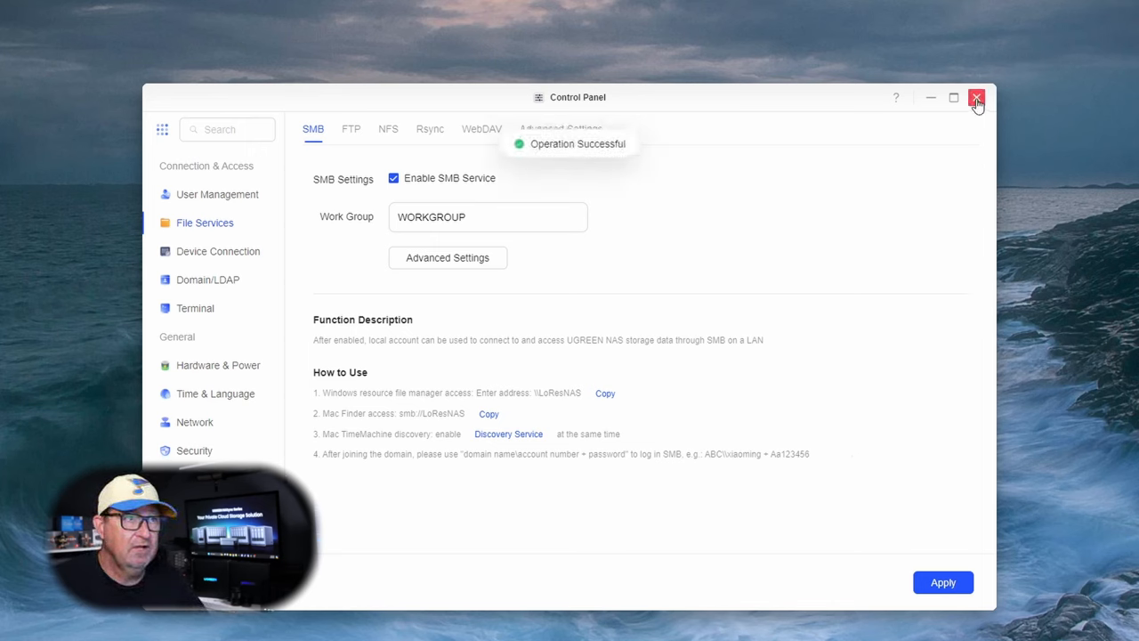
left_click(976, 96)
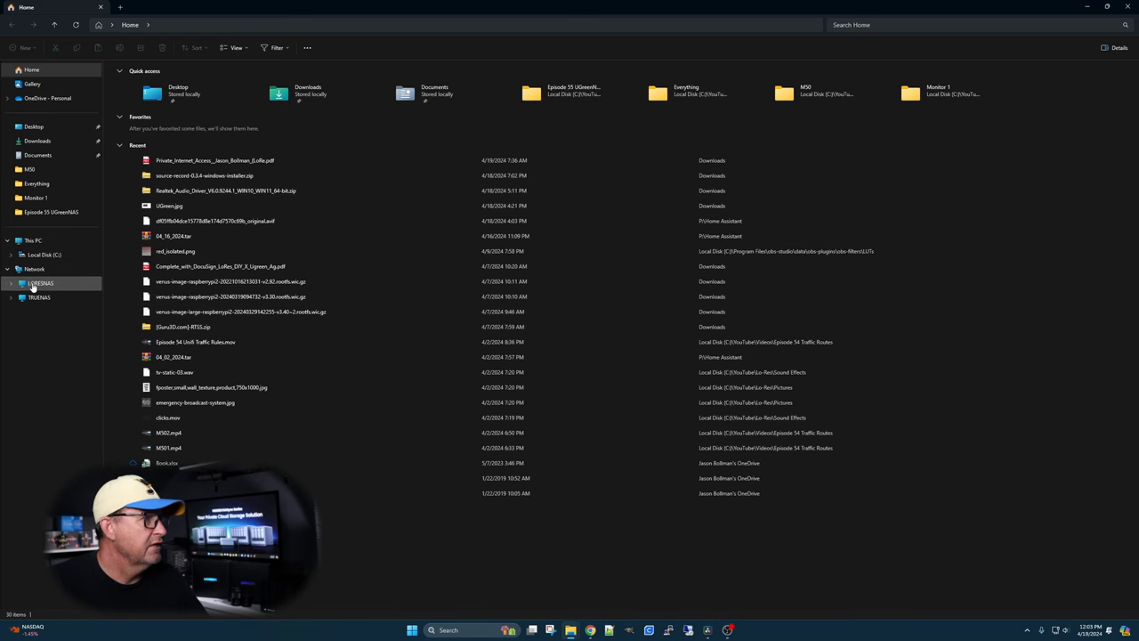
- Browse the NAS under Network and open its LoRes Test shared folder
left_click(39, 284)
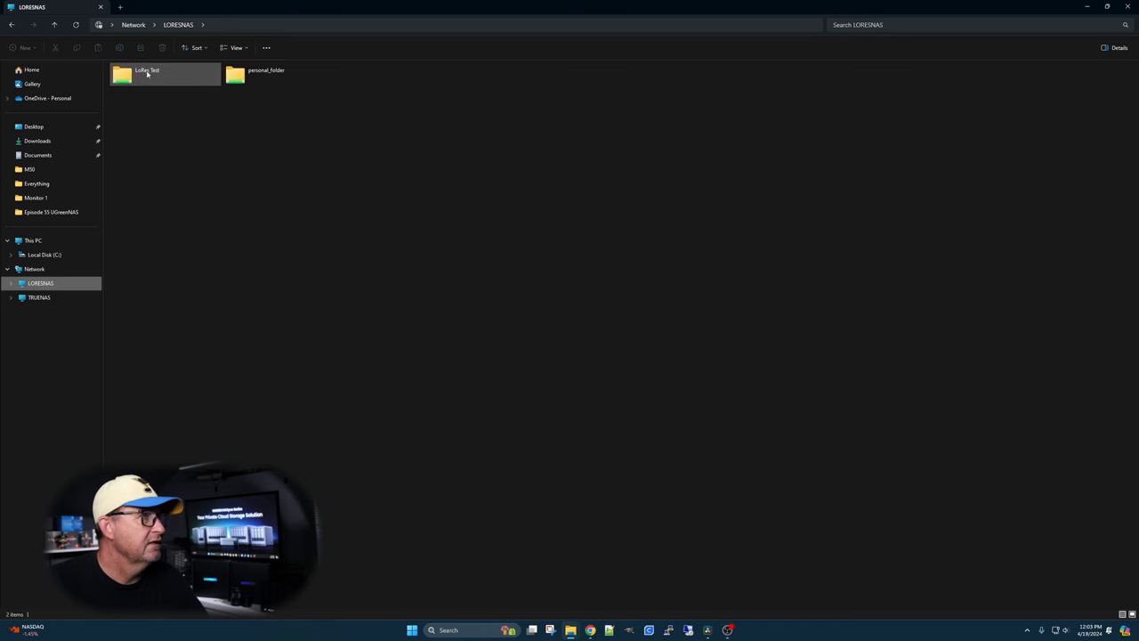
double_click(164, 75)
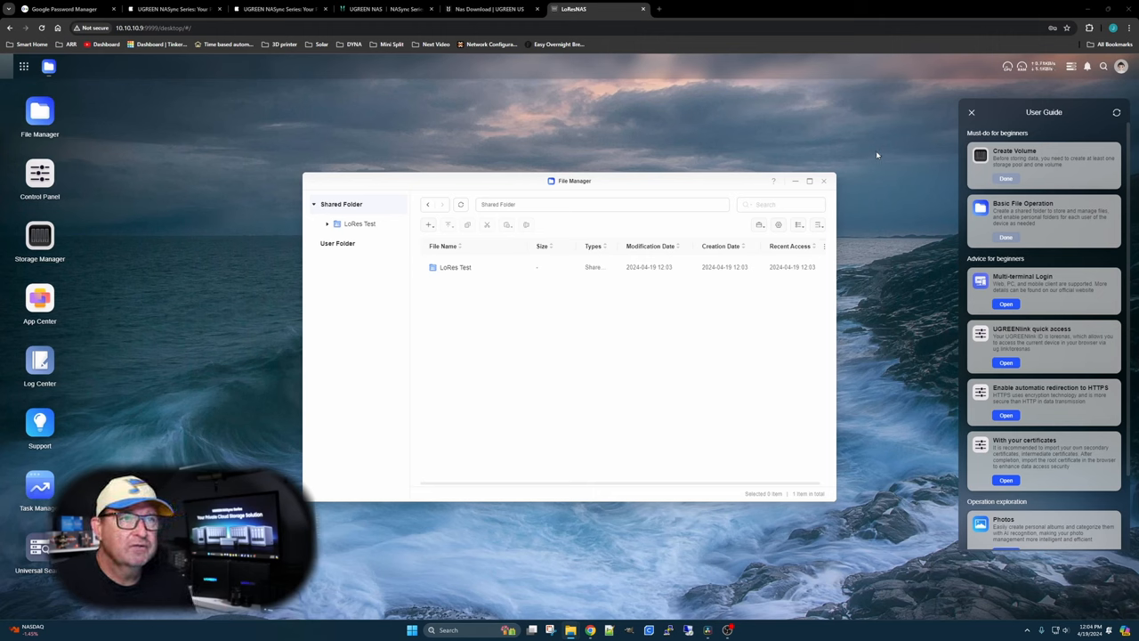
mouse_move(862, 168)
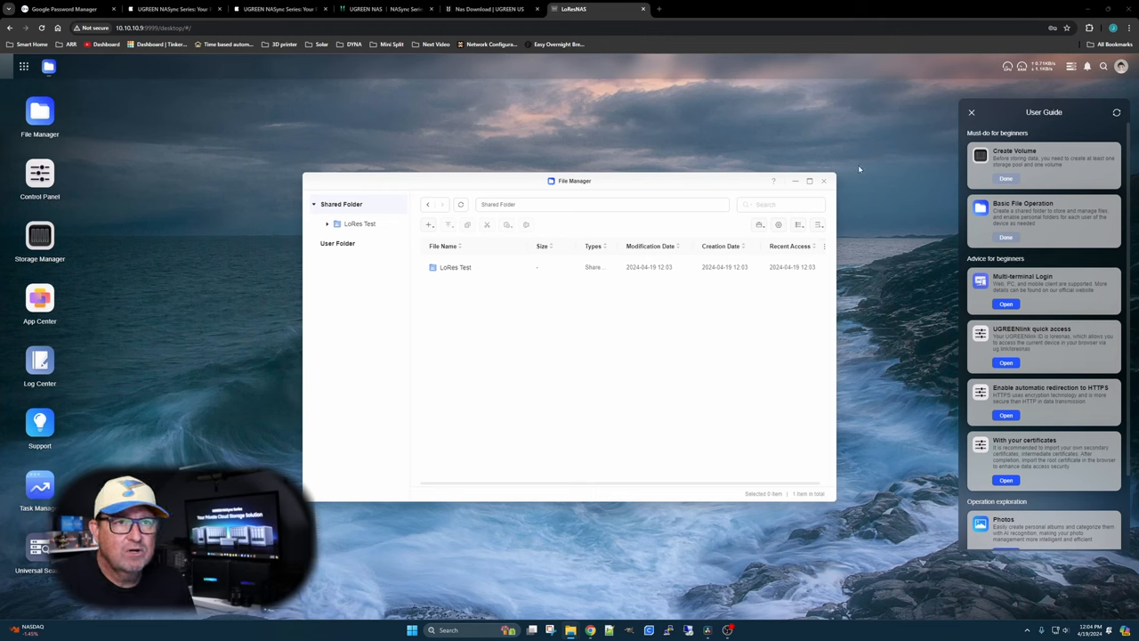
mouse_move(858, 183)
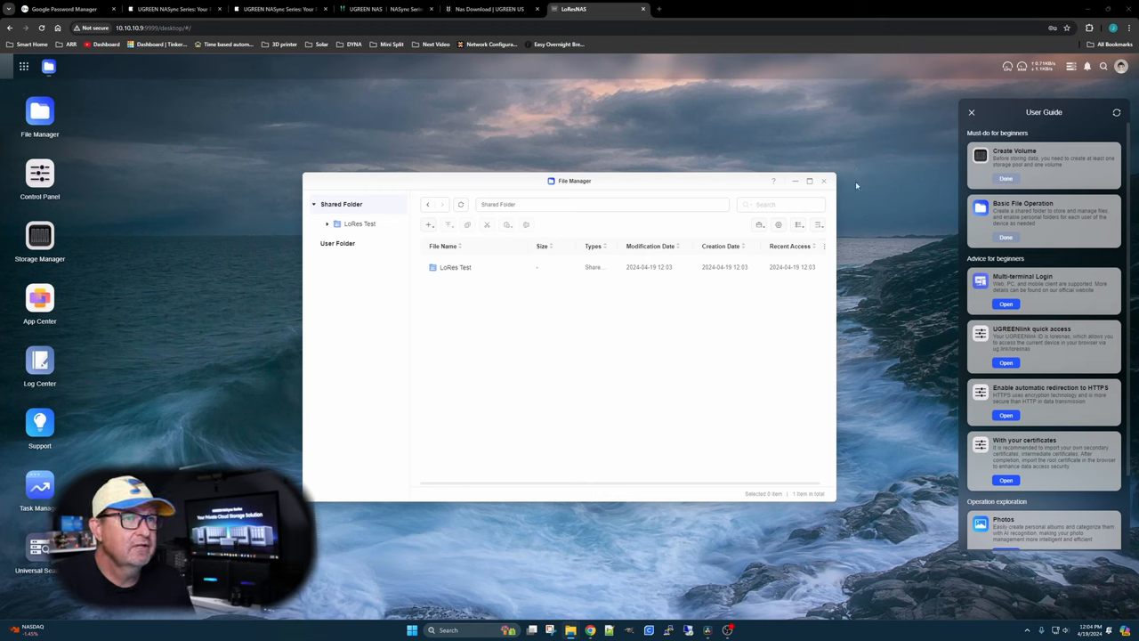
- Close the File Manager window, leaving the NAS desktop
left_click(822, 181)
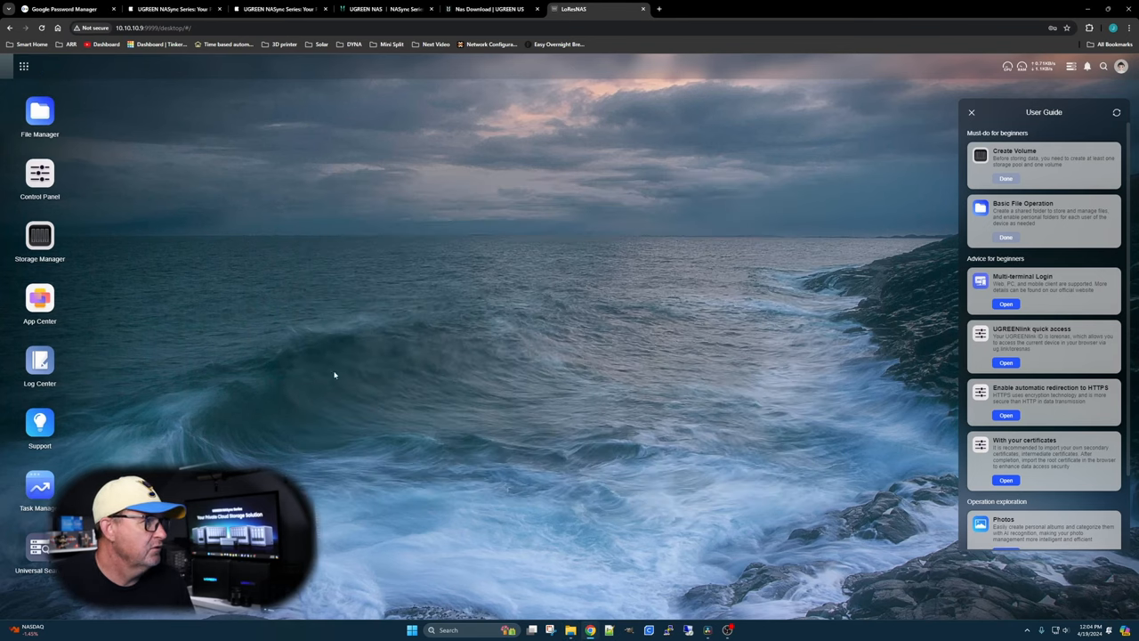
mouse_move(374, 283)
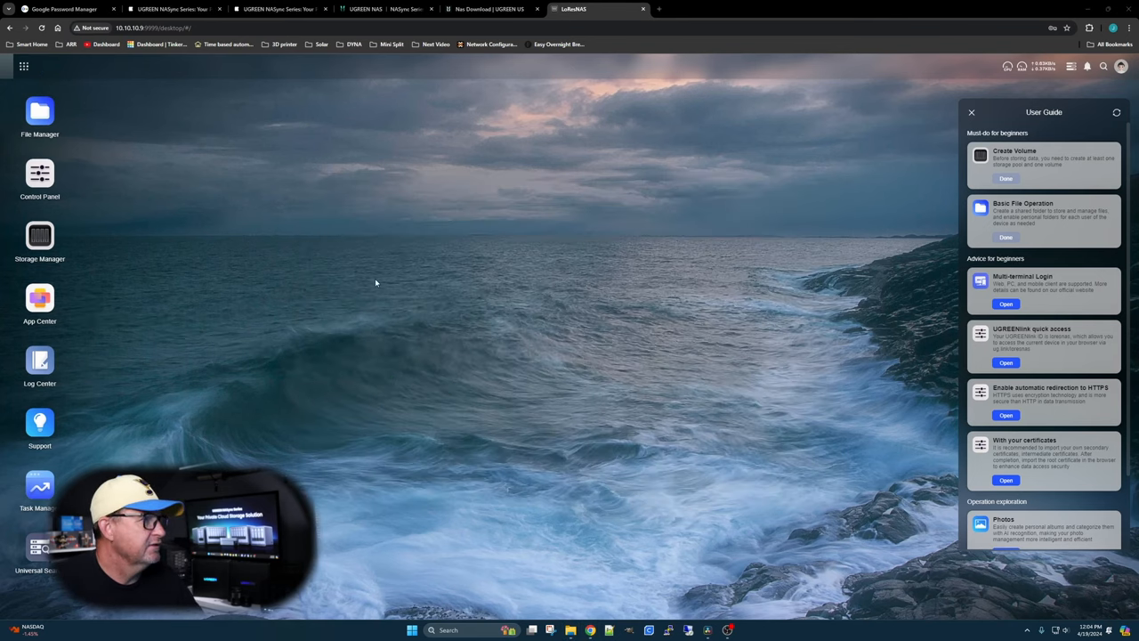
mouse_move(523, 330)
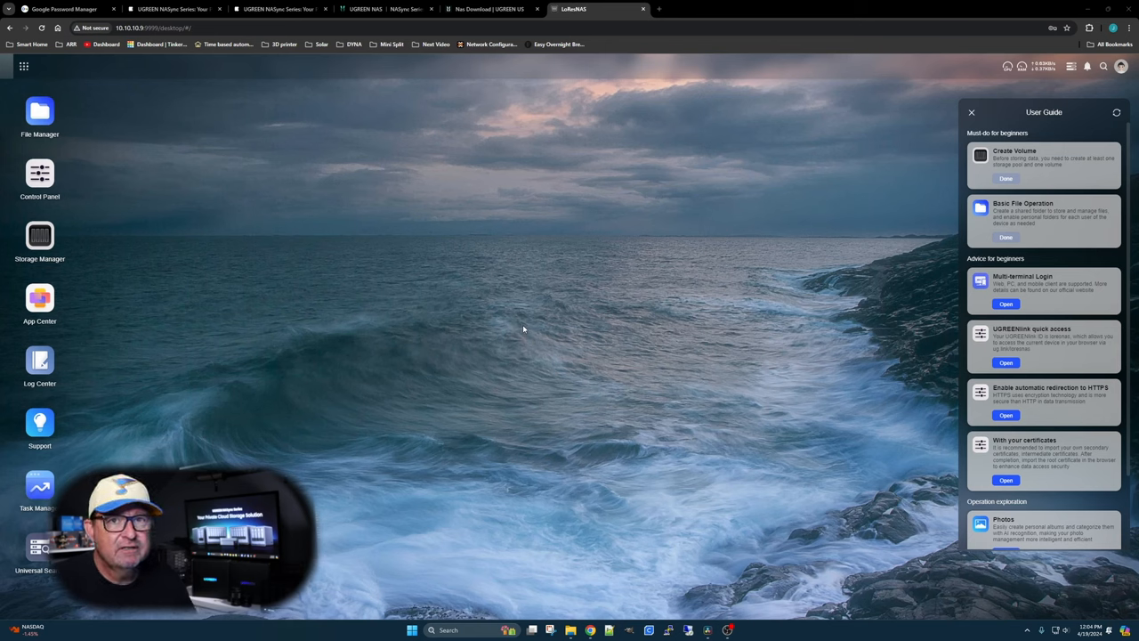
mouse_move(534, 330)
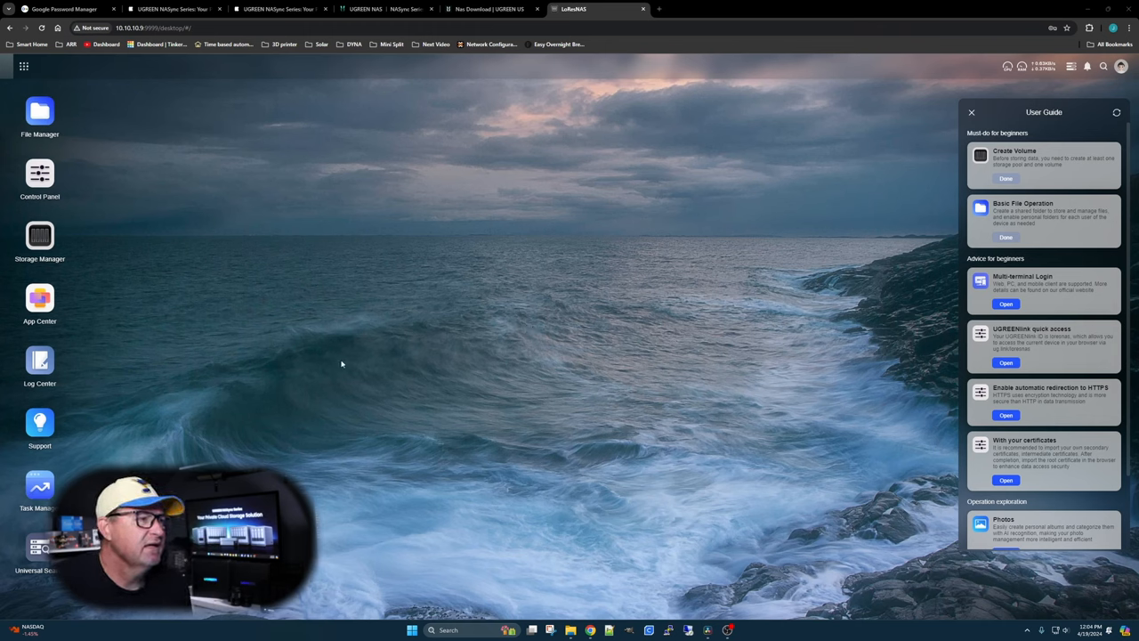
mouse_move(495, 347)
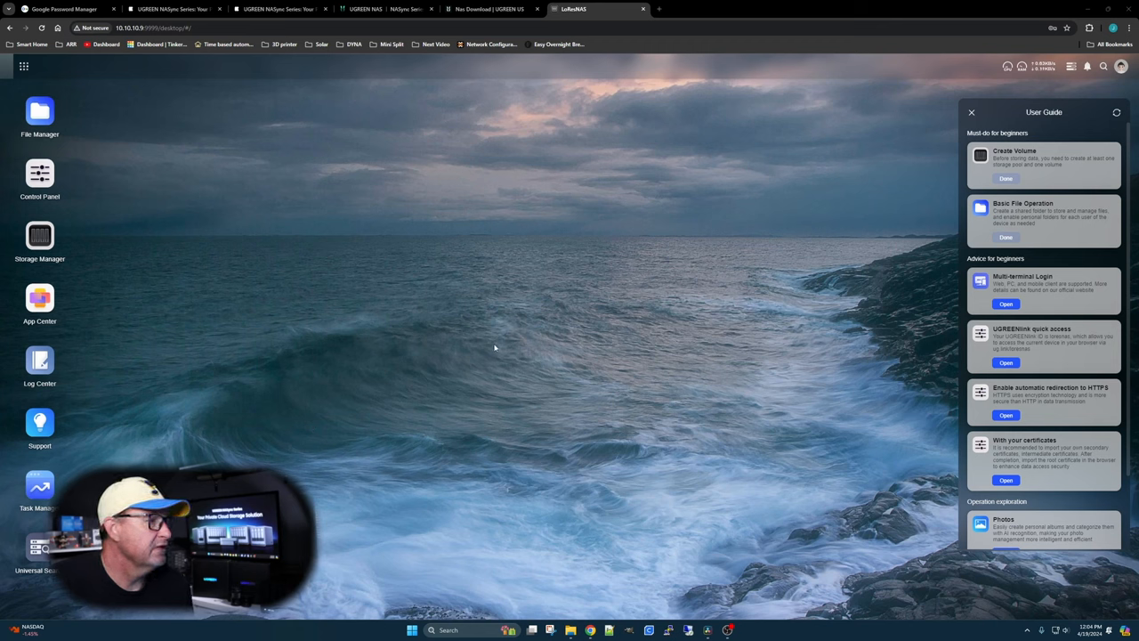
mouse_move(705, 221)
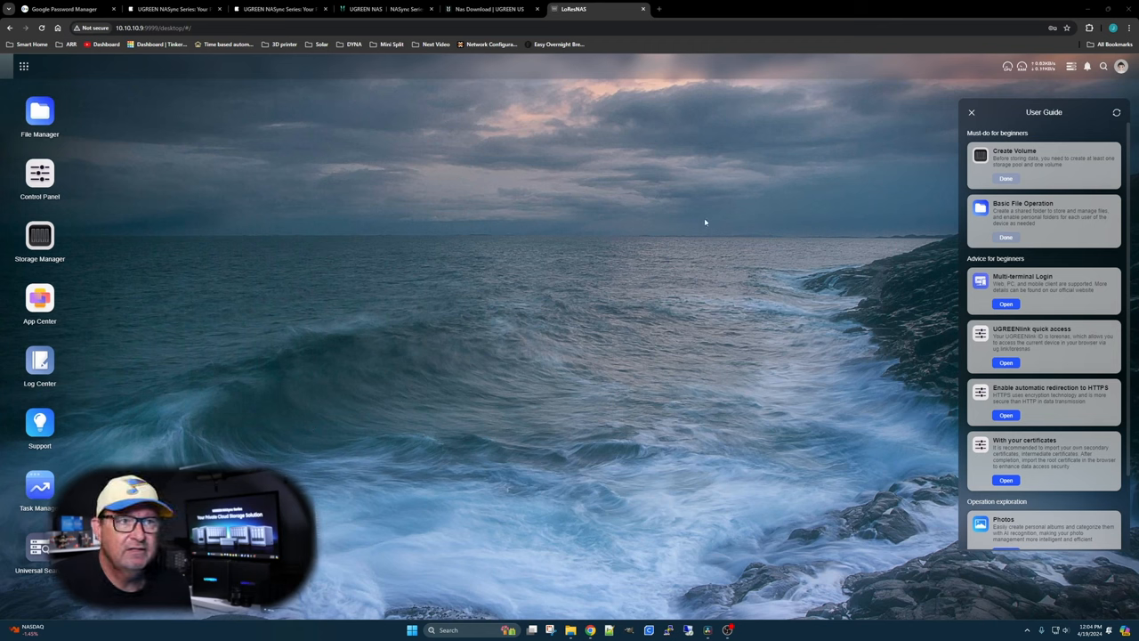
mouse_move(639, 212)
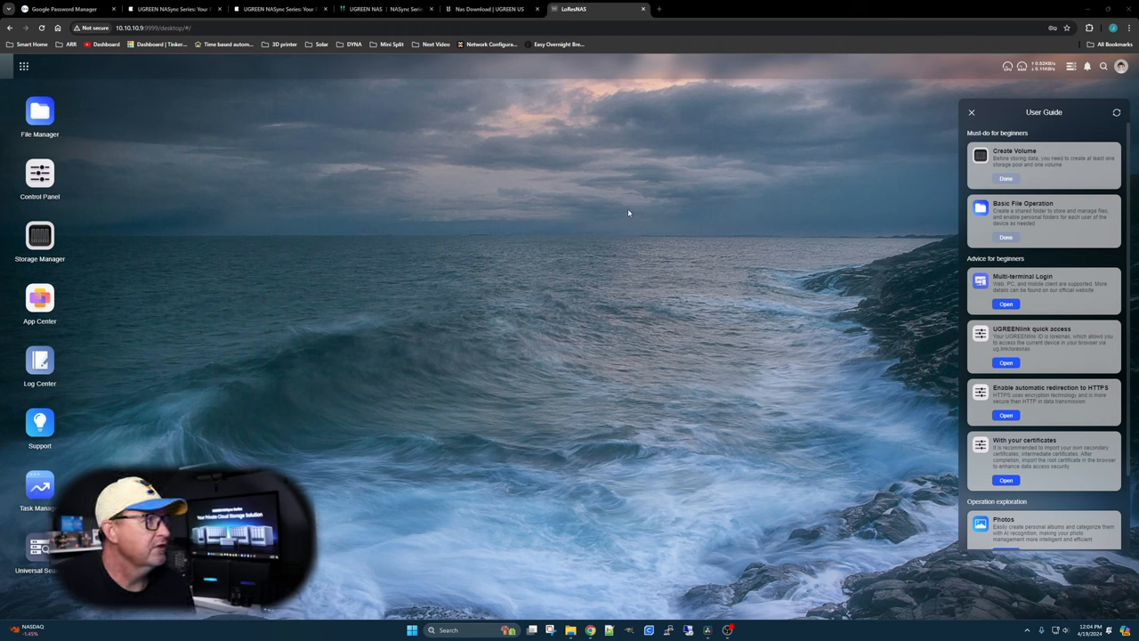
mouse_move(584, 299)
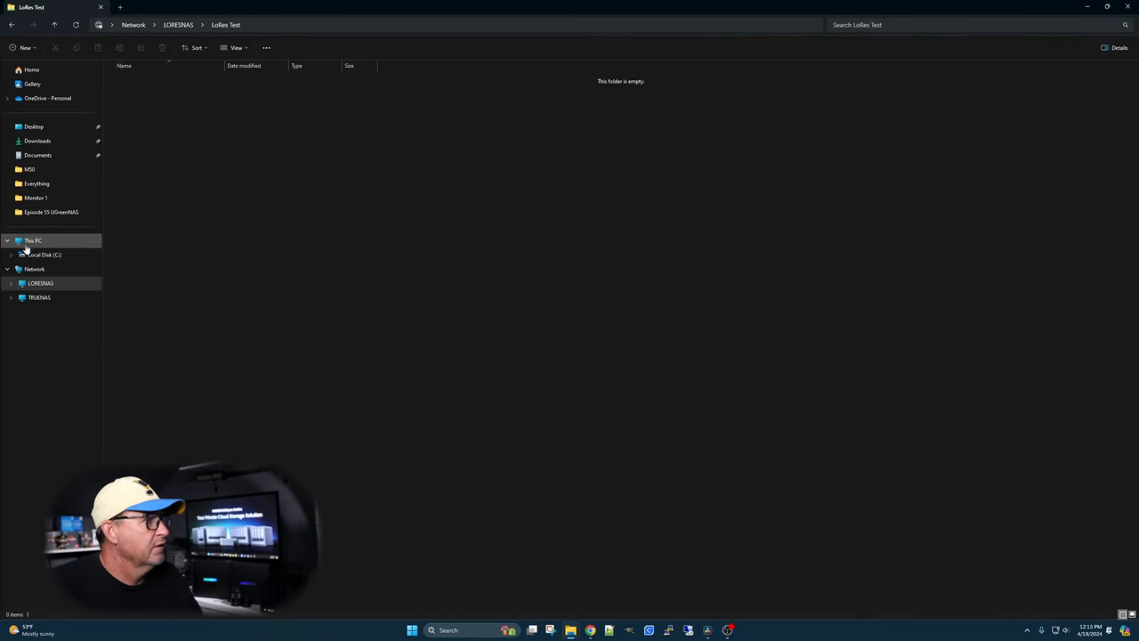
- Copy the Episode 54 Traffic Routes folder from C:\YouTube\Videos for the NAS share
left_click(43, 255)
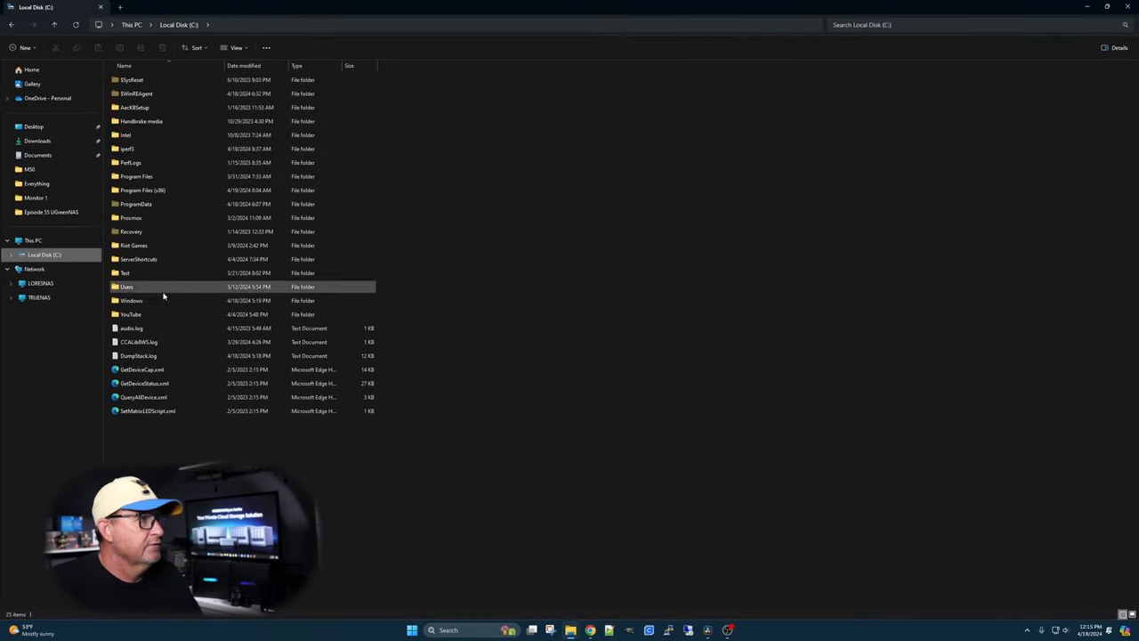
double_click(132, 314)
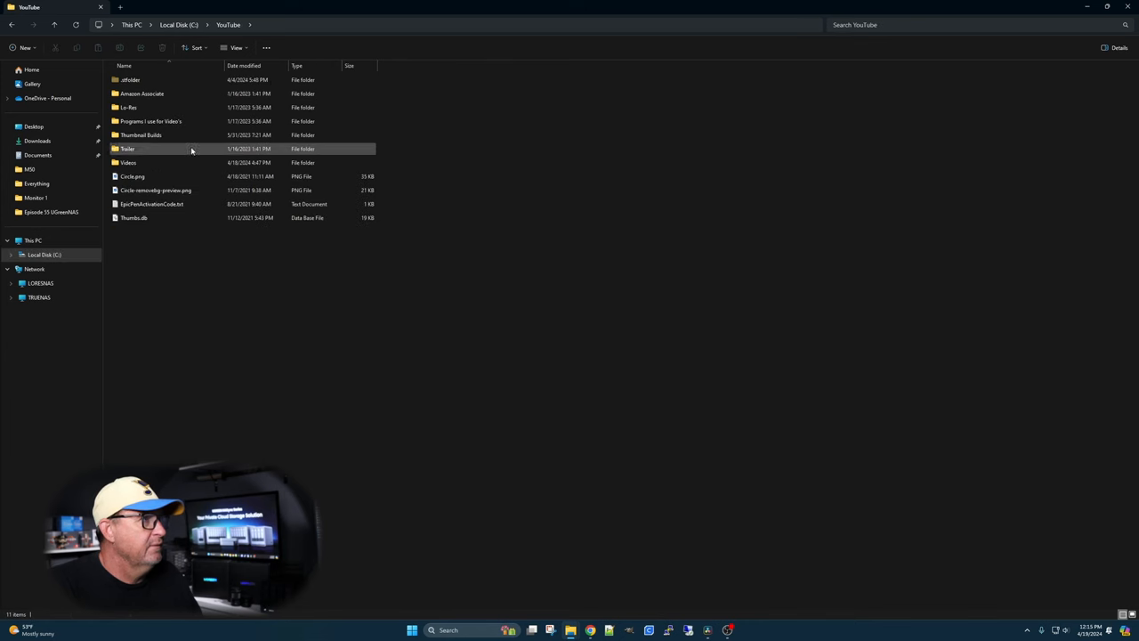
double_click(129, 162)
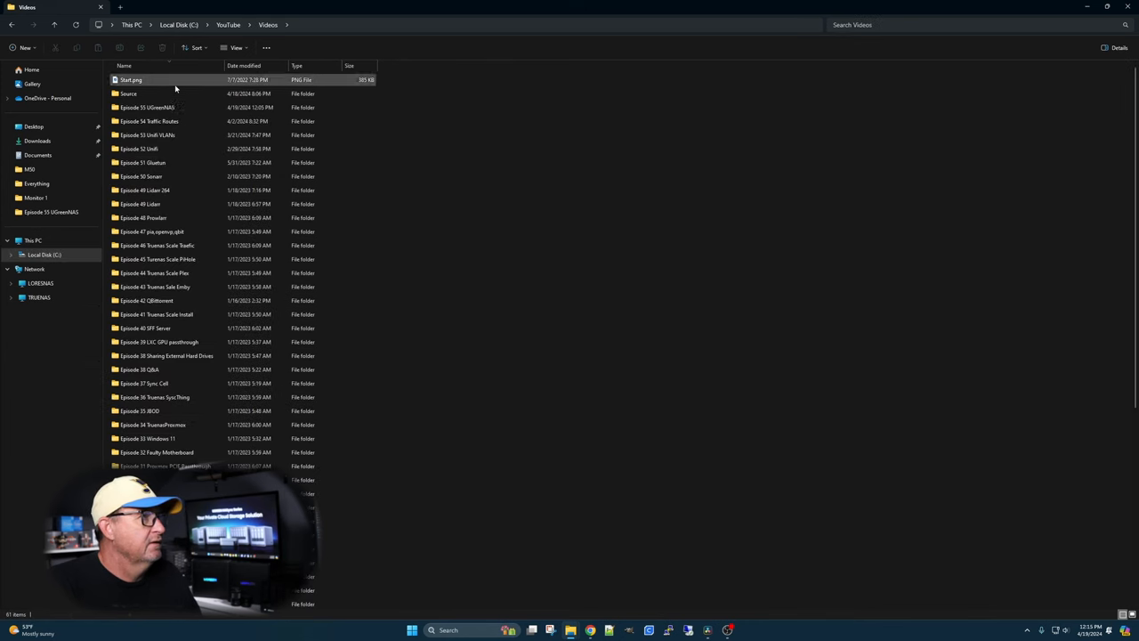
right_click(146, 135)
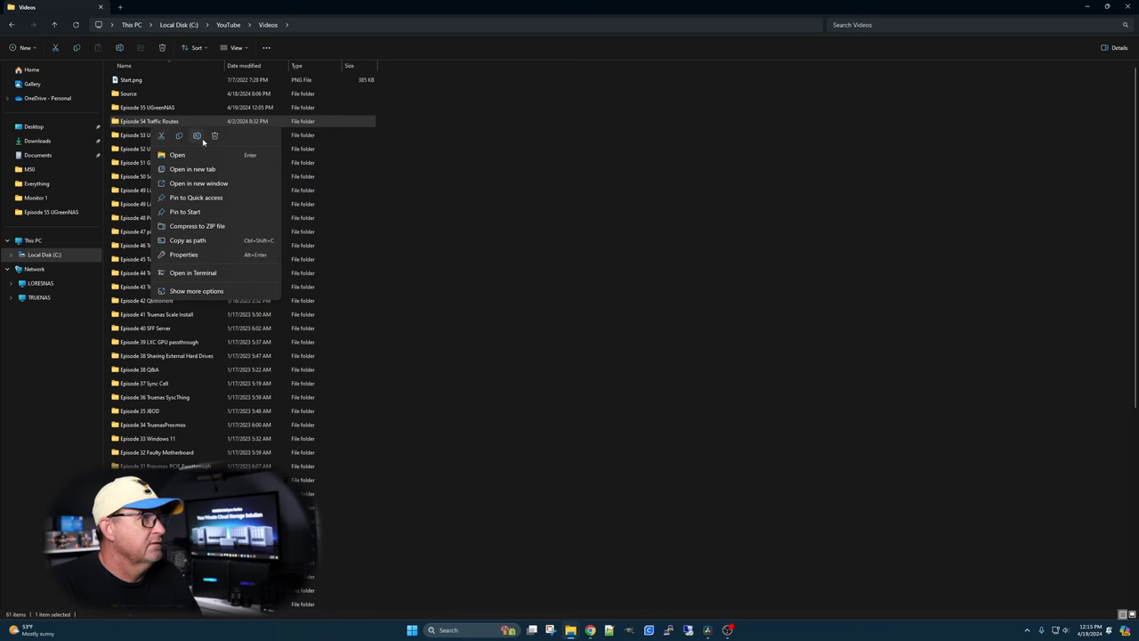
left_click(183, 254)
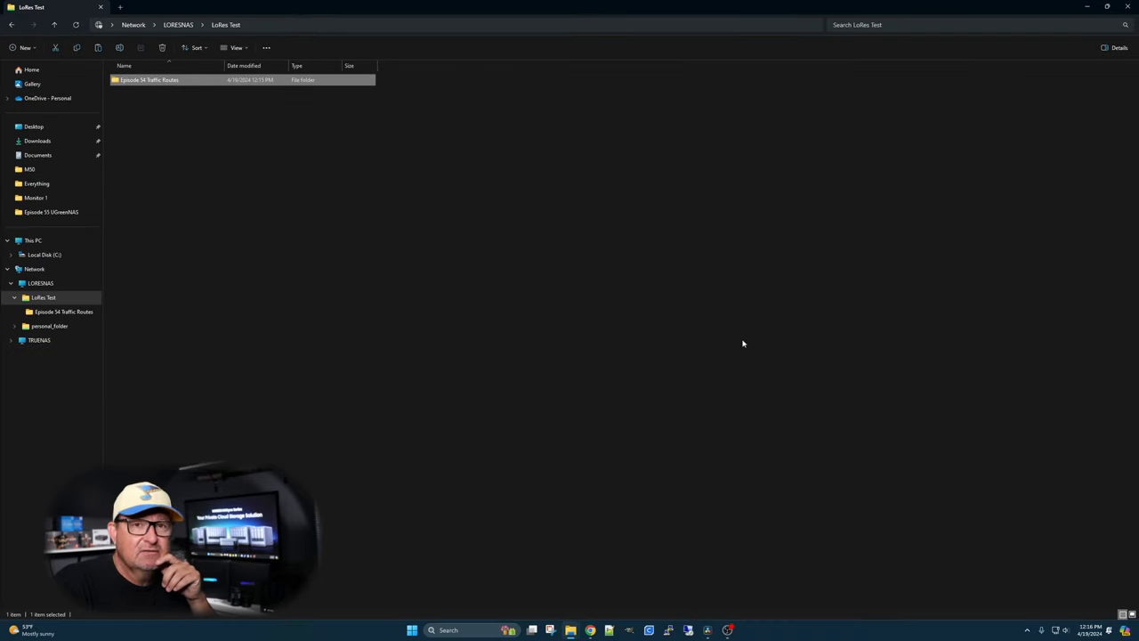
mouse_move(473, 128)
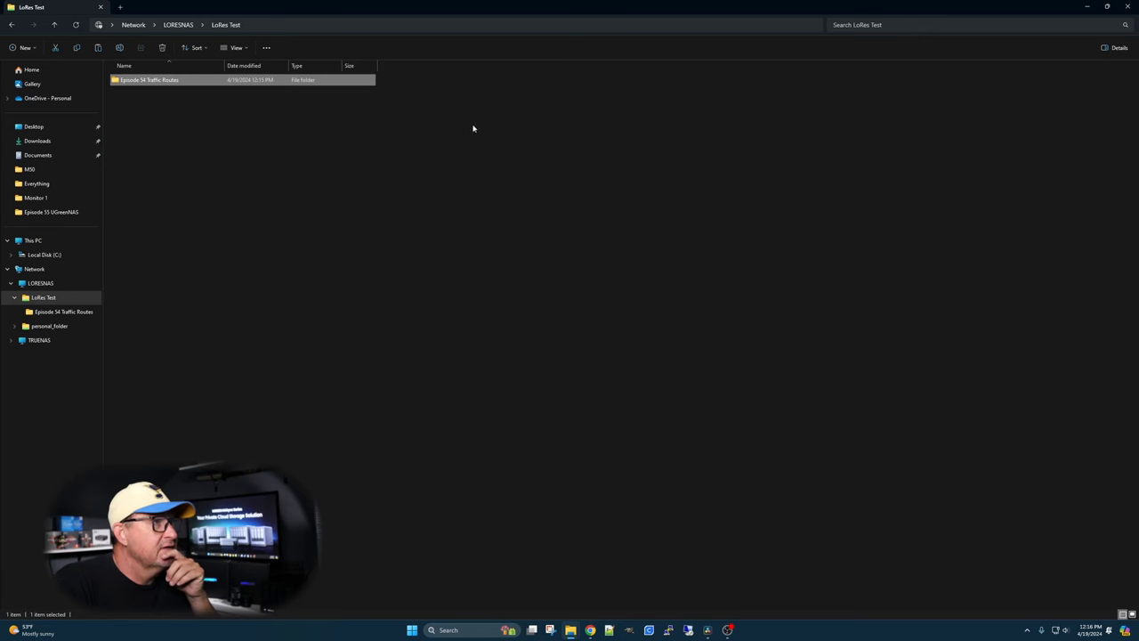
mouse_move(794, 502)
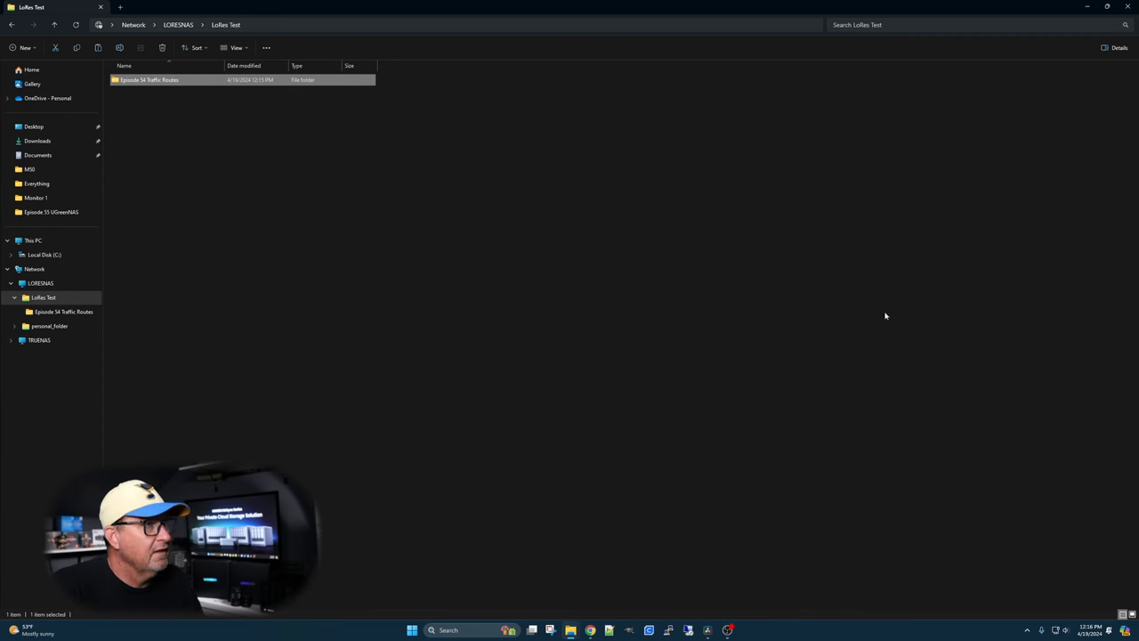
mouse_move(826, 587)
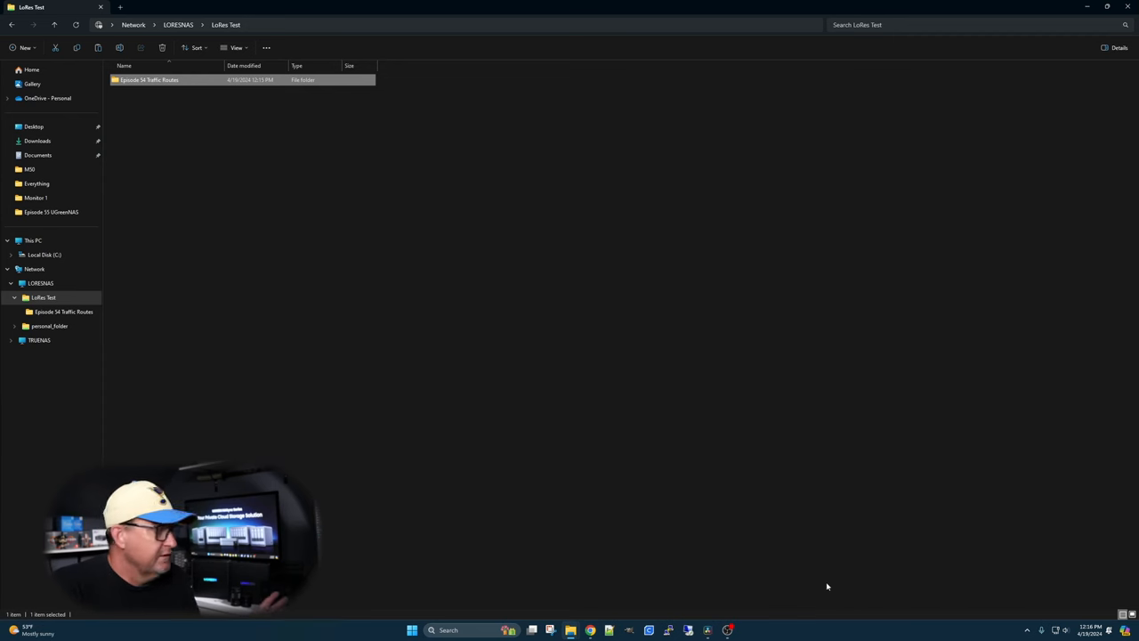
mouse_move(680, 505)
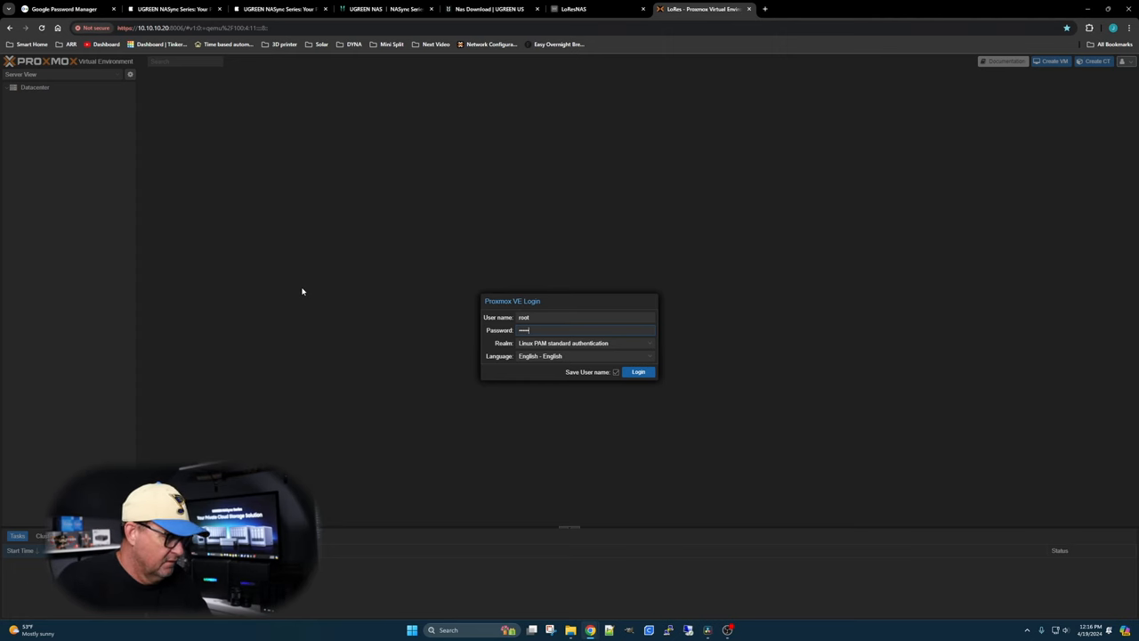
- Sign in to Proxmox, dismiss the subscription notice and bring up container 101 (Plex)'s console
left_click(637, 372)
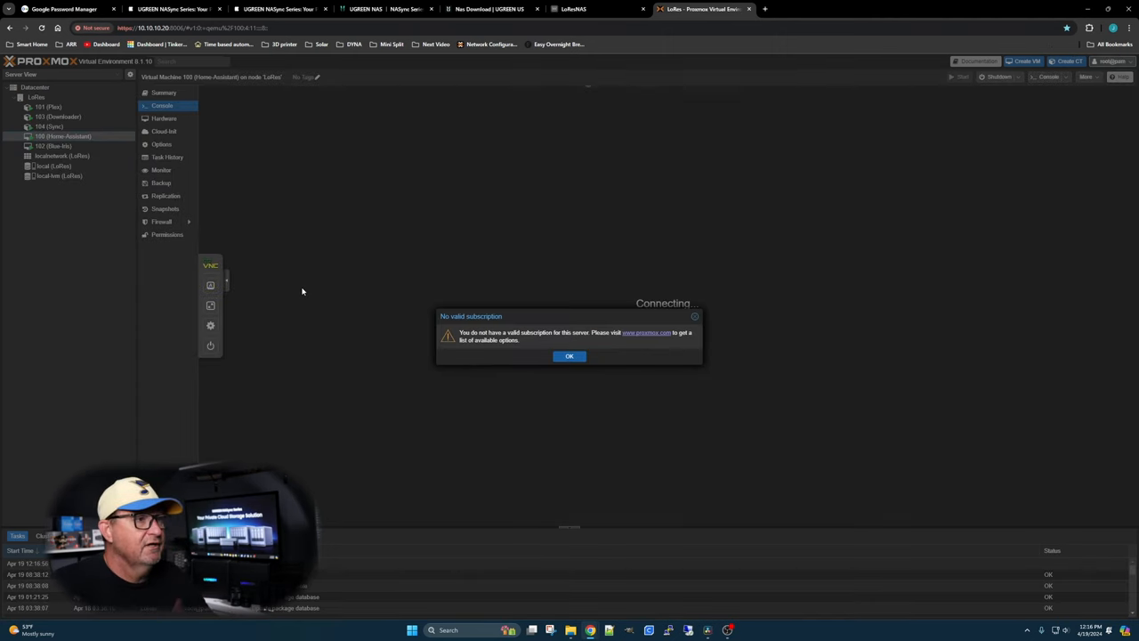
left_click(570, 356)
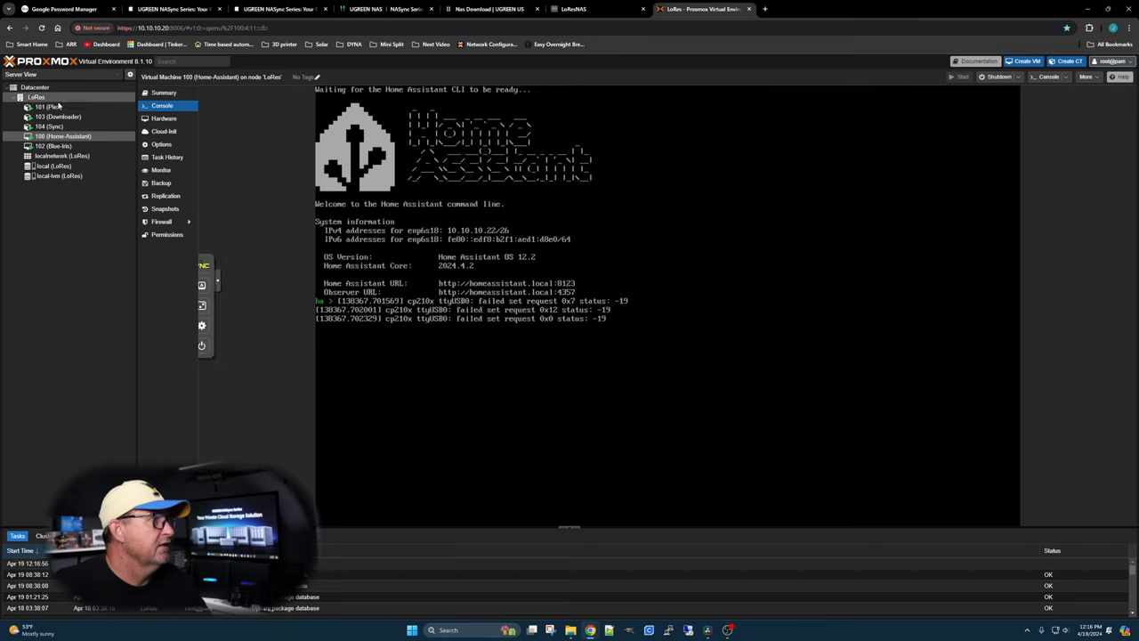
left_click(49, 107)
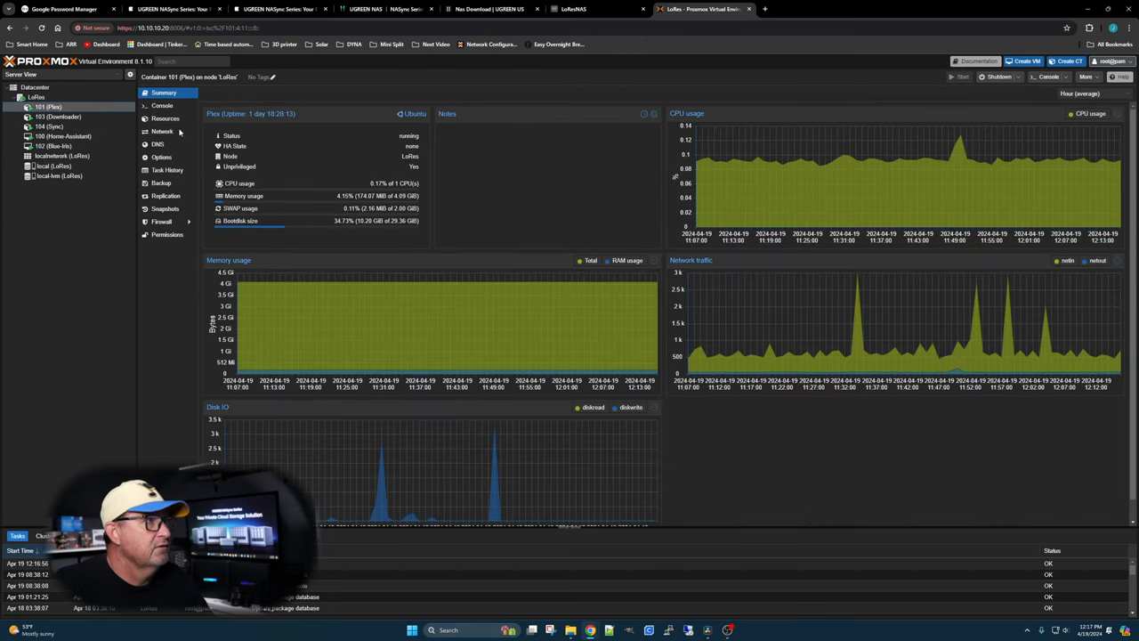
left_click(162, 105)
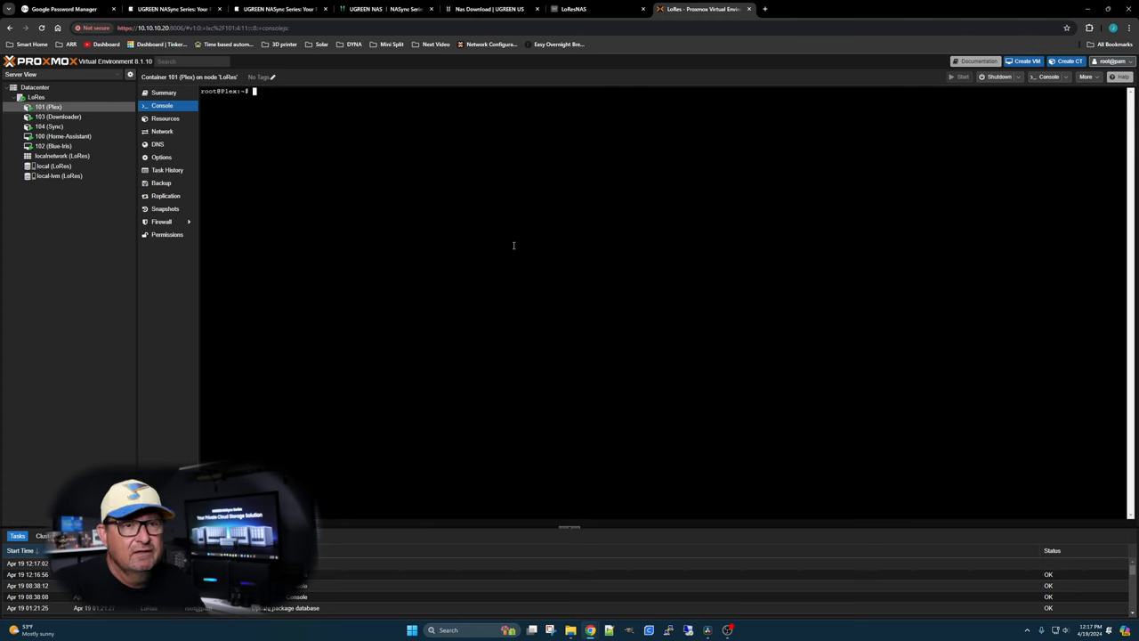
mouse_move(871, 345)
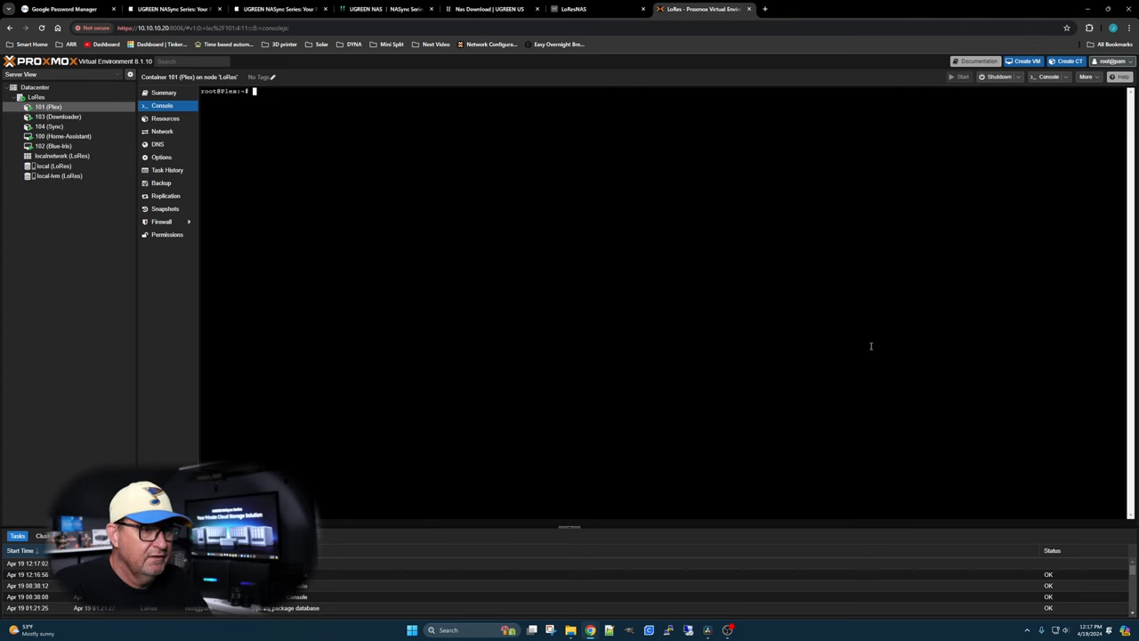
mouse_move(709, 631)
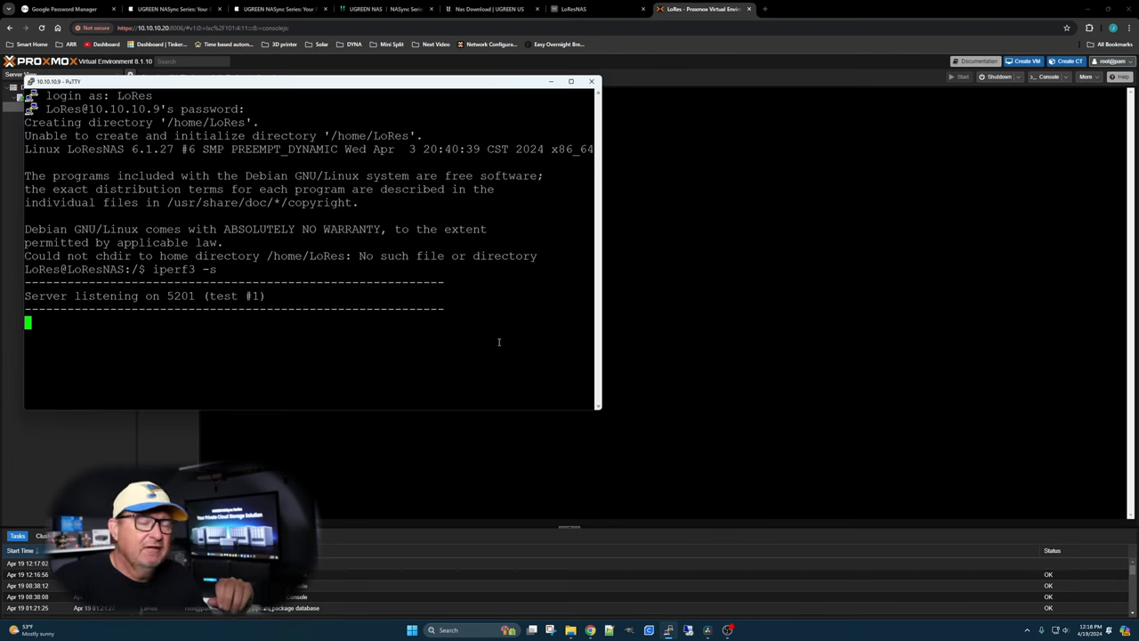
mouse_move(491, 324)
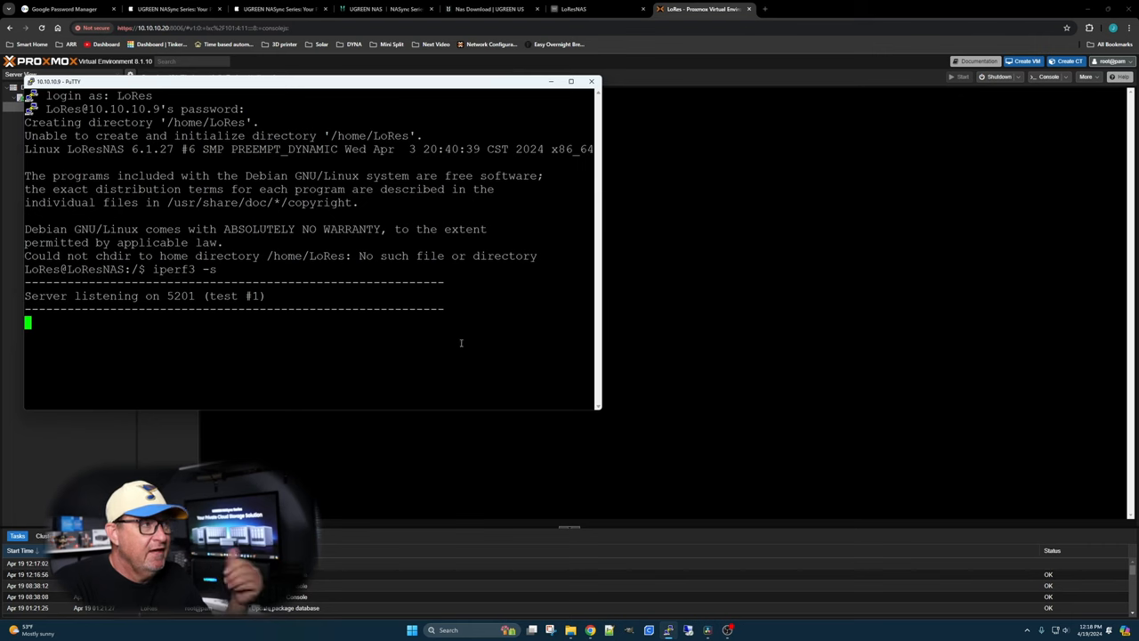
- Move the PuTTY window aside so the Plex container console is visible again
left_click_drag(598, 250, 543, 249)
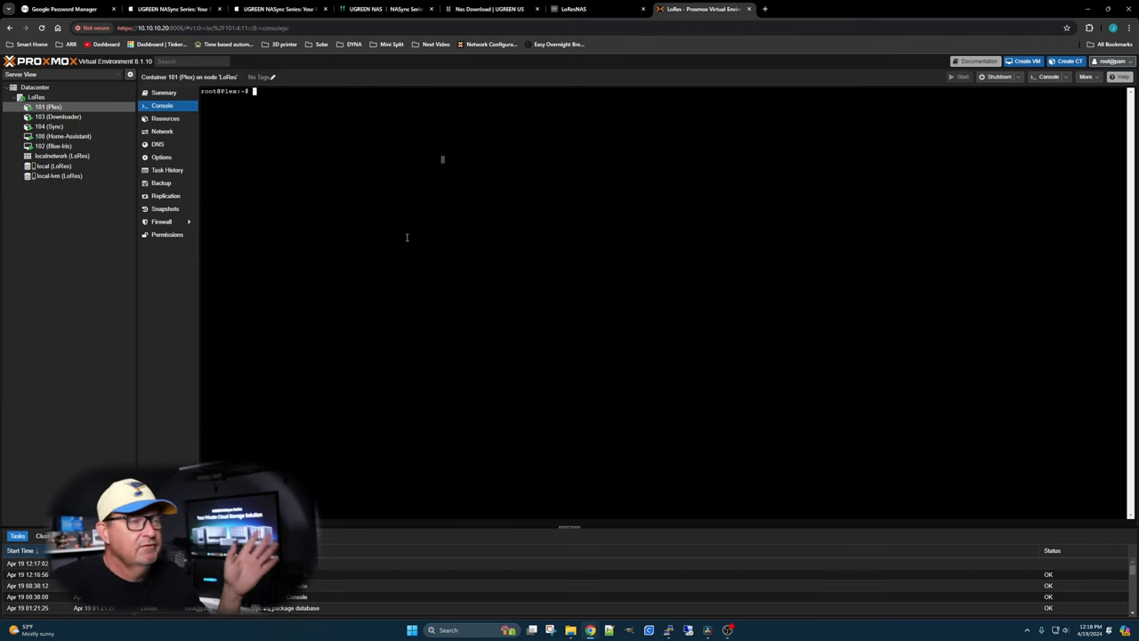
- Run iperf3 -c 10.10.10.9 from the Plex container (about 9.19 Gbits/sec), then return to the NAS tab
type("lp")
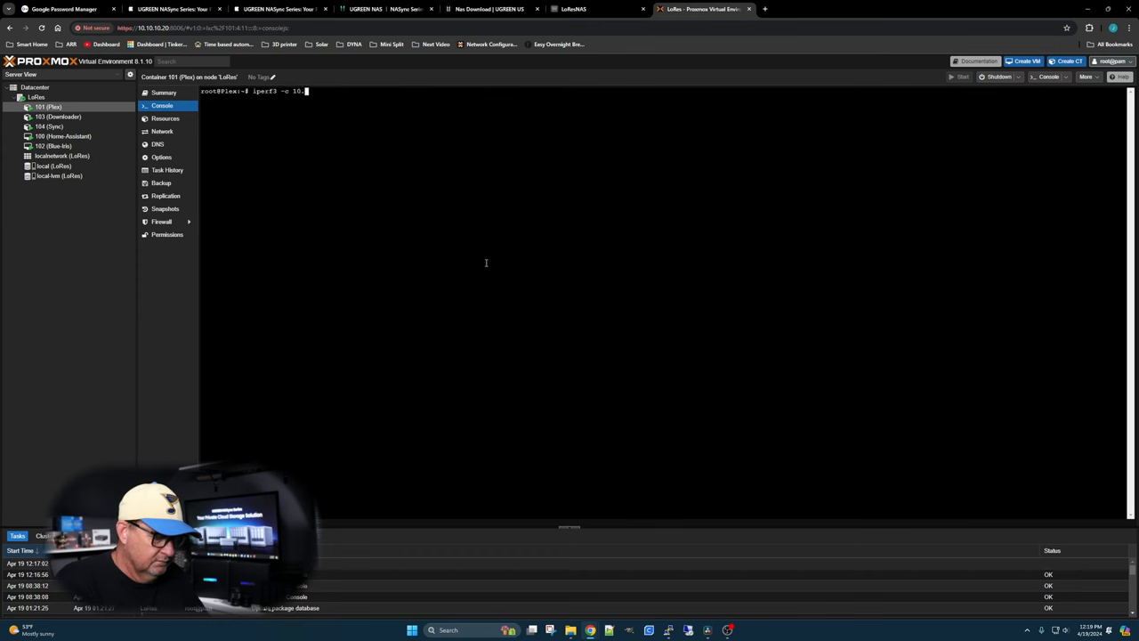
type("0.10.9")
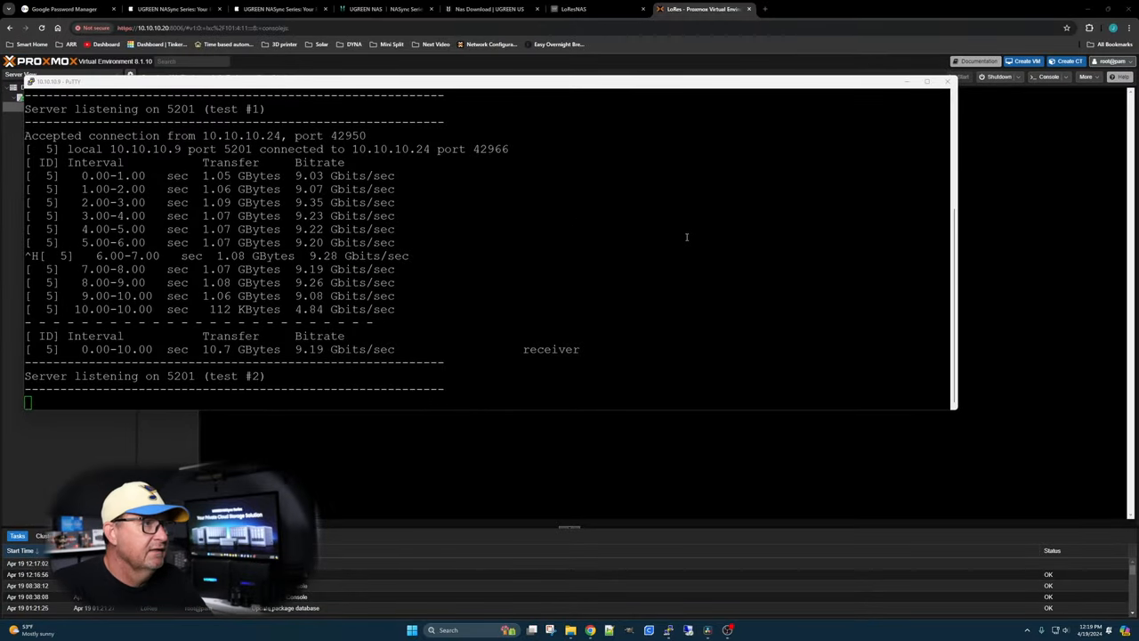
mouse_move(552, 238)
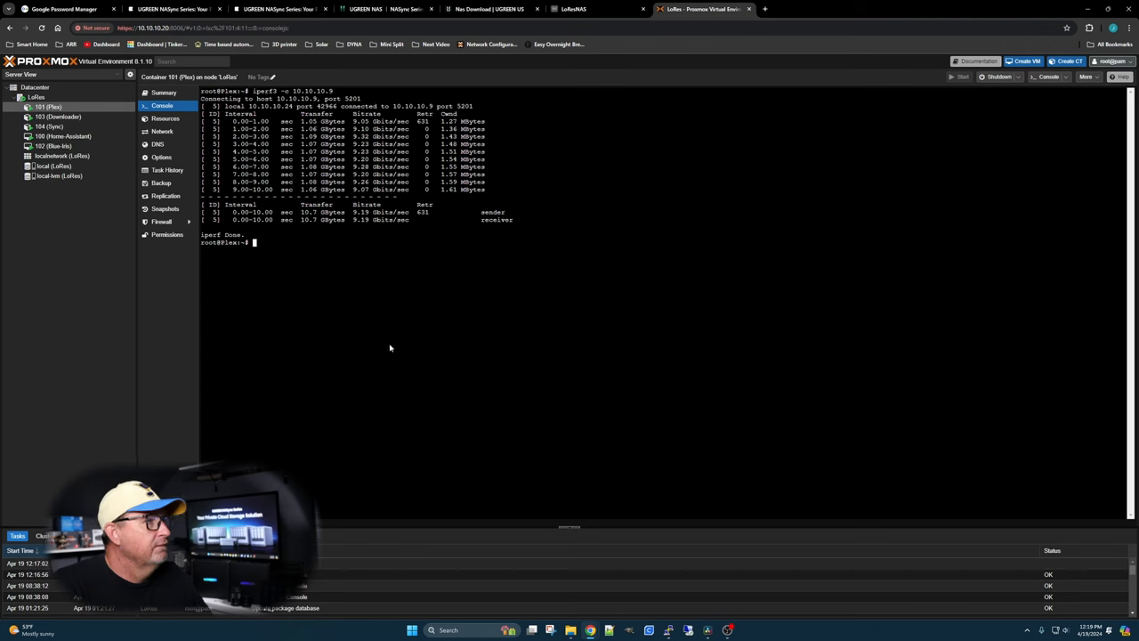
mouse_move(434, 336)
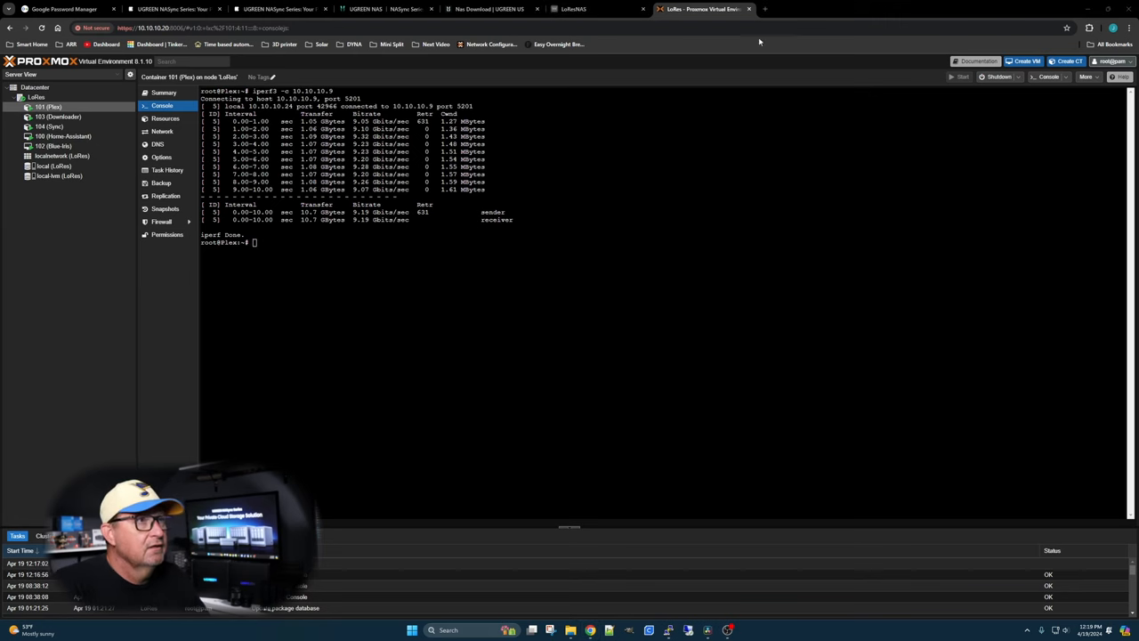
left_click(597, 9)
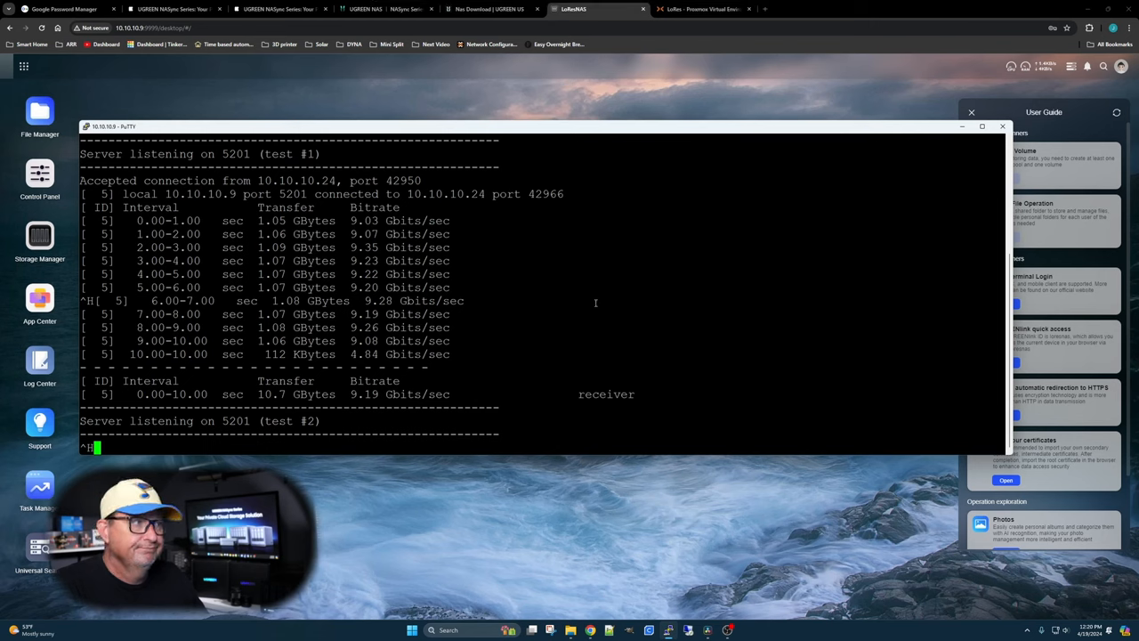
- Stop the iperf3 server with Ctrl+C and close the PuTTY session, confirming the exit
key("ctrl+c")
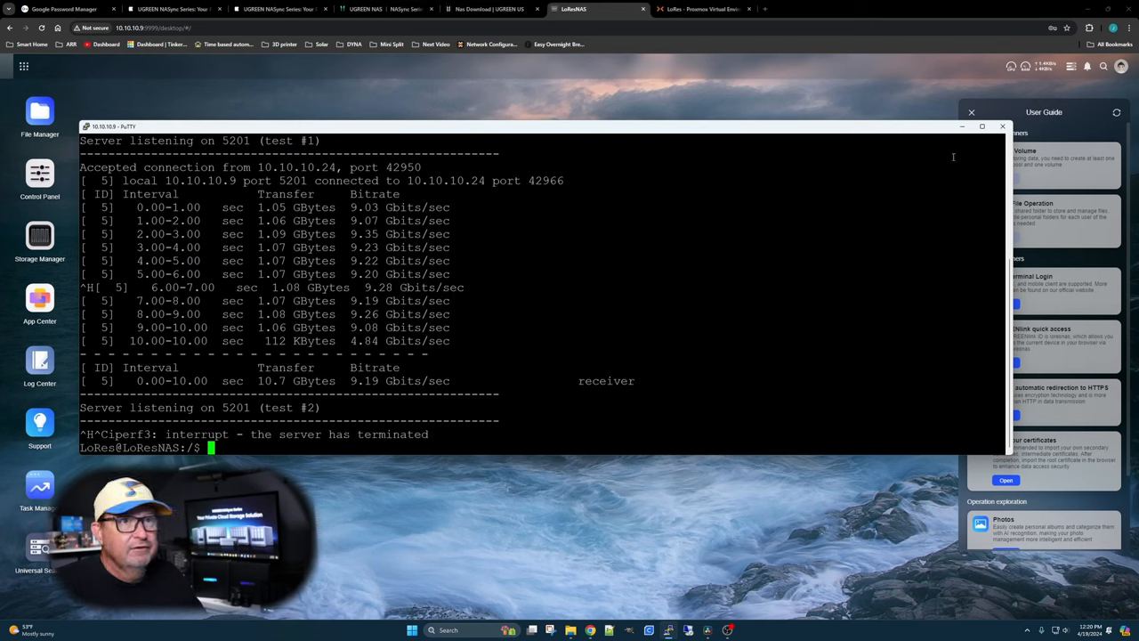
left_click(1002, 125)
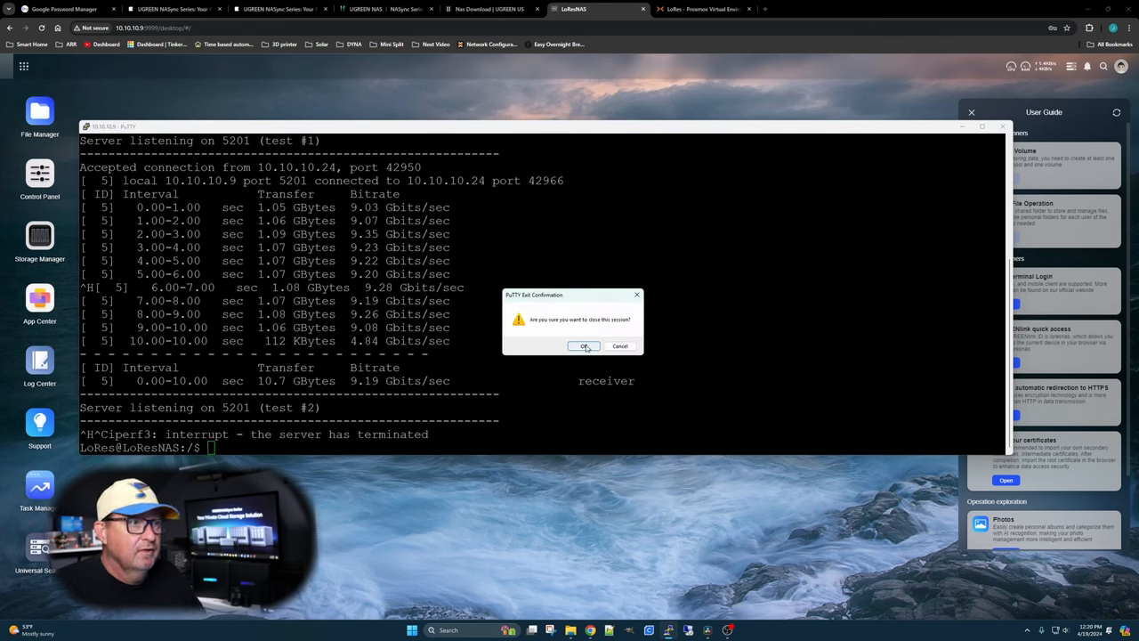
left_click(584, 346)
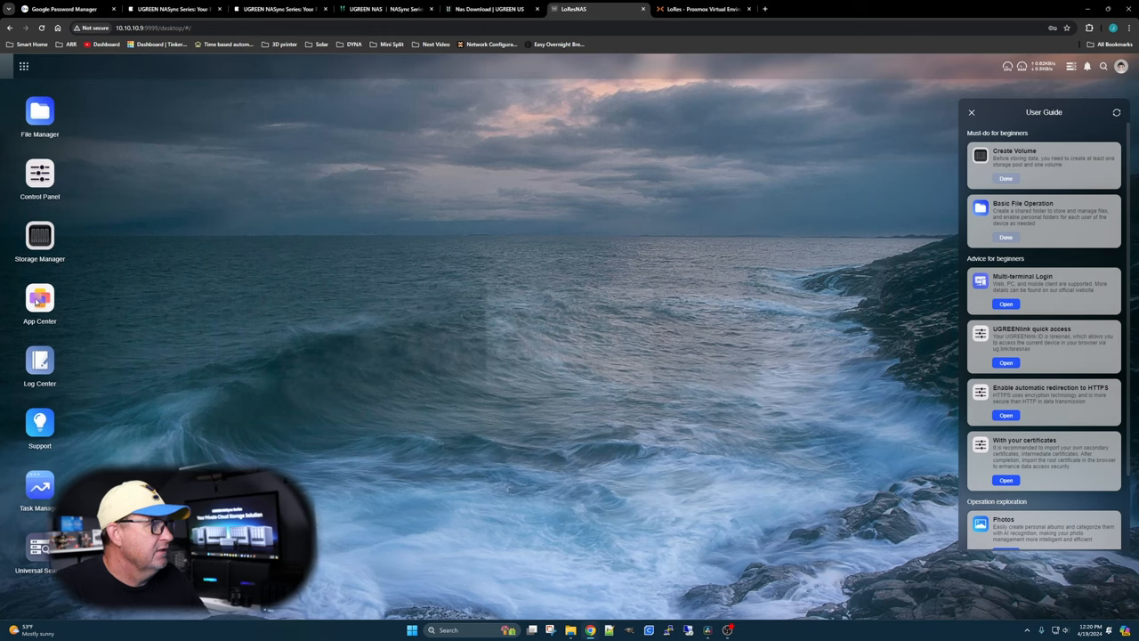
- Launch App Center from the UGOS desktop to list installable apps
left_click(40, 299)
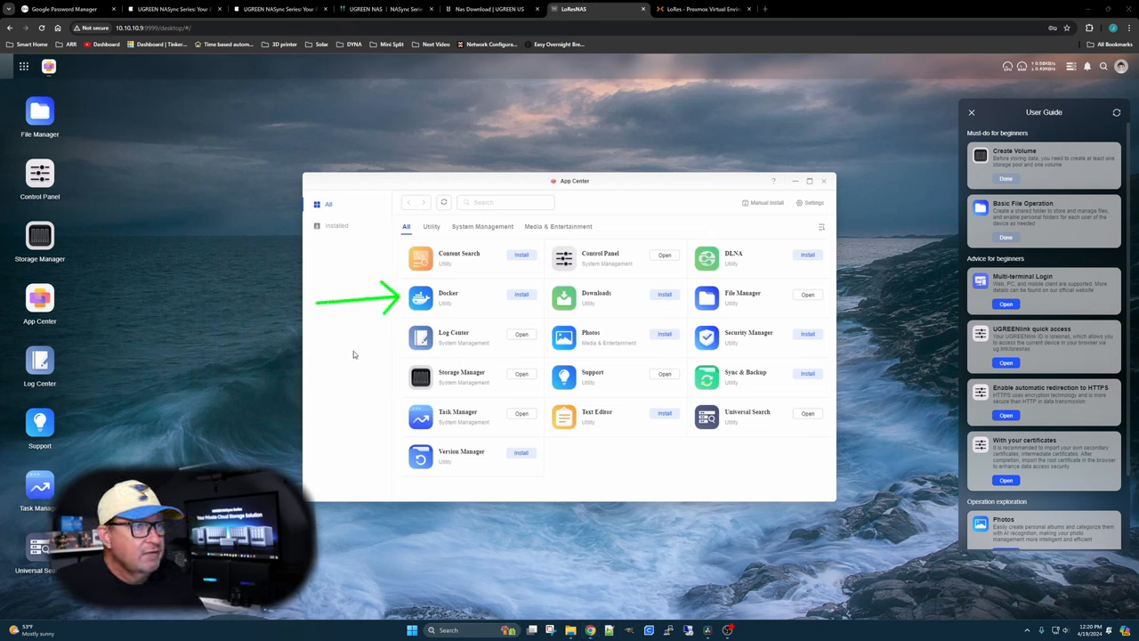
mouse_move(335, 353)
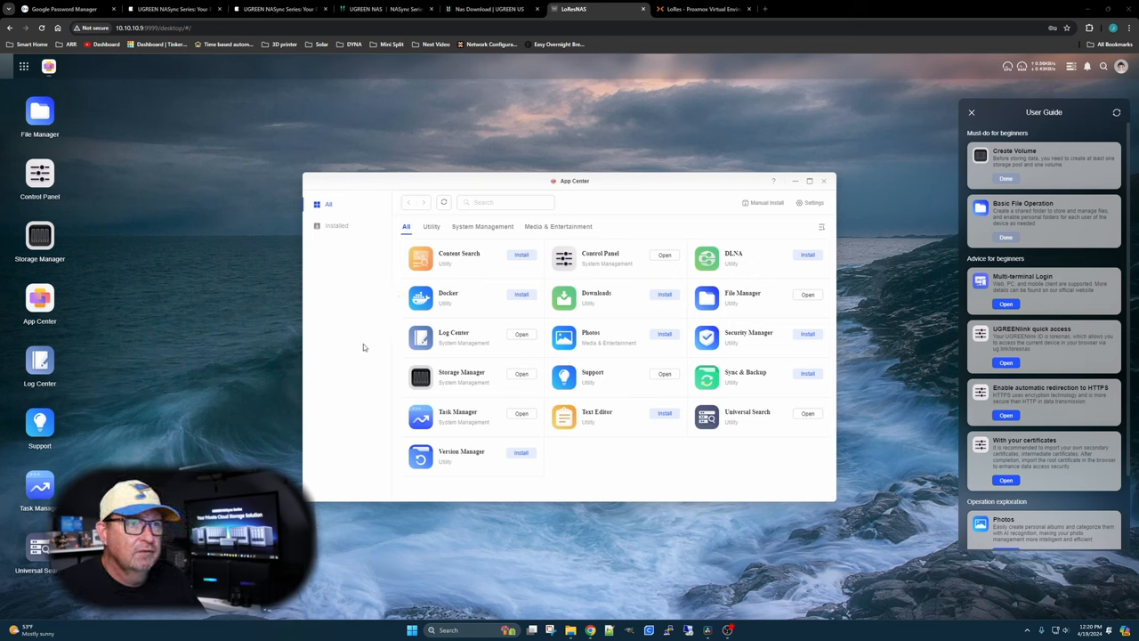
mouse_move(694, 458)
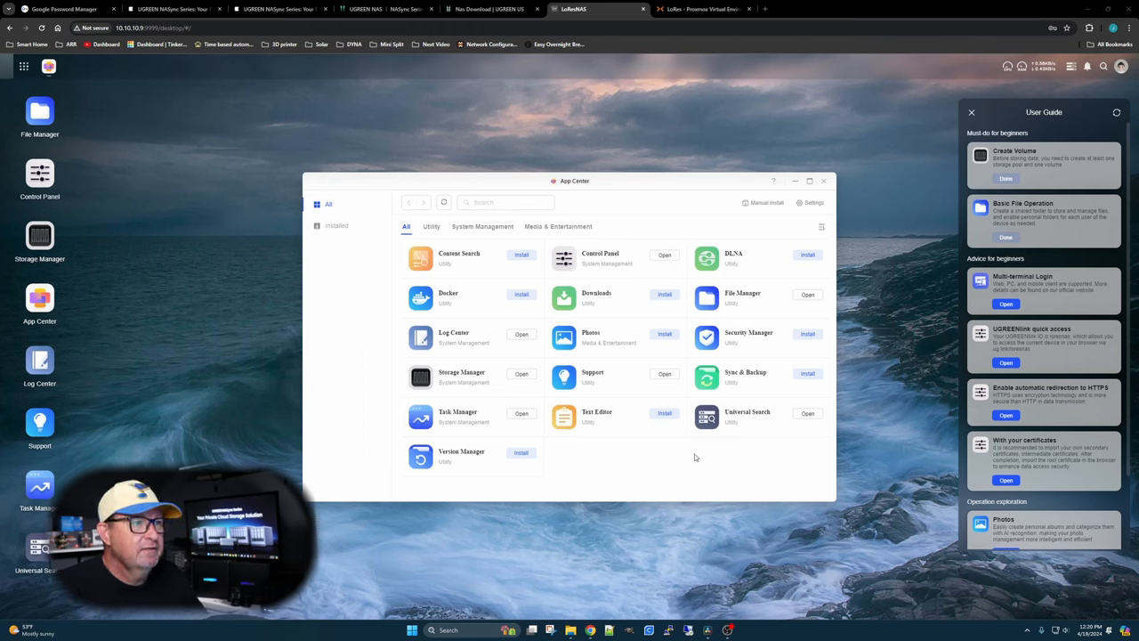
mouse_move(583, 563)
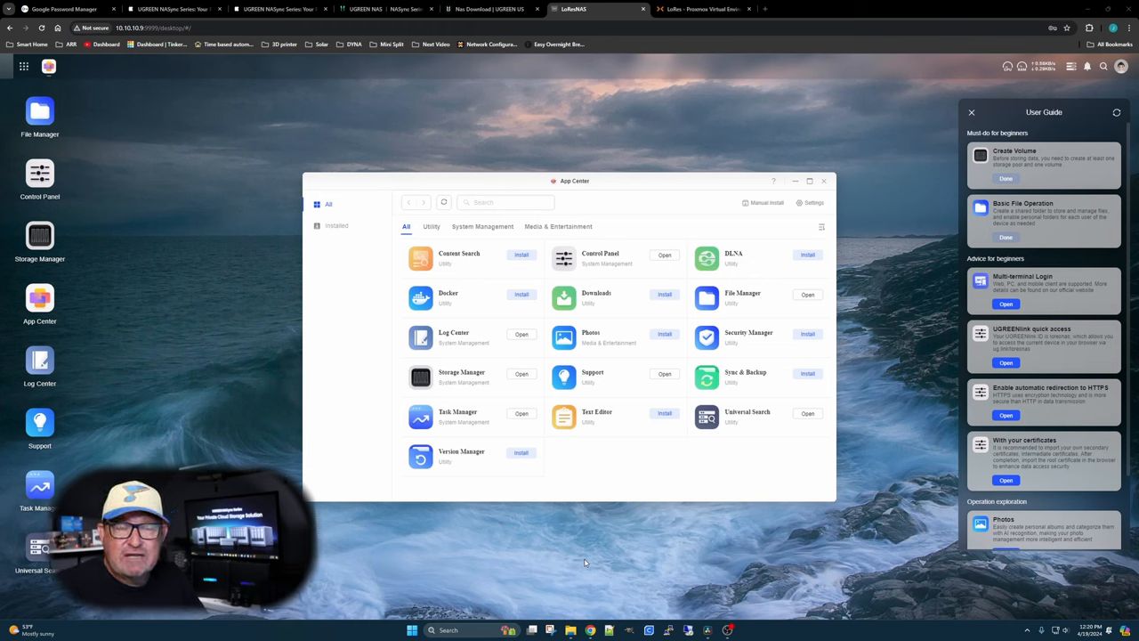
mouse_move(569, 541)
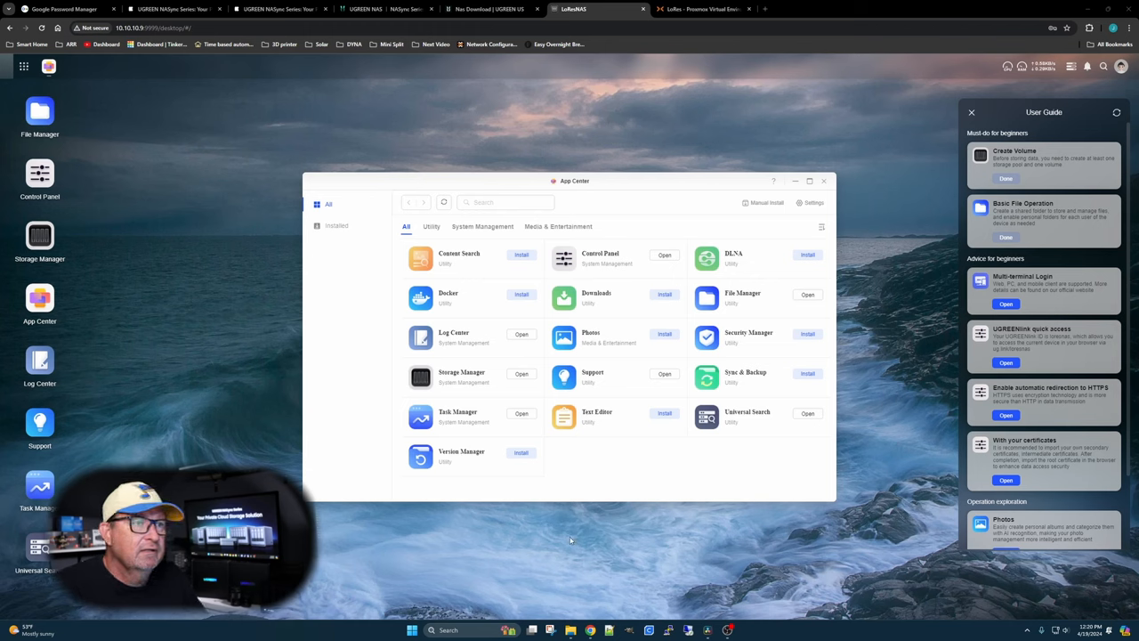
mouse_move(581, 540)
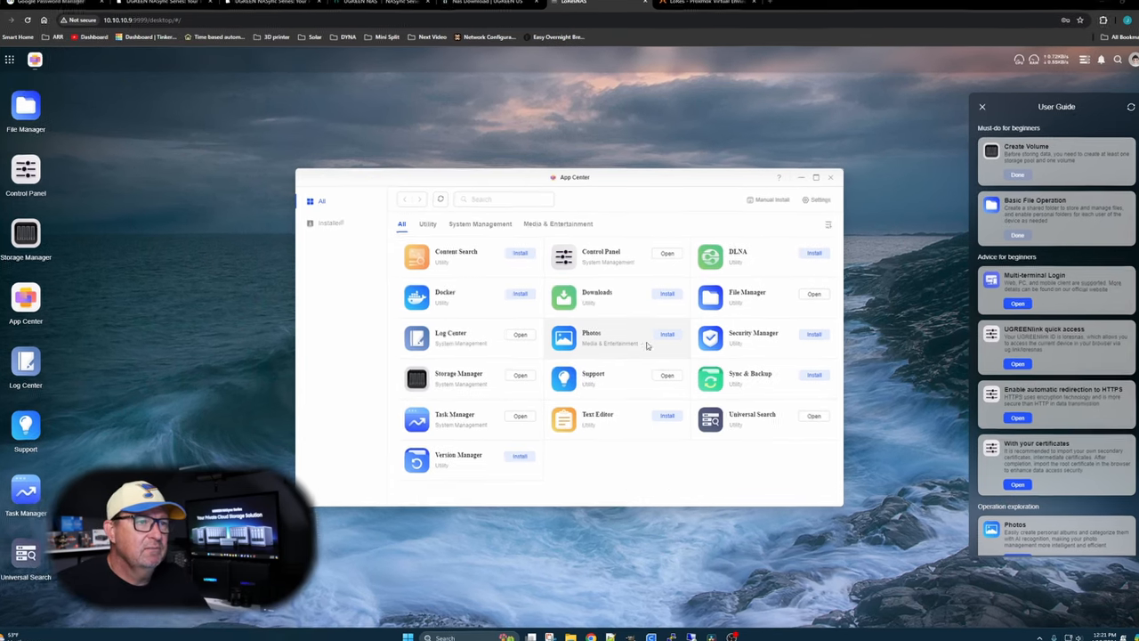
- Install the Photos app, keeping Volume 3 as its install location
left_click(666, 334)
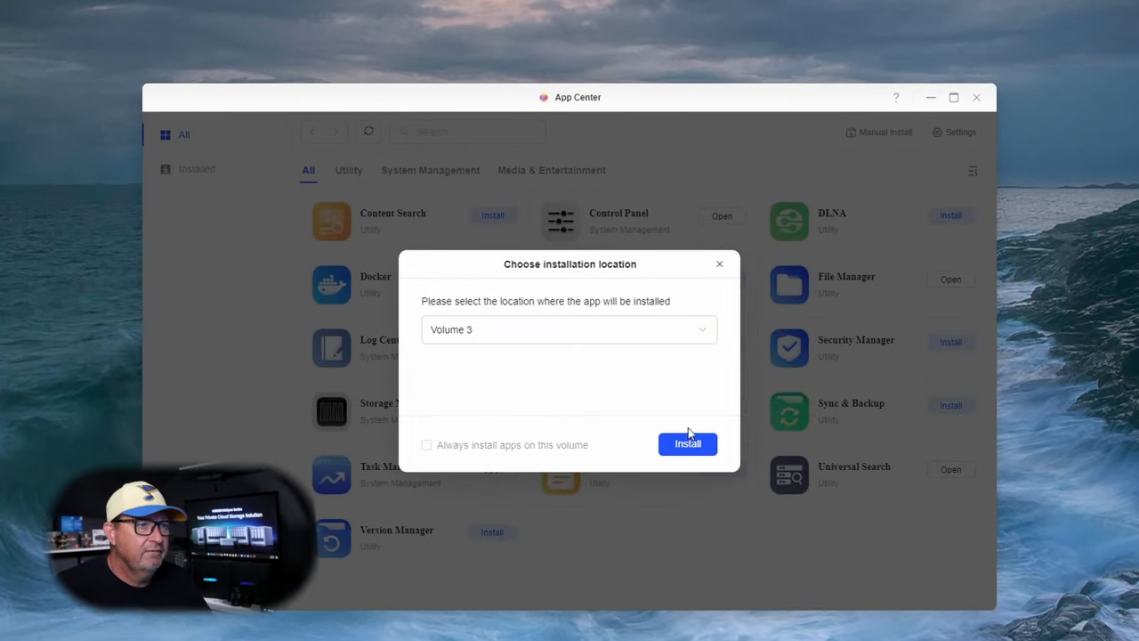
mouse_move(545, 454)
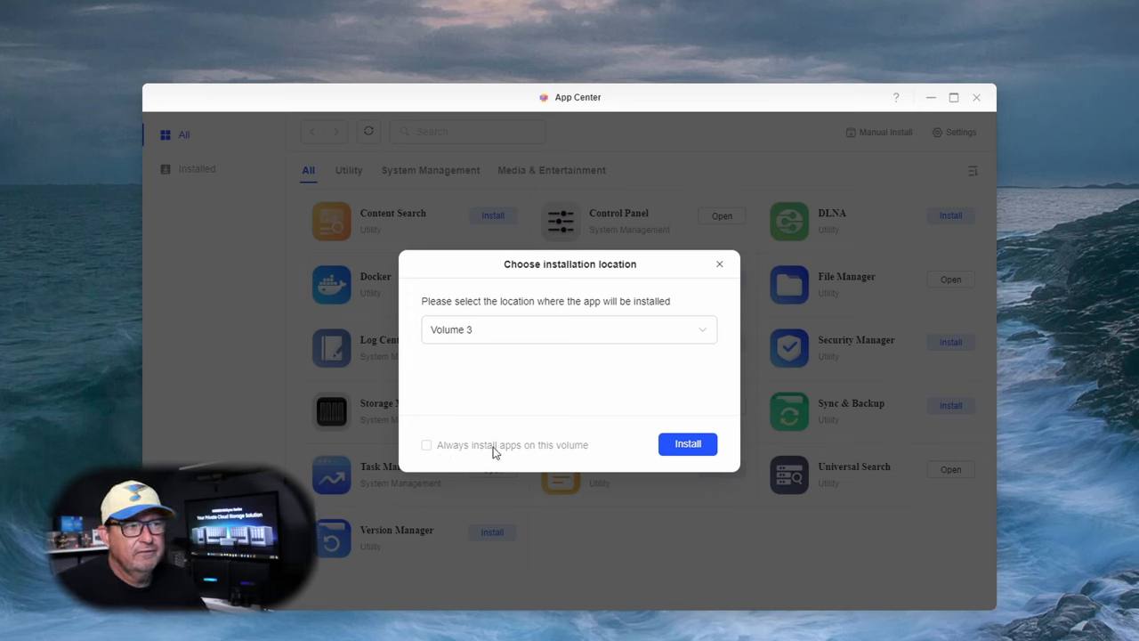
mouse_move(409, 513)
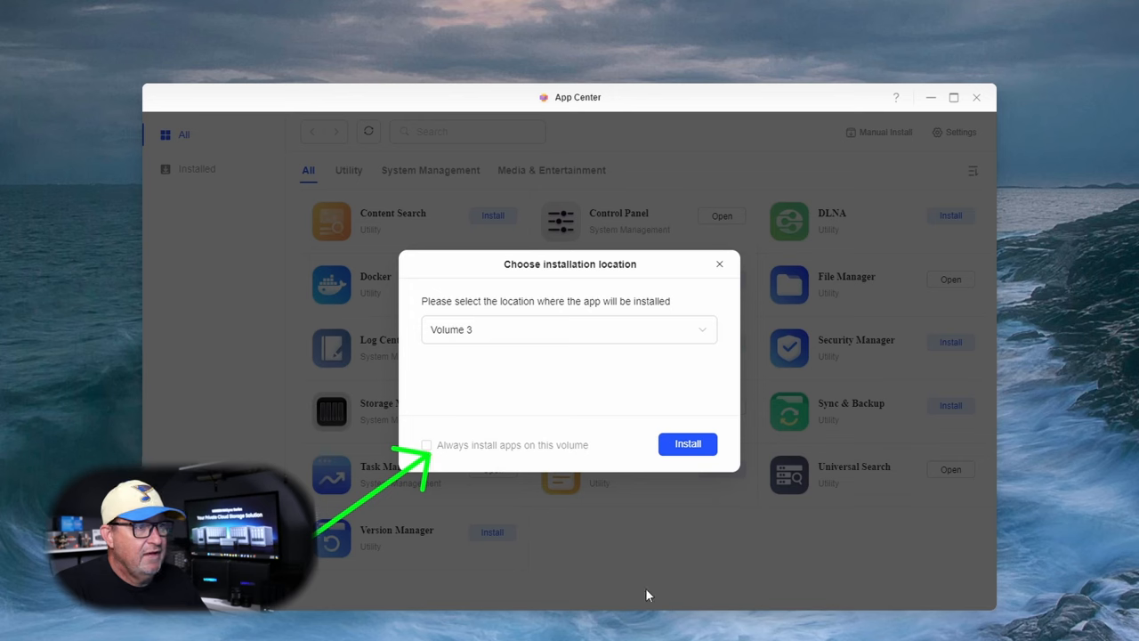
left_click(687, 443)
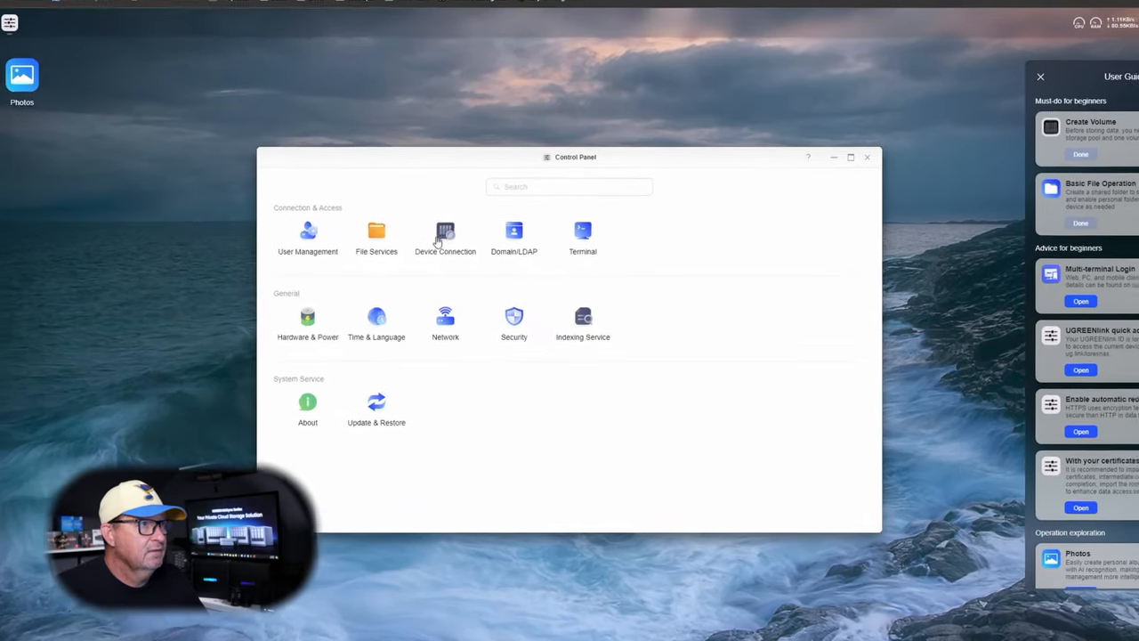
- In User Management, enable a personal folder on a storage volume for the LoRes administrator account and save
left_click(306, 235)
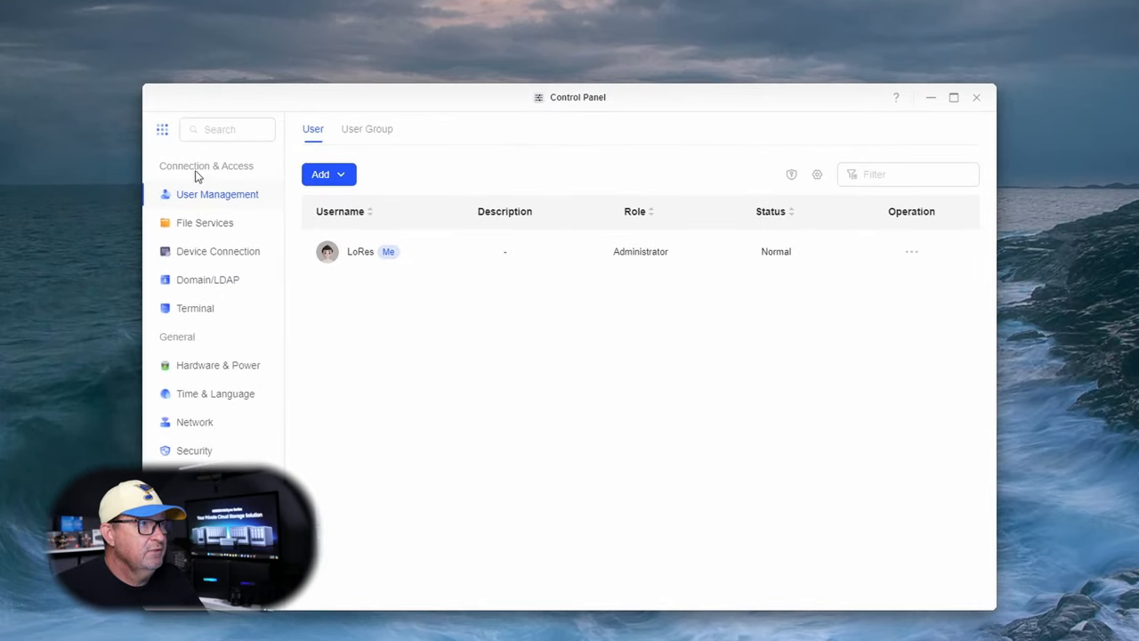
mouse_move(668, 256)
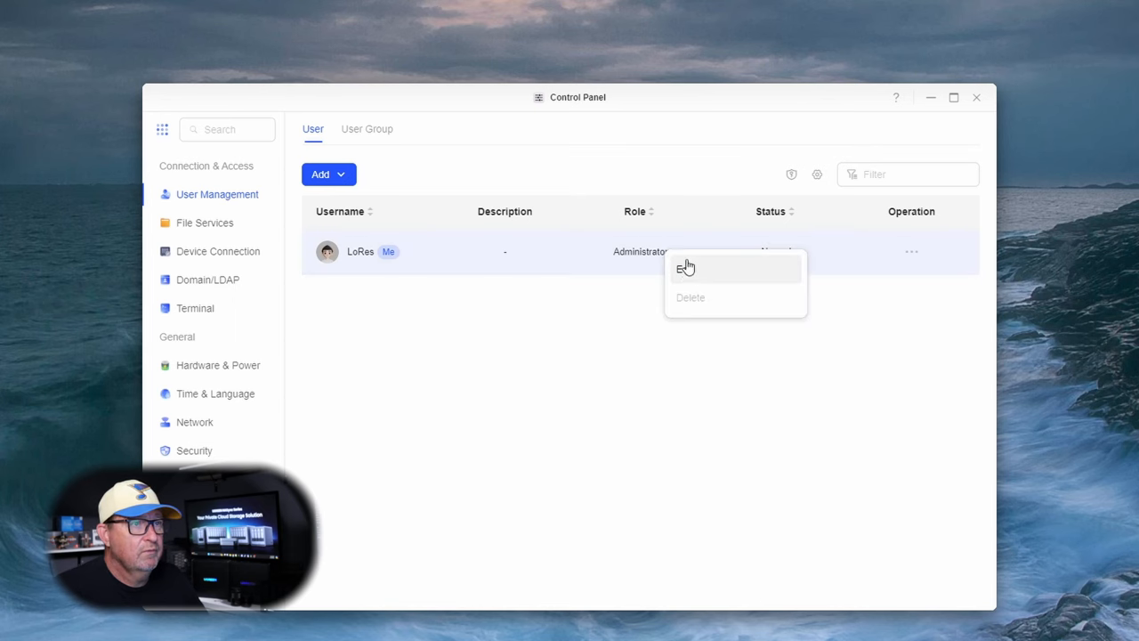
left_click(685, 267)
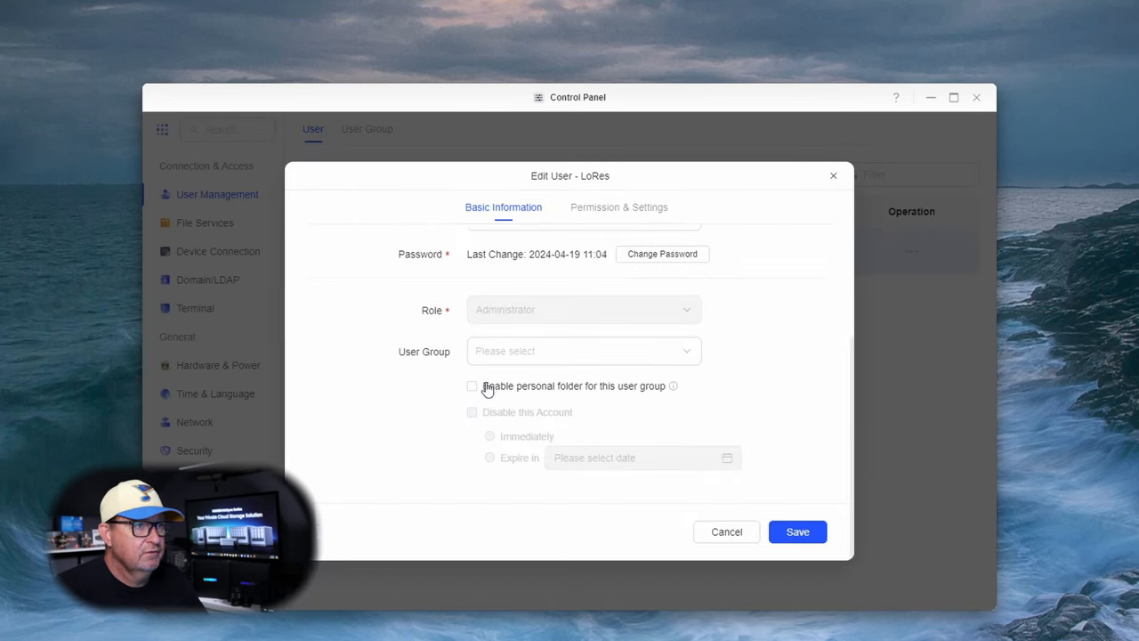
left_click(472, 384)
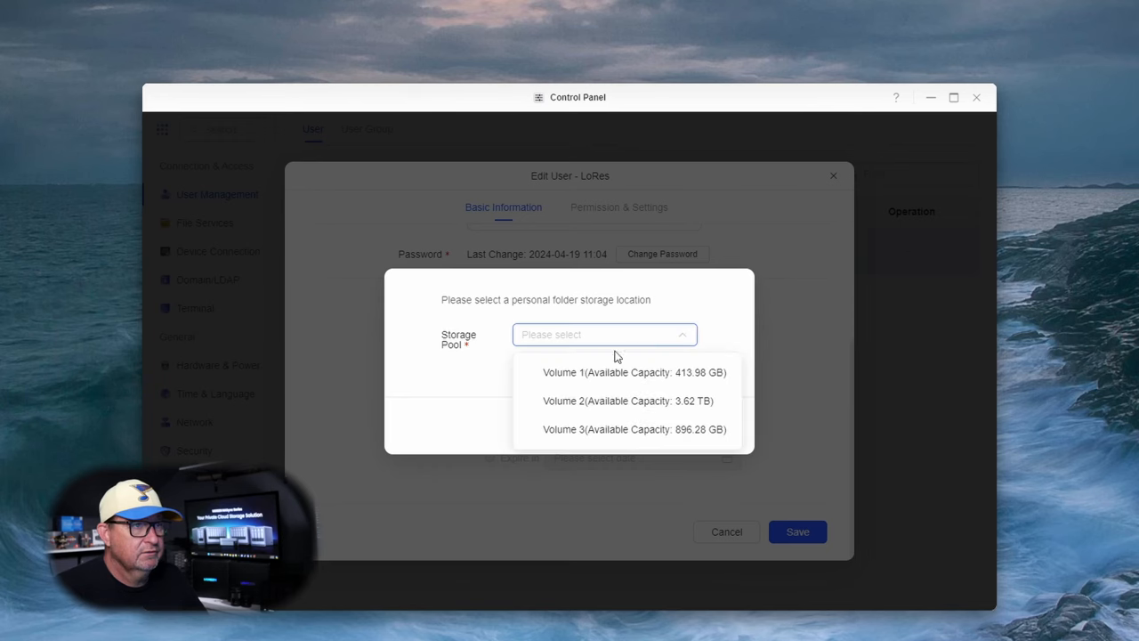
left_click(798, 531)
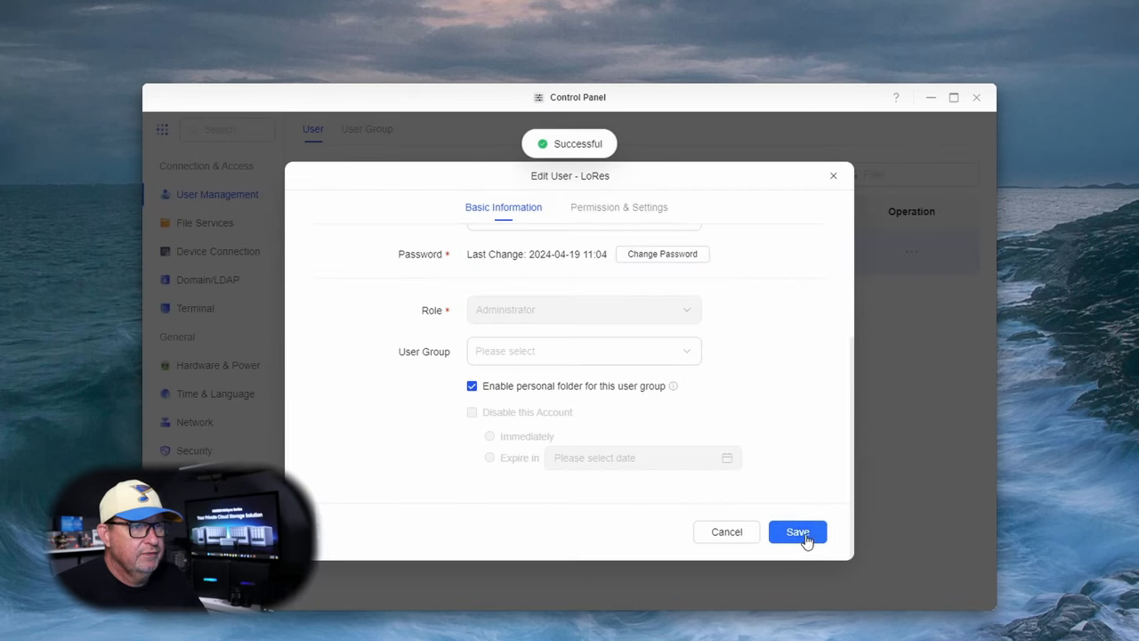
left_click(797, 530)
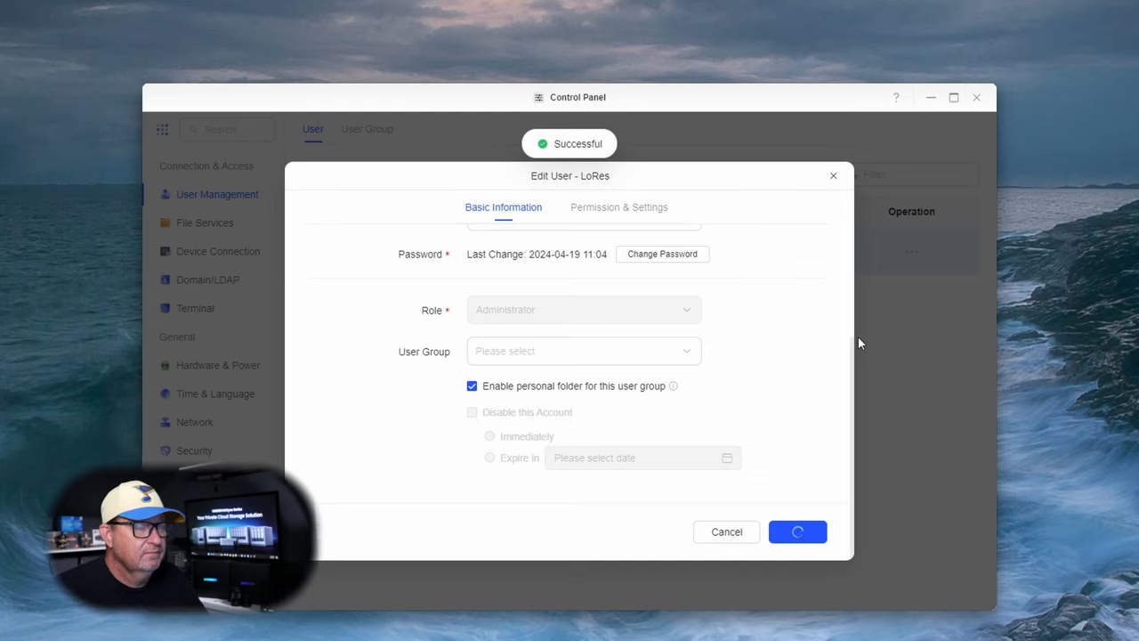
left_click(798, 530)
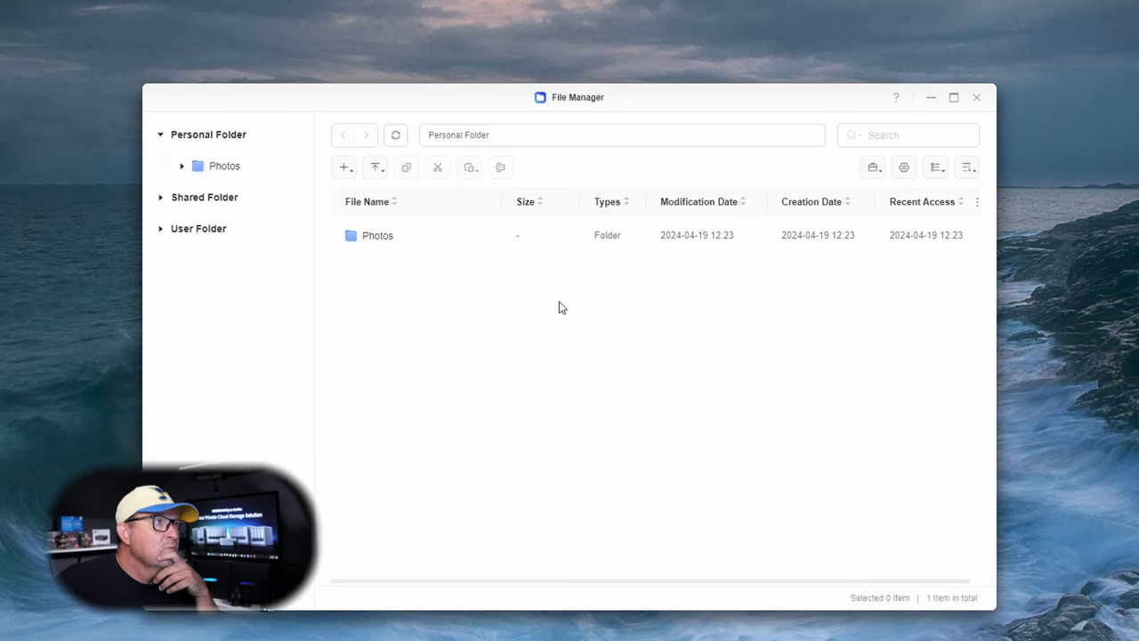
mouse_move(556, 310)
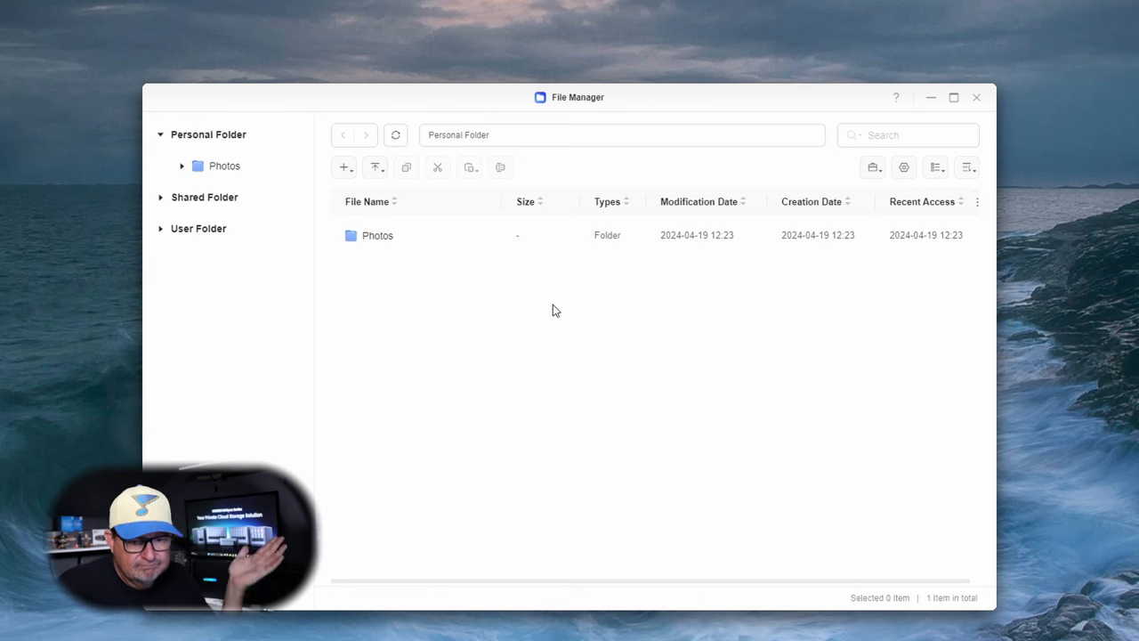
mouse_move(555, 307)
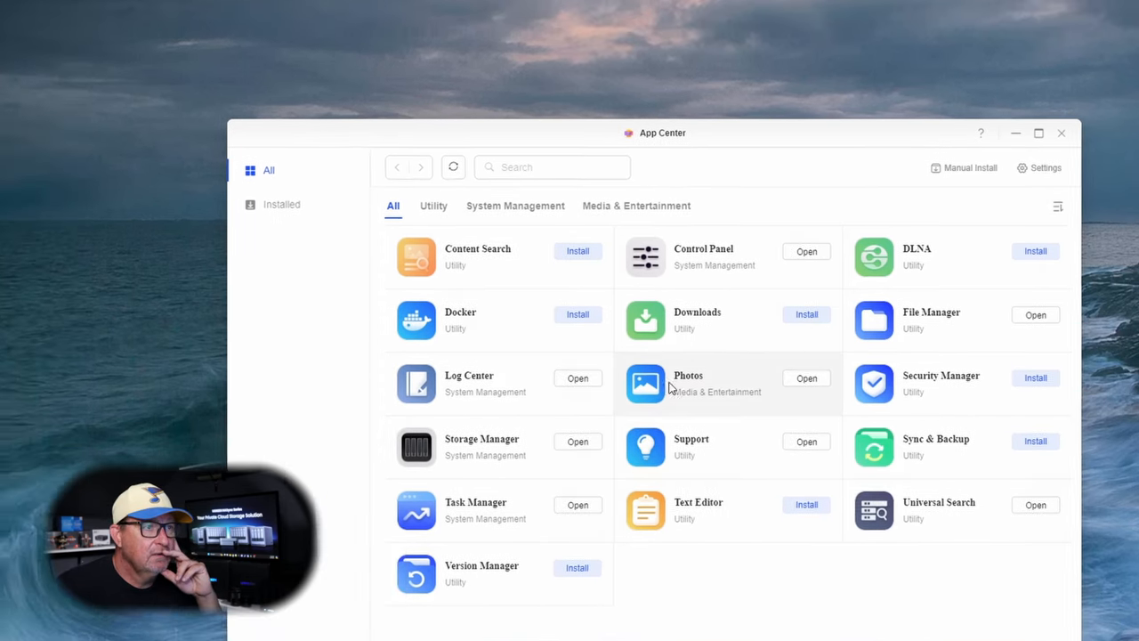
- In Photos, add a Shift-selected batch of local images to the Personal Media Library, skipping existing duplicates
left_click(1061, 132)
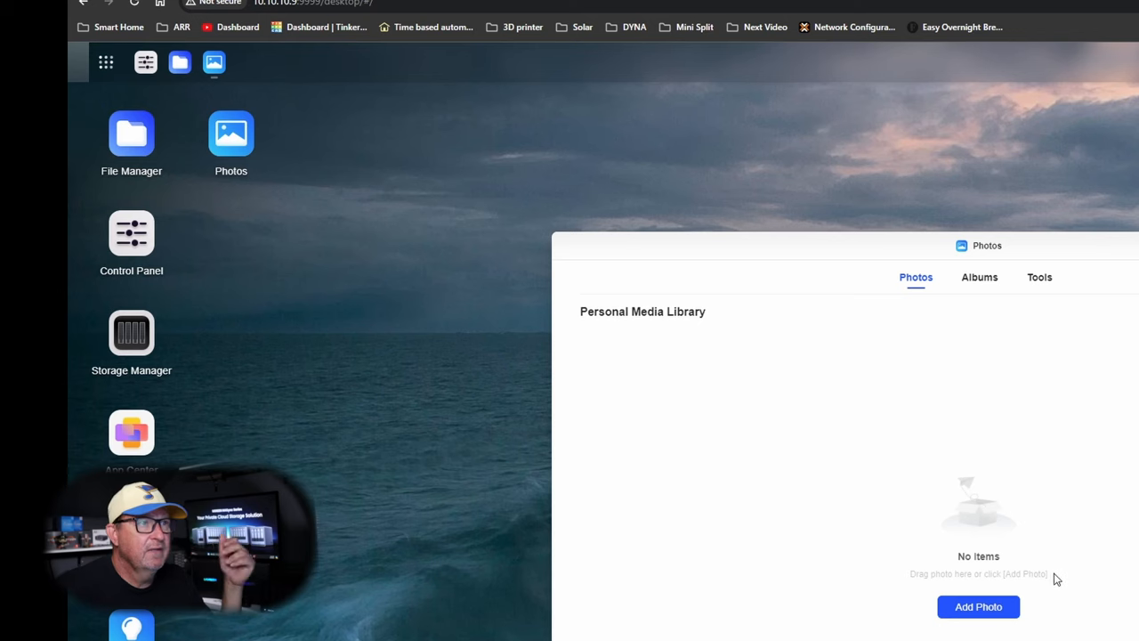
left_click(979, 605)
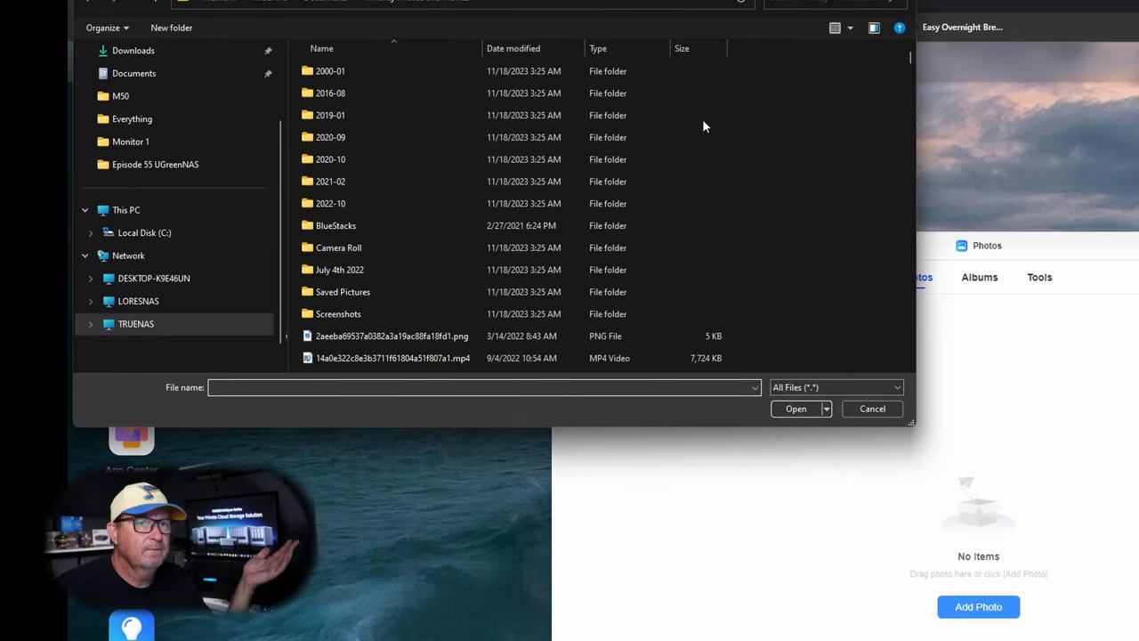
left_click(331, 114)
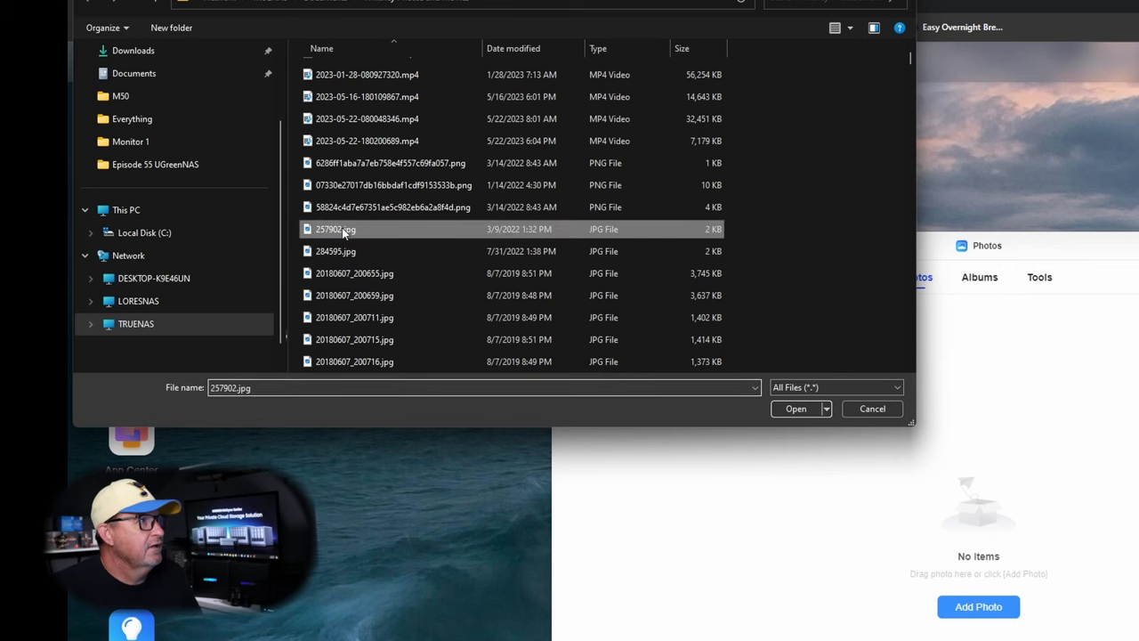
scroll("down", 3)
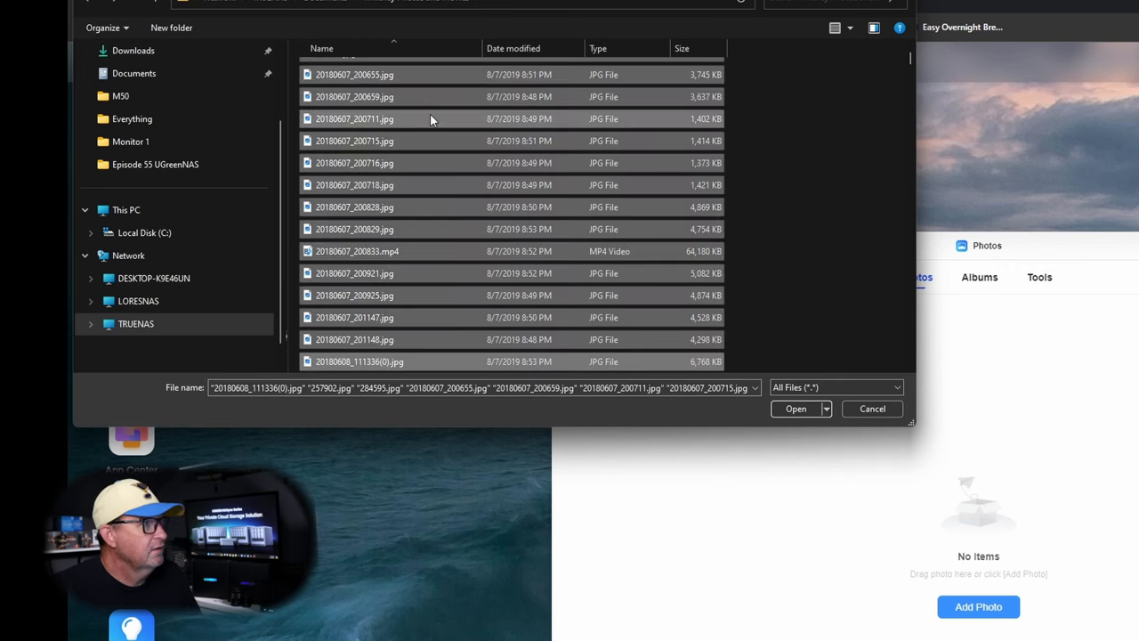
left_click(794, 408)
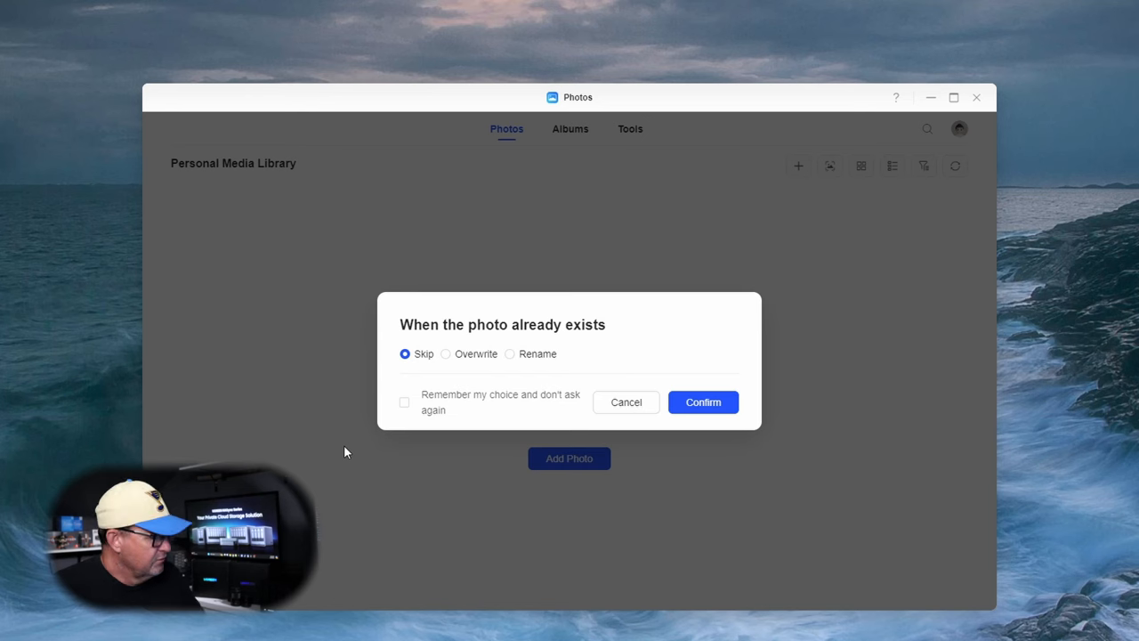
mouse_move(436, 481)
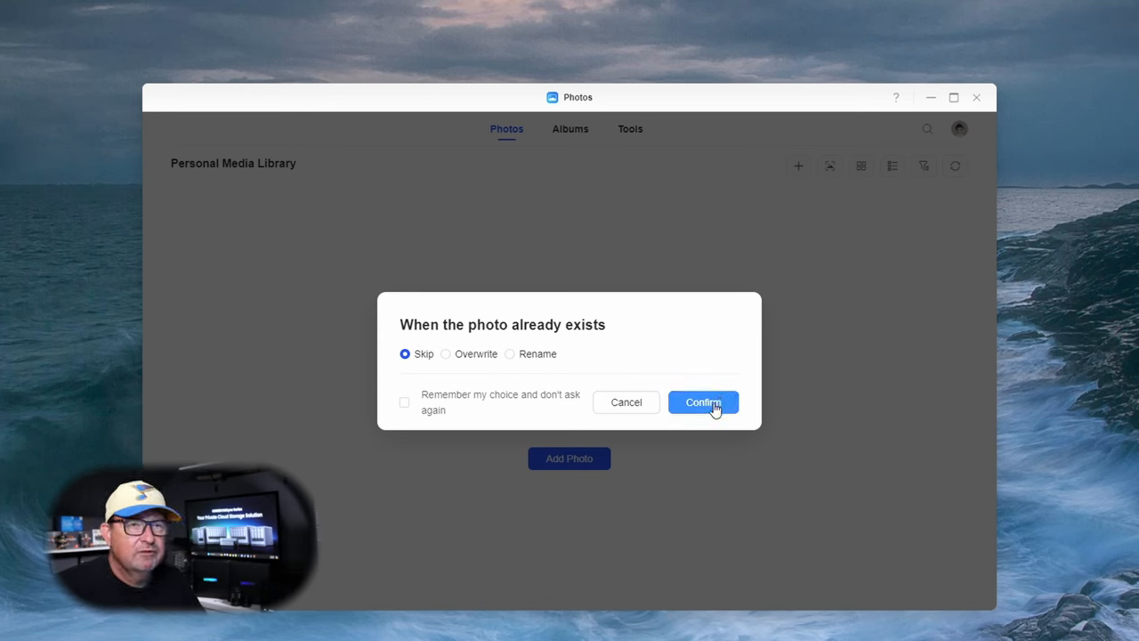
left_click(703, 402)
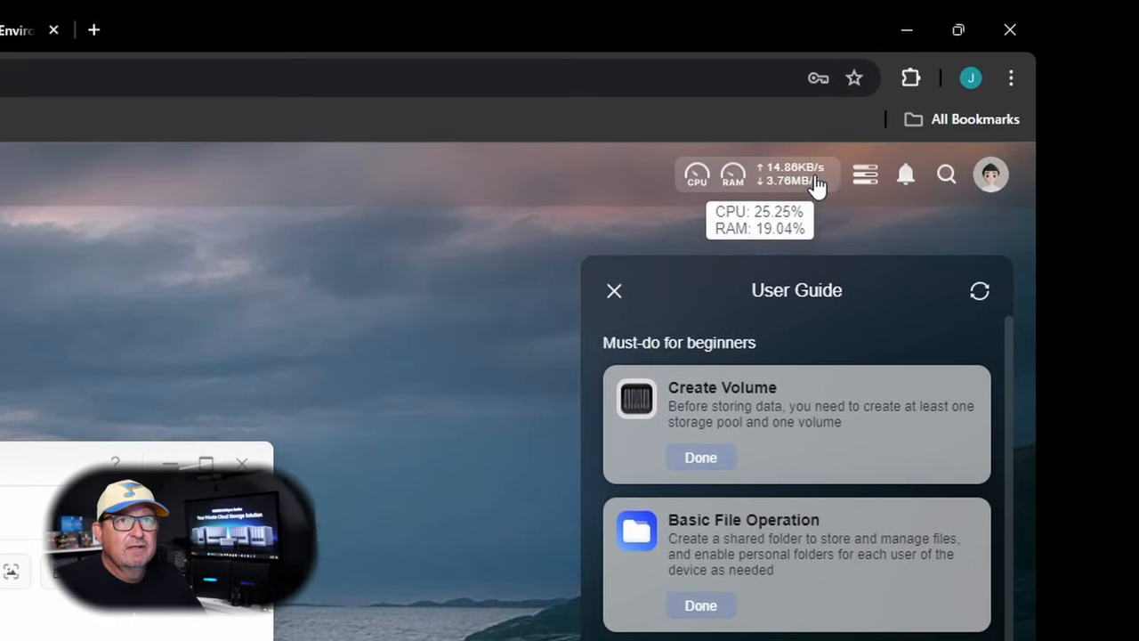
mouse_move(828, 182)
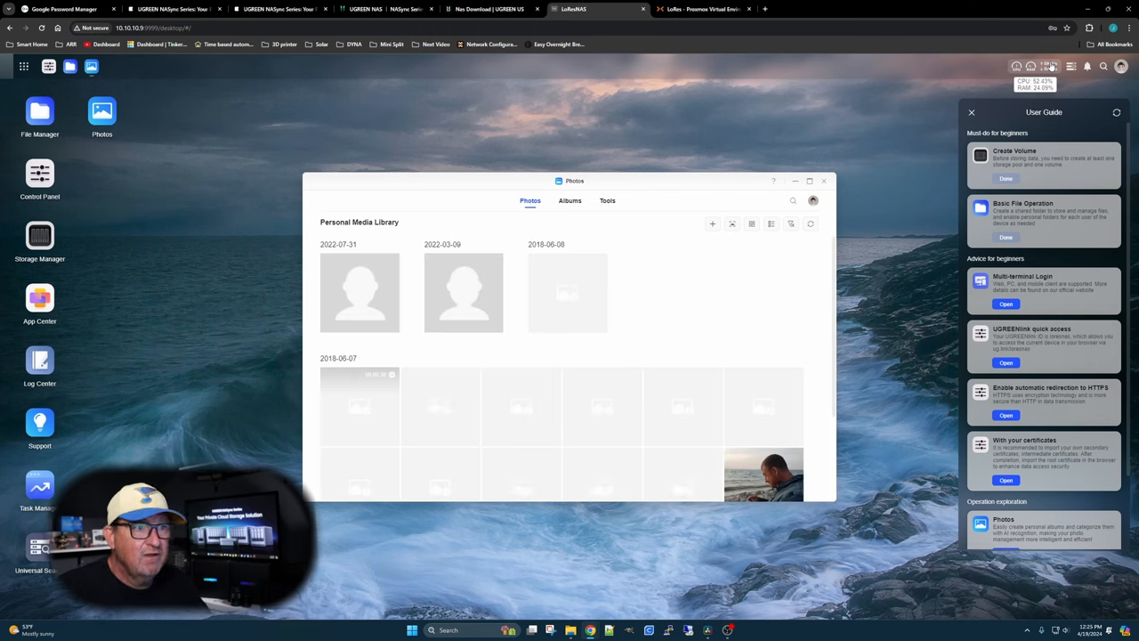
mouse_move(762, 242)
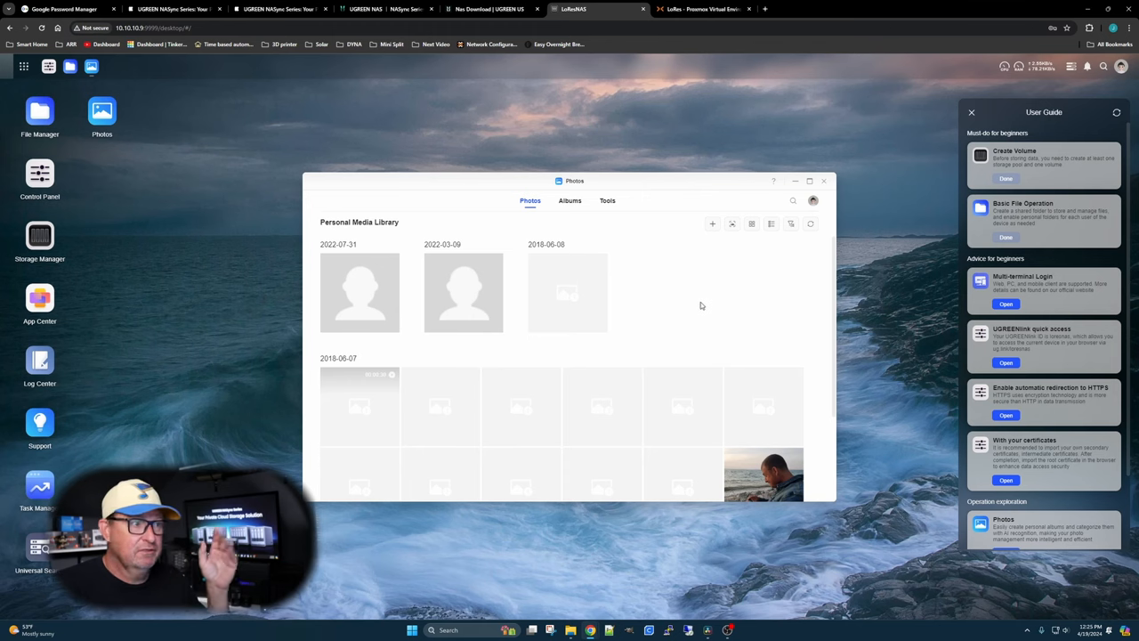
- Browse the Albums overview and check the People album, which shows no recognized faces yet
left_click(542, 156)
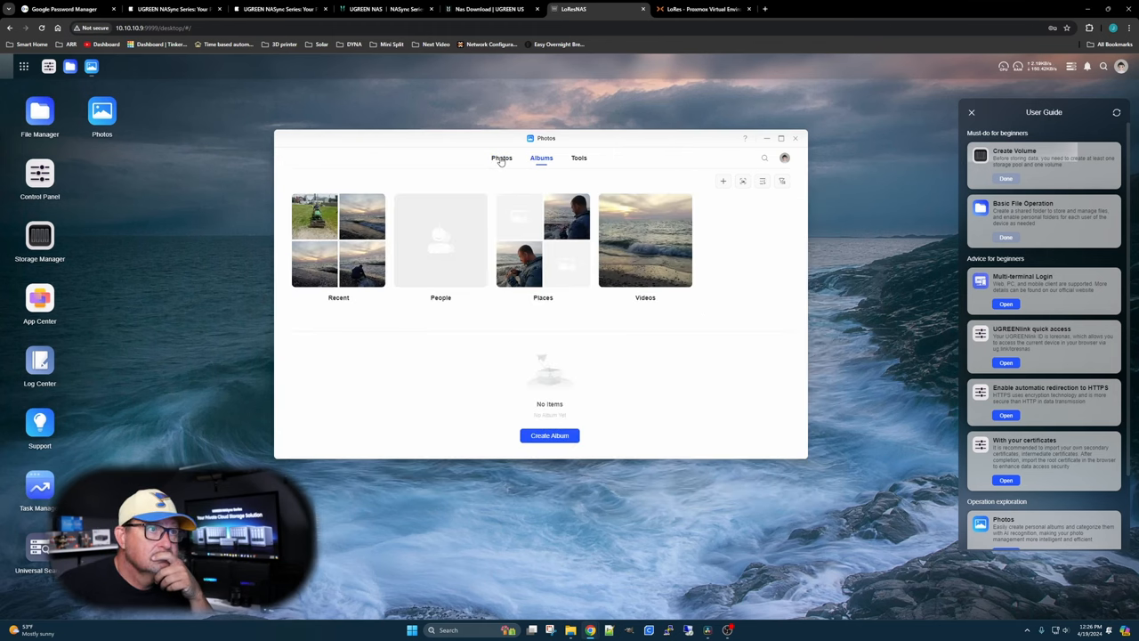
left_click(502, 157)
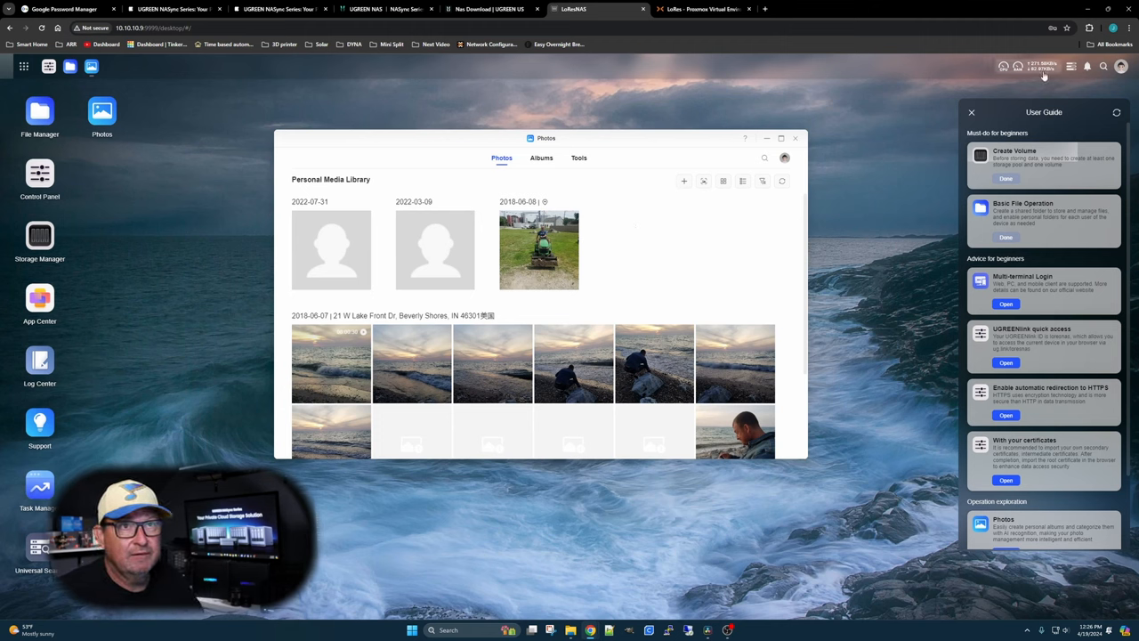
mouse_move(1018, 68)
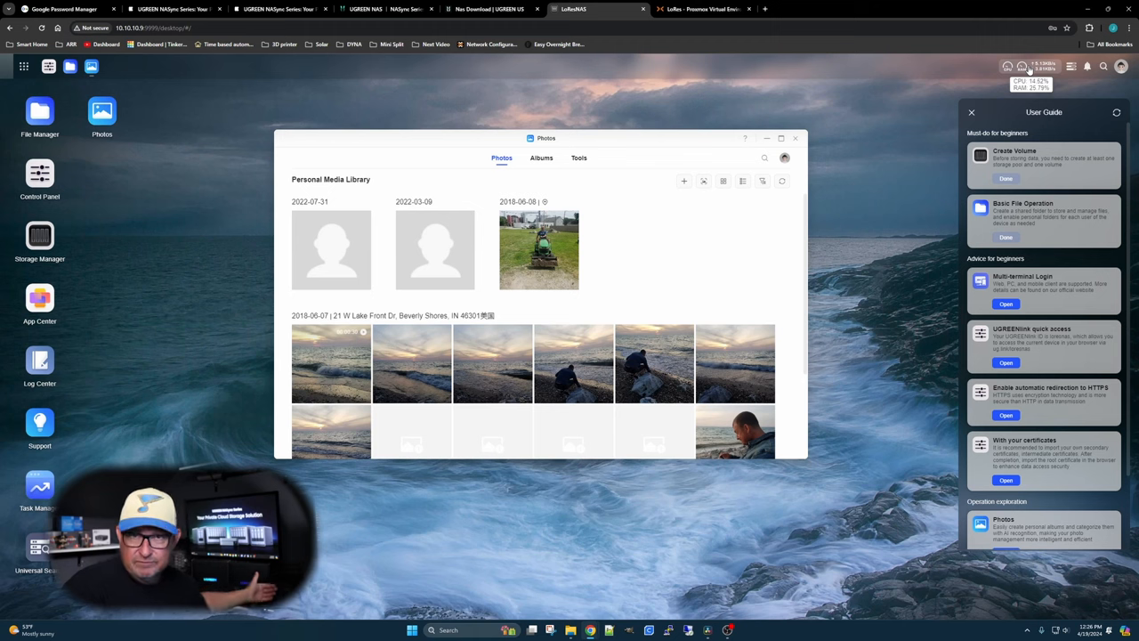
mouse_move(737, 253)
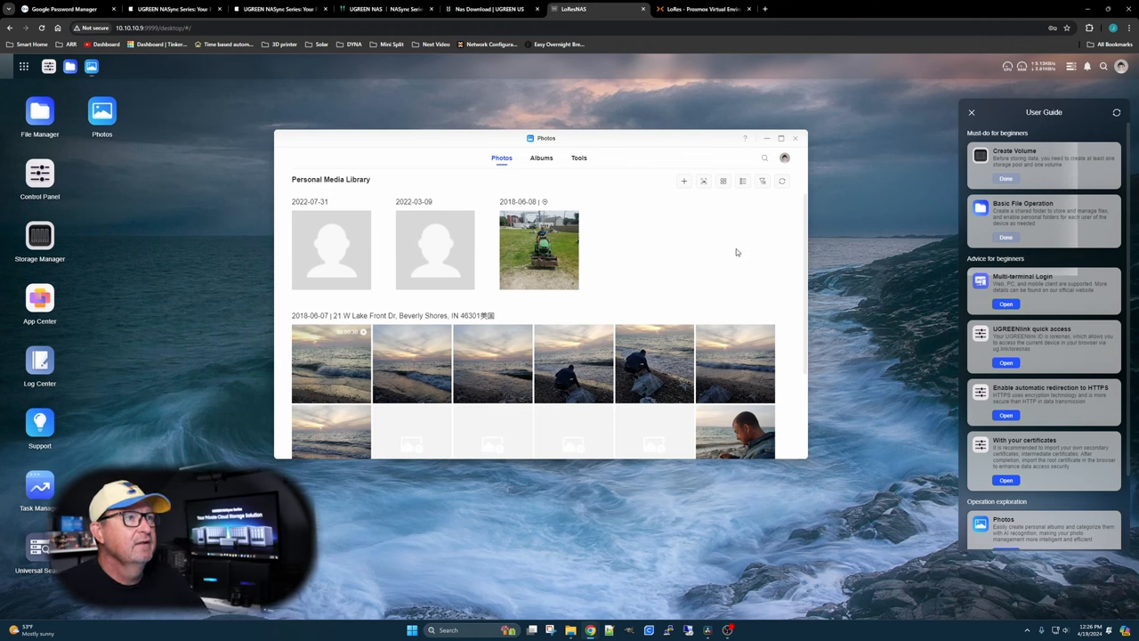
mouse_move(673, 267)
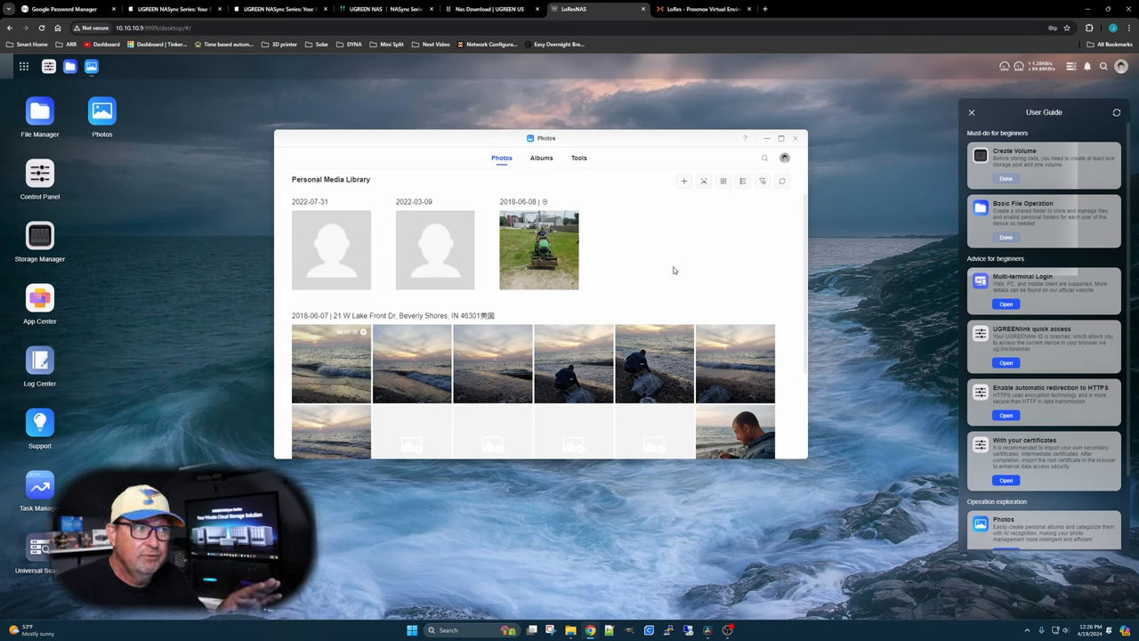
left_click(542, 157)
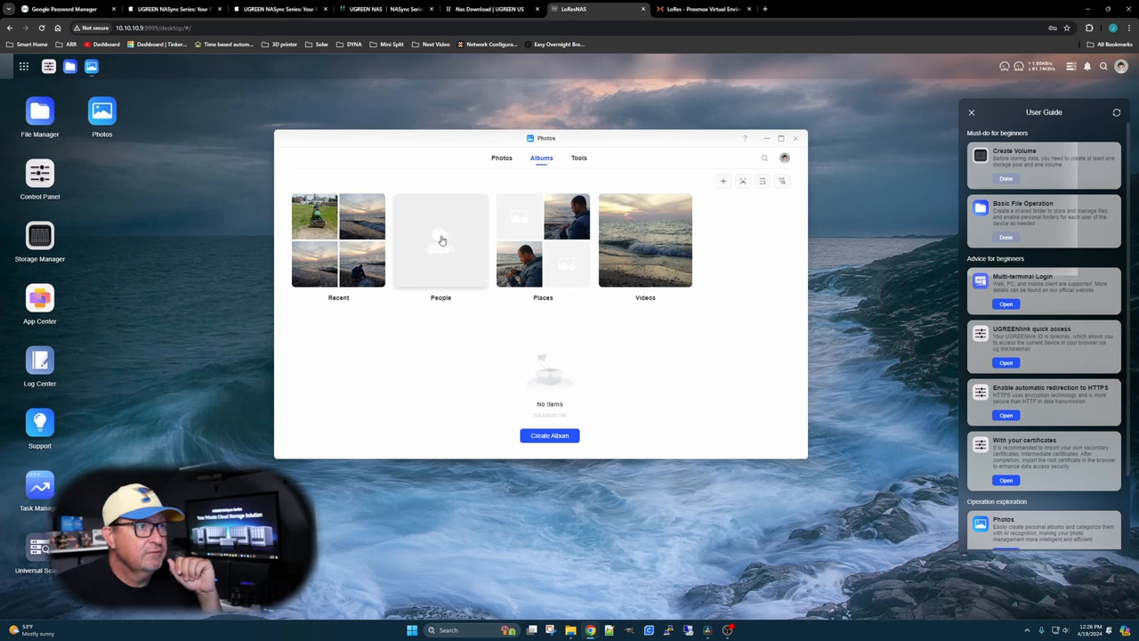
left_click(442, 240)
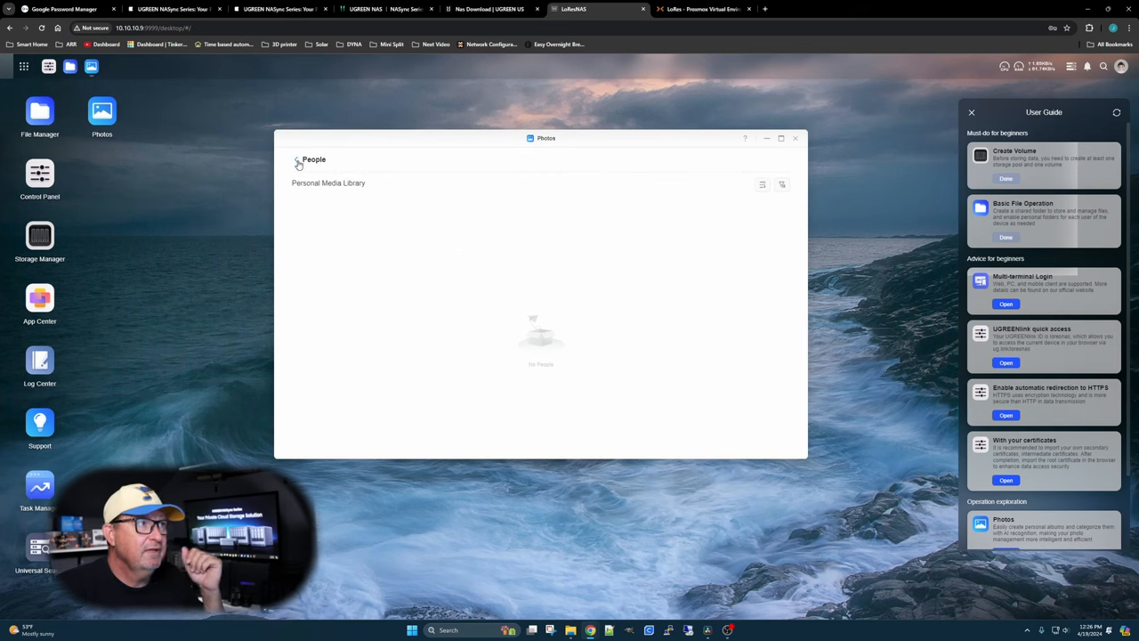
left_click(299, 160)
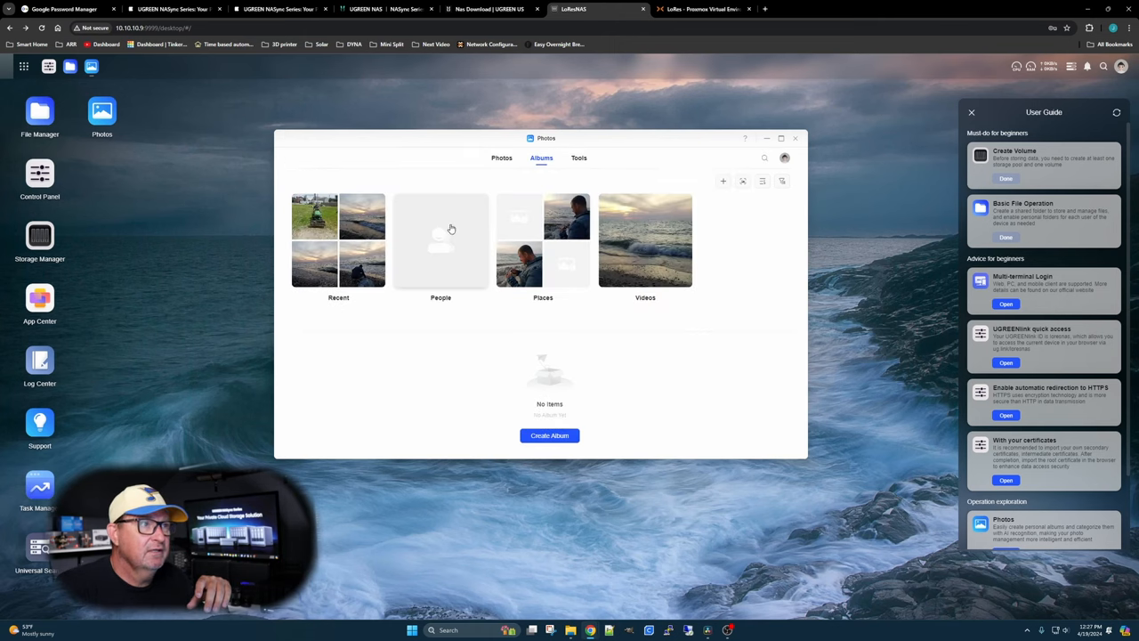
mouse_move(769, 302)
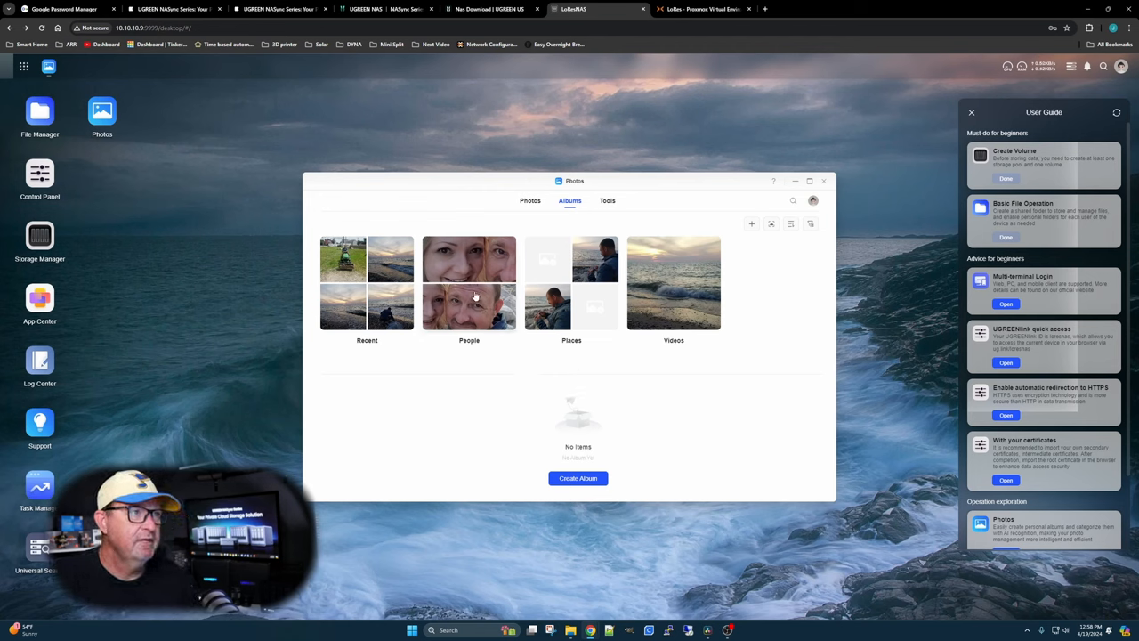
- Name the first recognized face in the People album 'LoRes', then return to the photo timeline
left_click(470, 283)
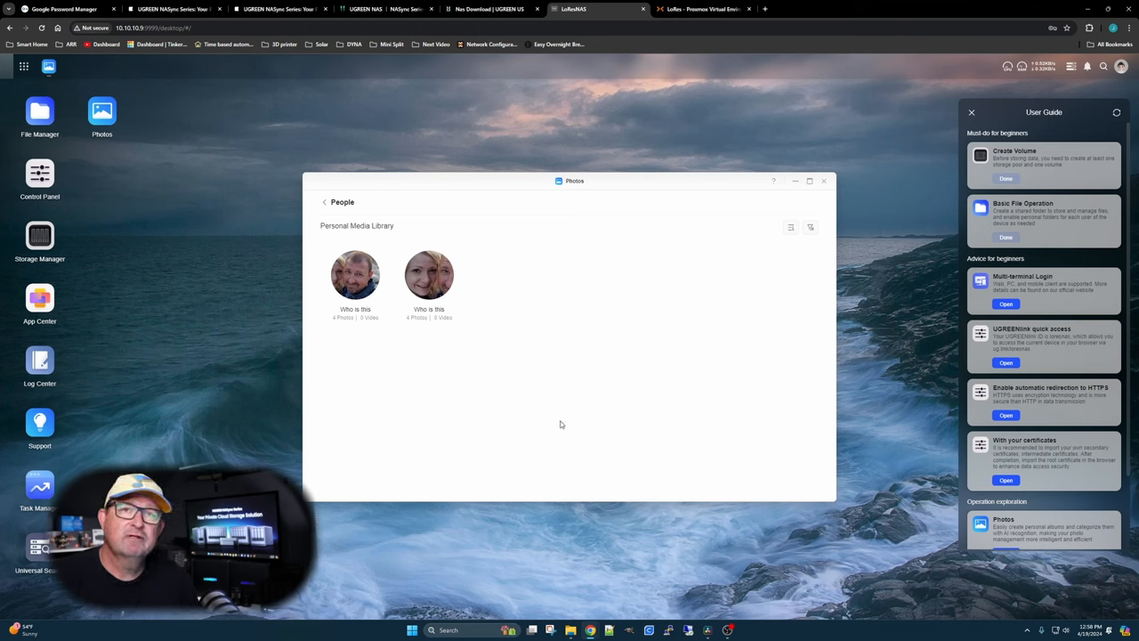
mouse_move(460, 352)
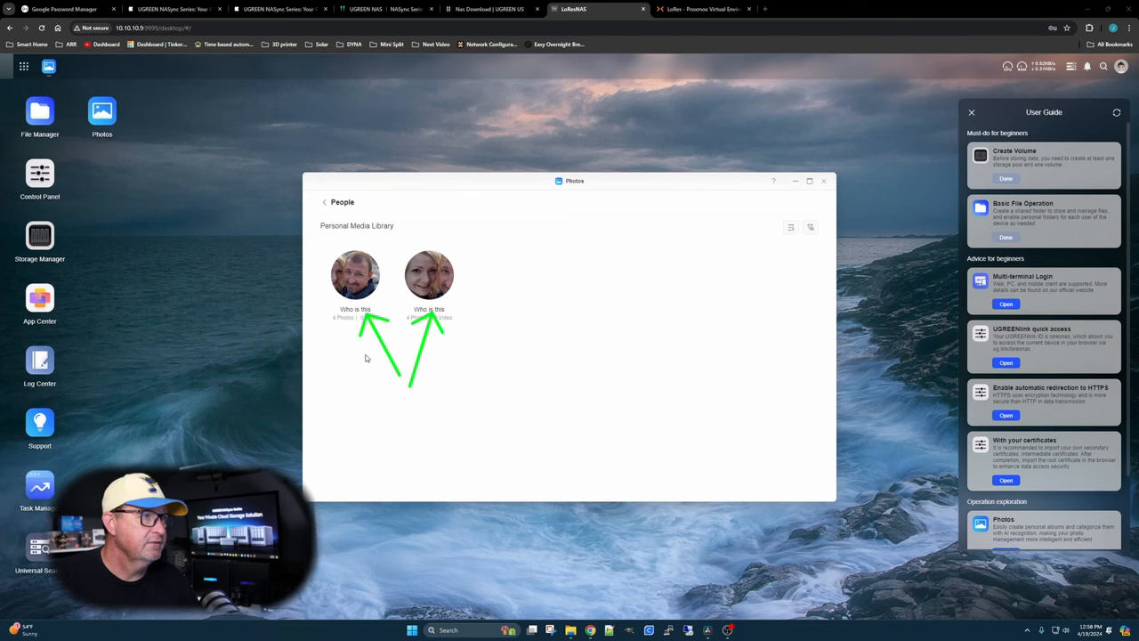
left_click(429, 310)
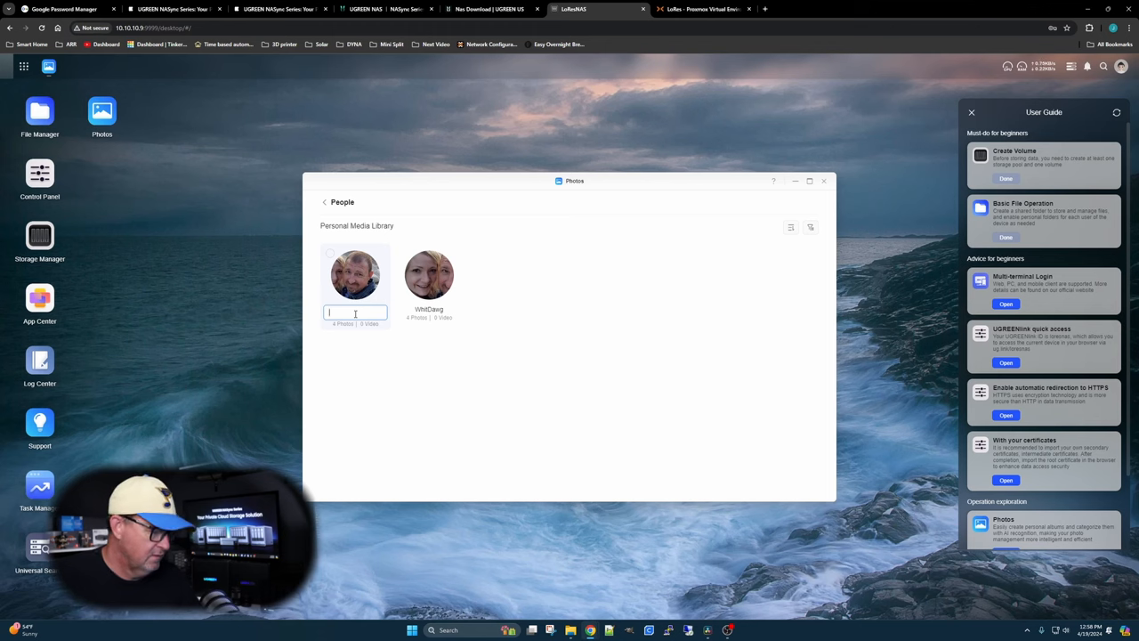
type("LoRes")
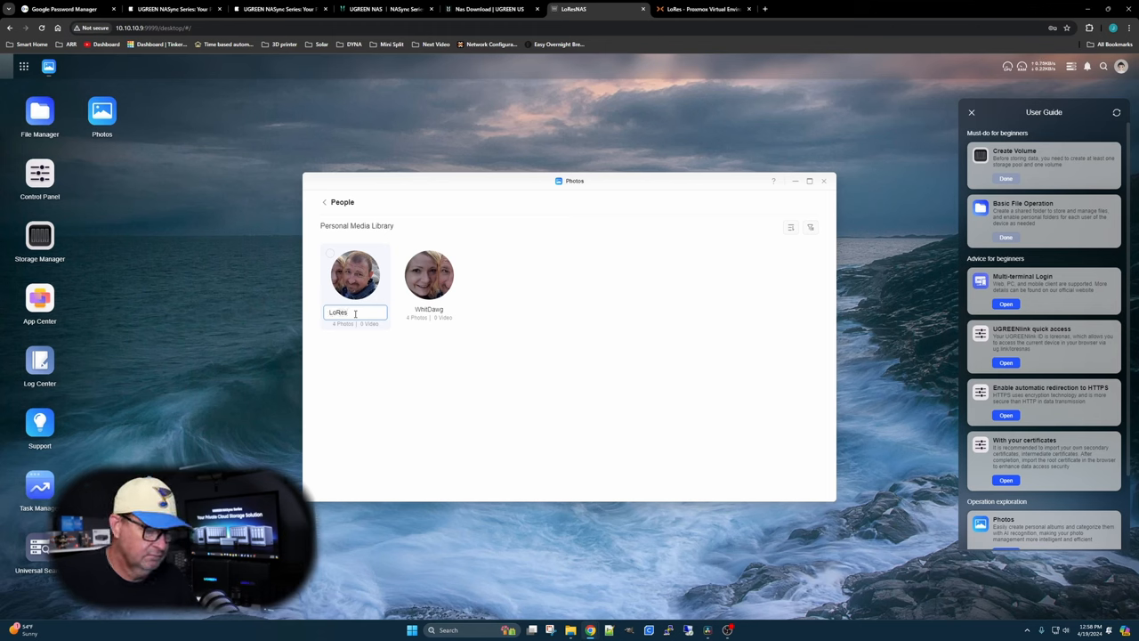
left_click(354, 274)
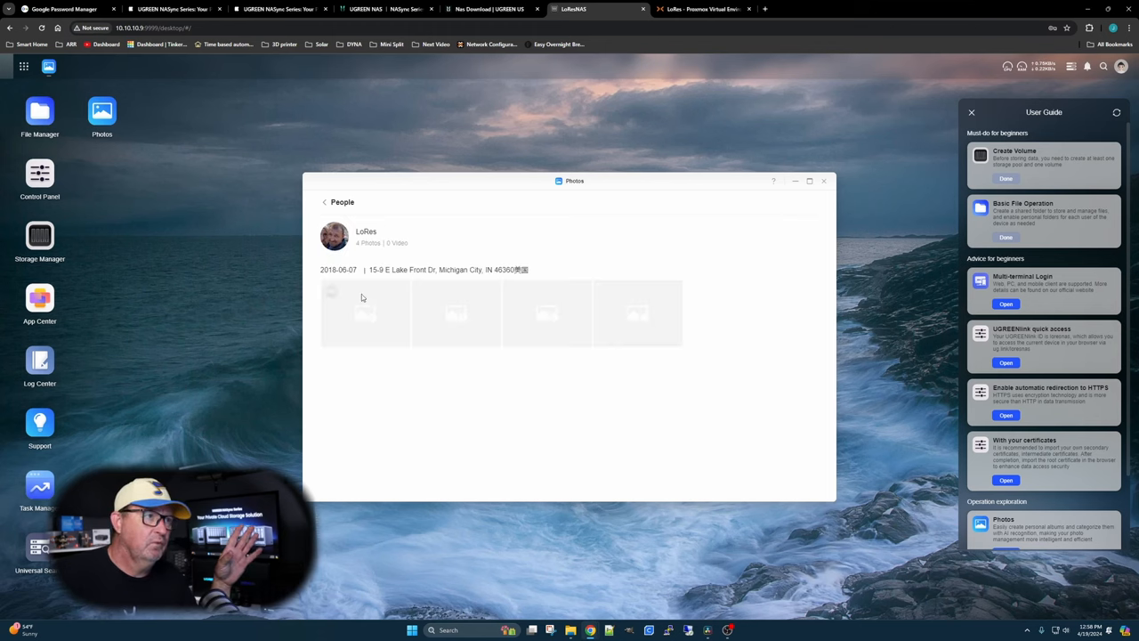
mouse_move(405, 322)
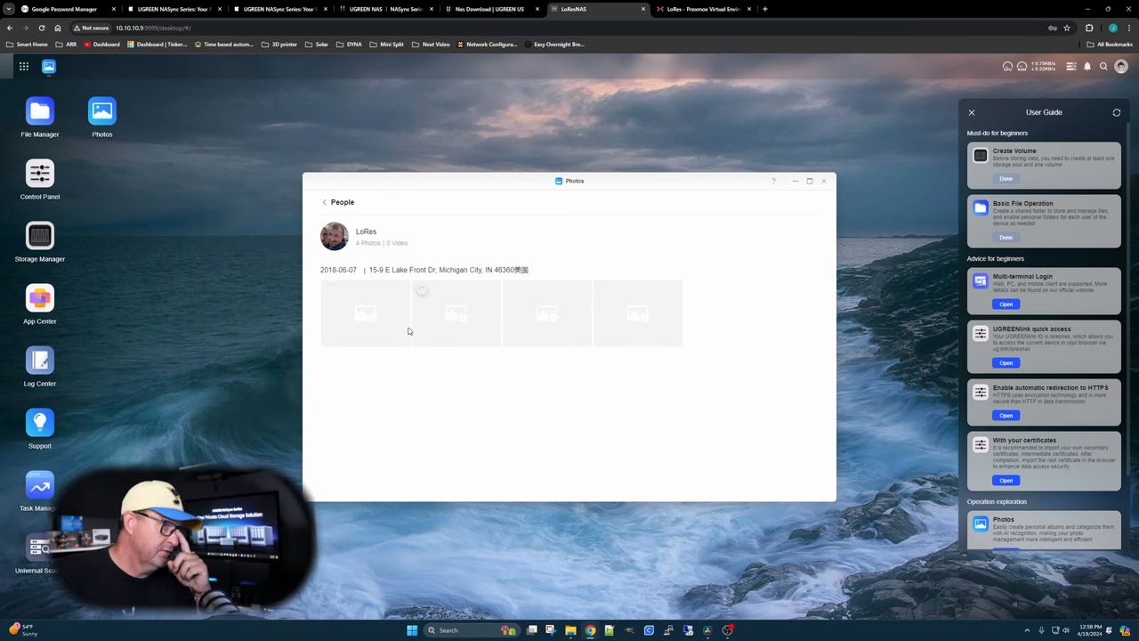
left_click(365, 313)
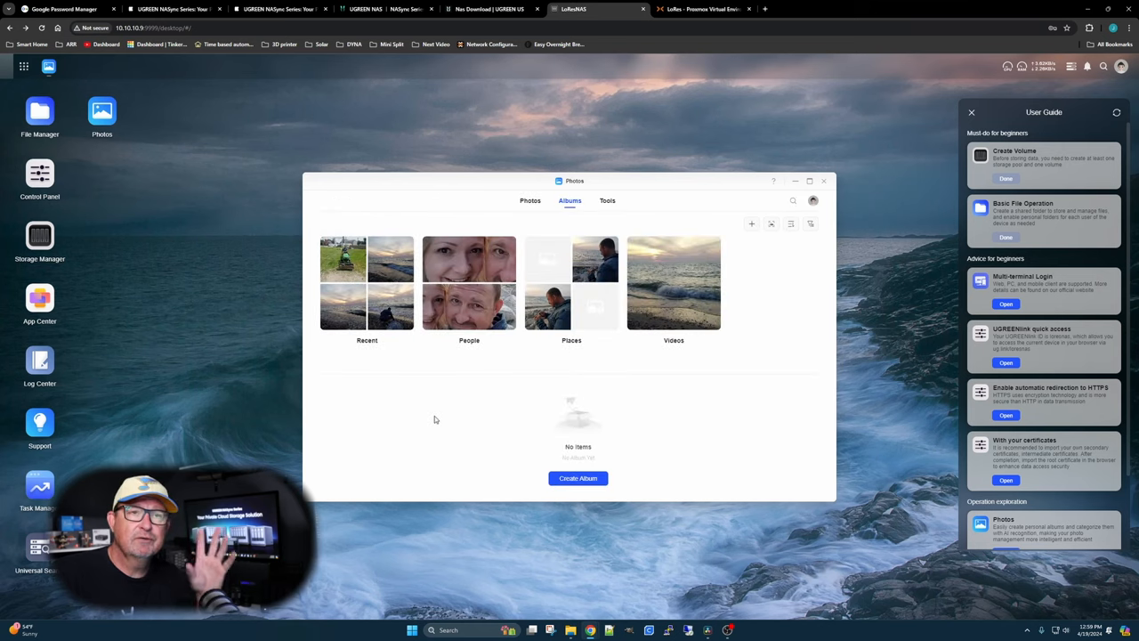
left_click(531, 200)
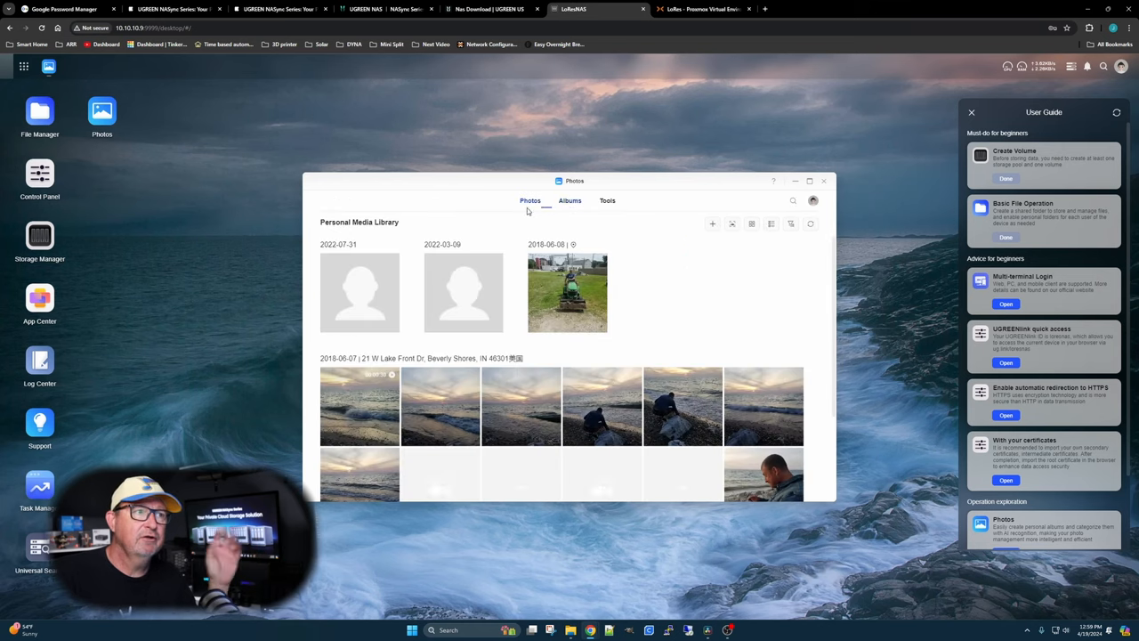
scroll("down", 3)
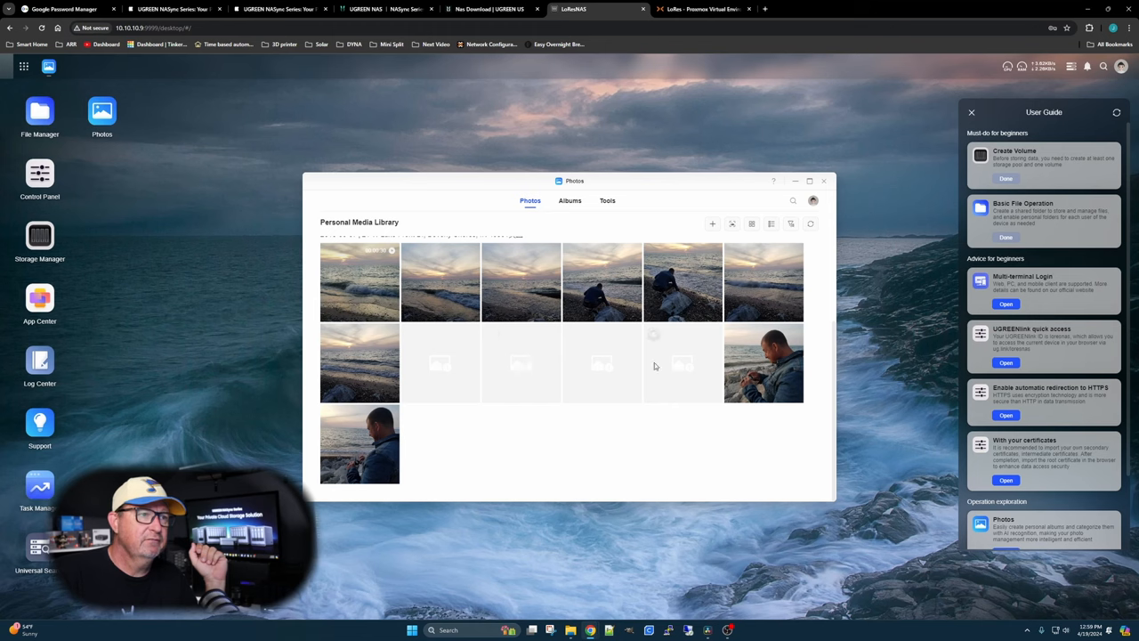